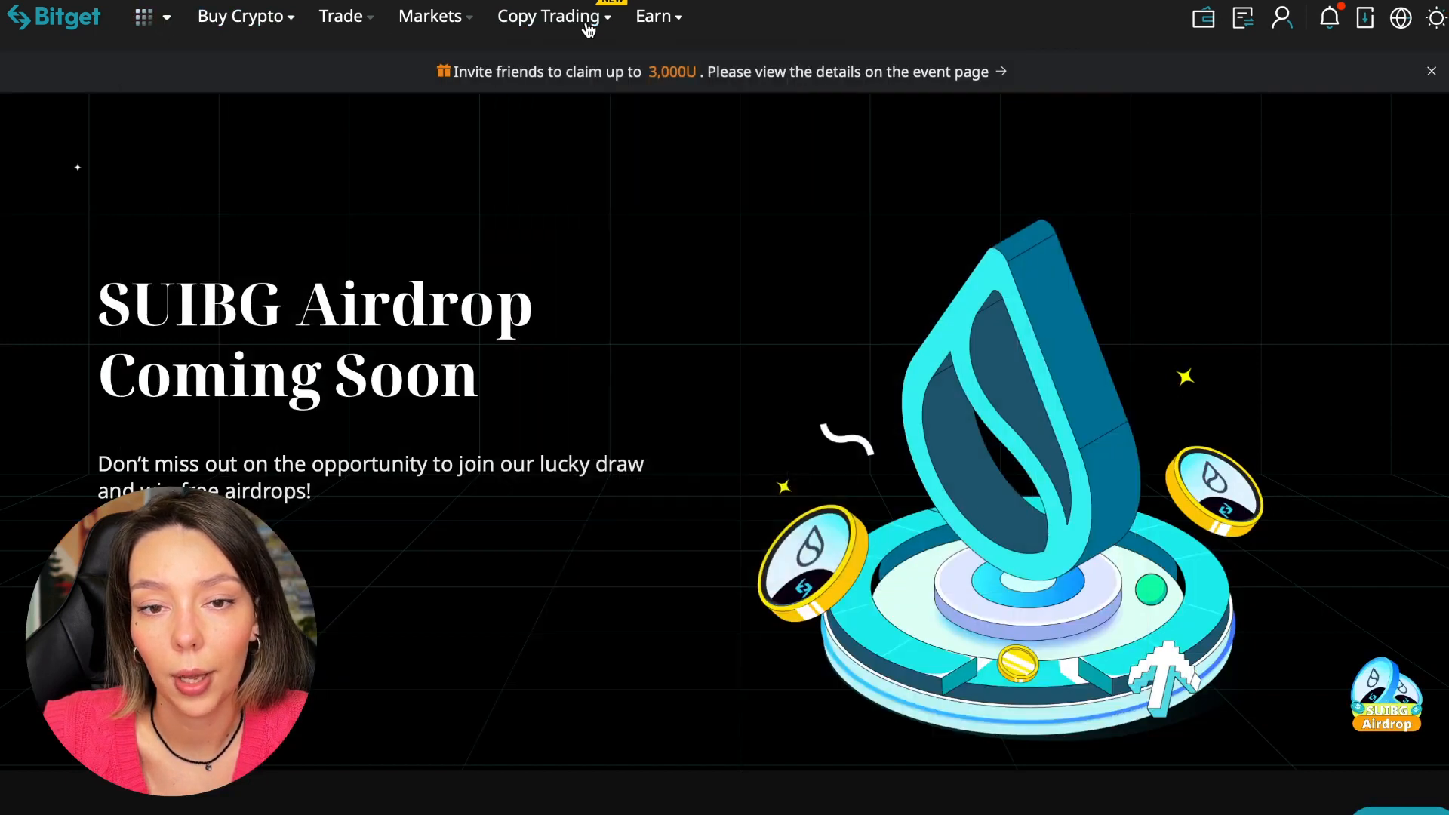
Step: Reveal the Copy Trading menu options from the top navigation
{"action": "left_click", "coordinate": [550, 15]}
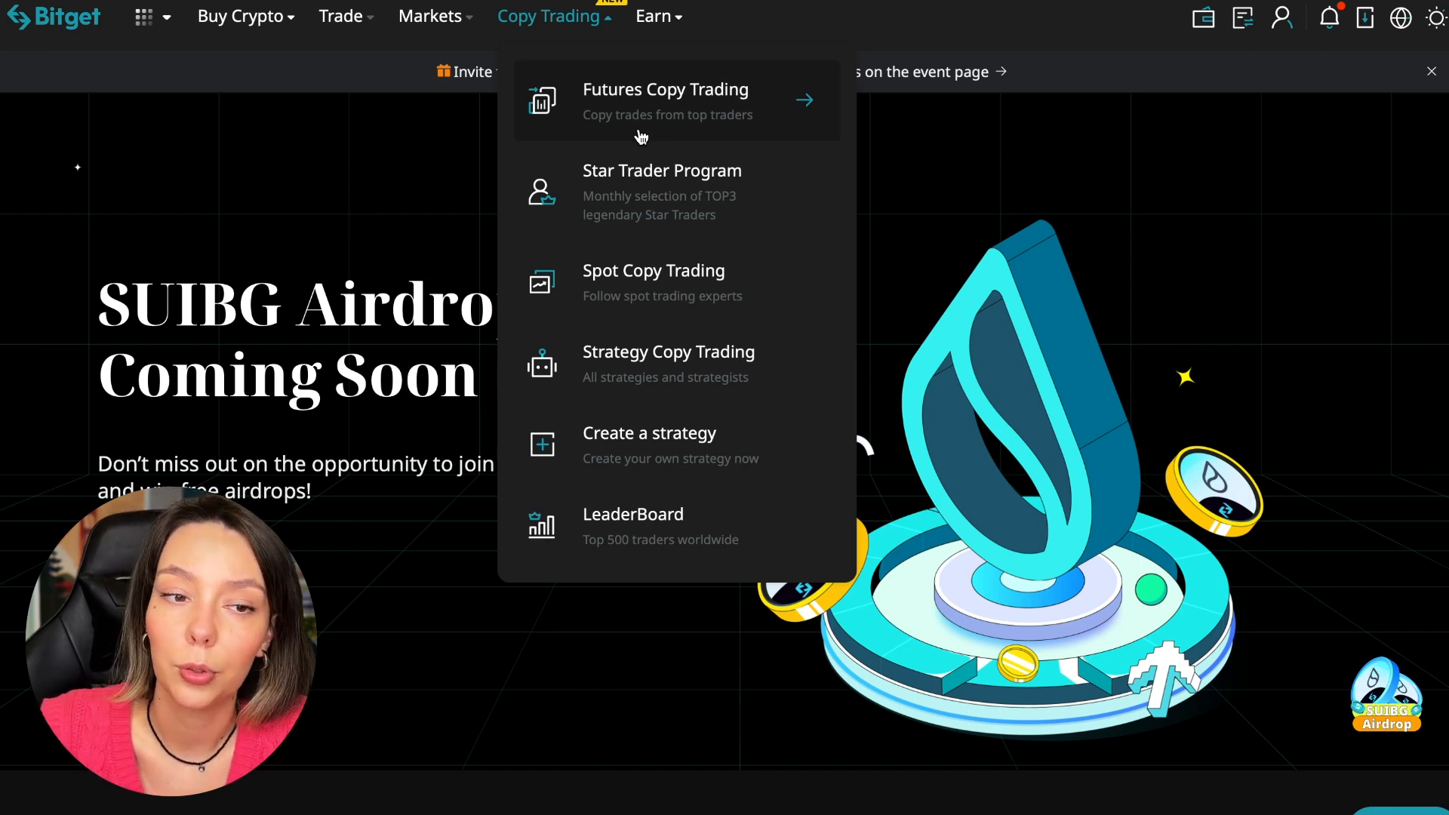
{"action": "mouse_move", "coordinate": [678, 352]}
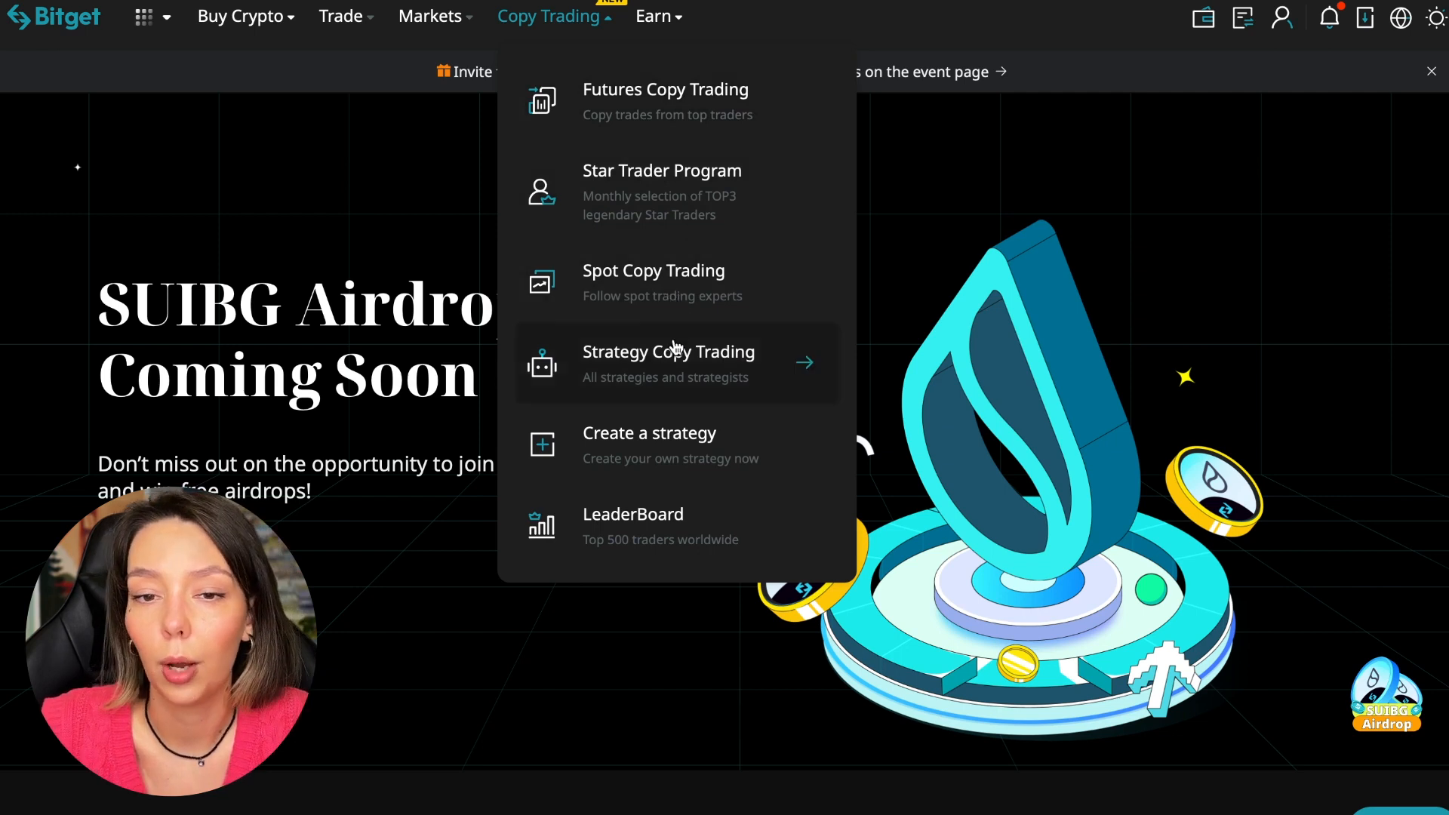
{"action": "mouse_move", "coordinate": [667, 459]}
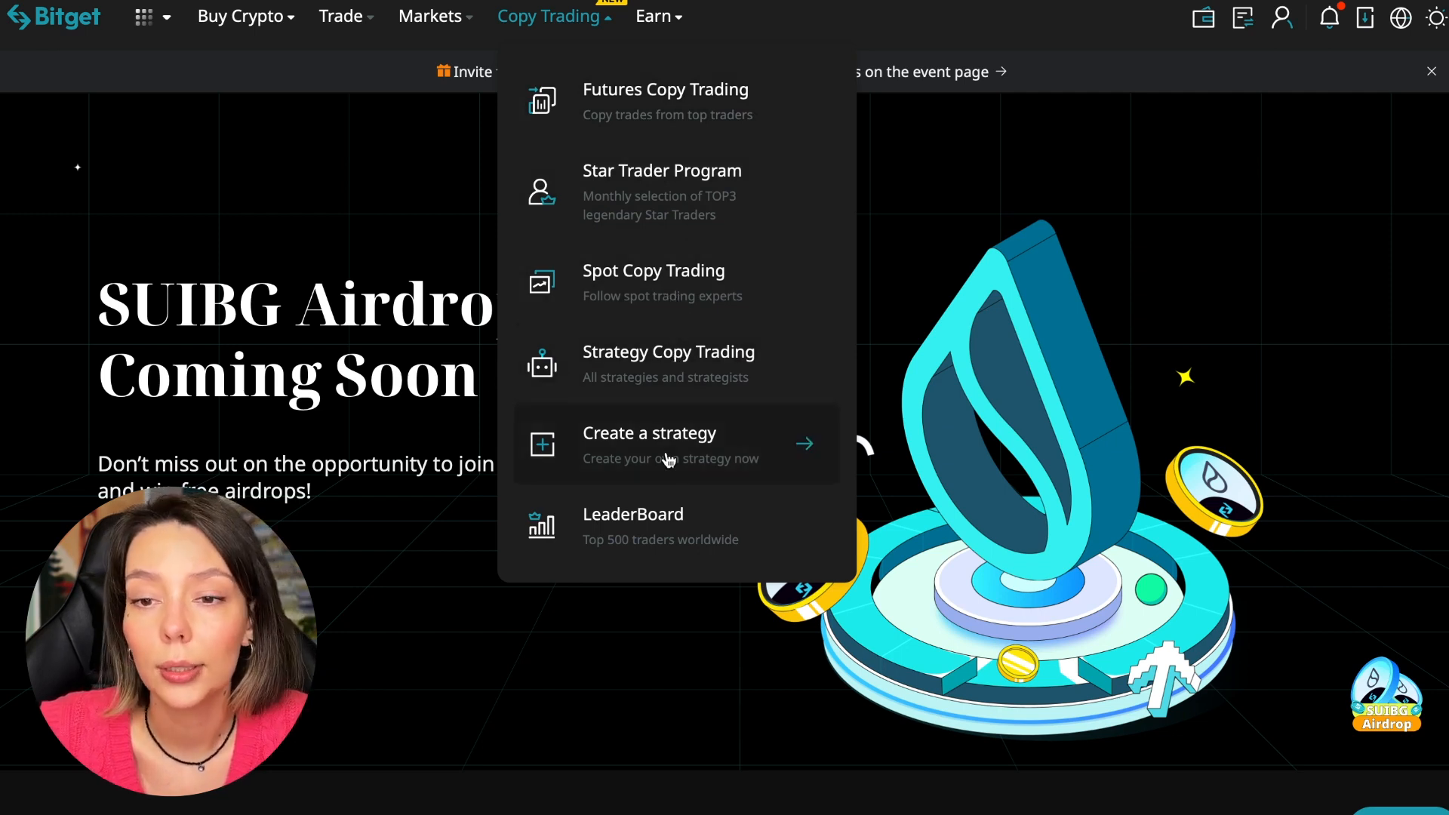
{"action": "mouse_move", "coordinate": [664, 522]}
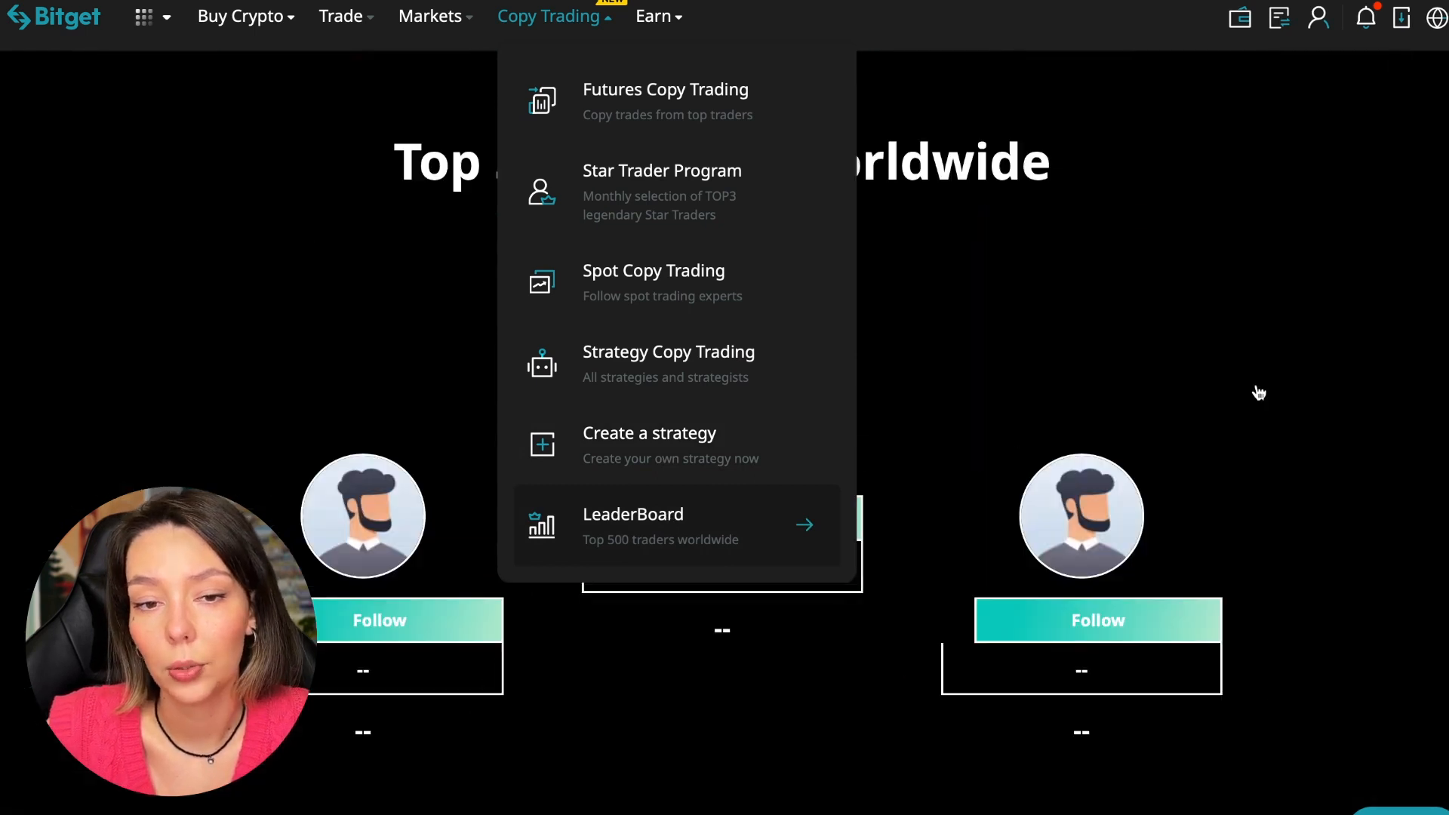
Step: Dismiss the Copy Trading menu and browse down the worldwide leaderboard table
{"action": "left_click", "coordinate": [634, 525]}
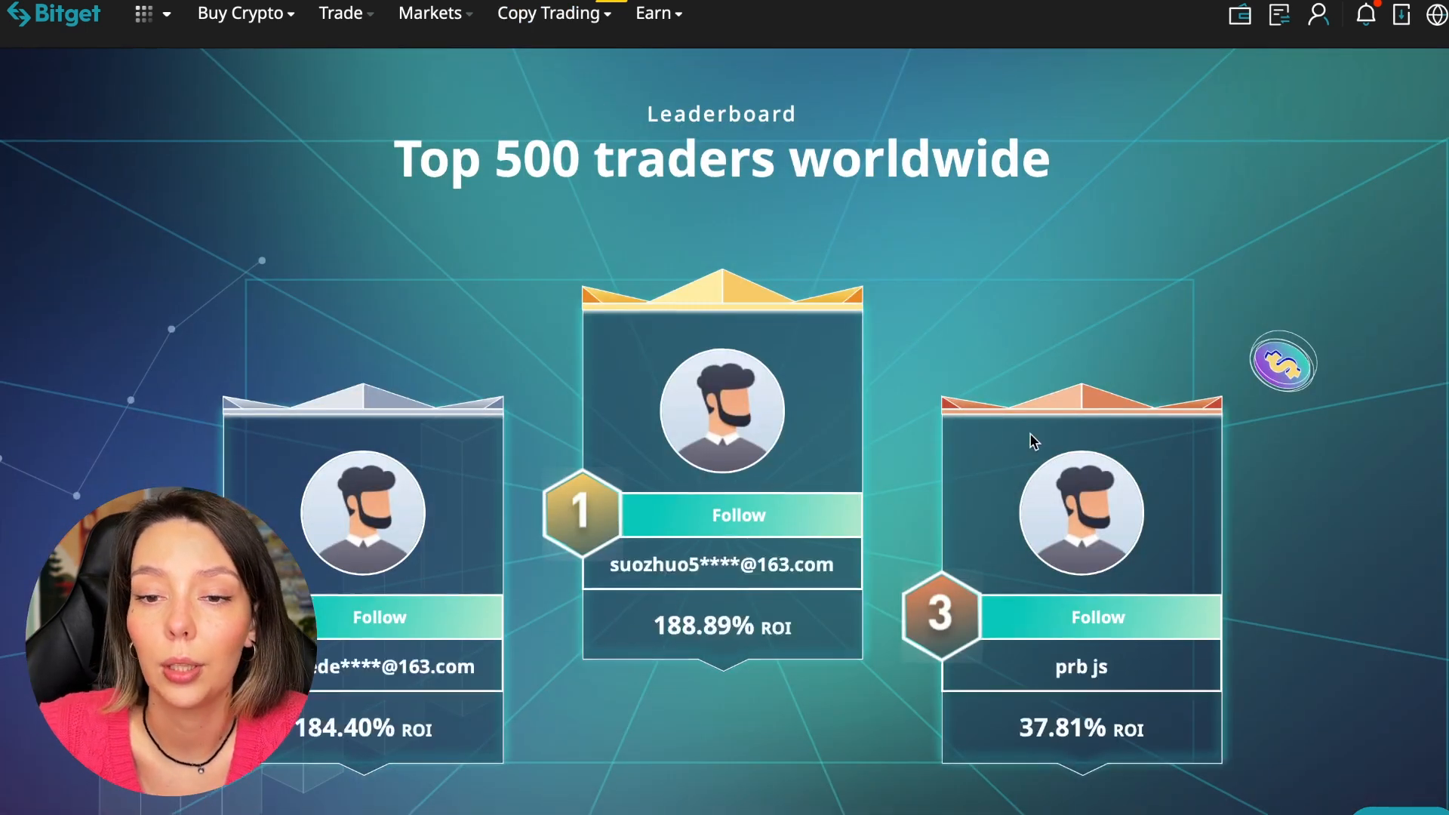
{"action": "scroll", "scroll_direction": "down", "scroll_amount": 3}
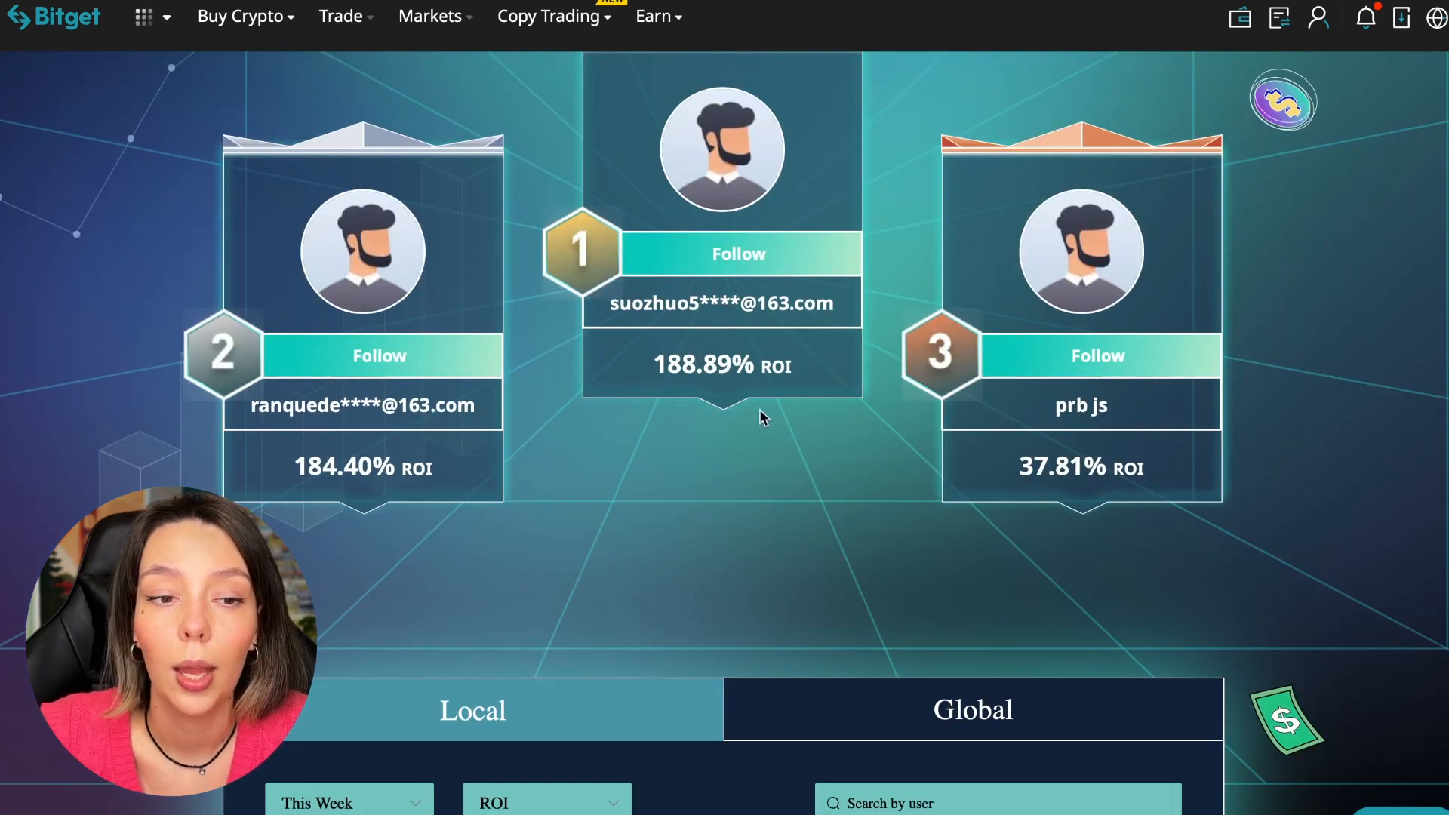
{"action": "scroll", "scroll_direction": "down", "scroll_amount": 3}
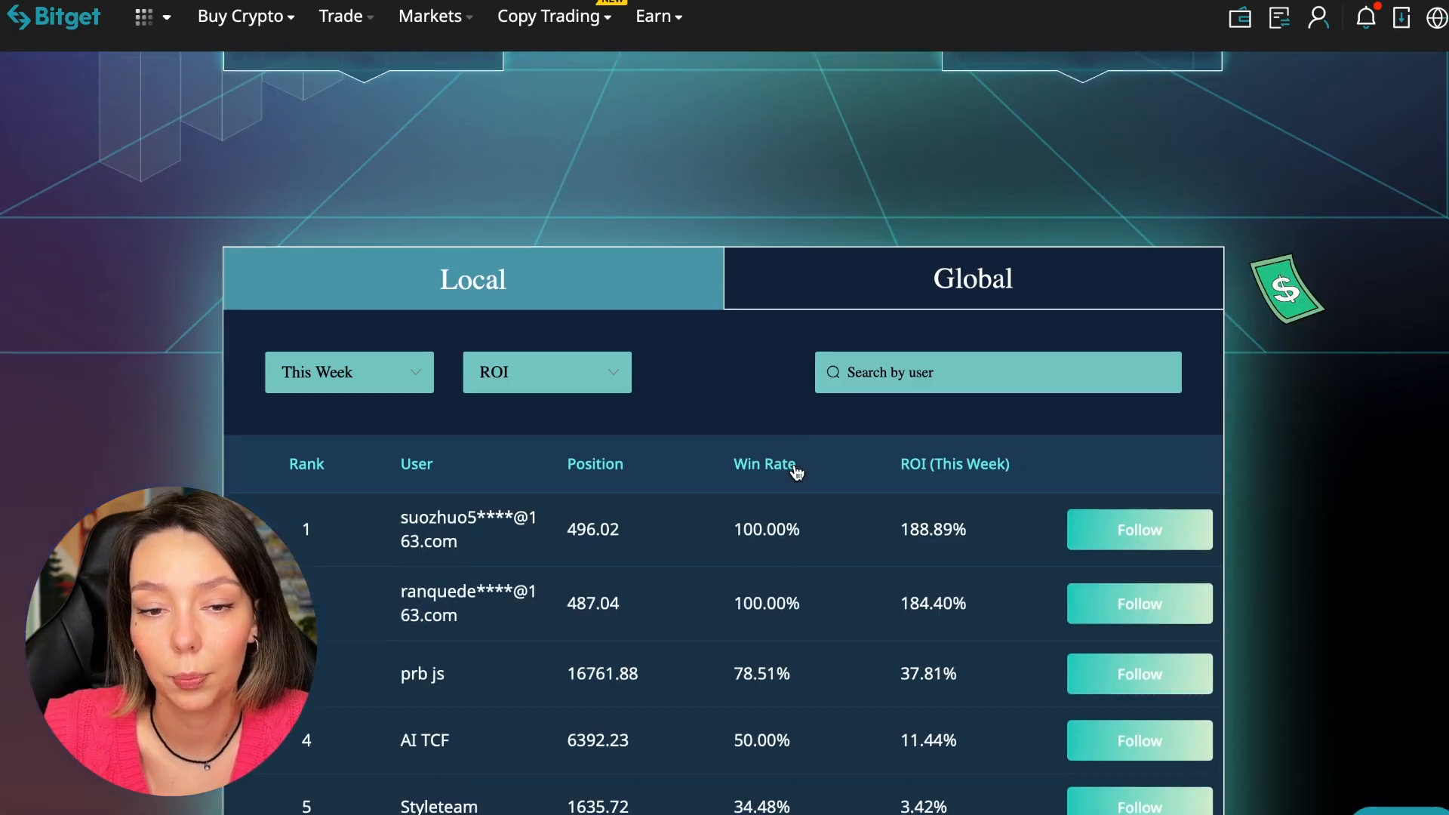
{"action": "scroll", "scroll_direction": "down", "scroll_amount": 3}
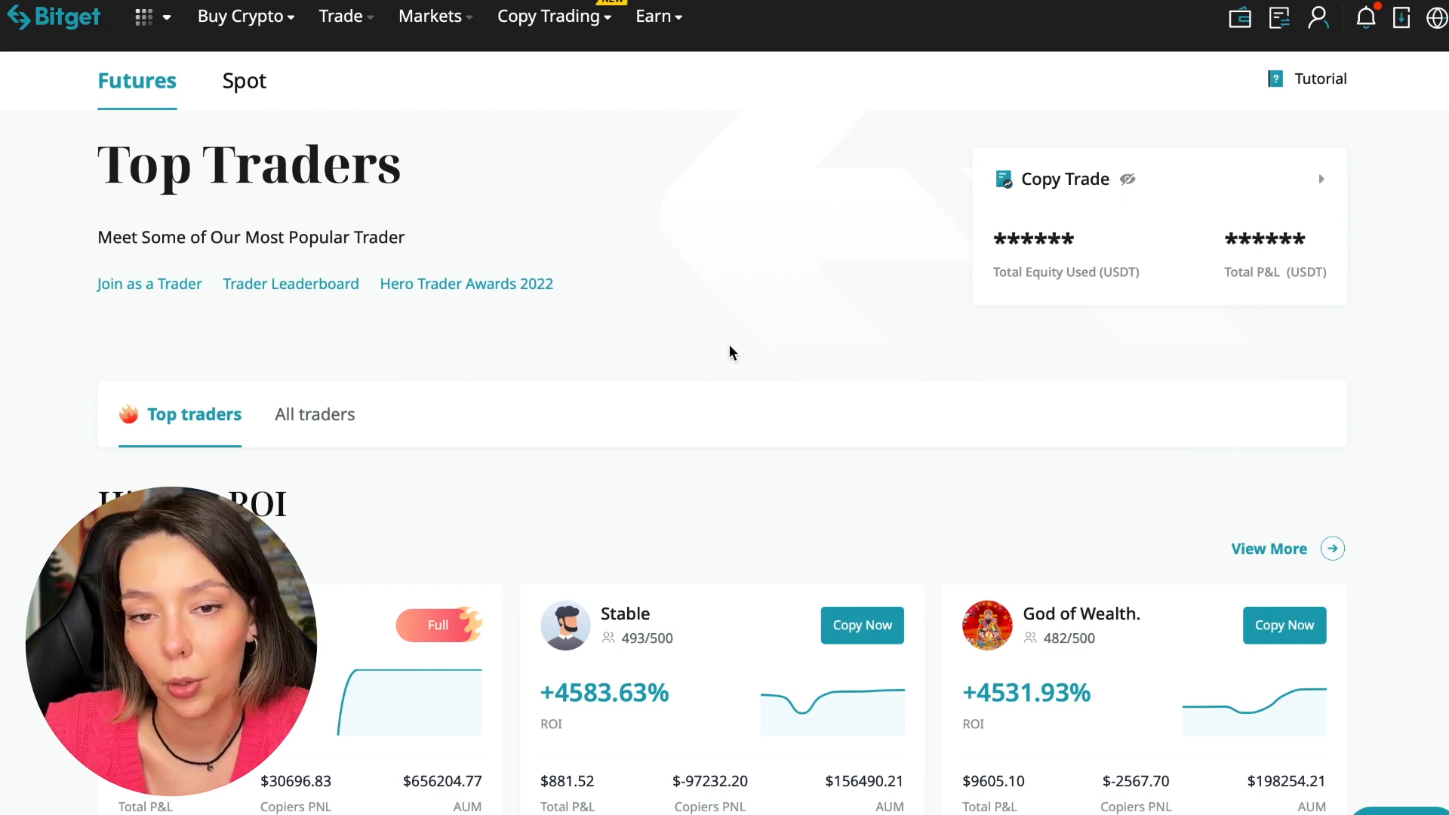
{"action": "left_click", "coordinate": [240, 81]}
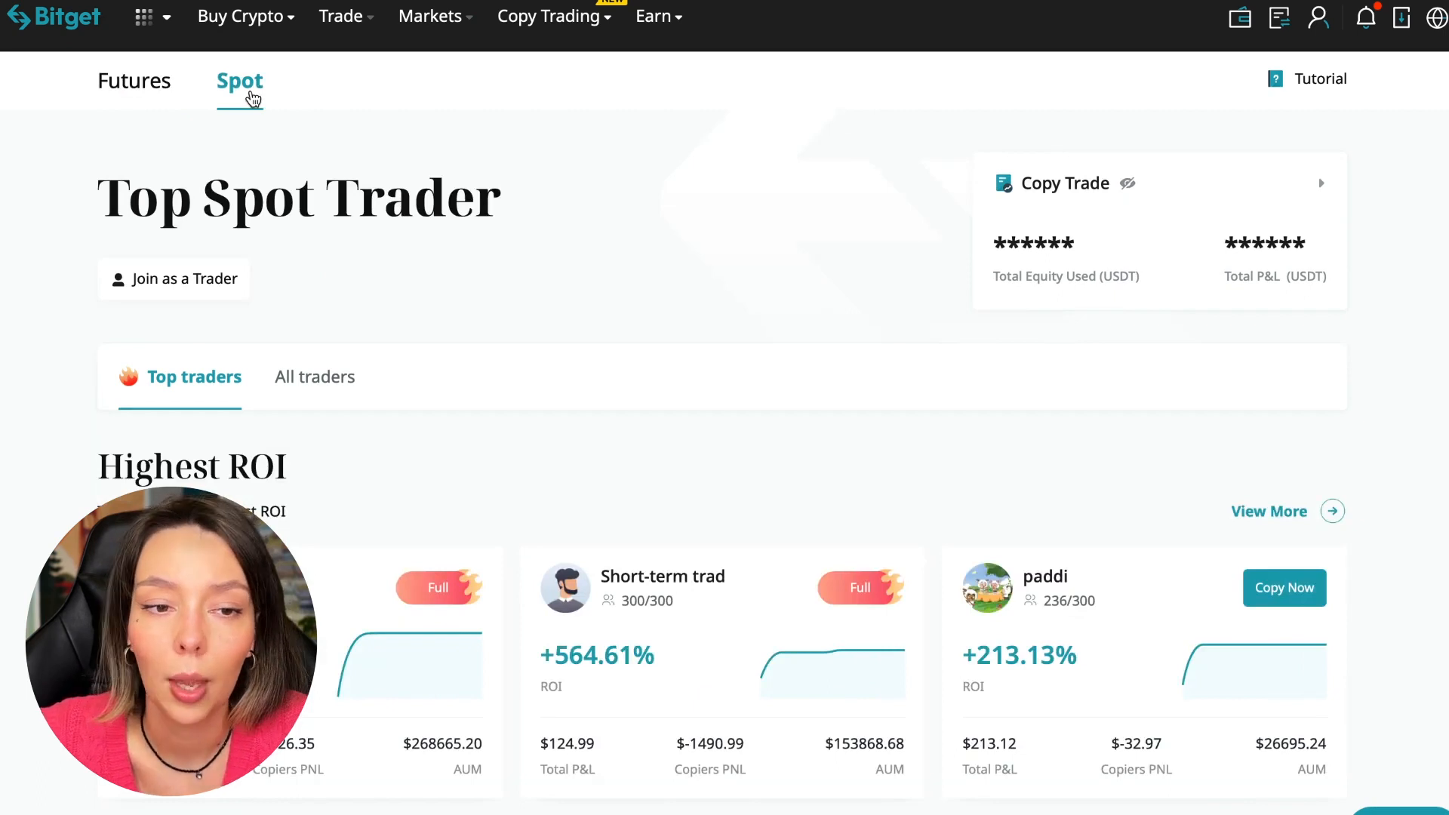
{"action": "left_click", "coordinate": [136, 80]}
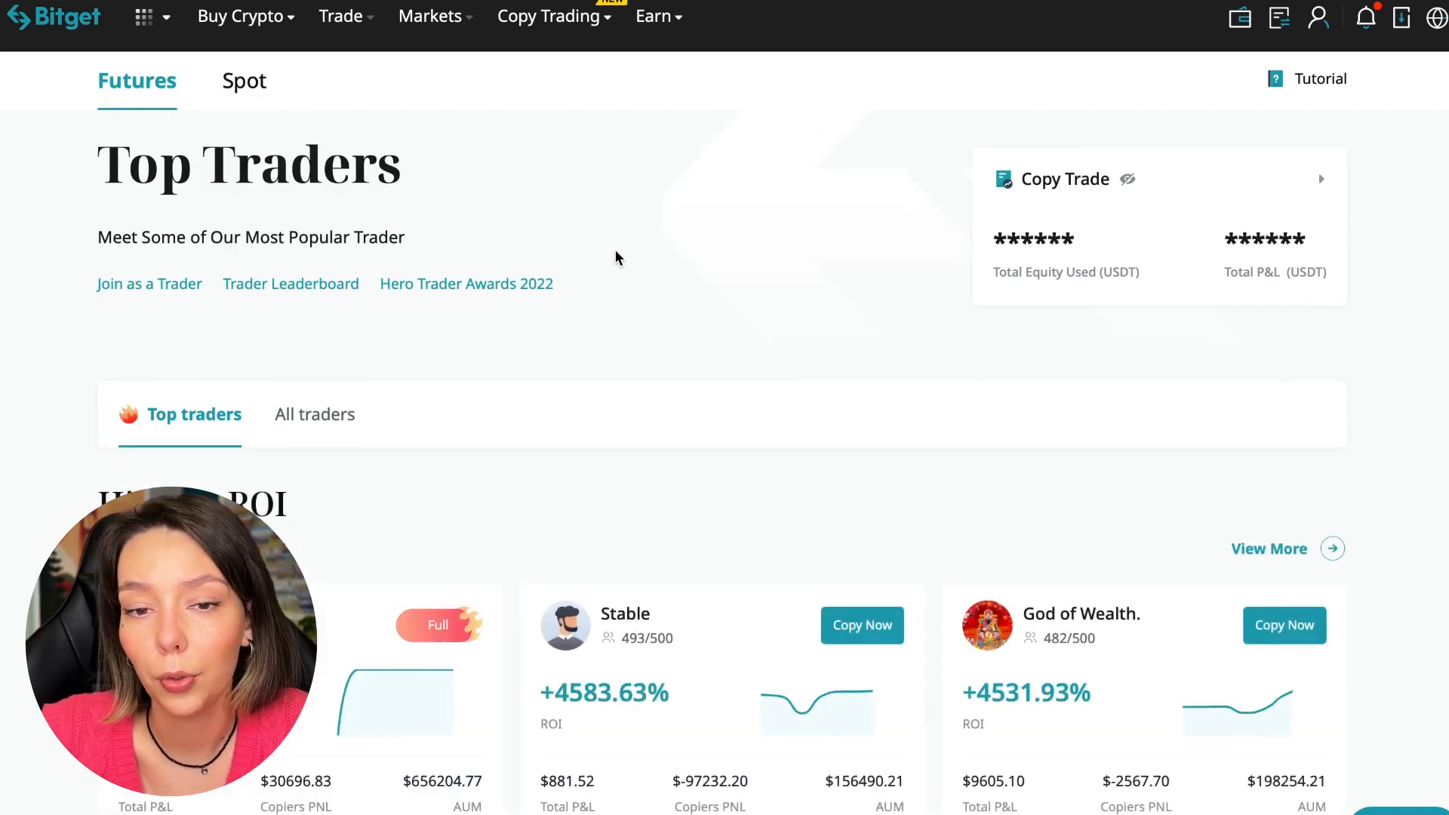
{"action": "mouse_move", "coordinate": [609, 409]}
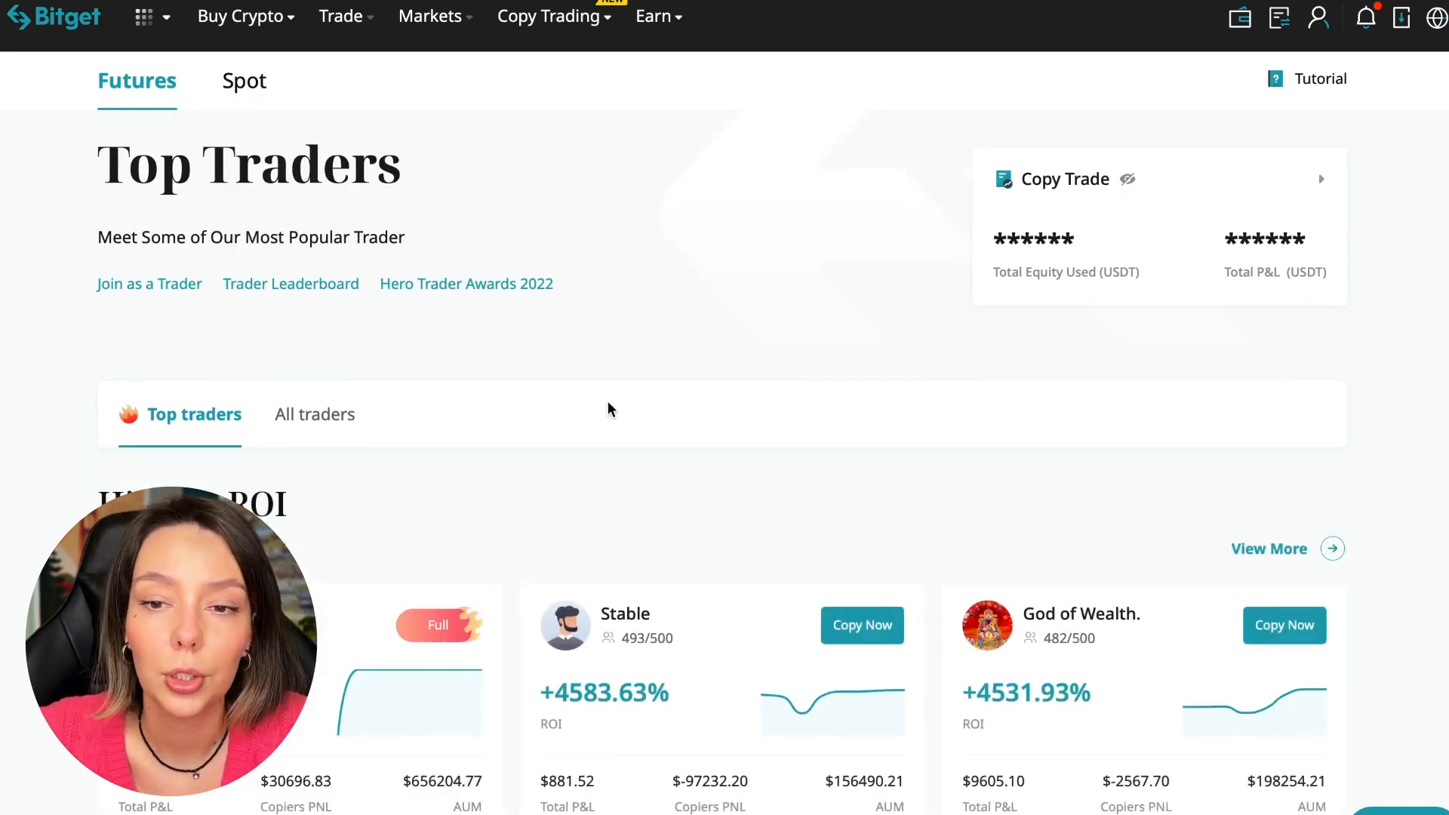
{"action": "scroll", "scroll_direction": "down", "scroll_amount": 3}
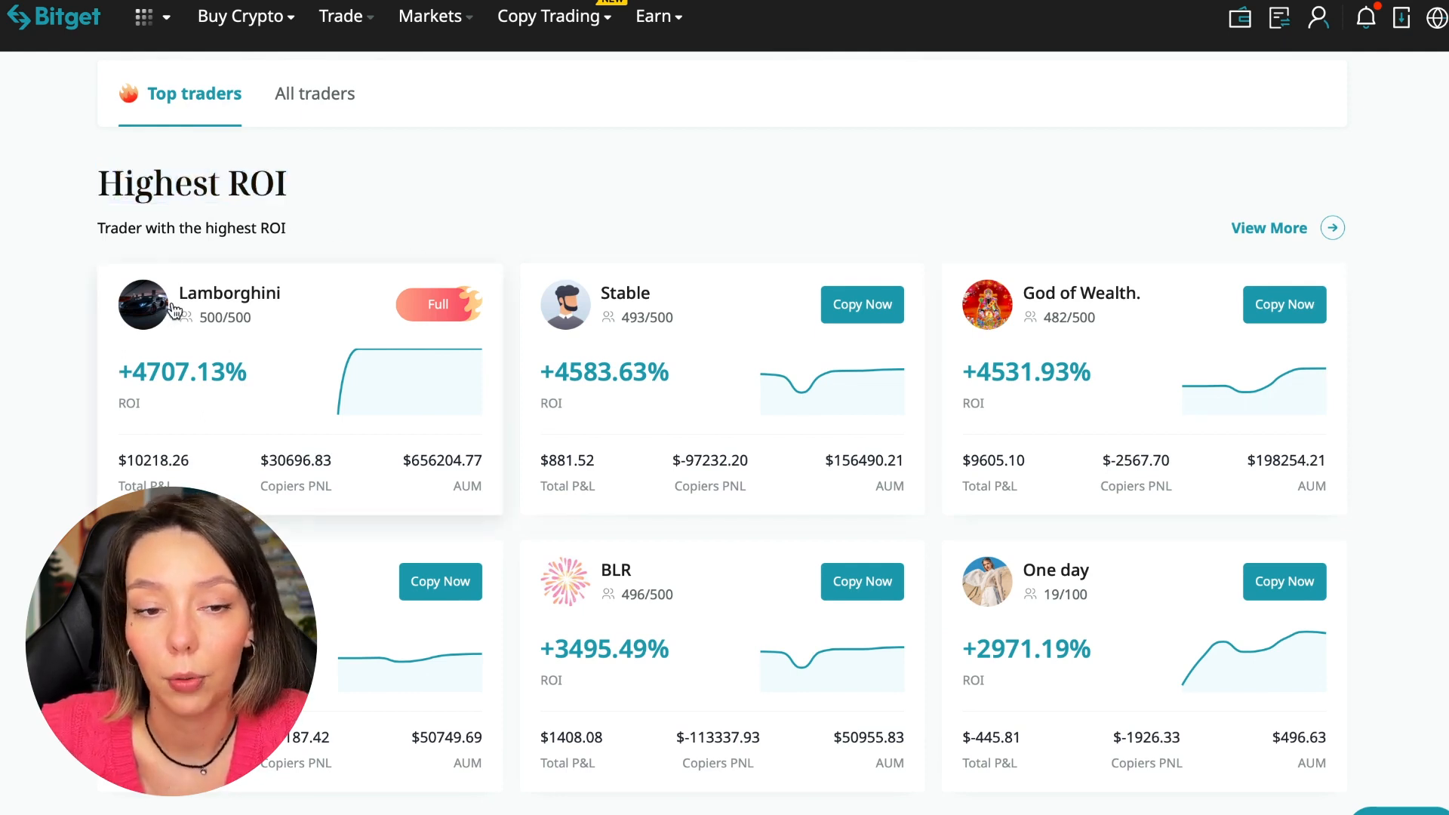
{"action": "mouse_move", "coordinate": [154, 386]}
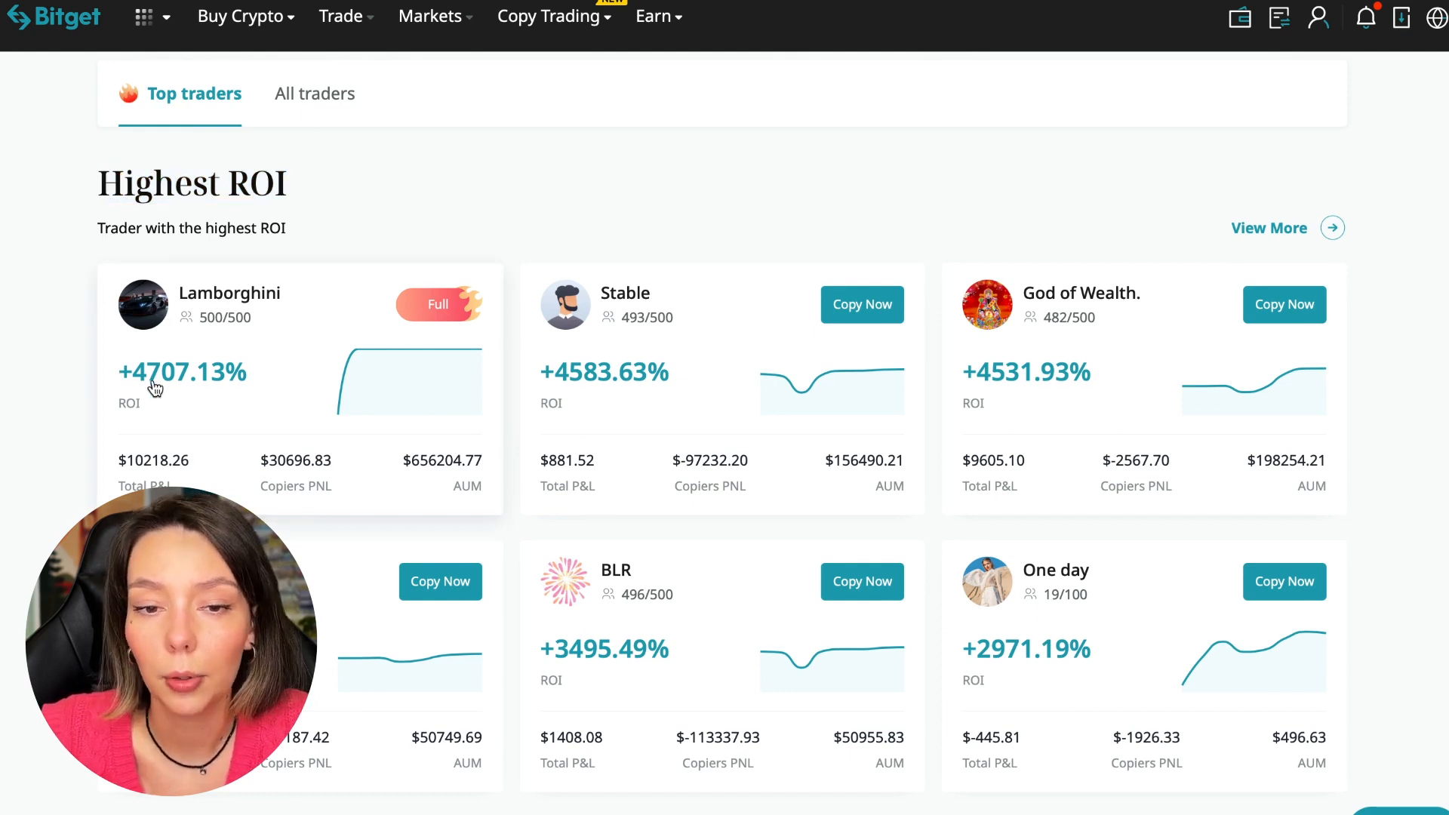
{"action": "mouse_move", "coordinate": [664, 308]}
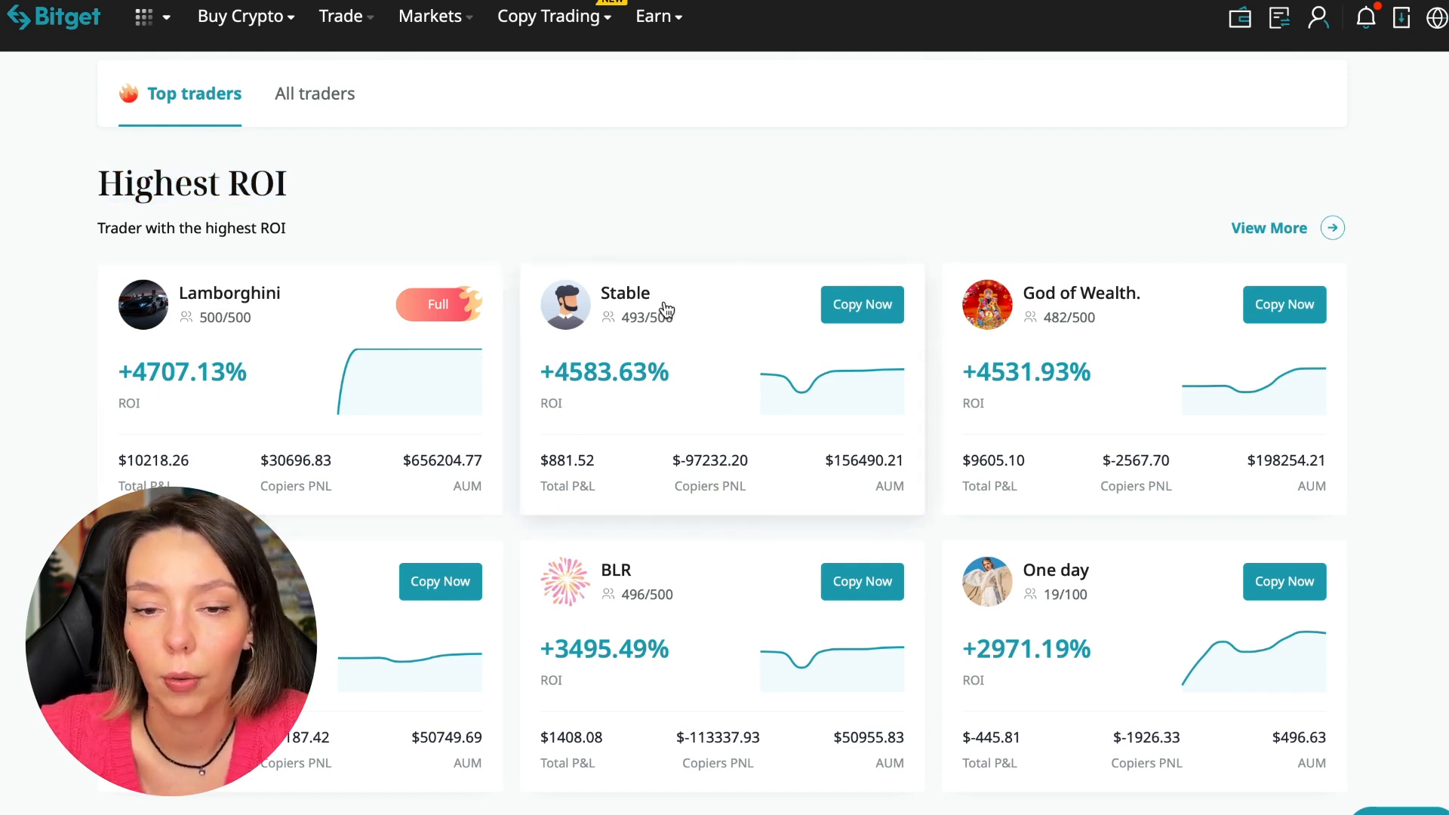
{"action": "mouse_move", "coordinate": [554, 397]}
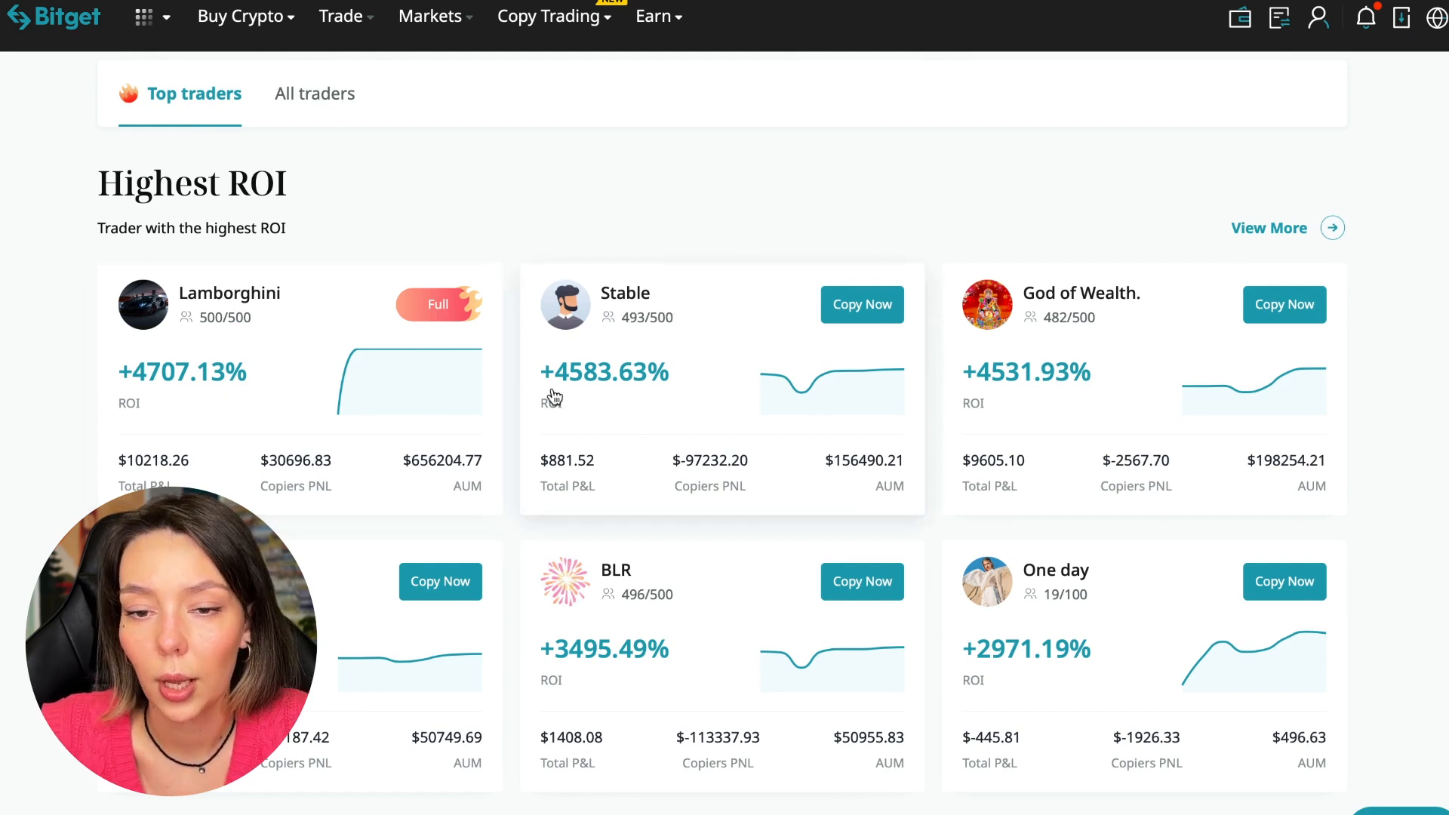
{"action": "mouse_move", "coordinate": [1079, 317]}
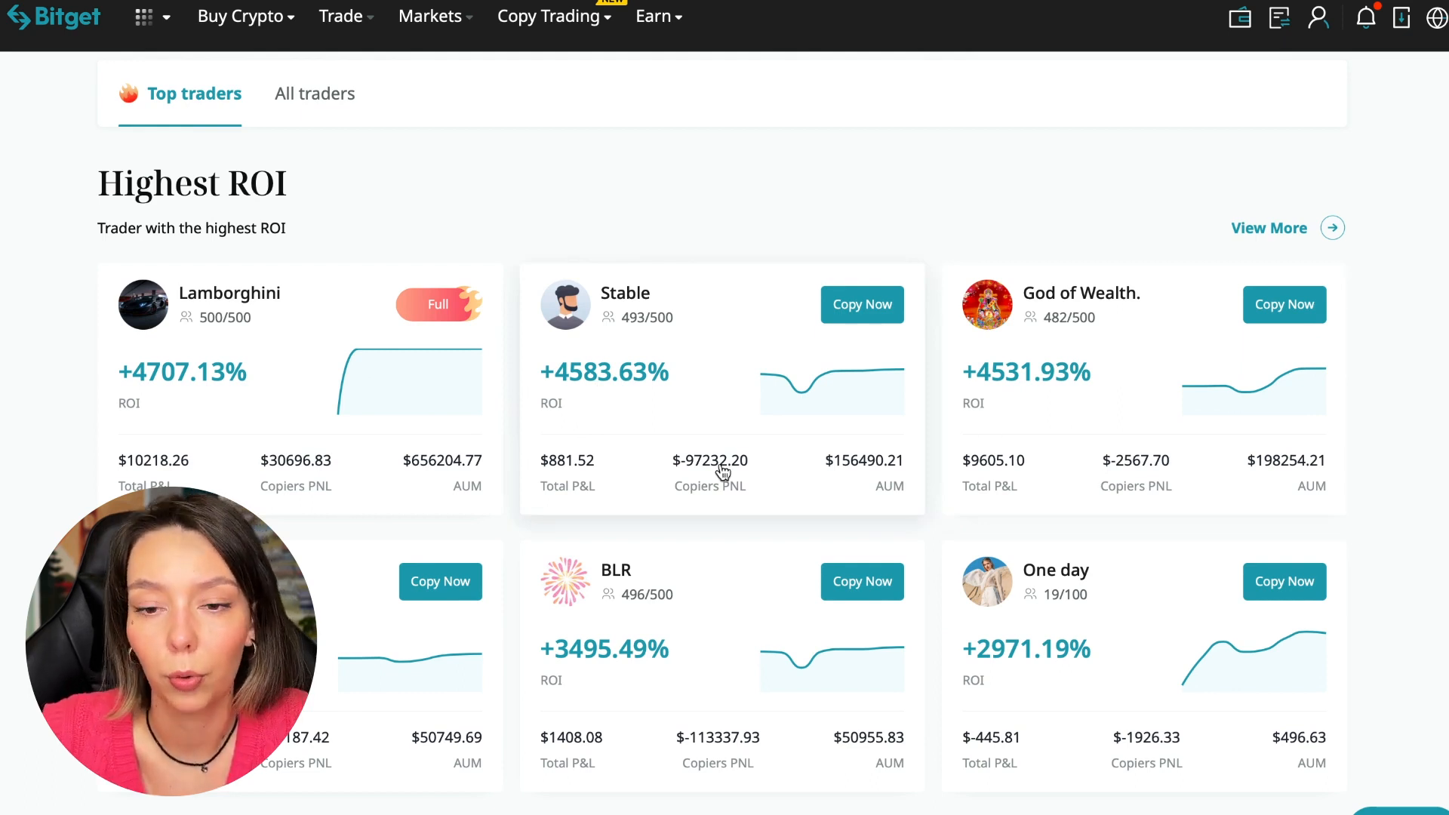
{"action": "mouse_move", "coordinate": [316, 409]}
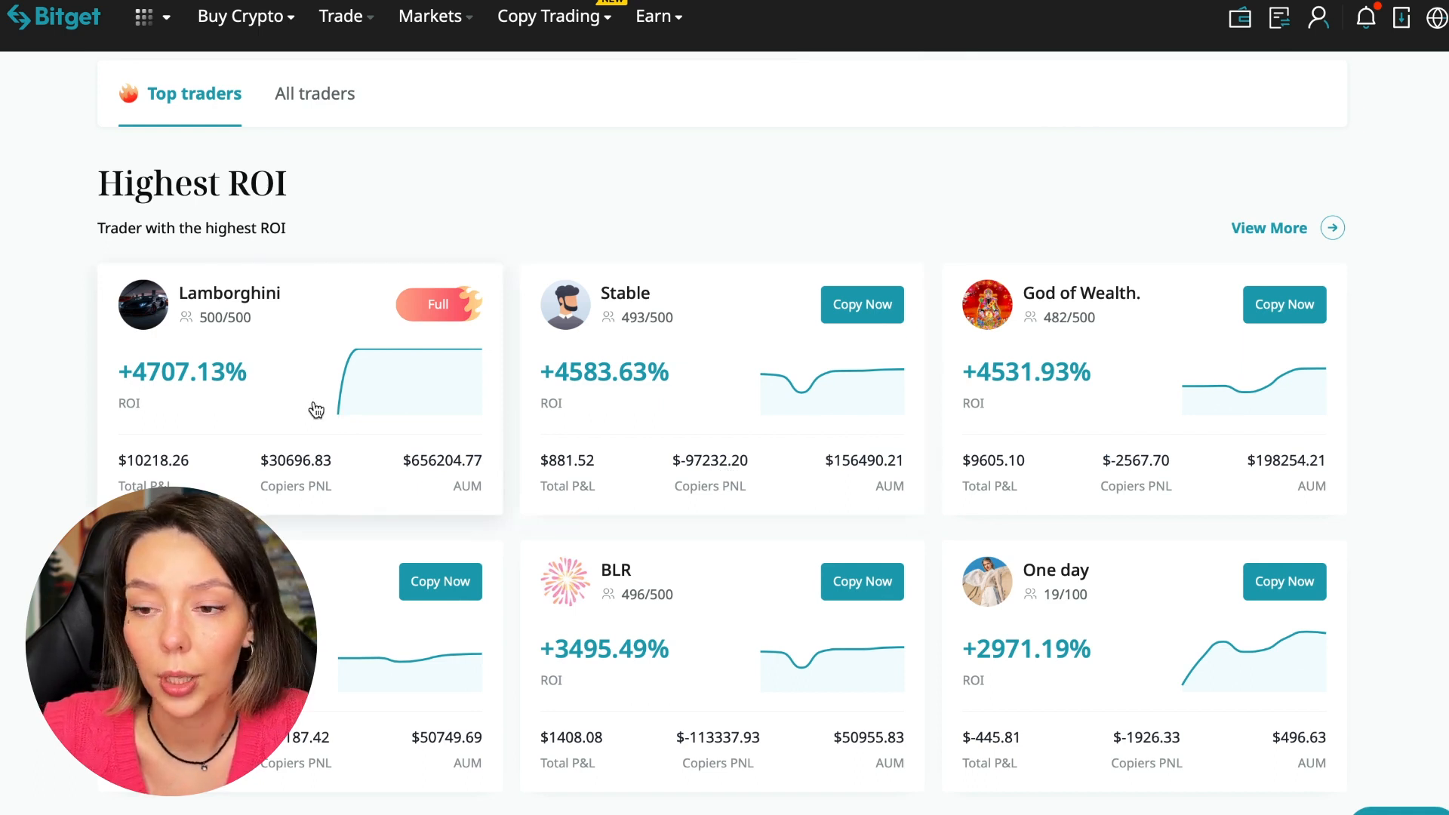
{"action": "mouse_move", "coordinate": [416, 486]}
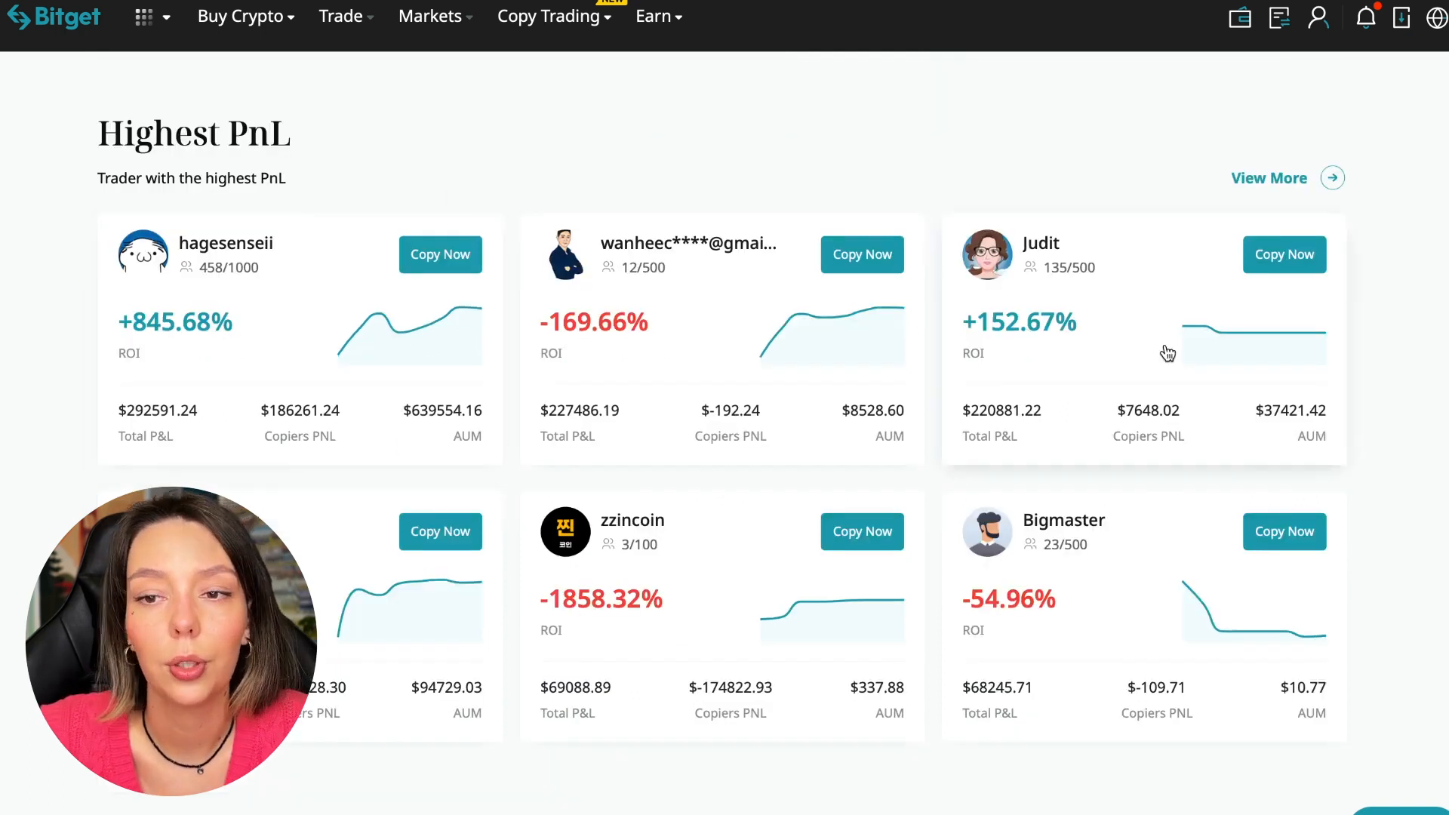
Step: Switch to the full All traders list, dismissing the List Mode tutorial popup
{"action": "scroll", "scroll_direction": "down", "scroll_amount": 3}
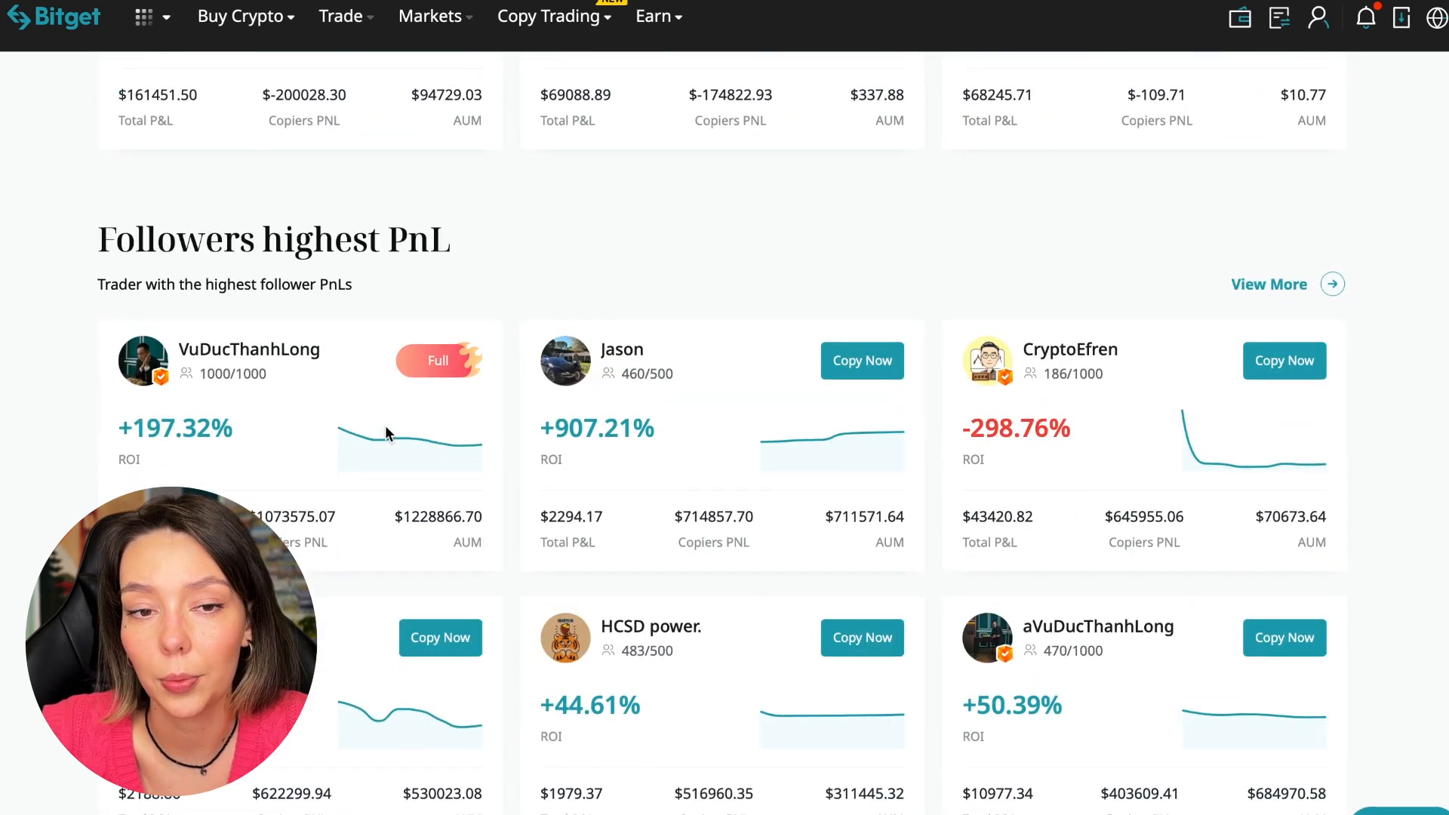
{"action": "mouse_move", "coordinate": [396, 350]}
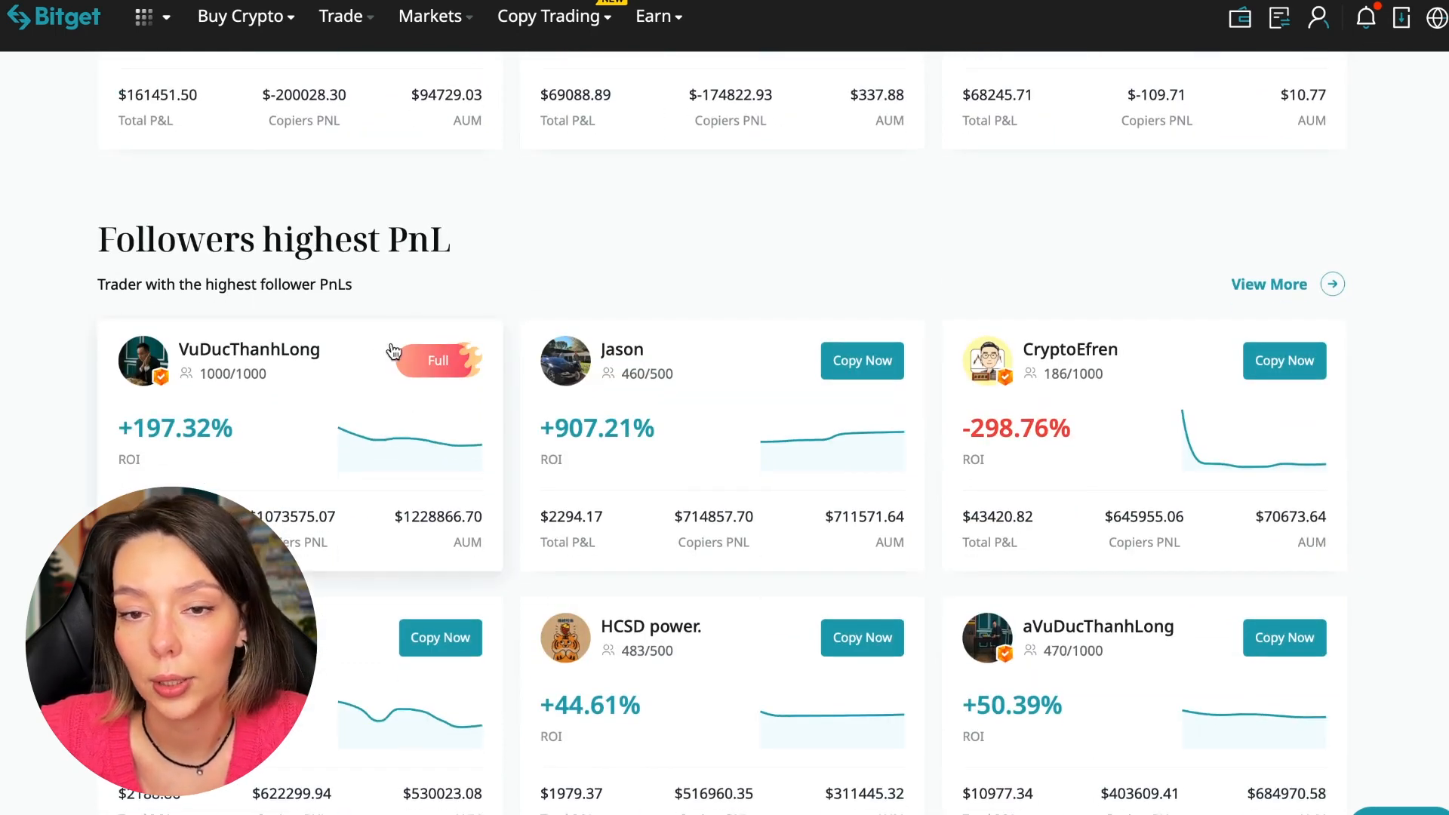
{"action": "mouse_move", "coordinate": [287, 465]}
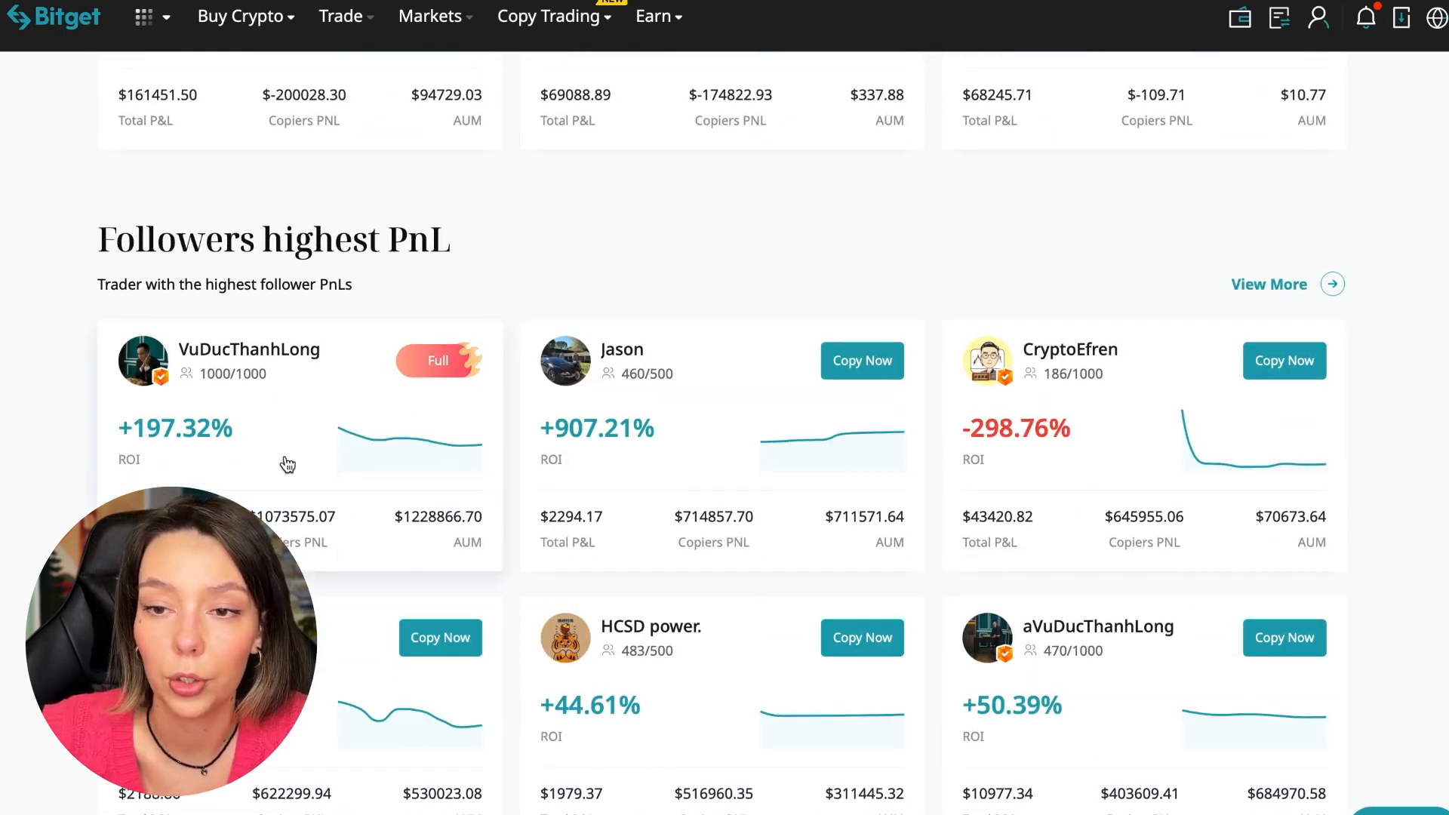
{"action": "scroll", "scroll_direction": "down", "scroll_amount": 3}
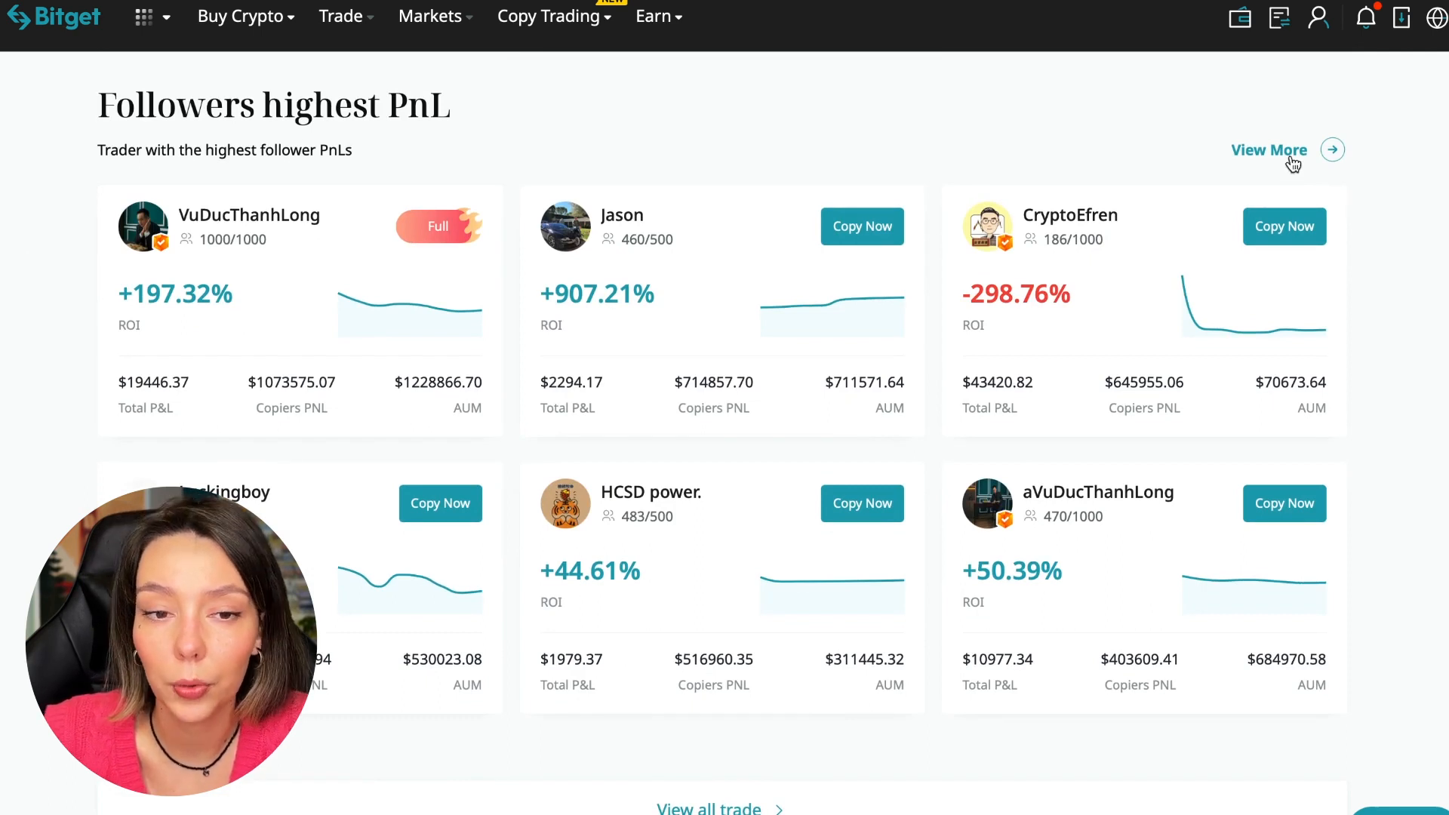
{"action": "left_click", "coordinate": [1270, 149]}
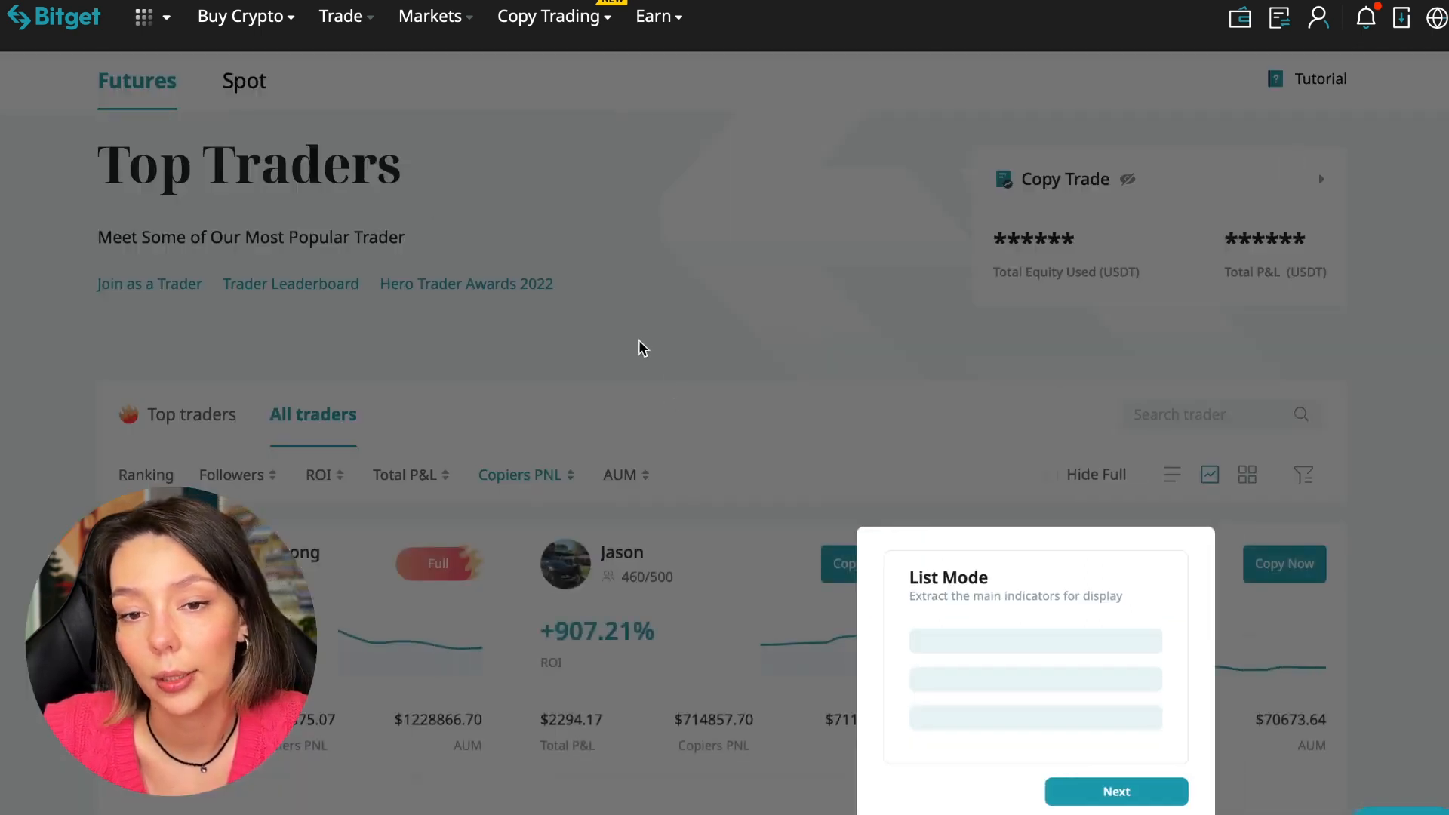
{"action": "left_click", "coordinate": [1117, 792]}
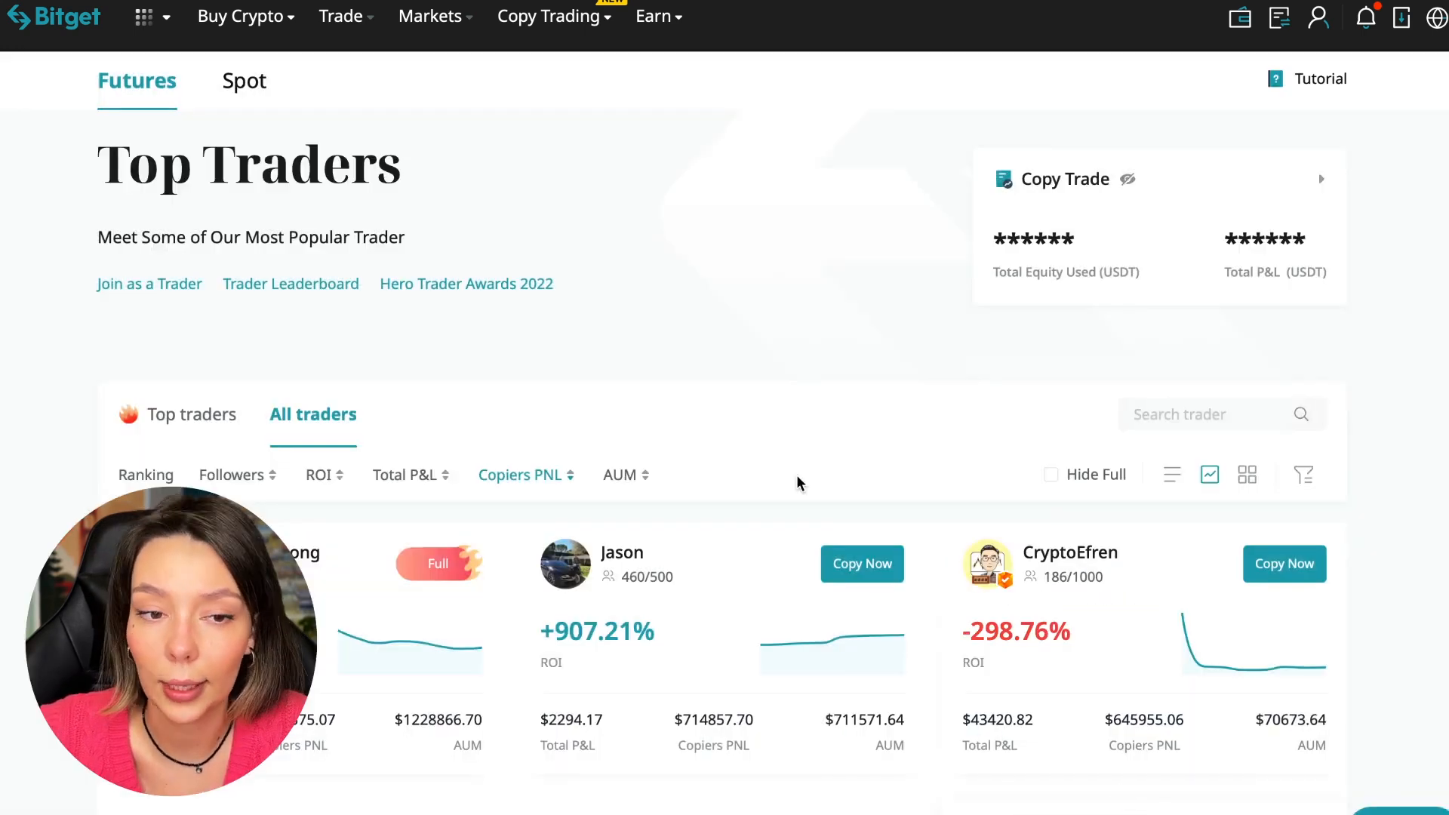
Step: Browse the all-traders list, then return to the featured Top traders showcase
{"action": "scroll", "scroll_direction": "down", "scroll_amount": 3}
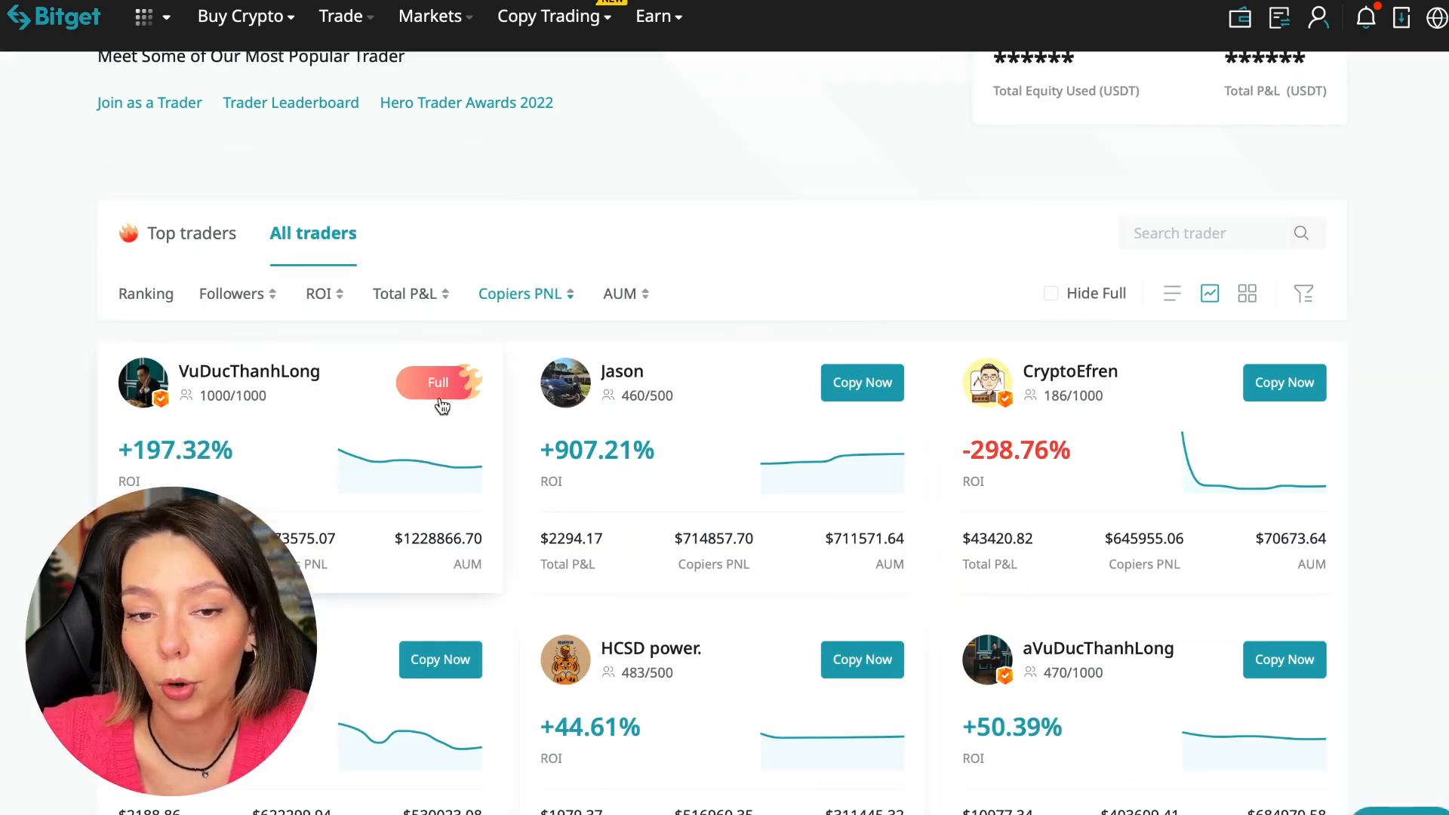
{"action": "scroll", "scroll_direction": "down", "scroll_amount": 3}
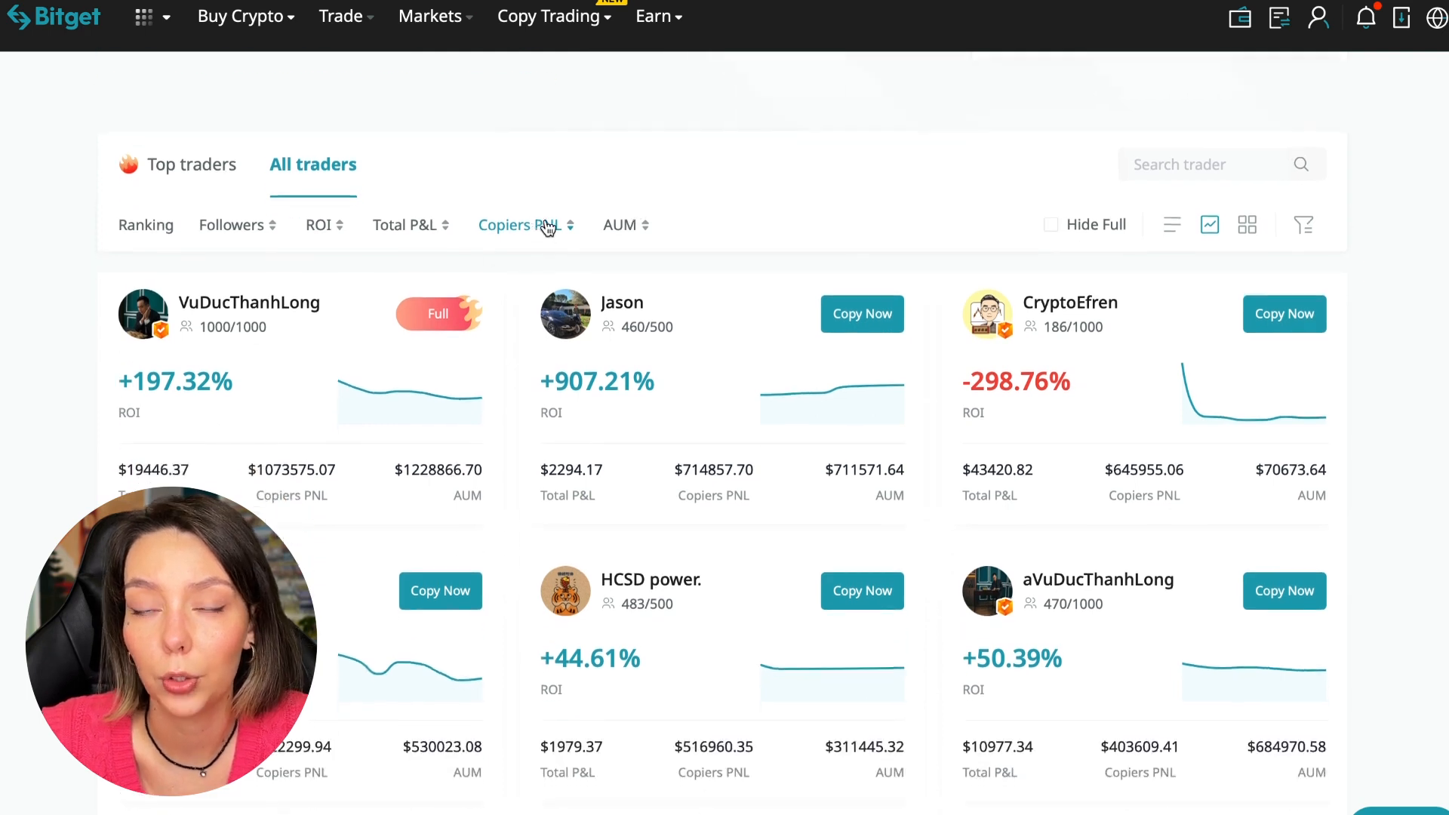
{"action": "scroll", "scroll_direction": "down", "scroll_amount": 3}
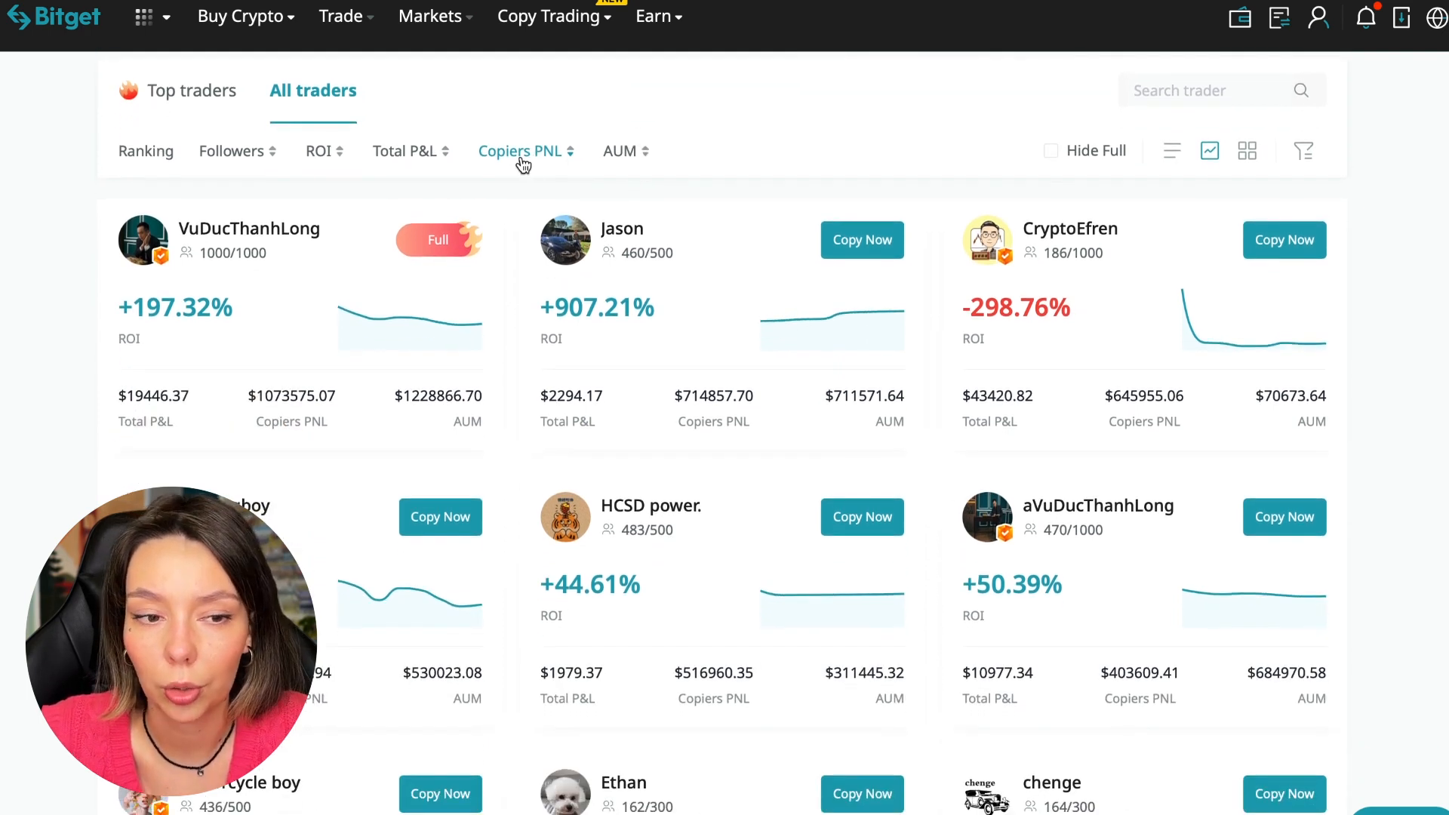
{"action": "left_click", "coordinate": [525, 151]}
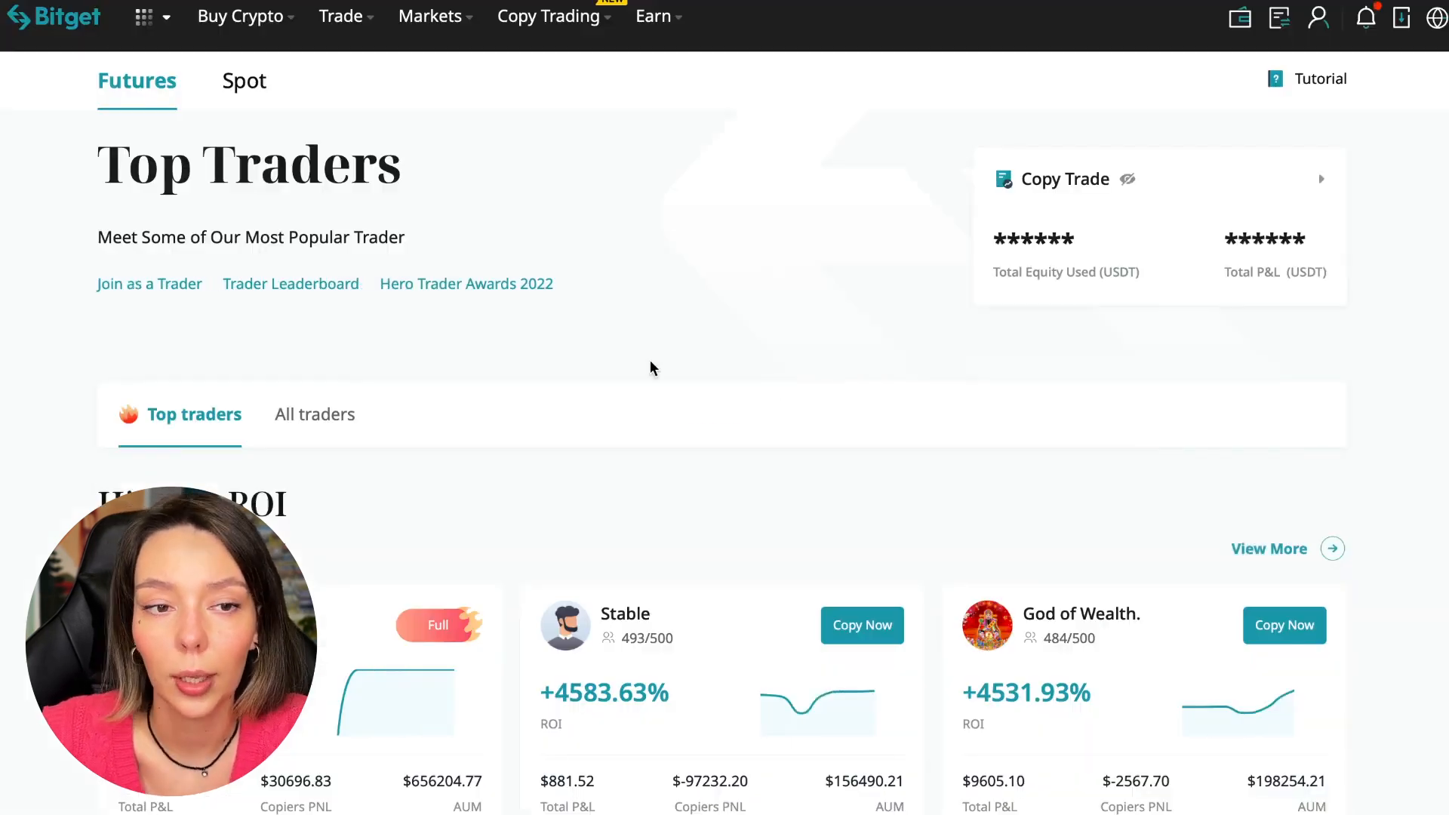
Step: Show all traders, sort by Followers, then restore the default ranking order
{"action": "left_click", "coordinate": [314, 414]}
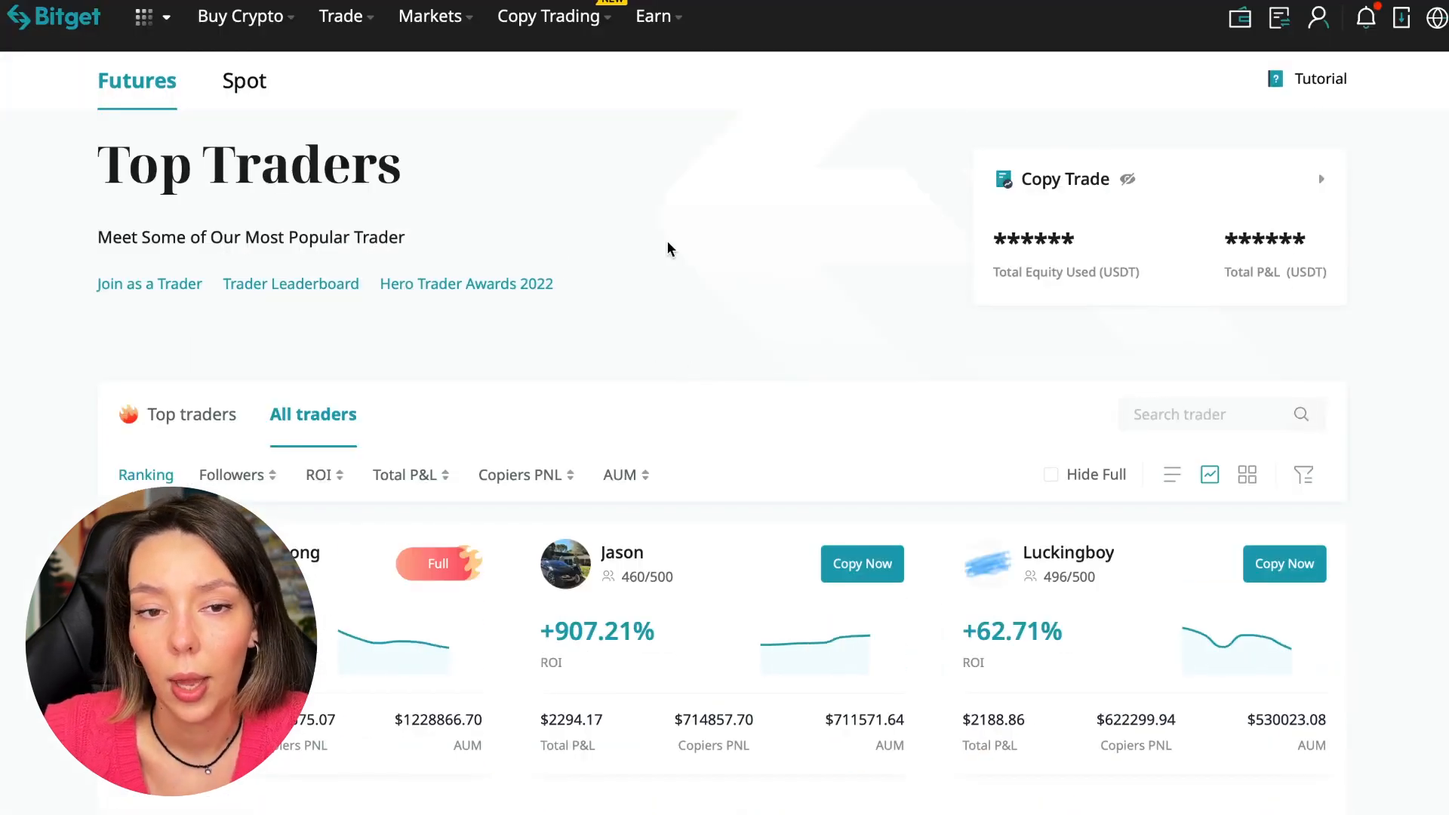
{"action": "scroll", "scroll_direction": "down", "scroll_amount": 3}
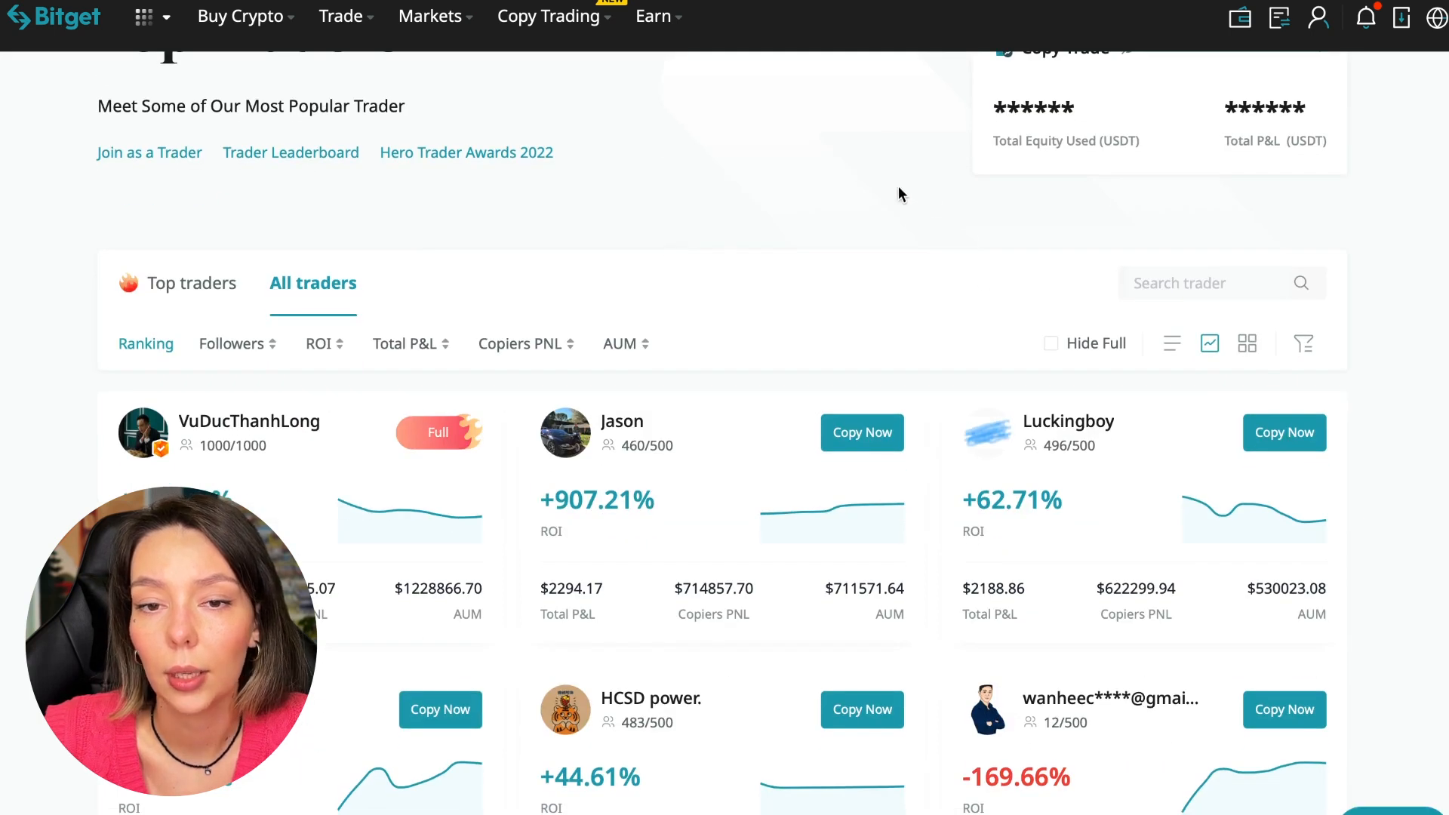
{"action": "mouse_move", "coordinate": [797, 217]}
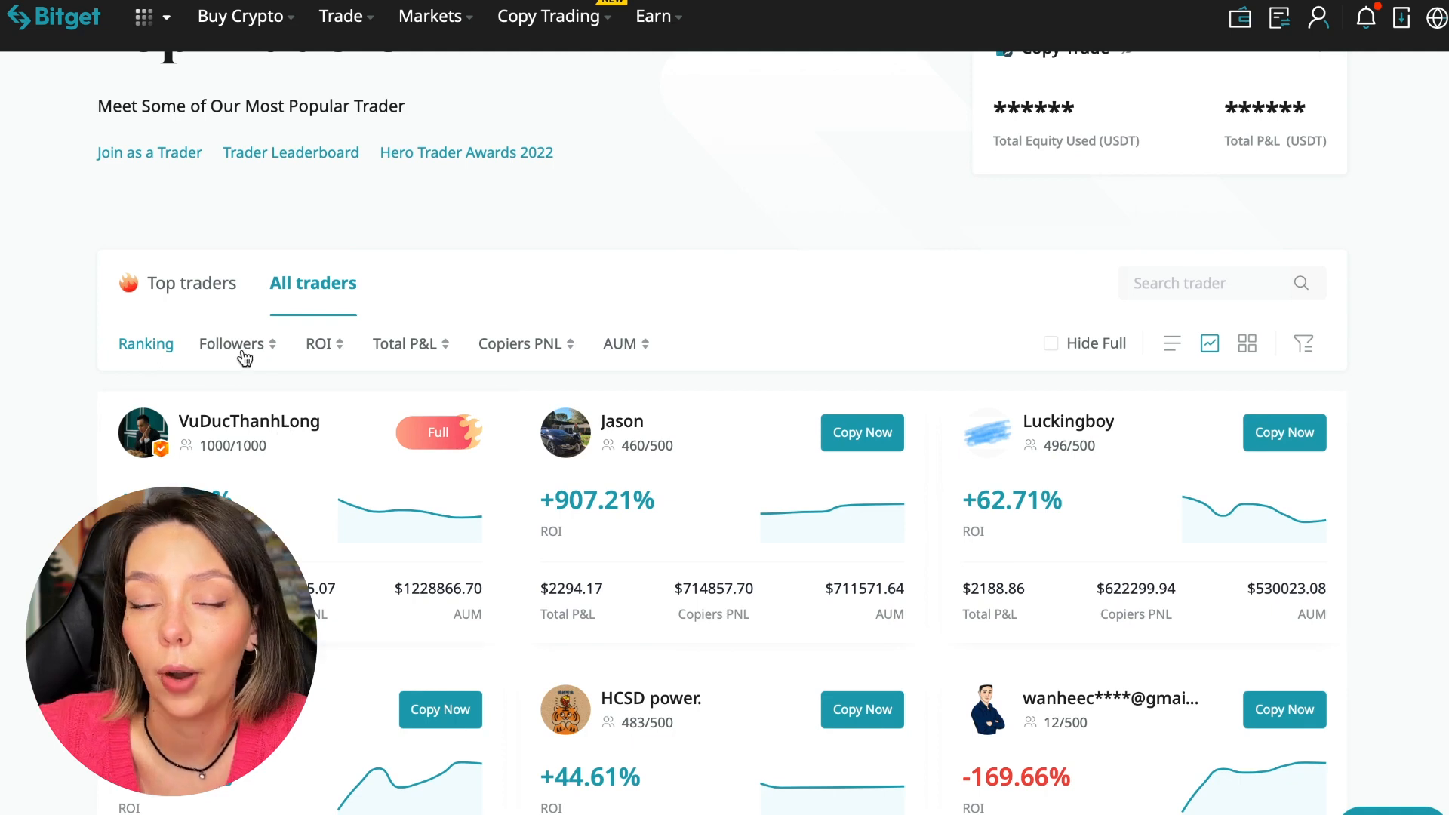
{"action": "left_click", "coordinate": [234, 344]}
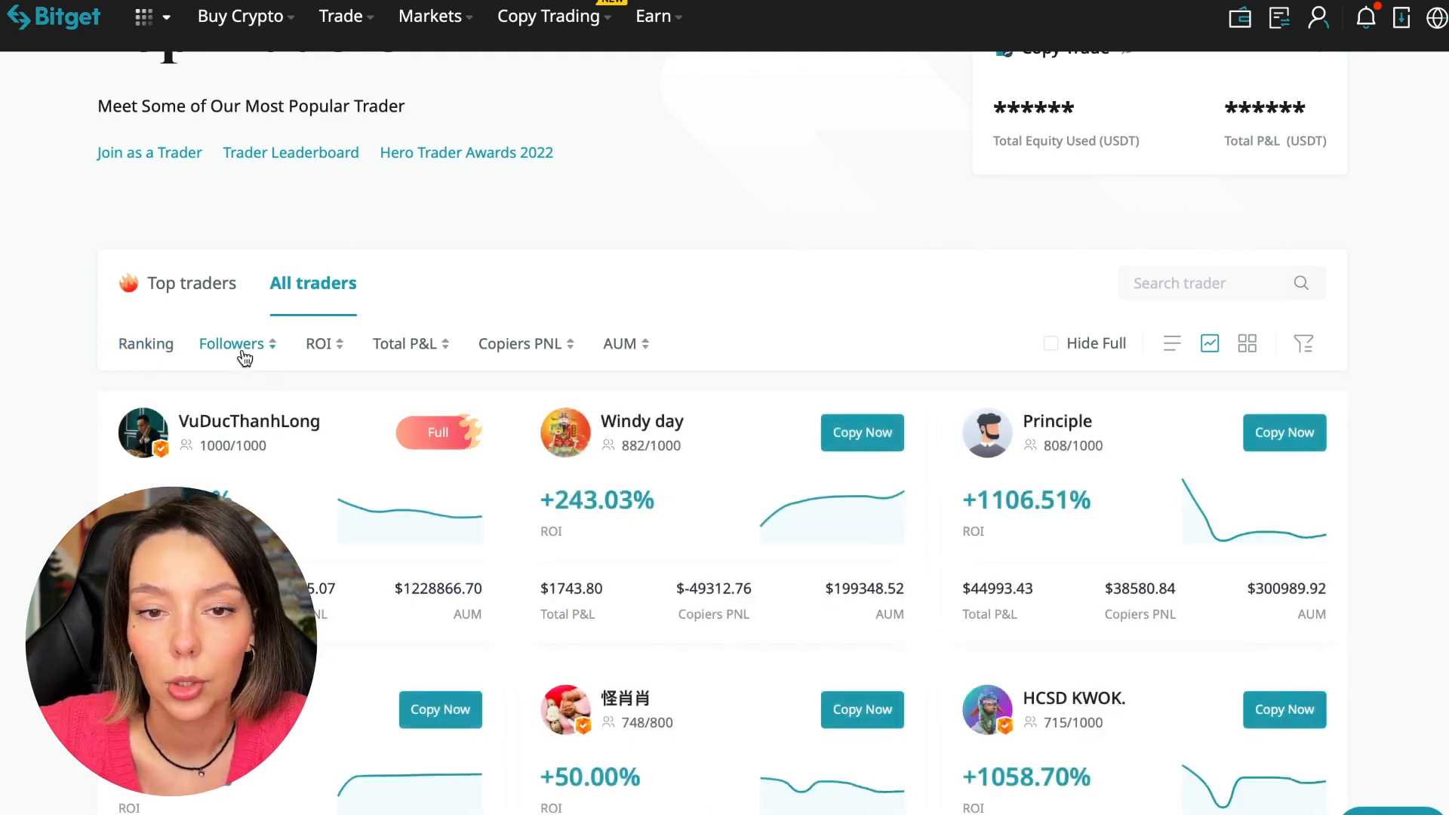
{"action": "left_click", "coordinate": [233, 344]}
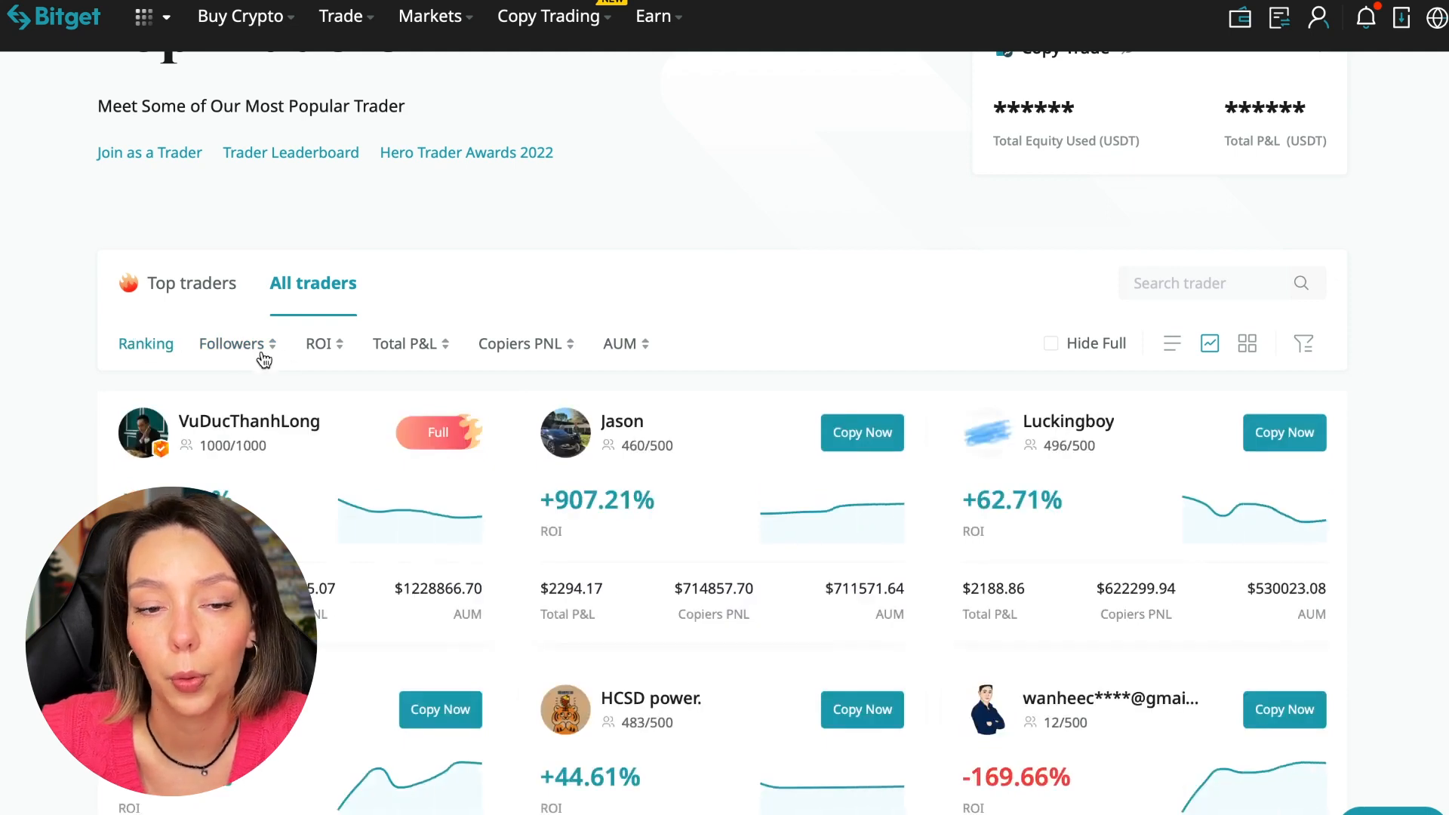
{"action": "mouse_move", "coordinate": [332, 363]}
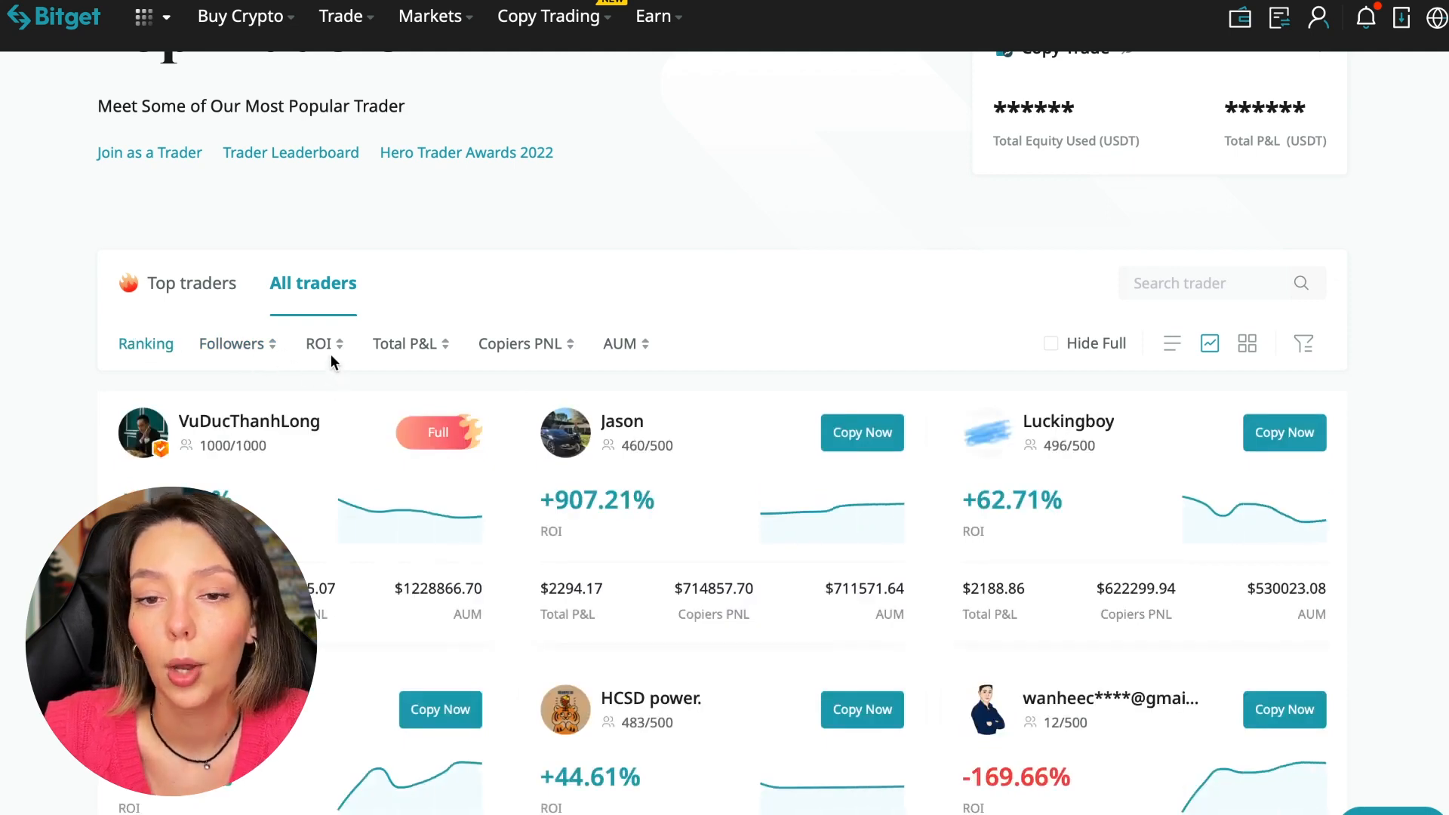
Step: Sort the trader list by ROI ascending, showing large negative returns first
{"action": "left_click", "coordinate": [318, 344]}
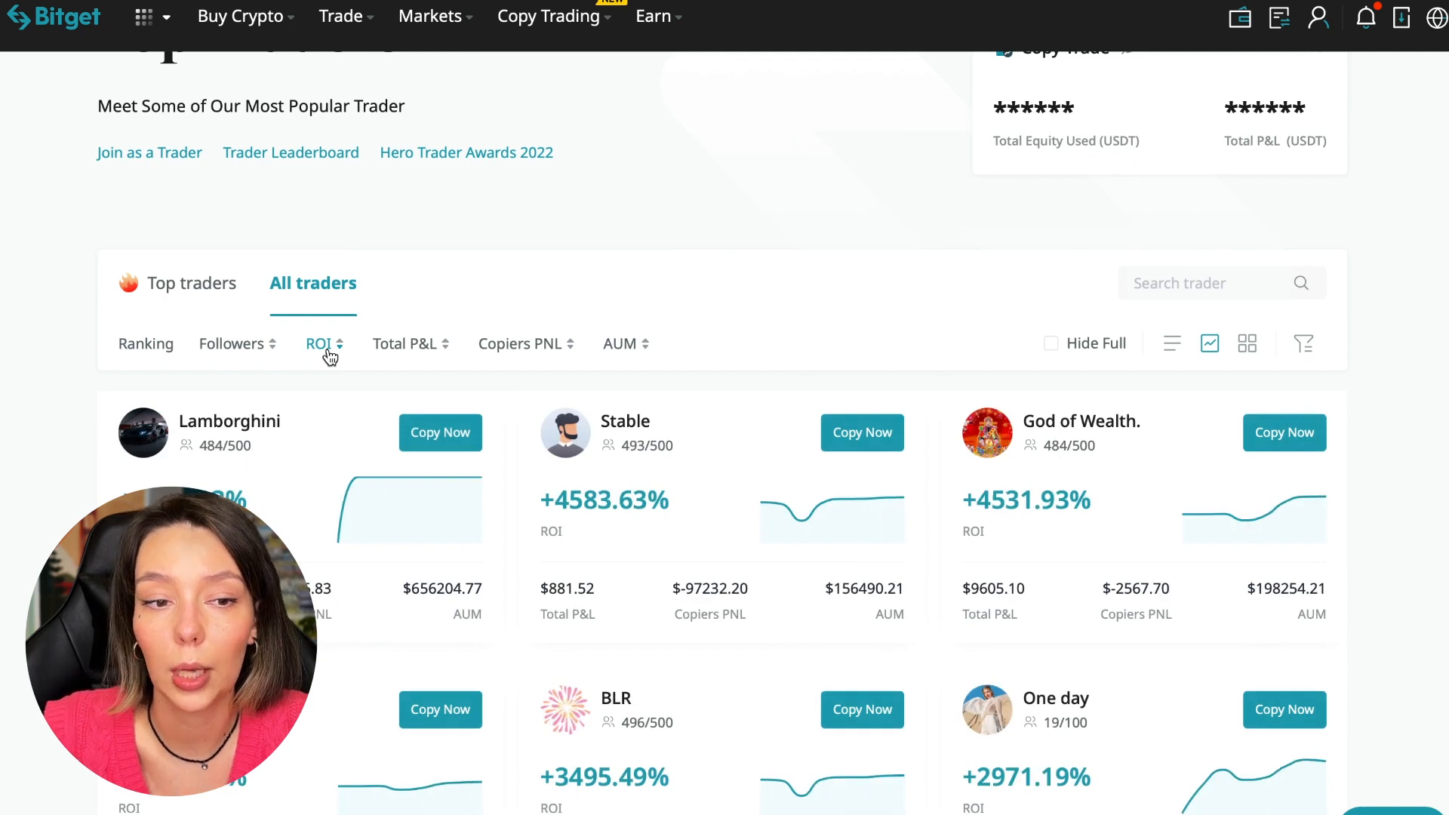
{"action": "left_click", "coordinate": [323, 344]}
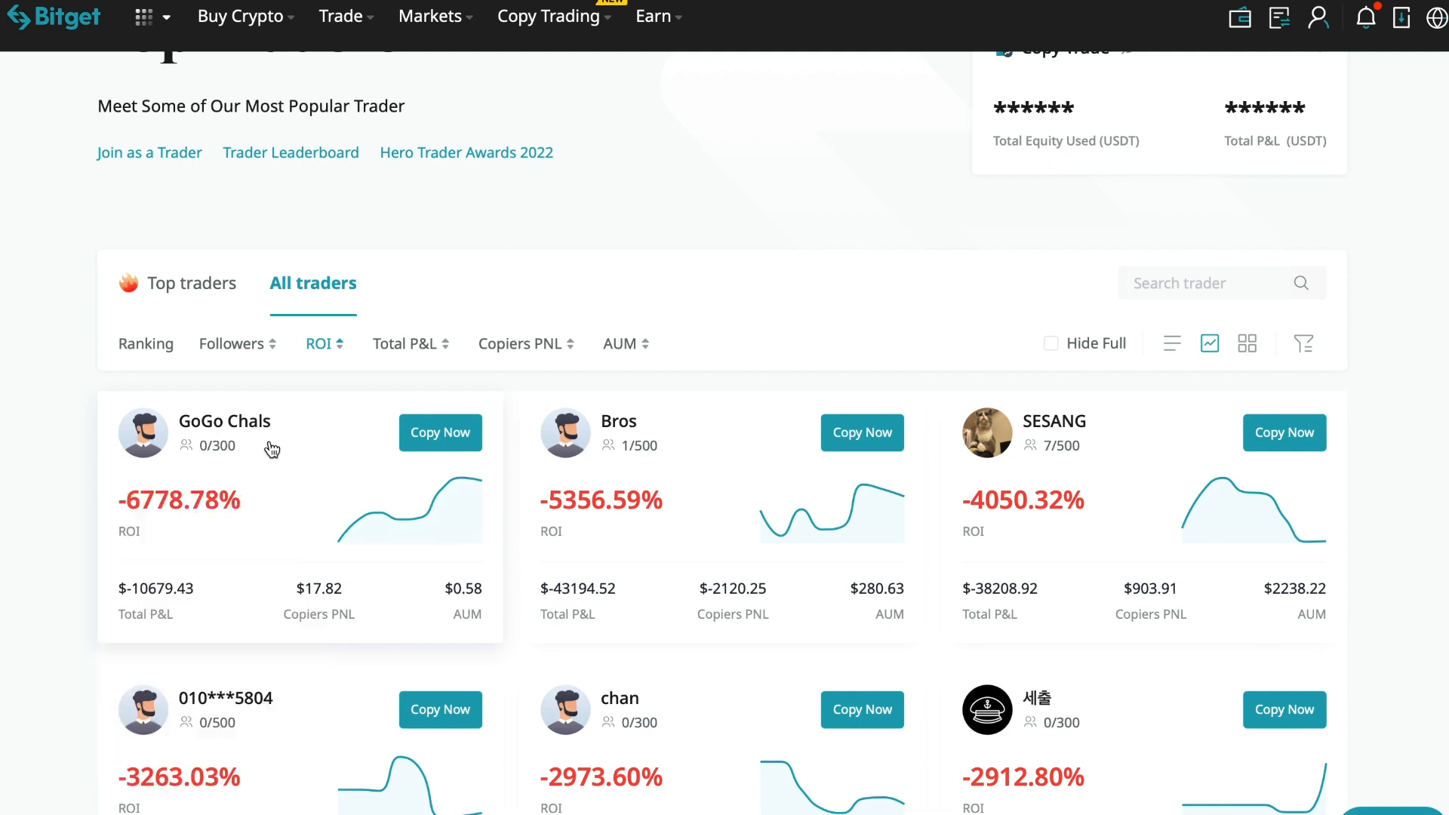
{"action": "mouse_move", "coordinate": [202, 471]}
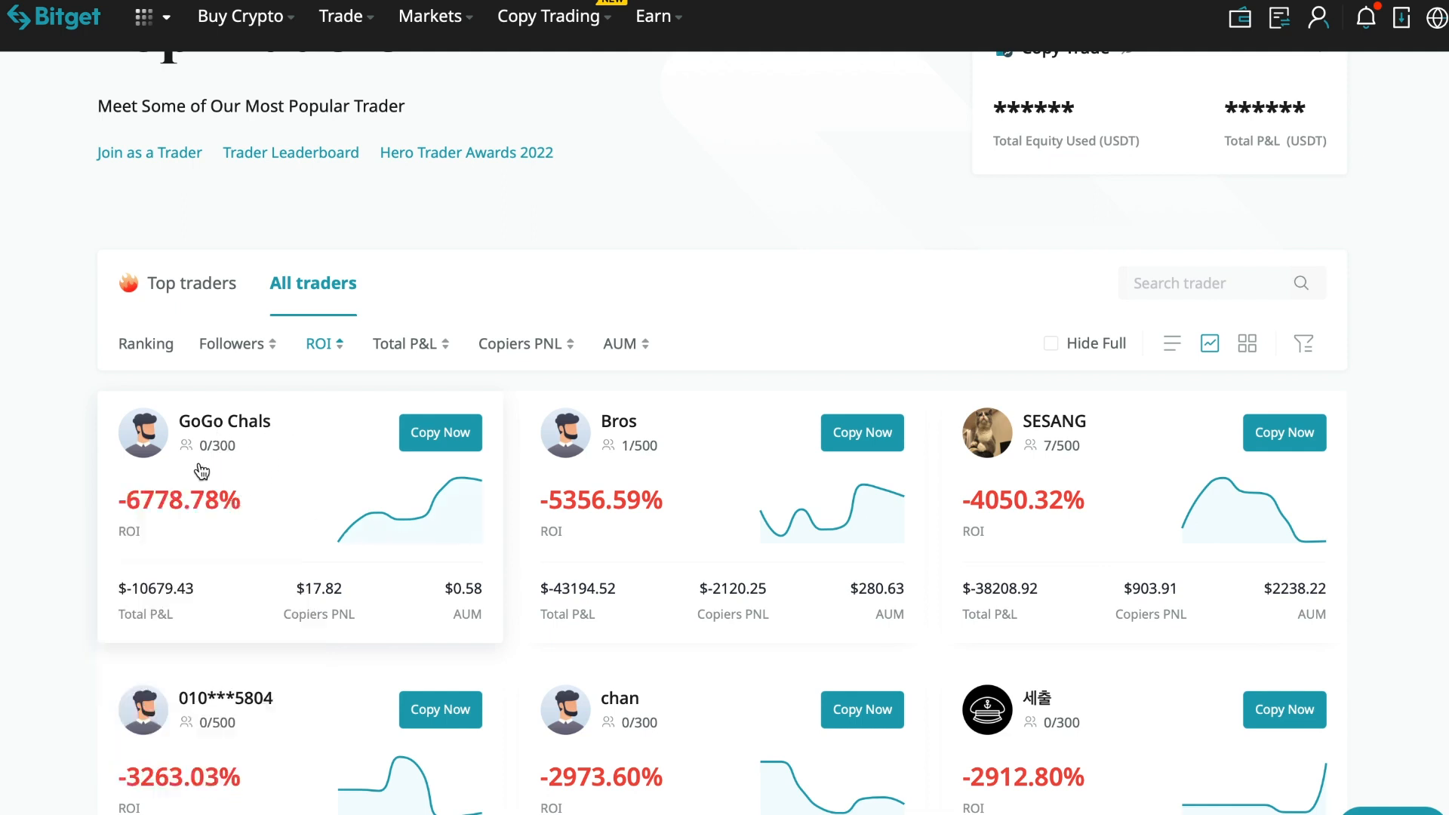
{"action": "mouse_move", "coordinate": [270, 542]}
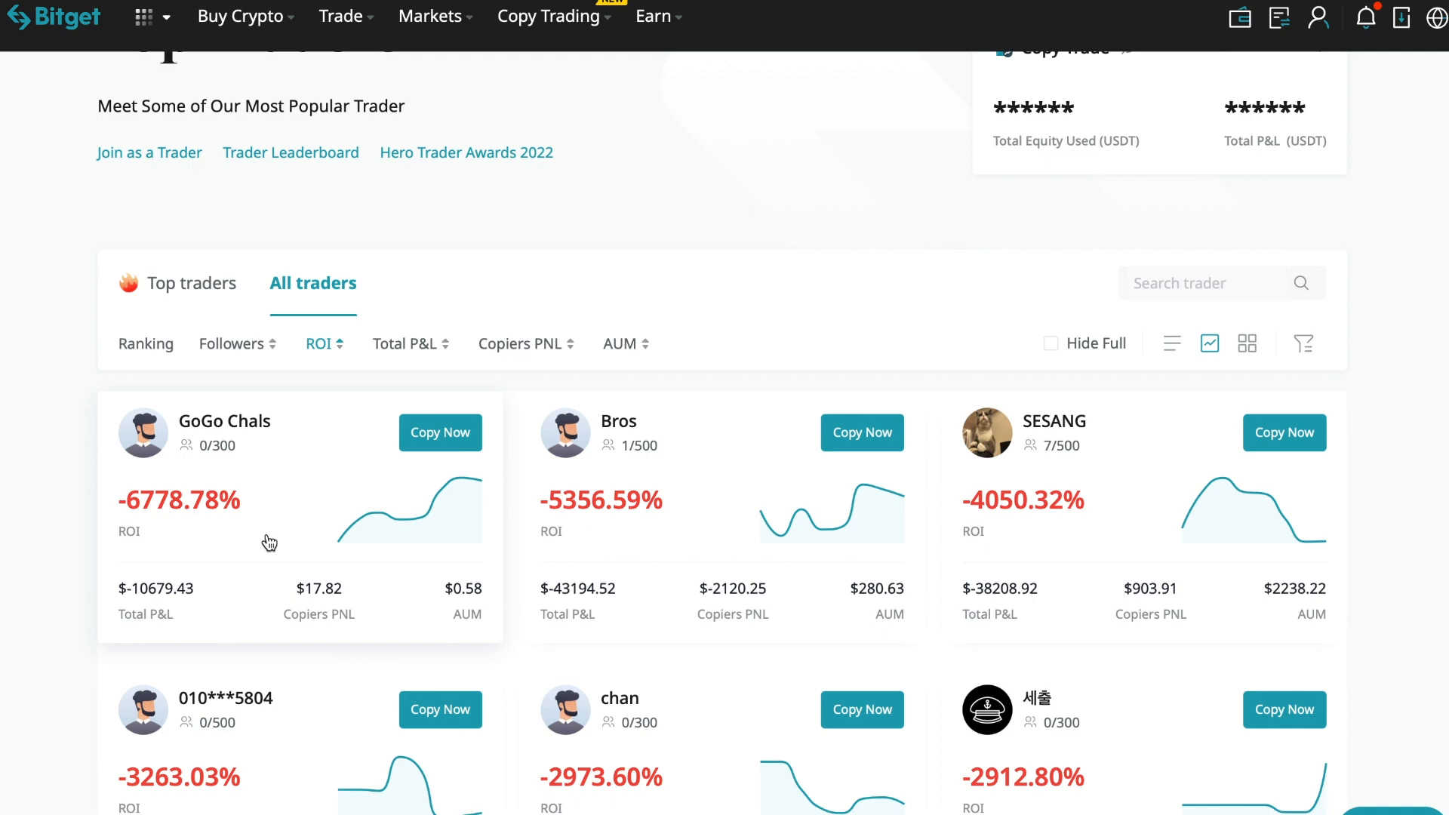
{"action": "mouse_move", "coordinate": [301, 540]}
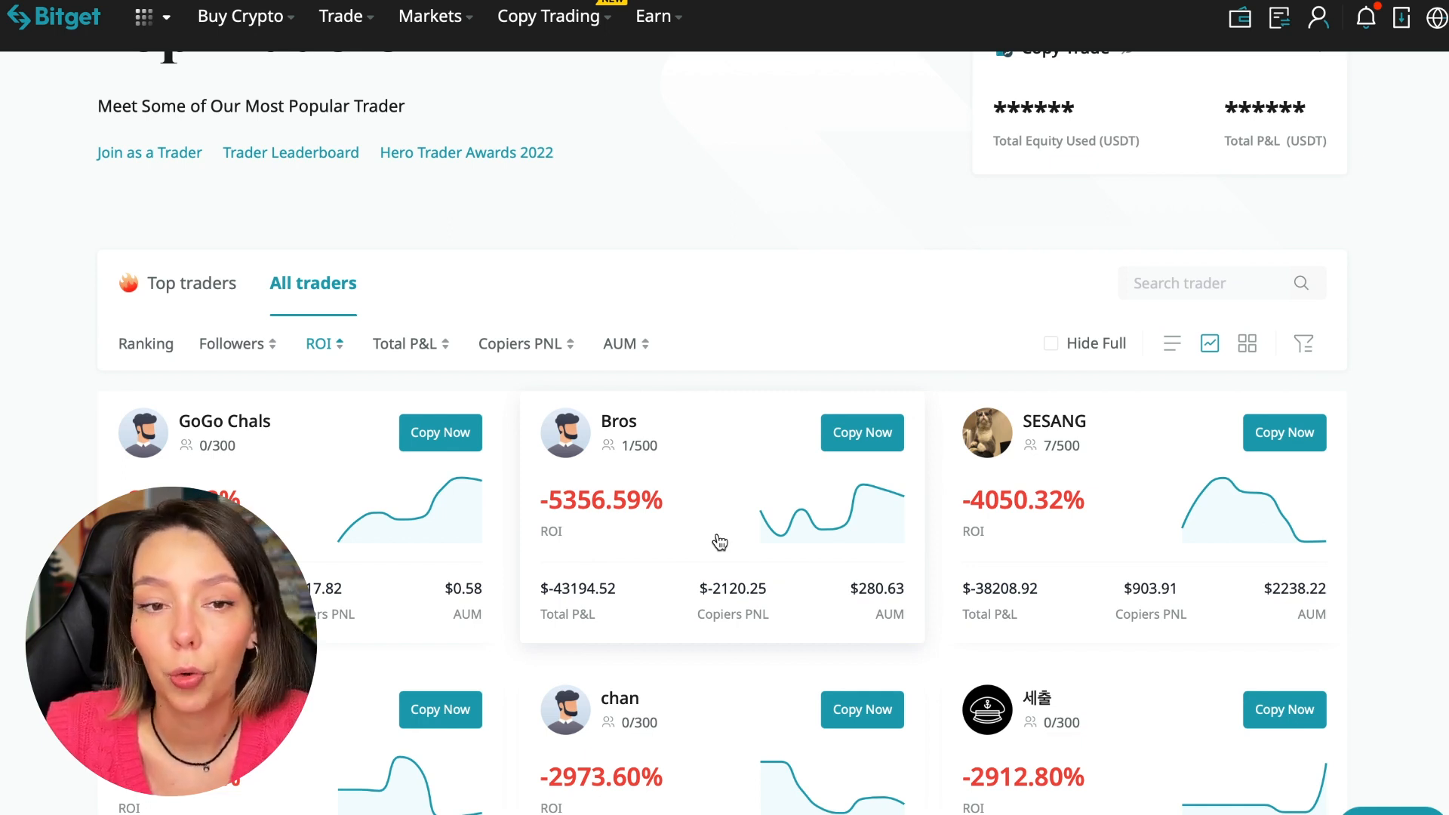
{"action": "mouse_move", "coordinate": [763, 330]}
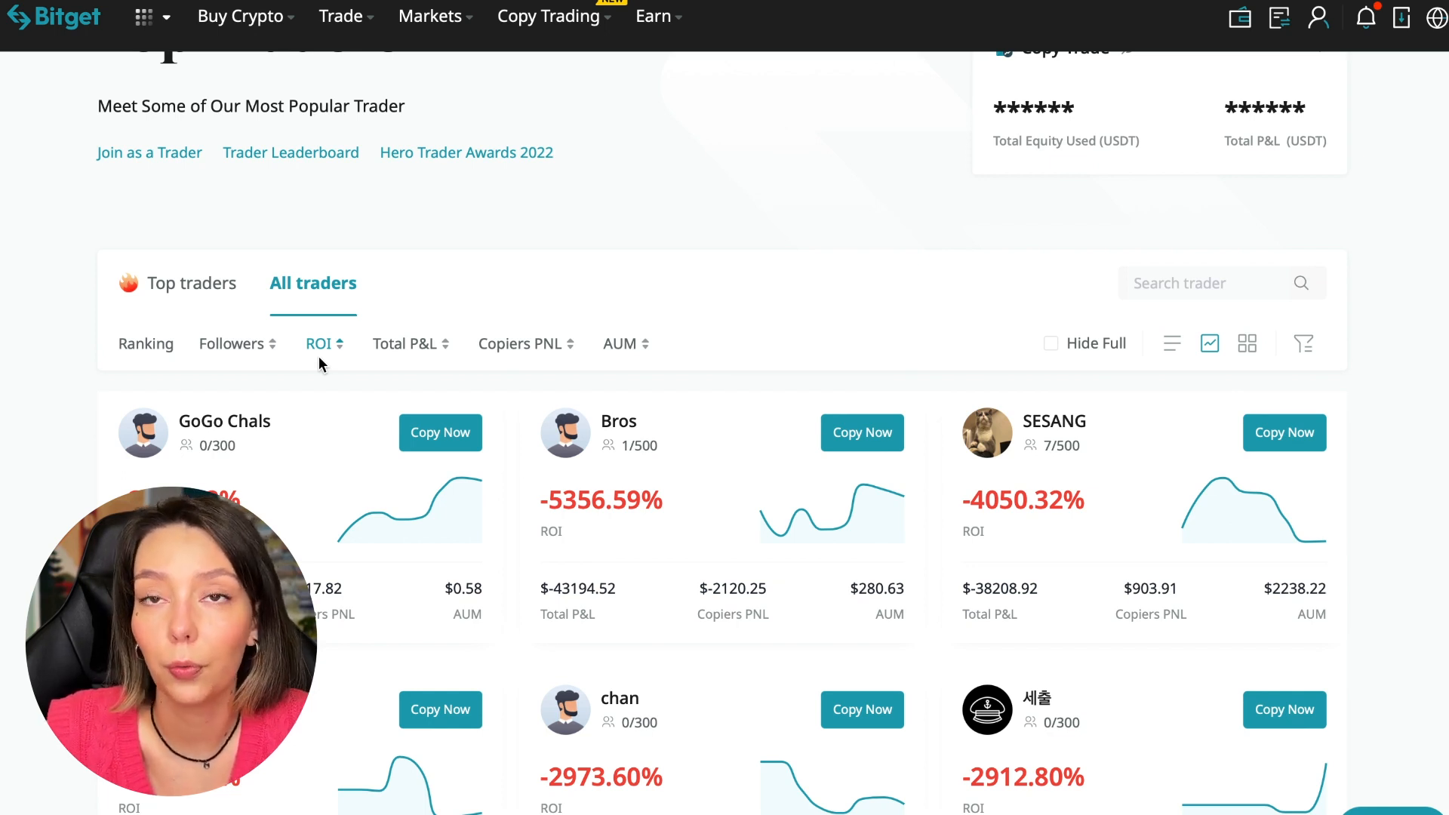
Step: Sort the trader list by Total P&L, then Copiers PNL, then AUM
{"action": "scroll", "scroll_direction": "down", "scroll_amount": 3}
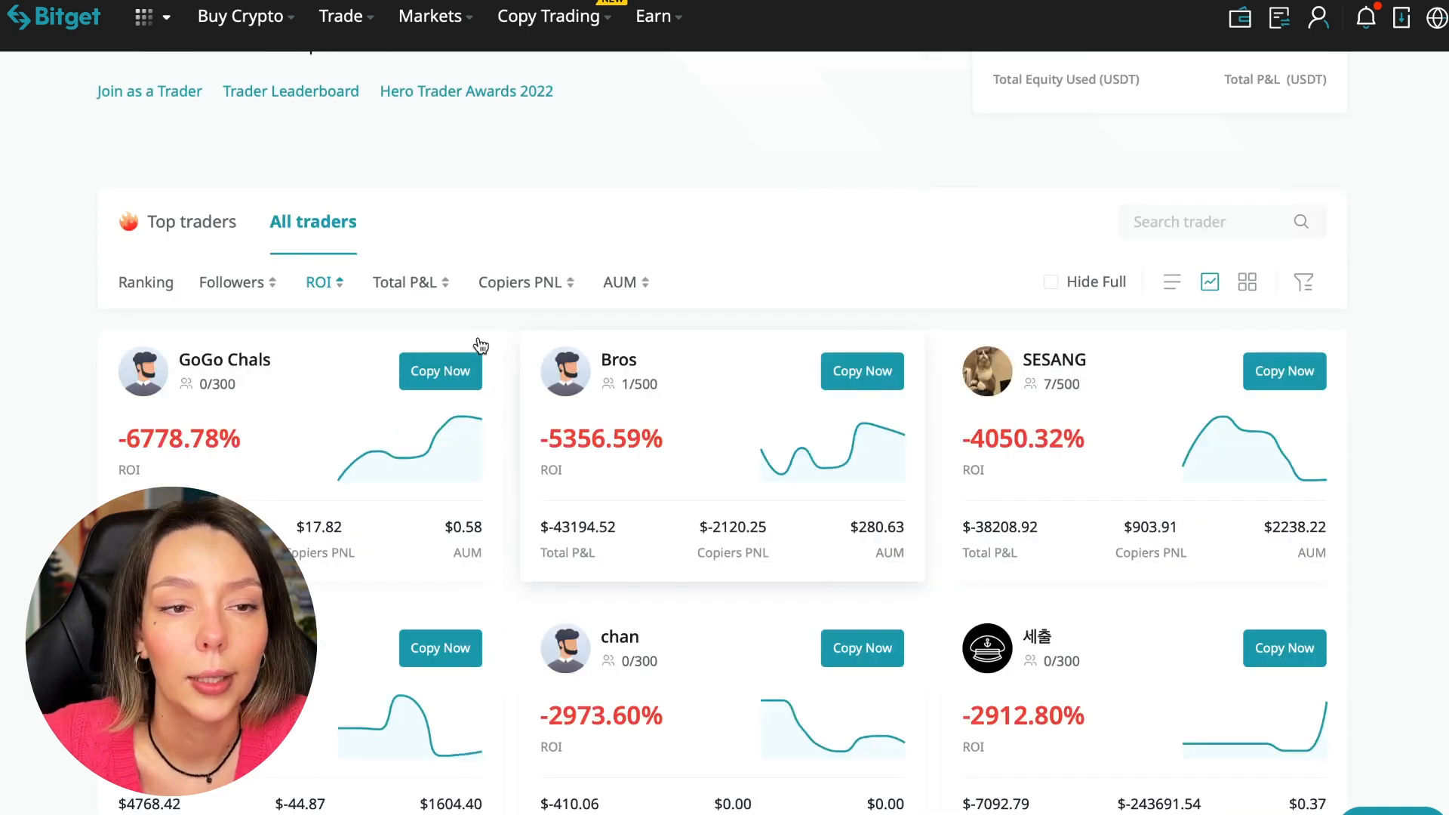
{"action": "left_click", "coordinate": [405, 282]}
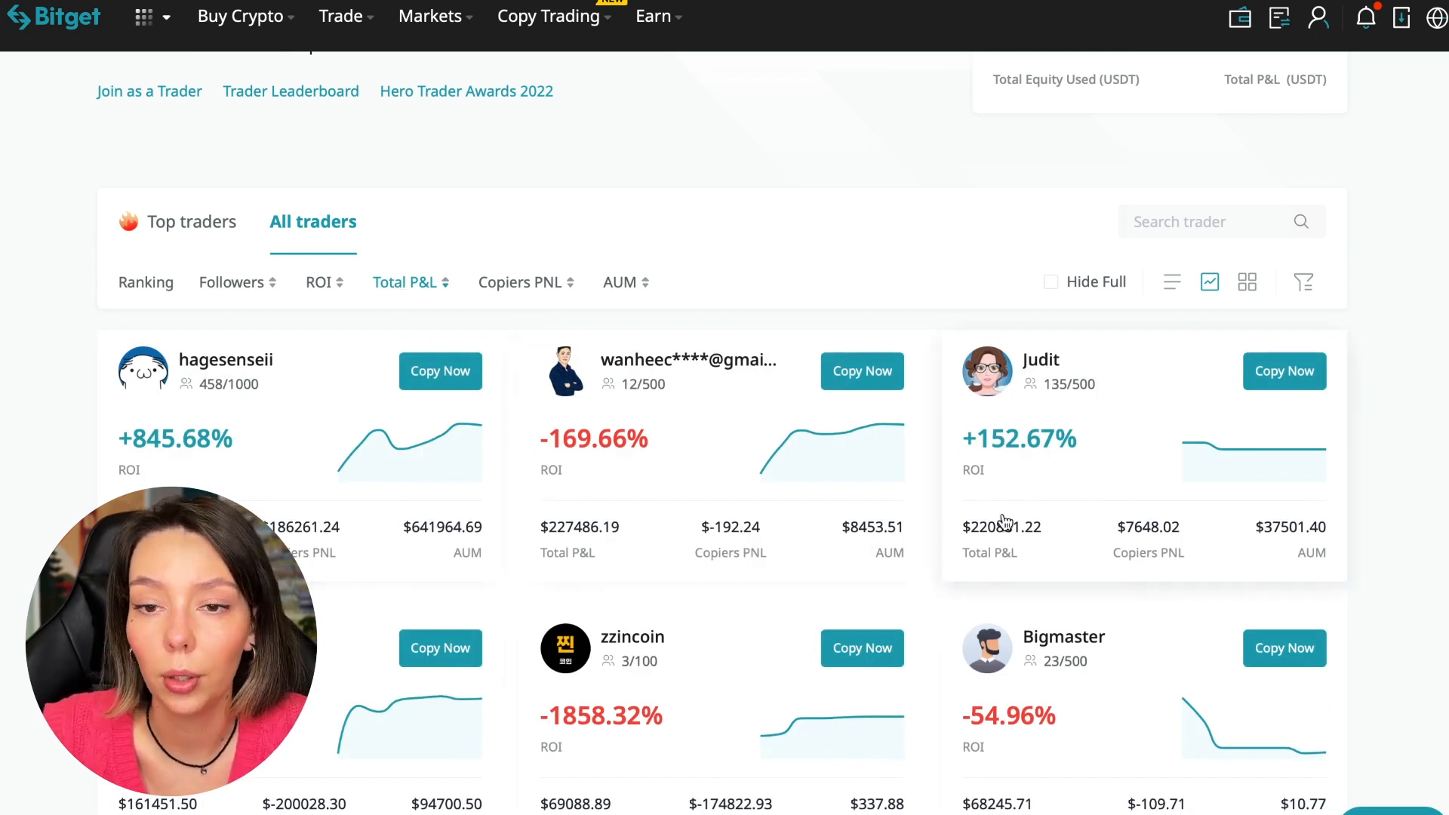
{"action": "scroll", "scroll_direction": "down", "scroll_amount": 3}
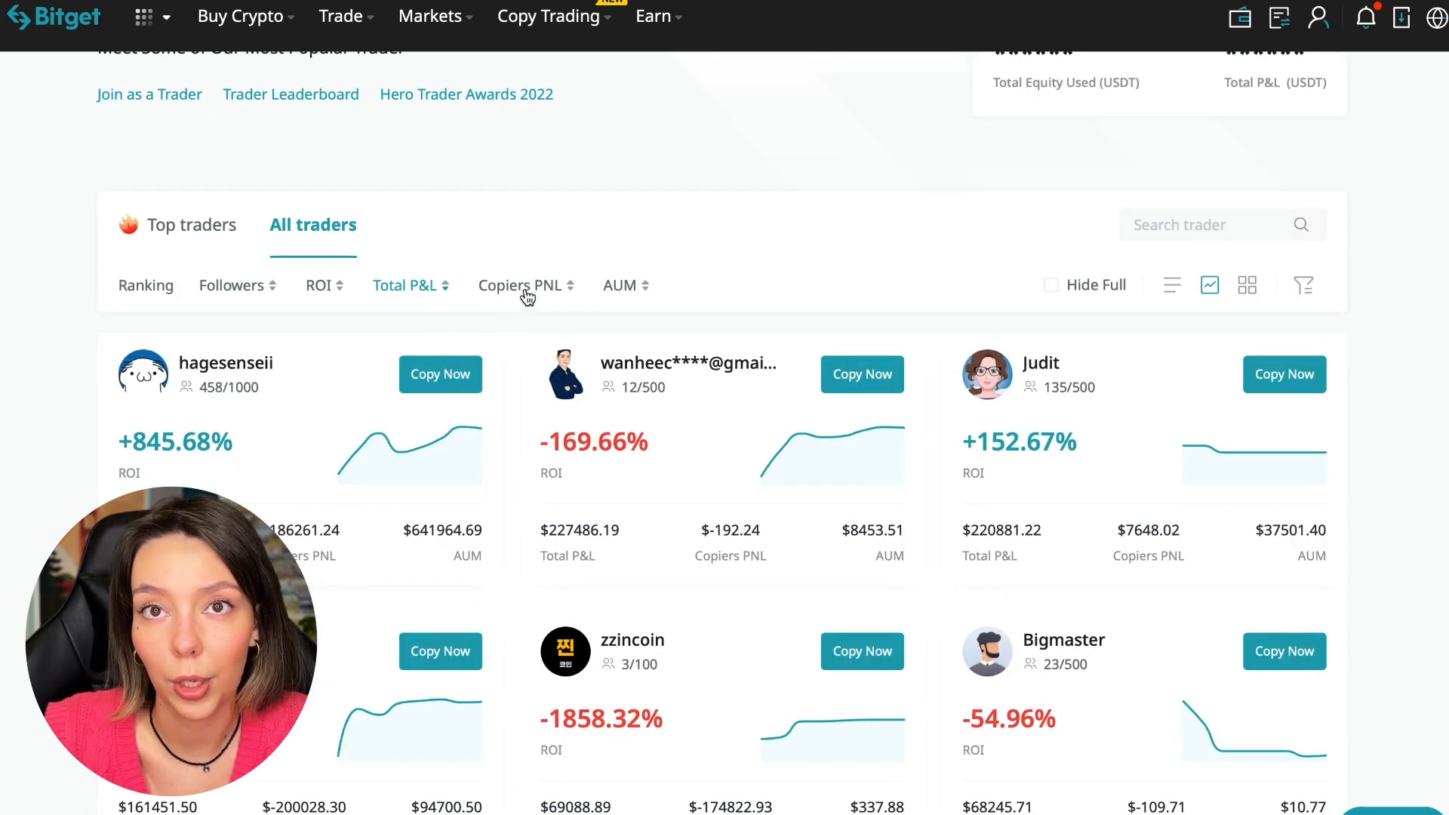
{"action": "left_click", "coordinate": [519, 286]}
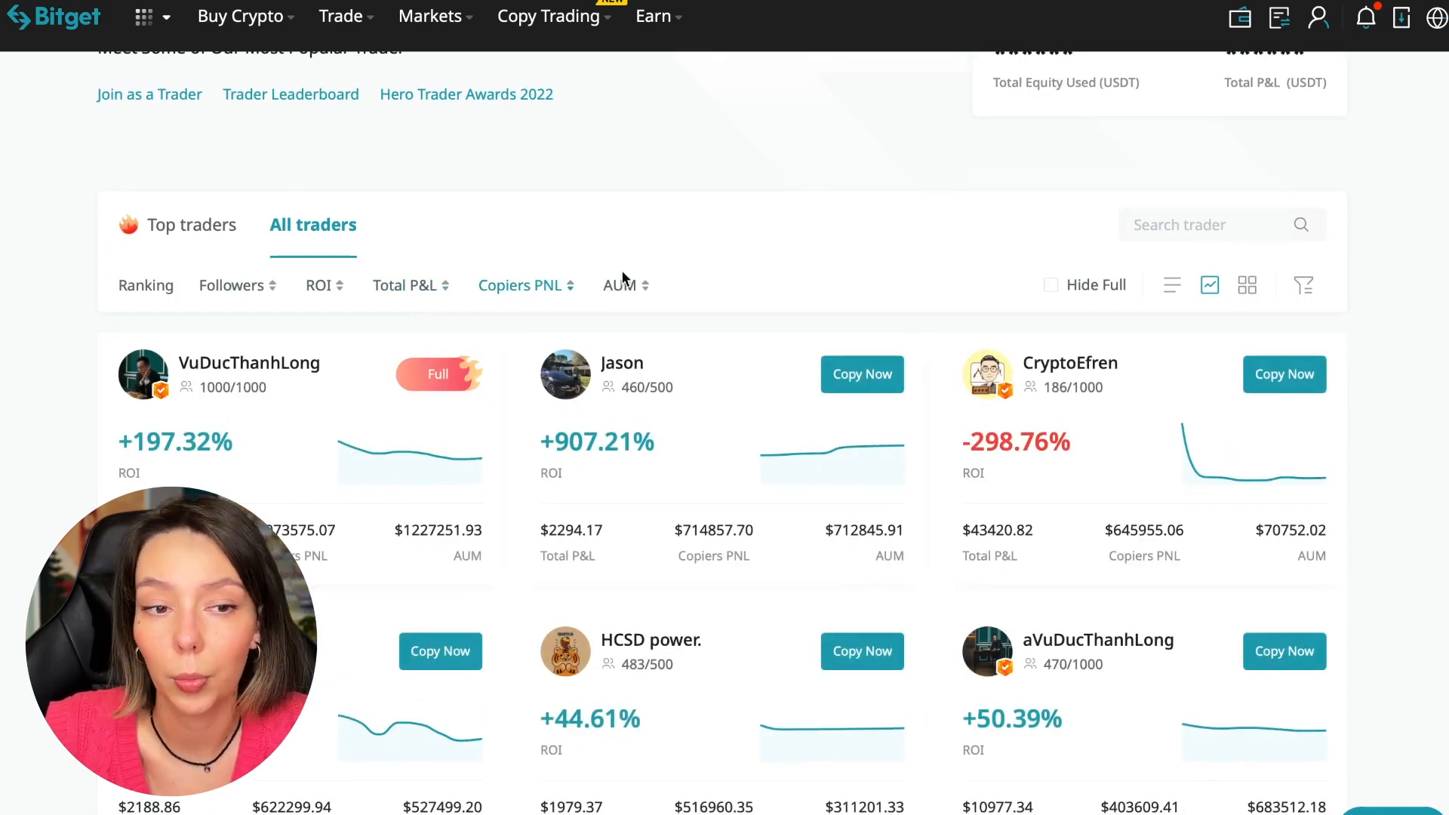
{"action": "left_click", "coordinate": [625, 285]}
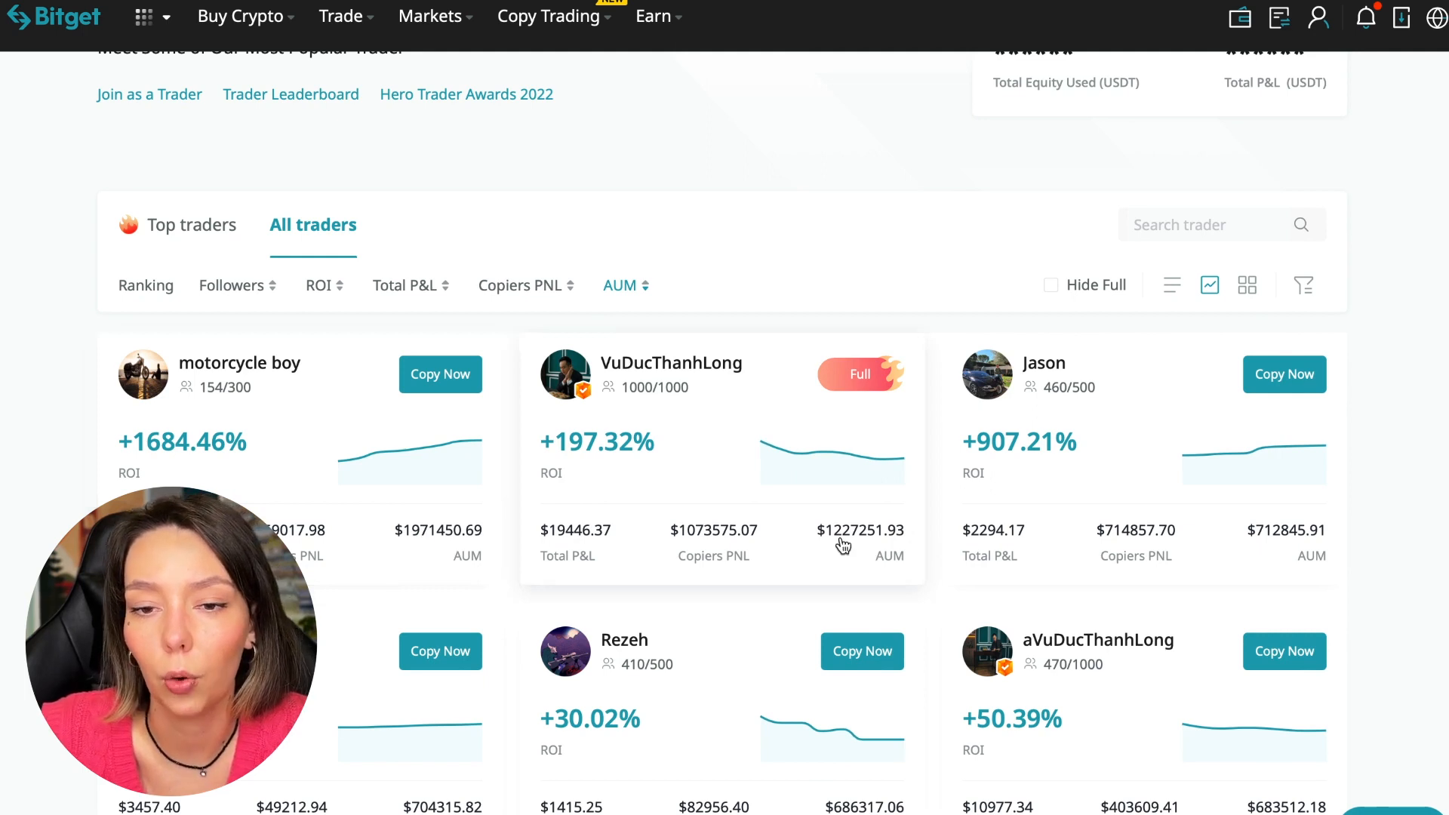
{"action": "scroll", "scroll_direction": "down", "scroll_amount": 3}
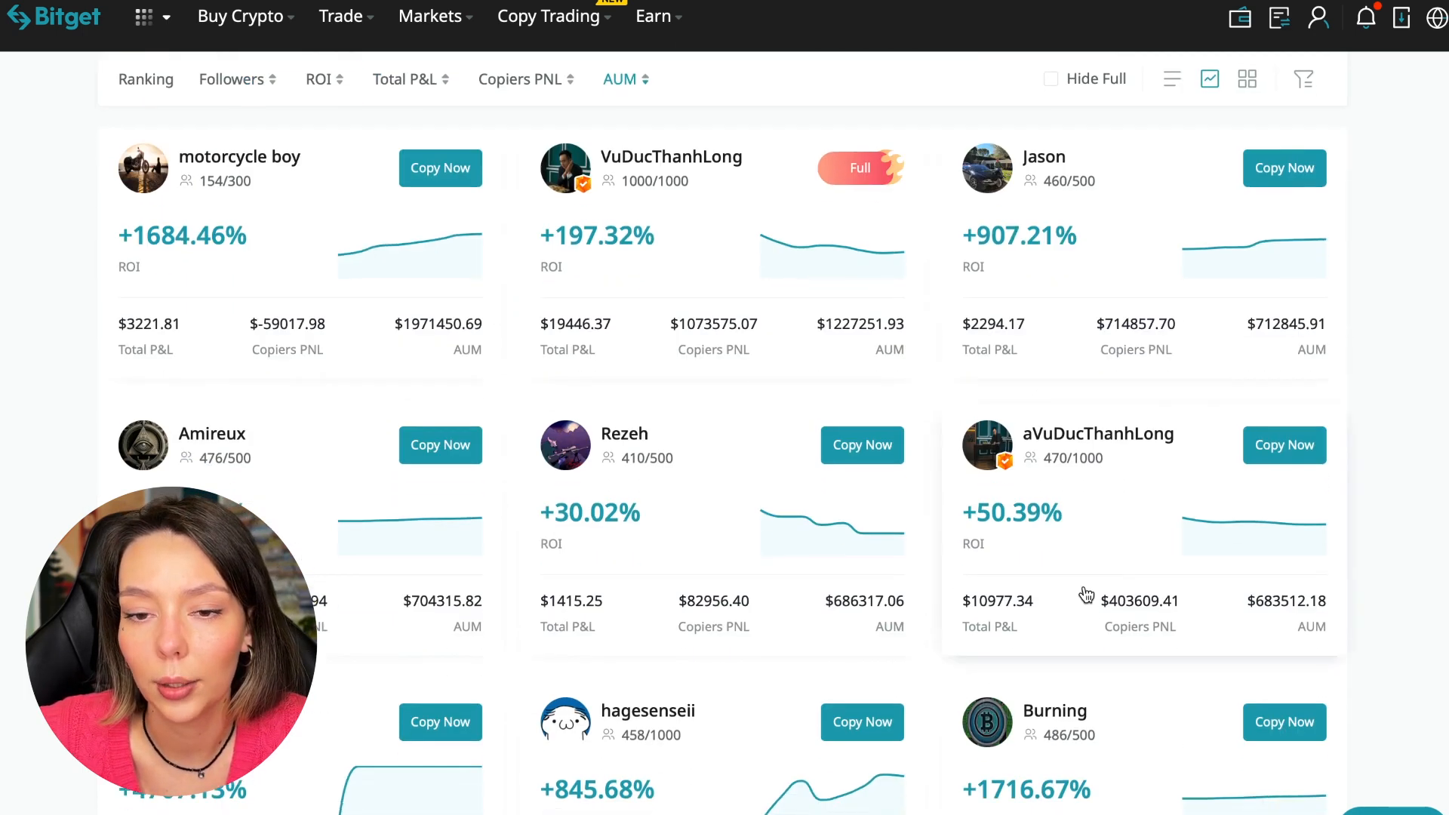
{"action": "scroll", "scroll_direction": "down", "scroll_amount": 3}
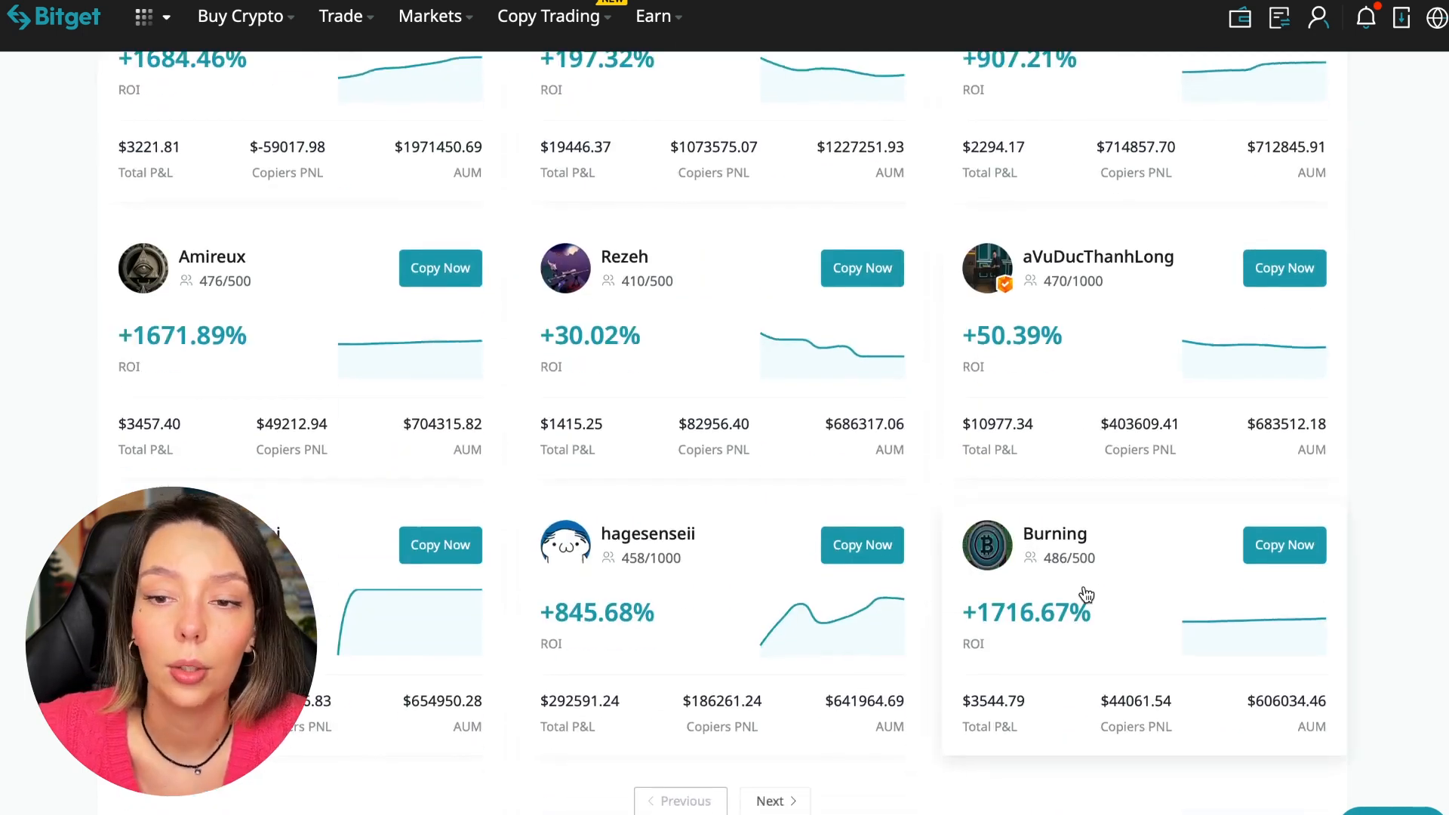
{"action": "scroll", "scroll_direction": "down", "scroll_amount": 3}
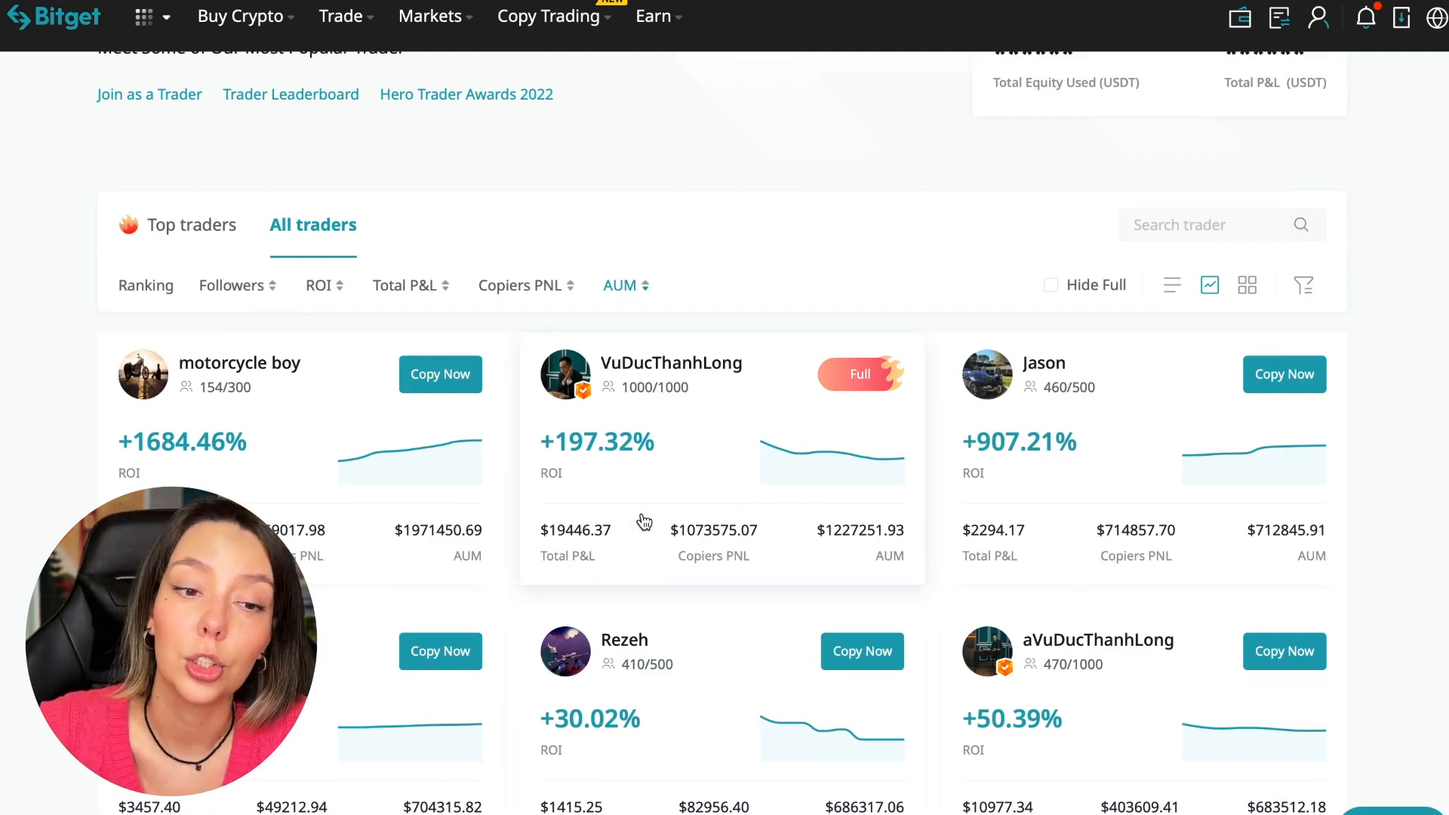
{"action": "mouse_move", "coordinate": [743, 397]}
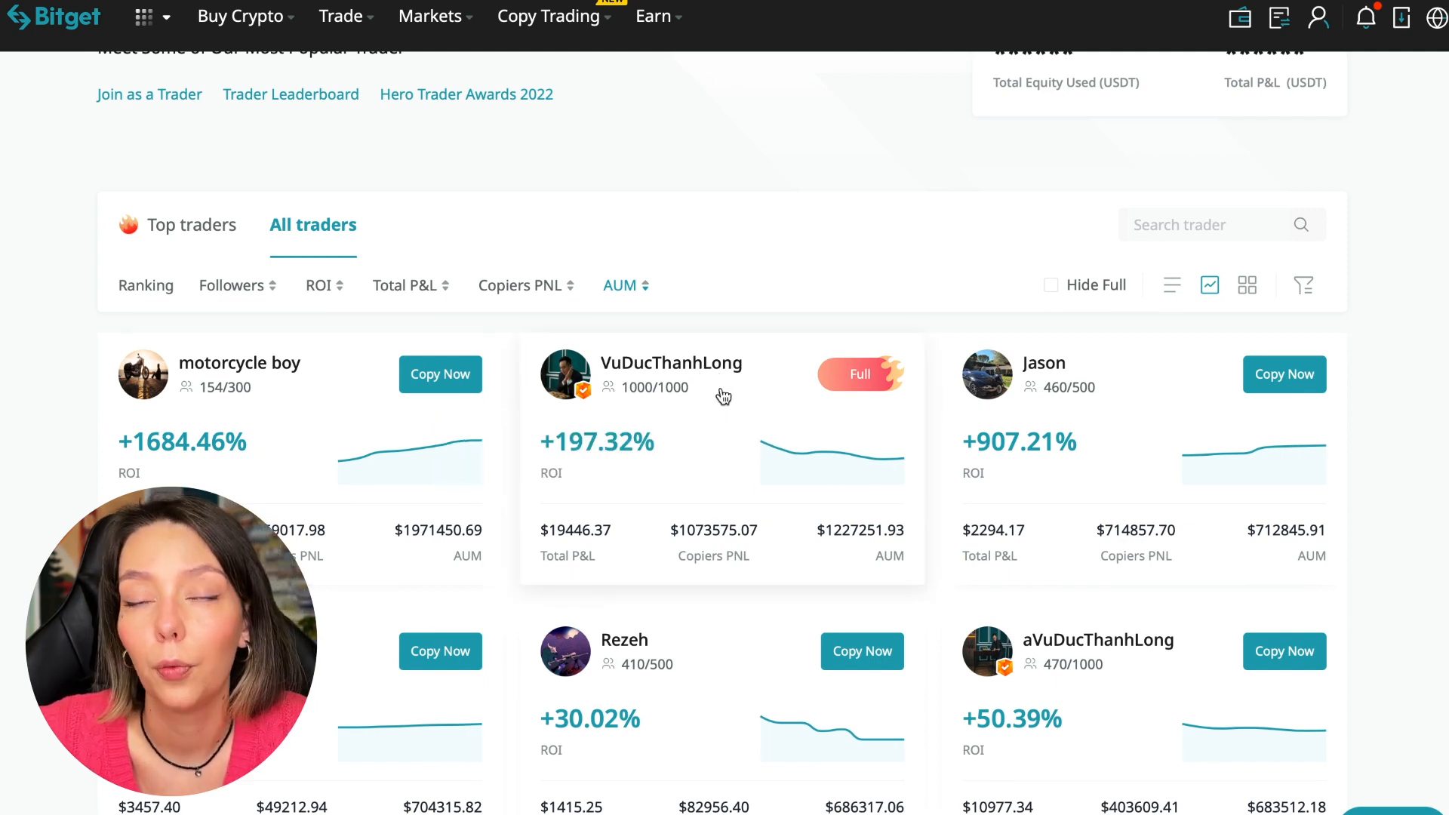
{"action": "left_click", "coordinate": [671, 362]}
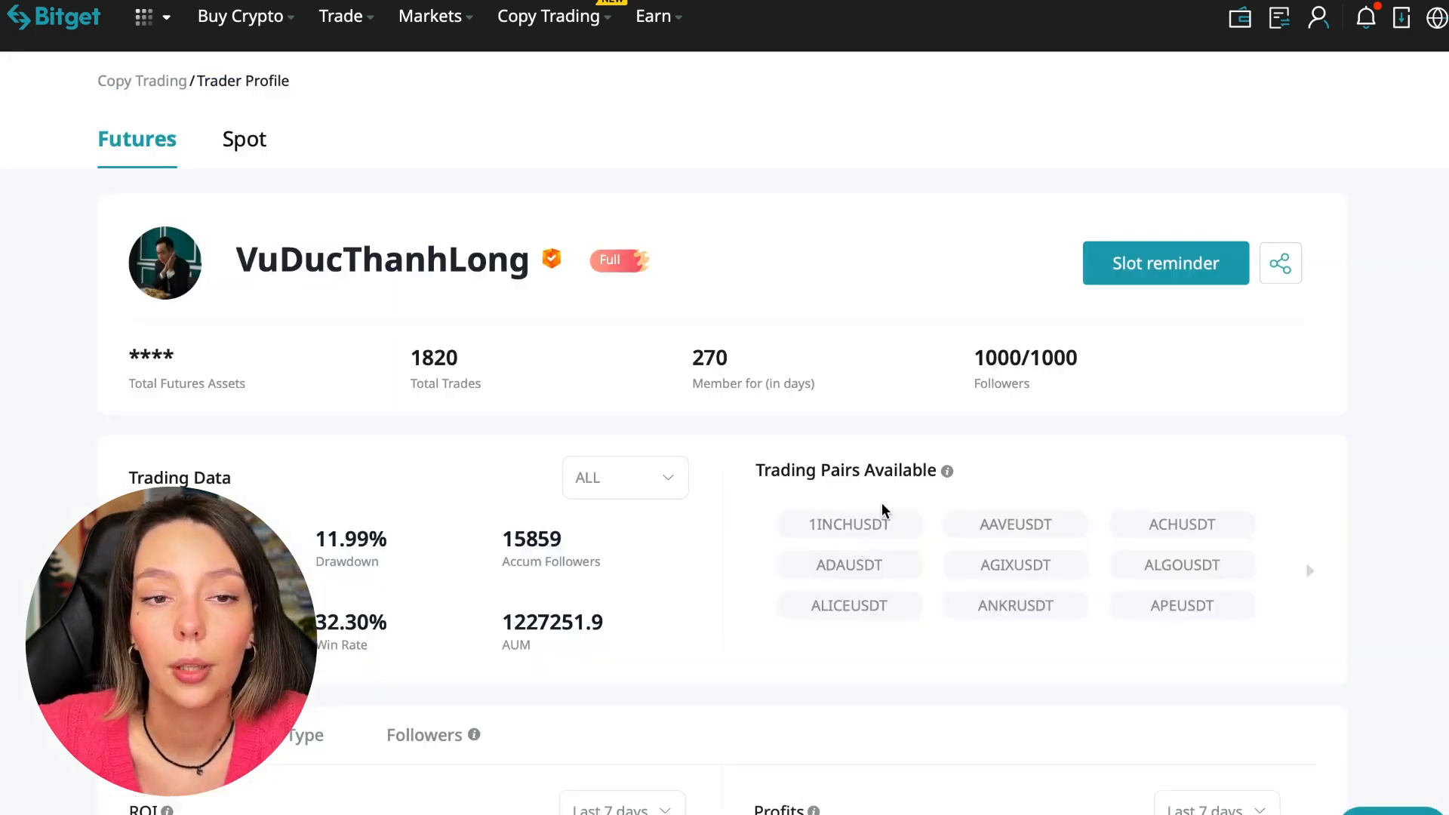
{"action": "mouse_move", "coordinate": [779, 308]}
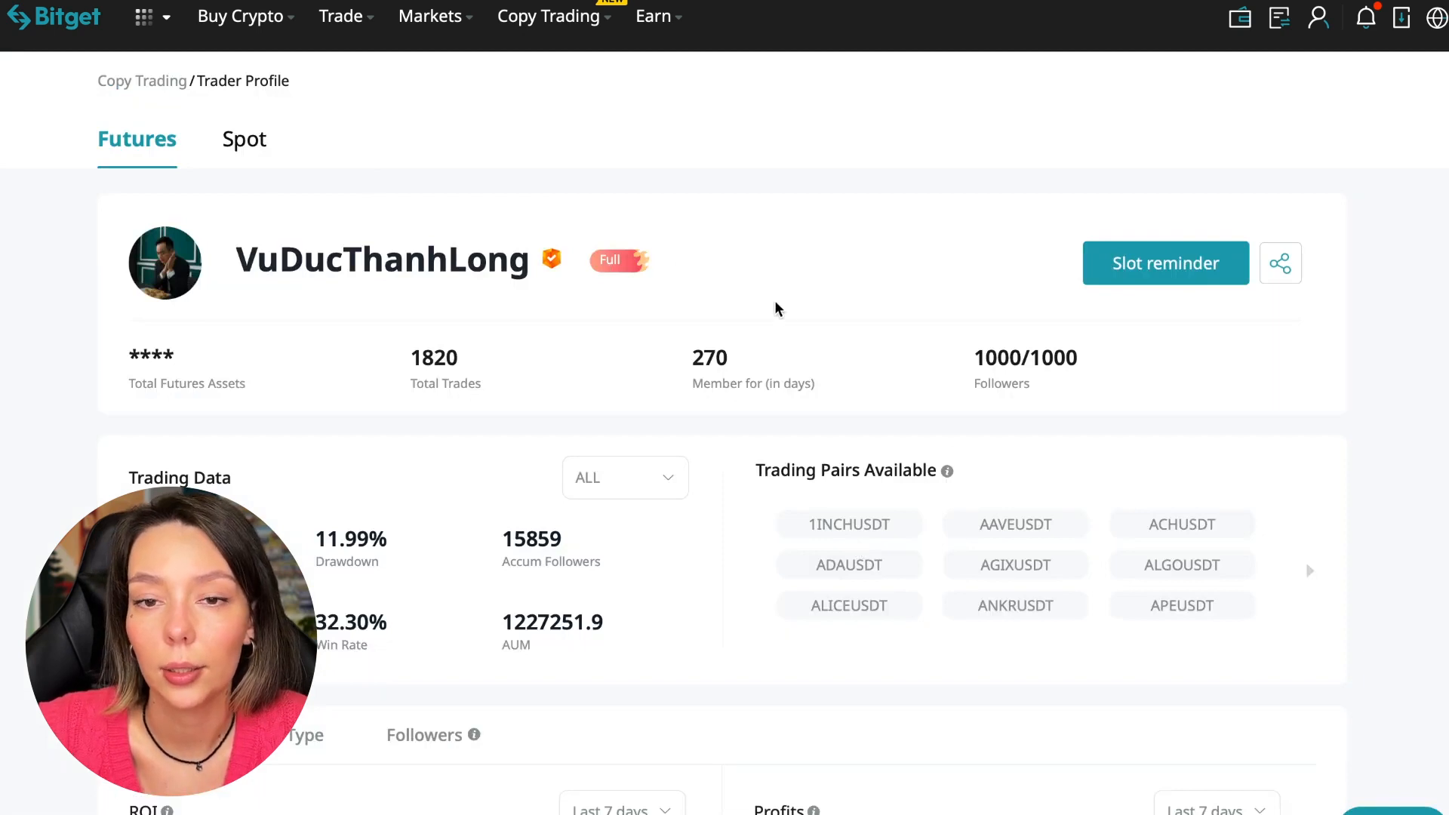
{"action": "mouse_move", "coordinate": [853, 469]}
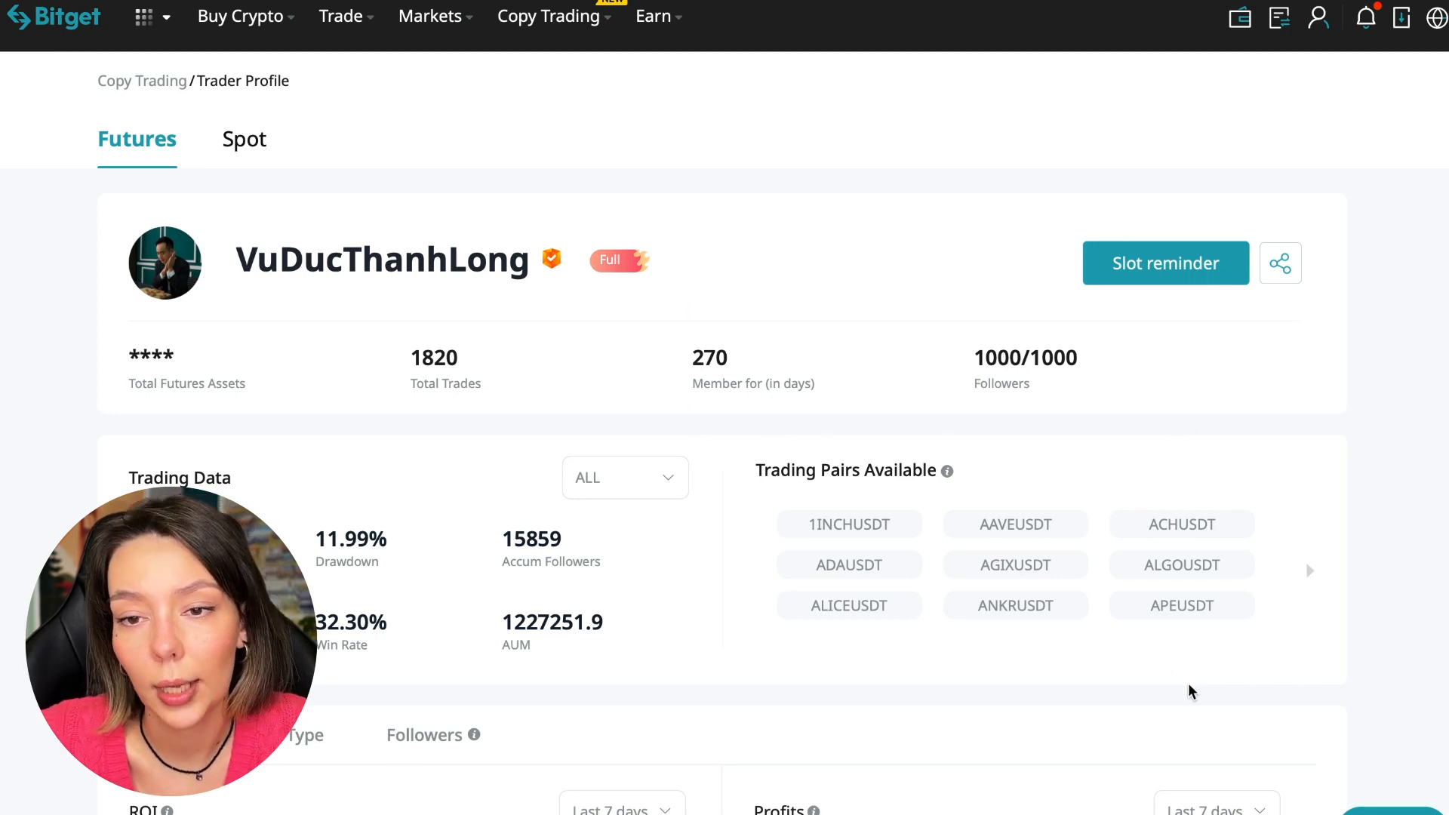
{"action": "mouse_move", "coordinate": [648, 502]}
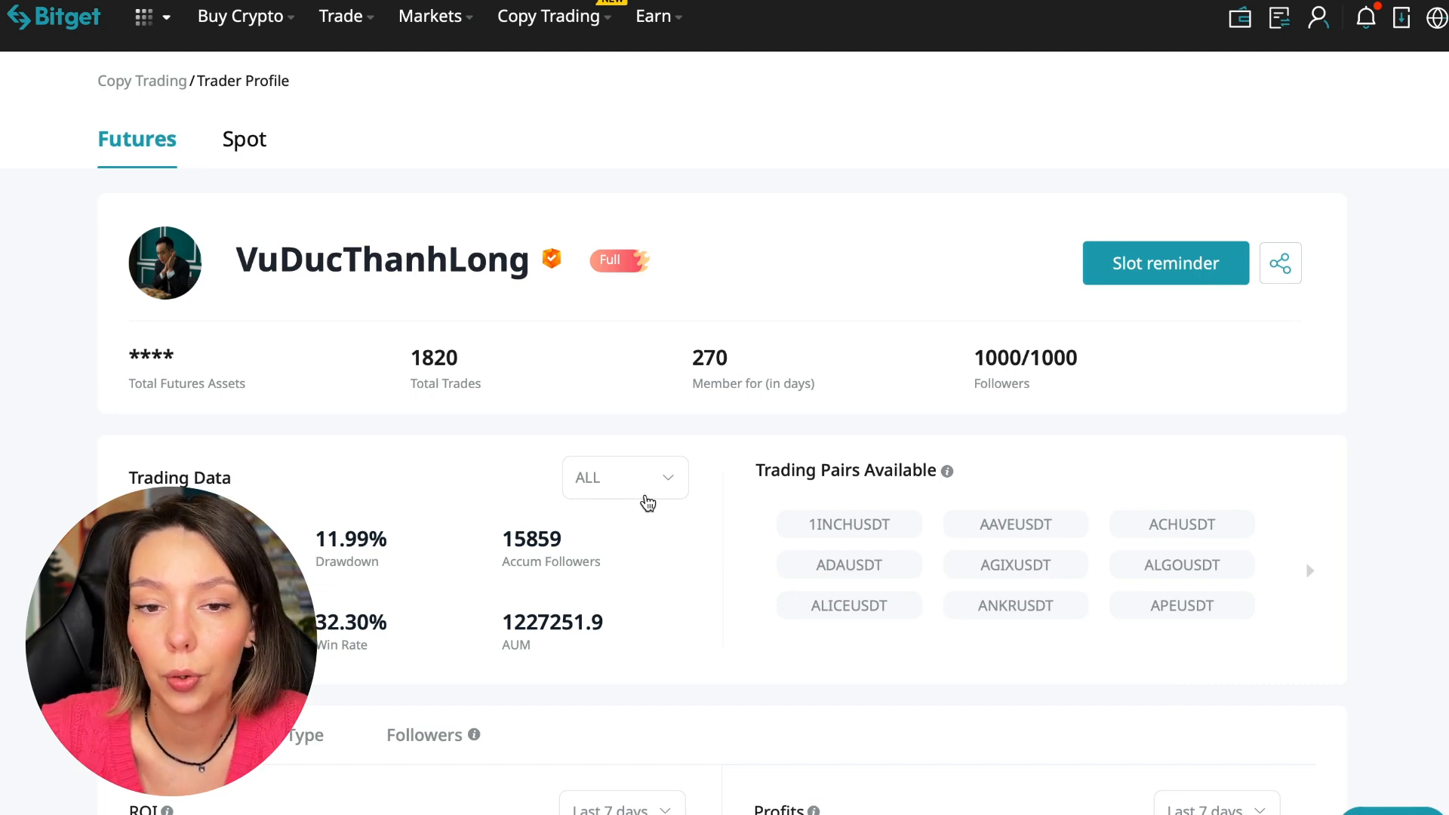
{"action": "left_click", "coordinate": [1166, 262]}
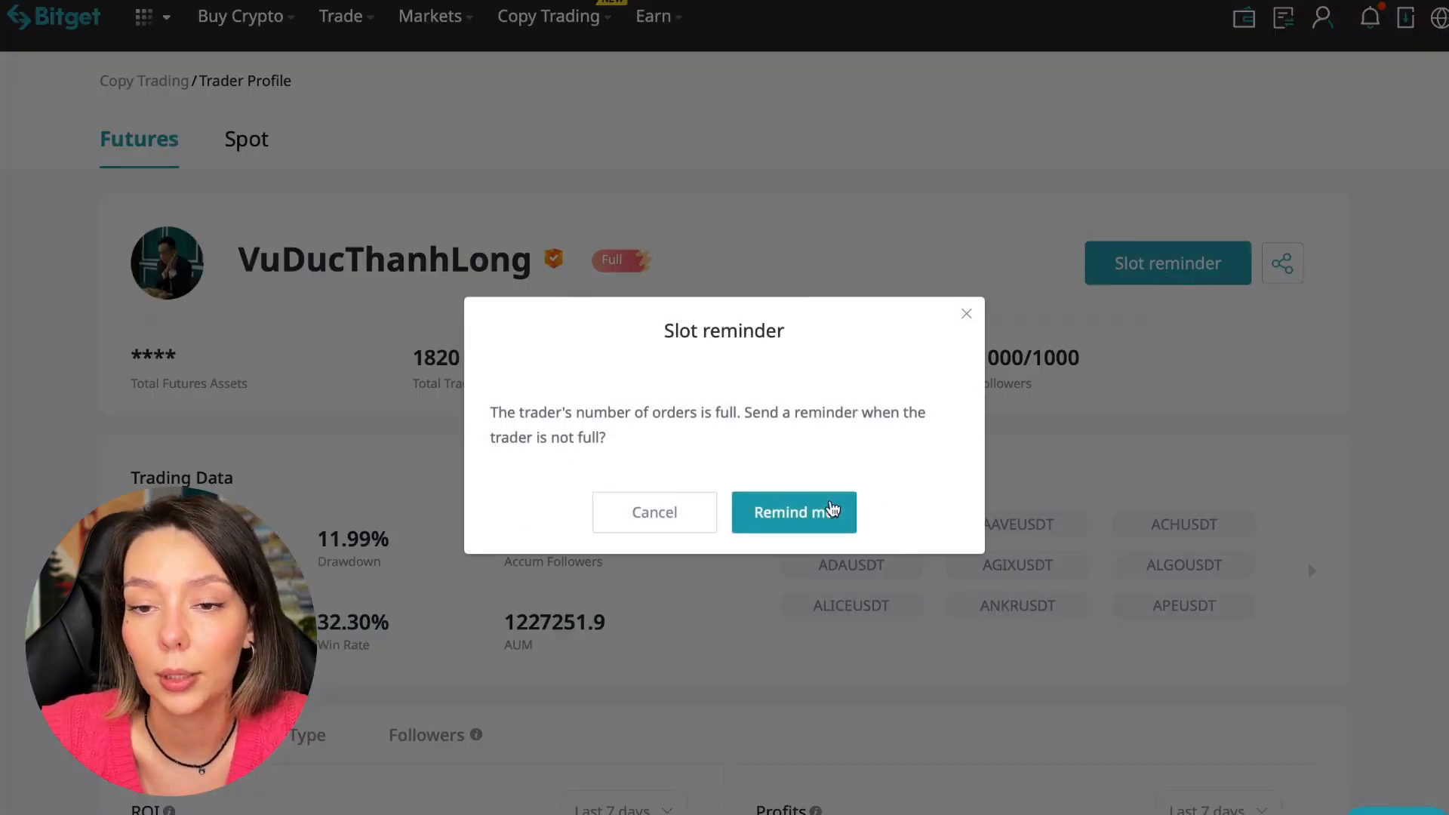
{"action": "left_click", "coordinate": [795, 513]}
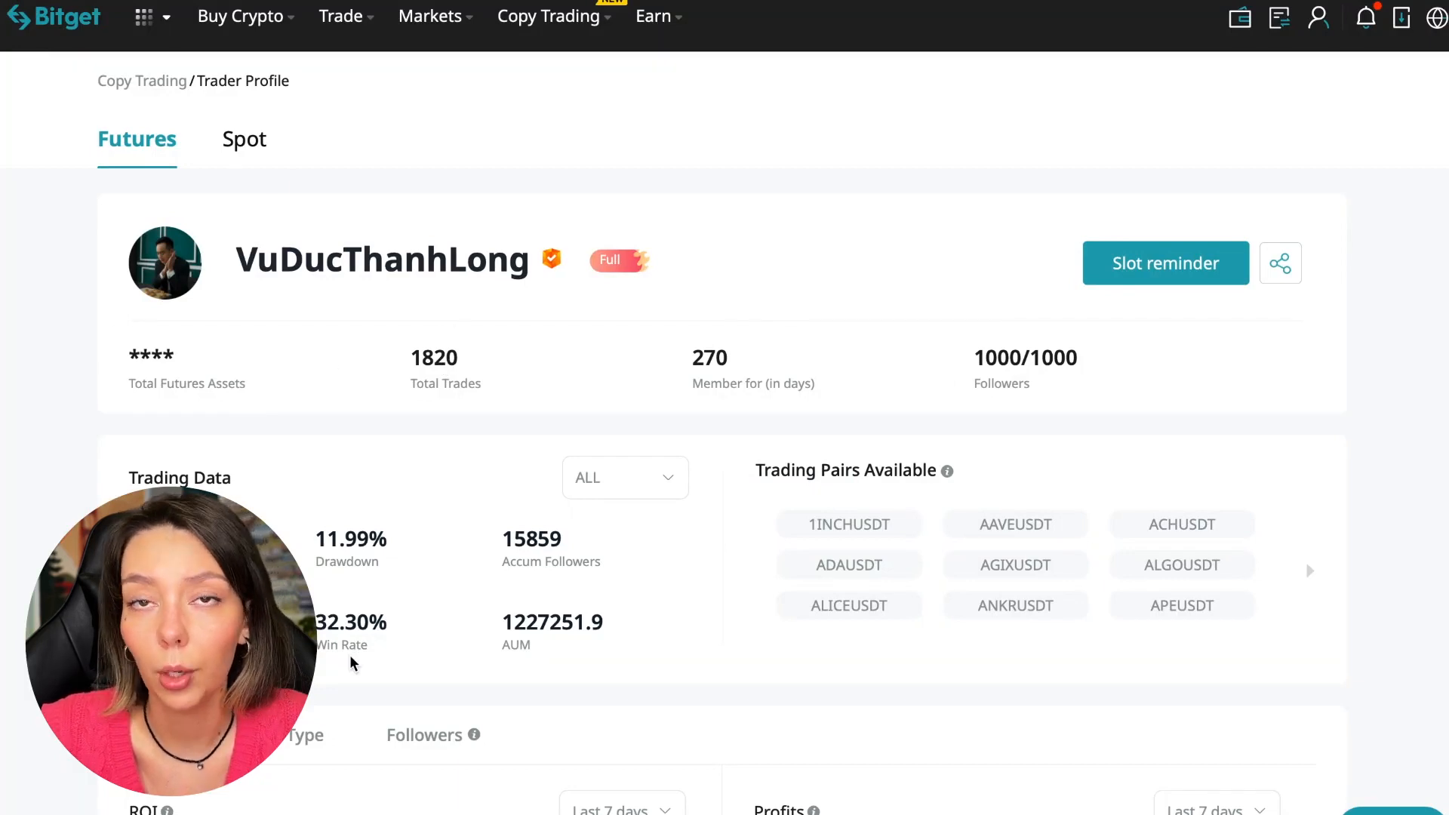
{"action": "mouse_move", "coordinate": [986, 347]}
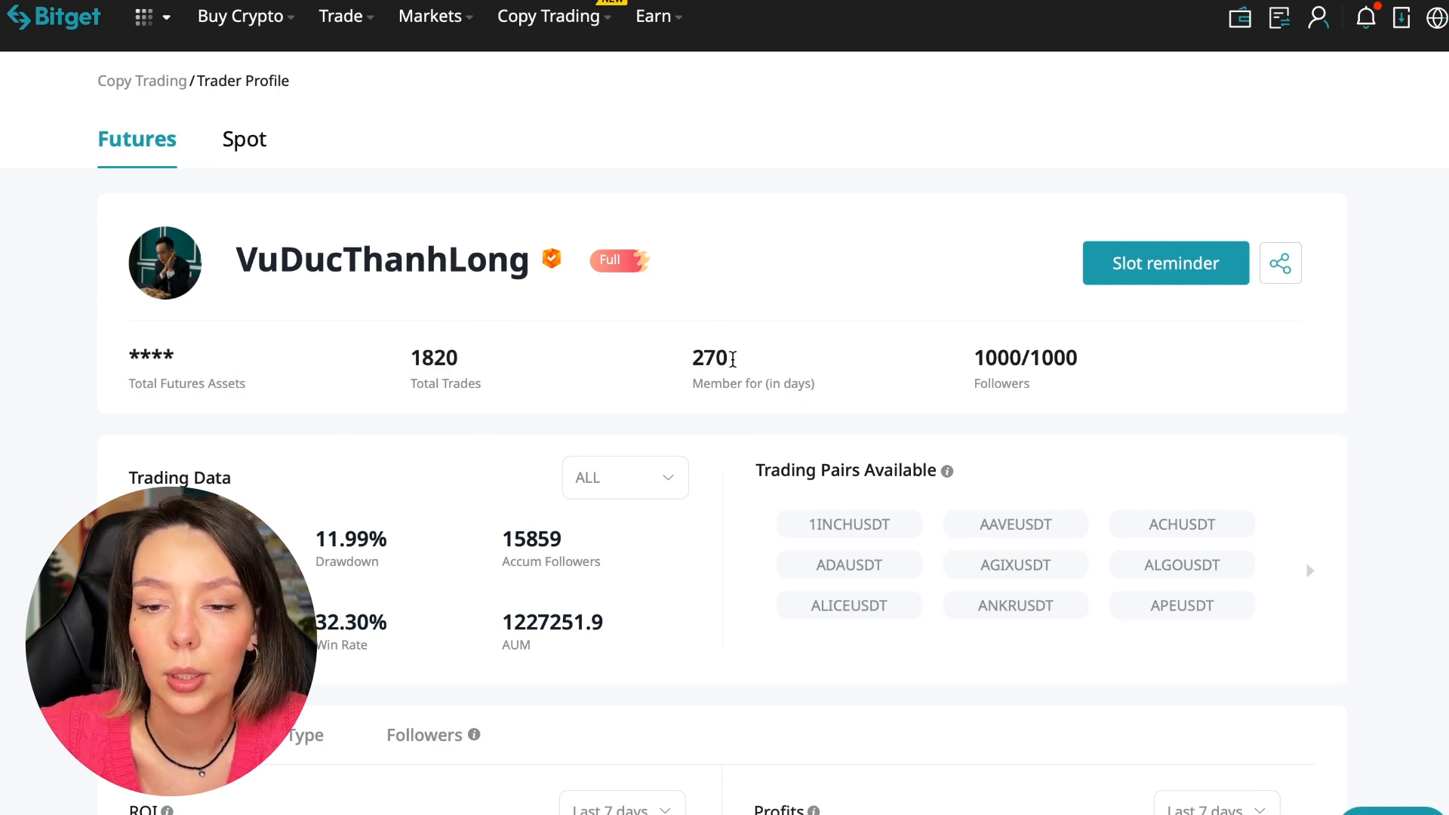
{"action": "scroll", "scroll_direction": "down", "scroll_amount": 3}
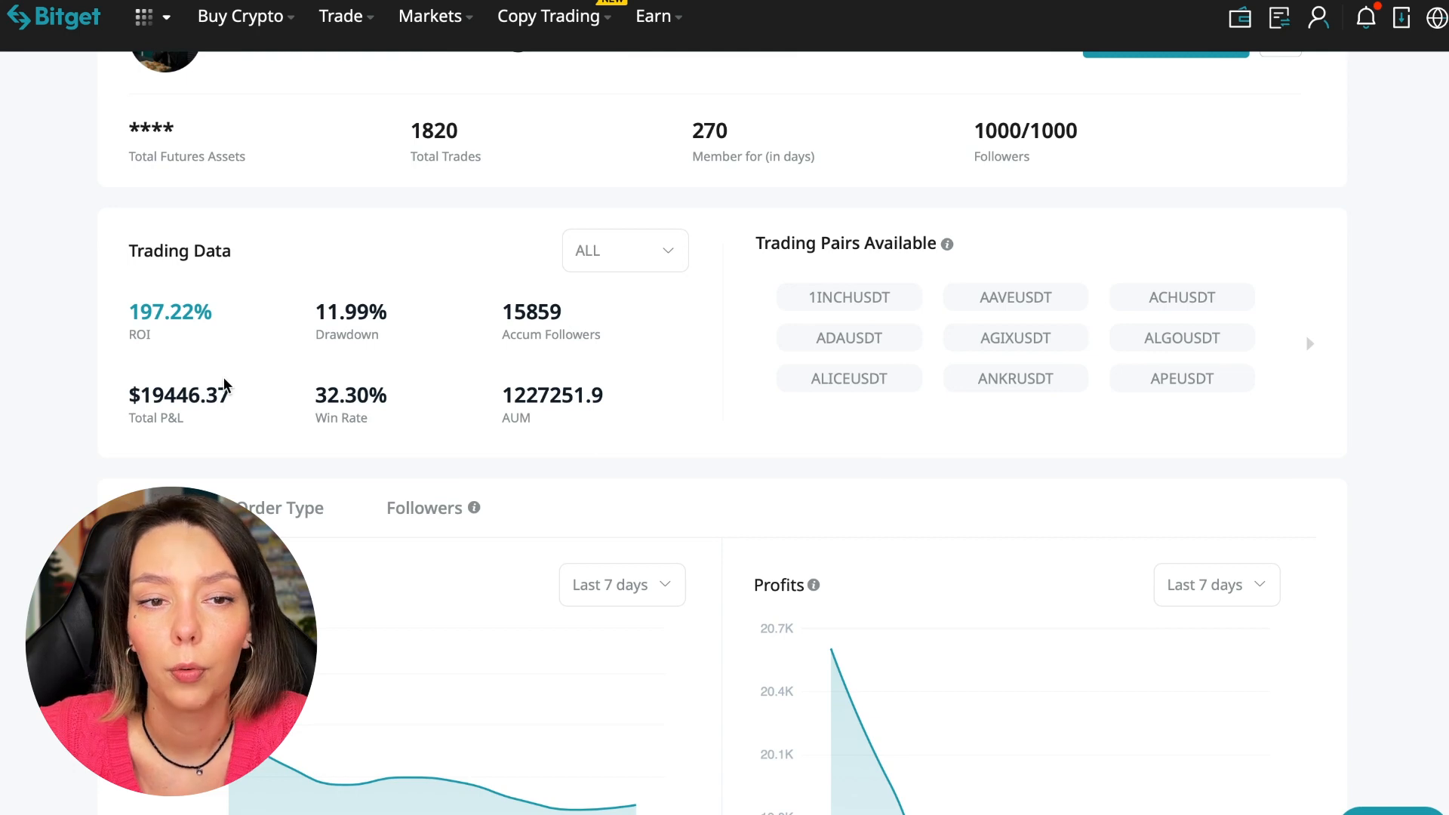
{"action": "mouse_move", "coordinate": [410, 329]}
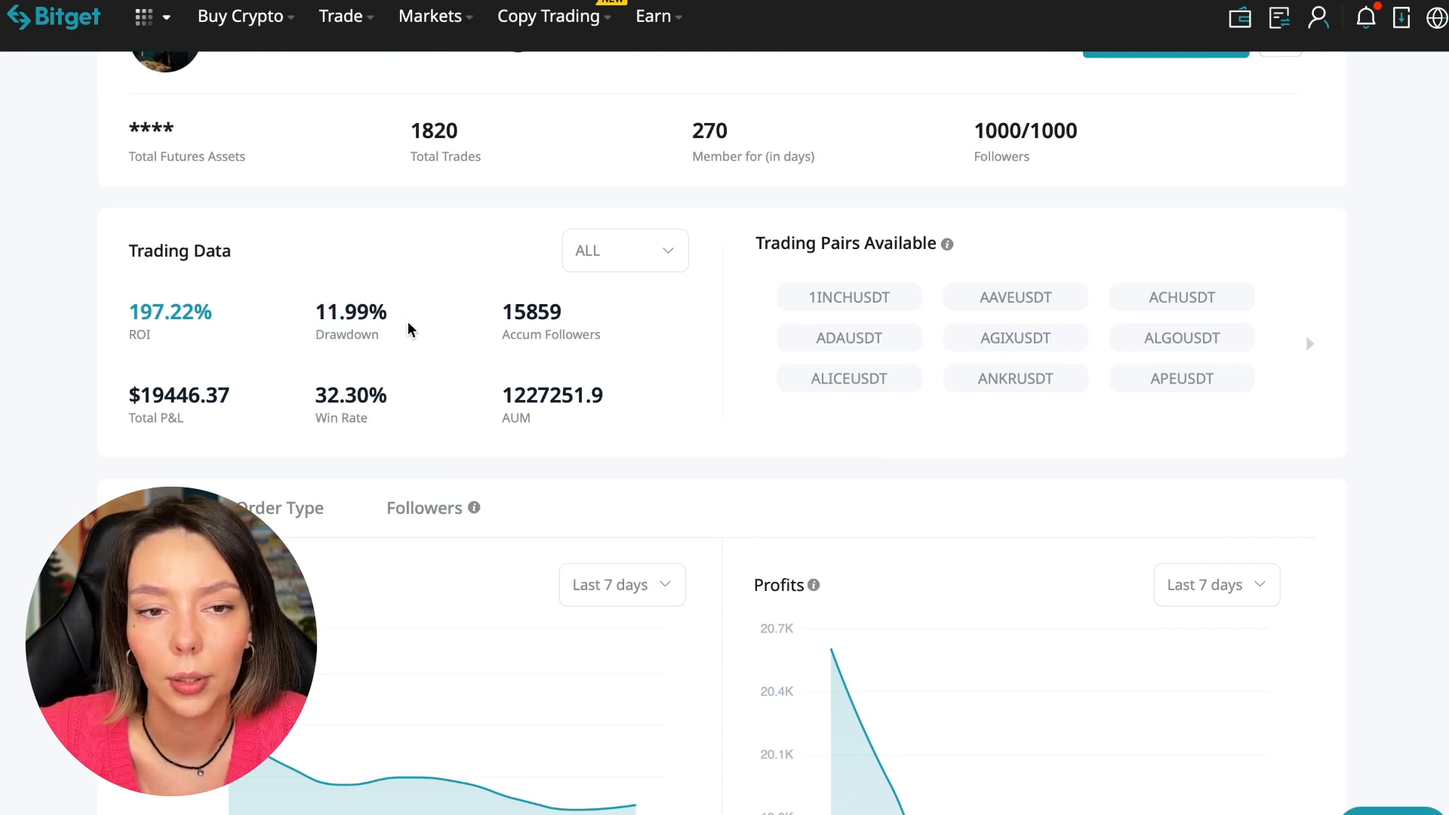
{"action": "mouse_move", "coordinate": [383, 373]}
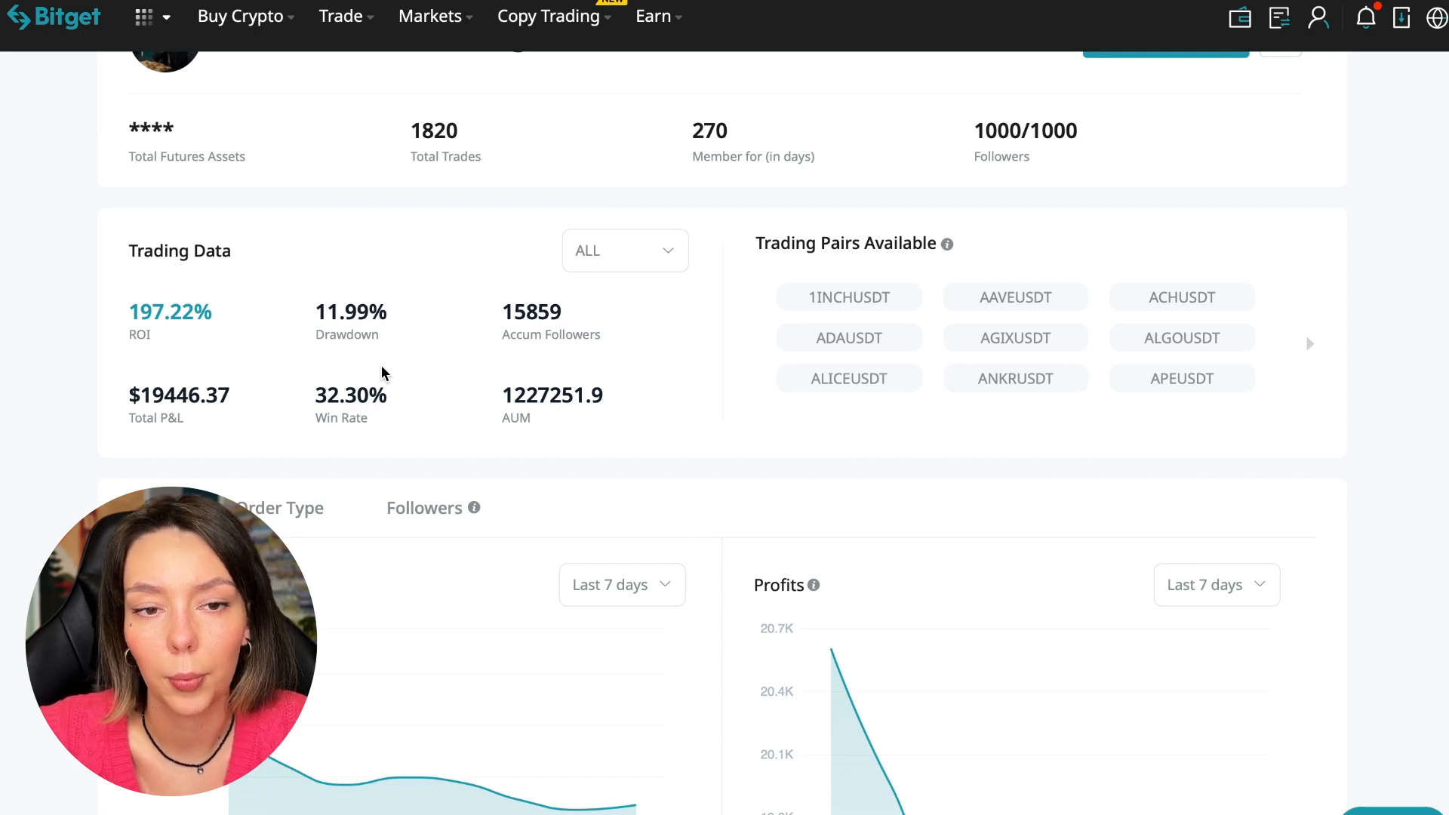
{"action": "mouse_move", "coordinate": [395, 288]}
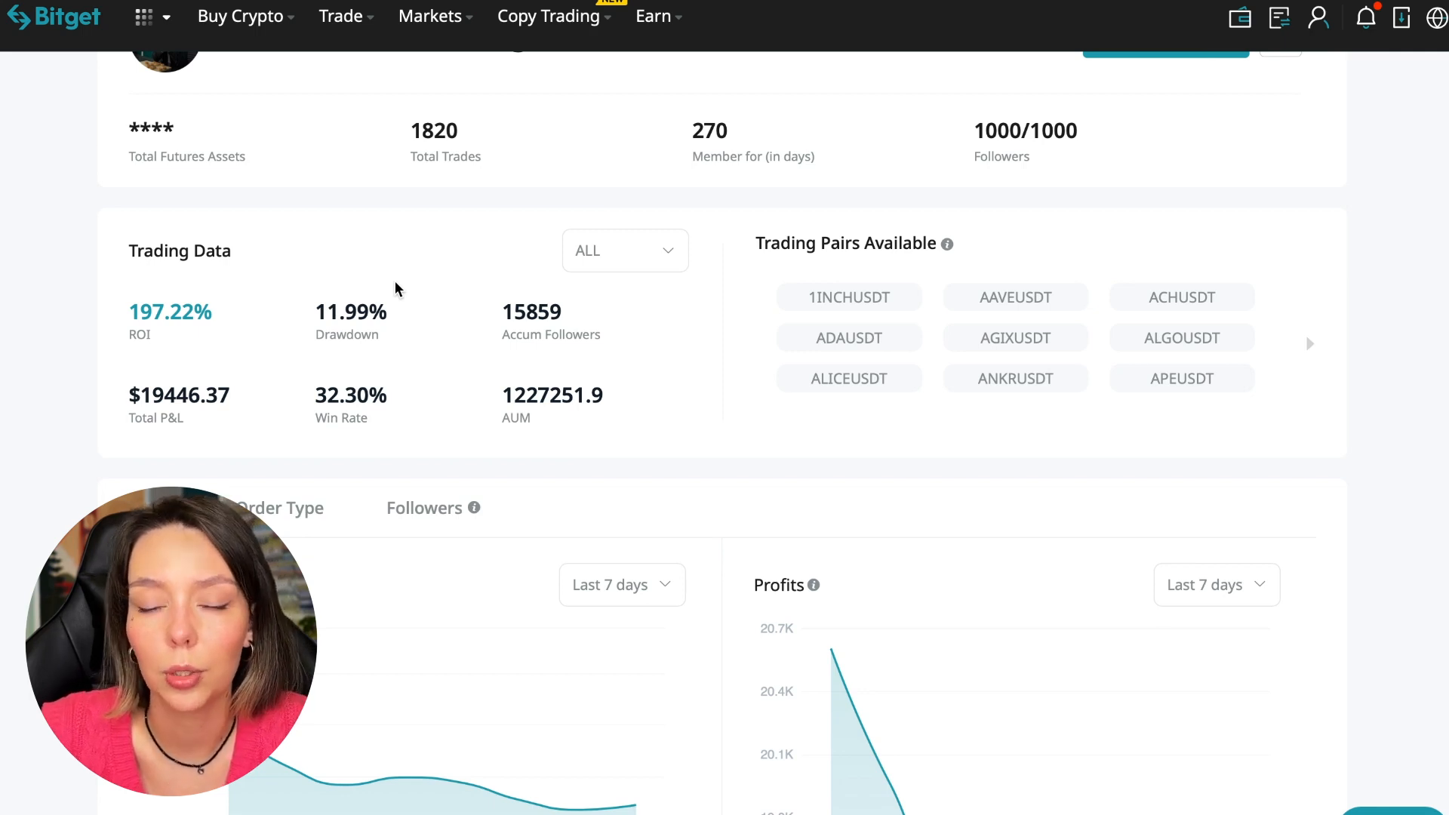
{"action": "mouse_move", "coordinate": [640, 377]}
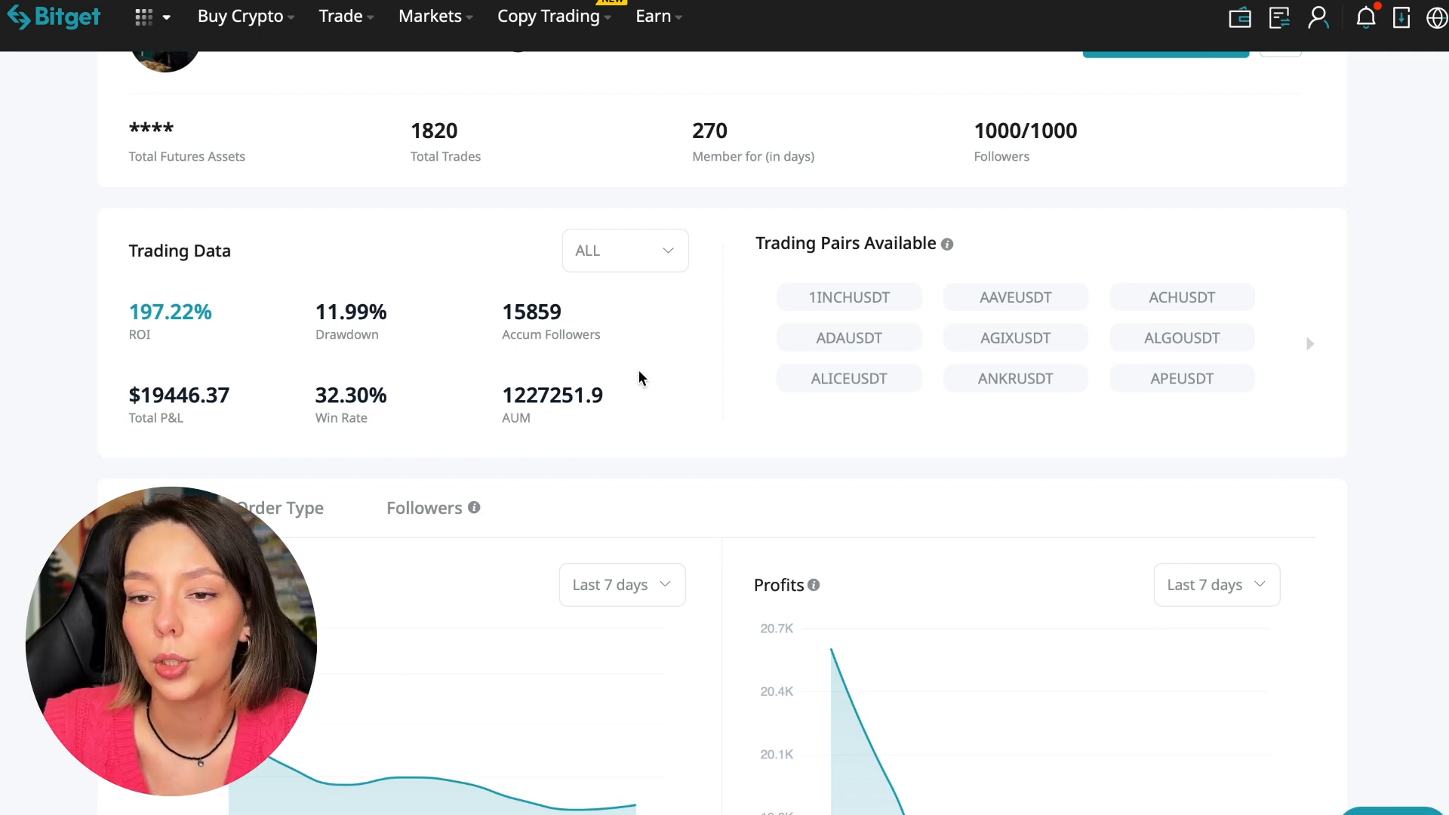
{"action": "mouse_move", "coordinate": [536, 355]}
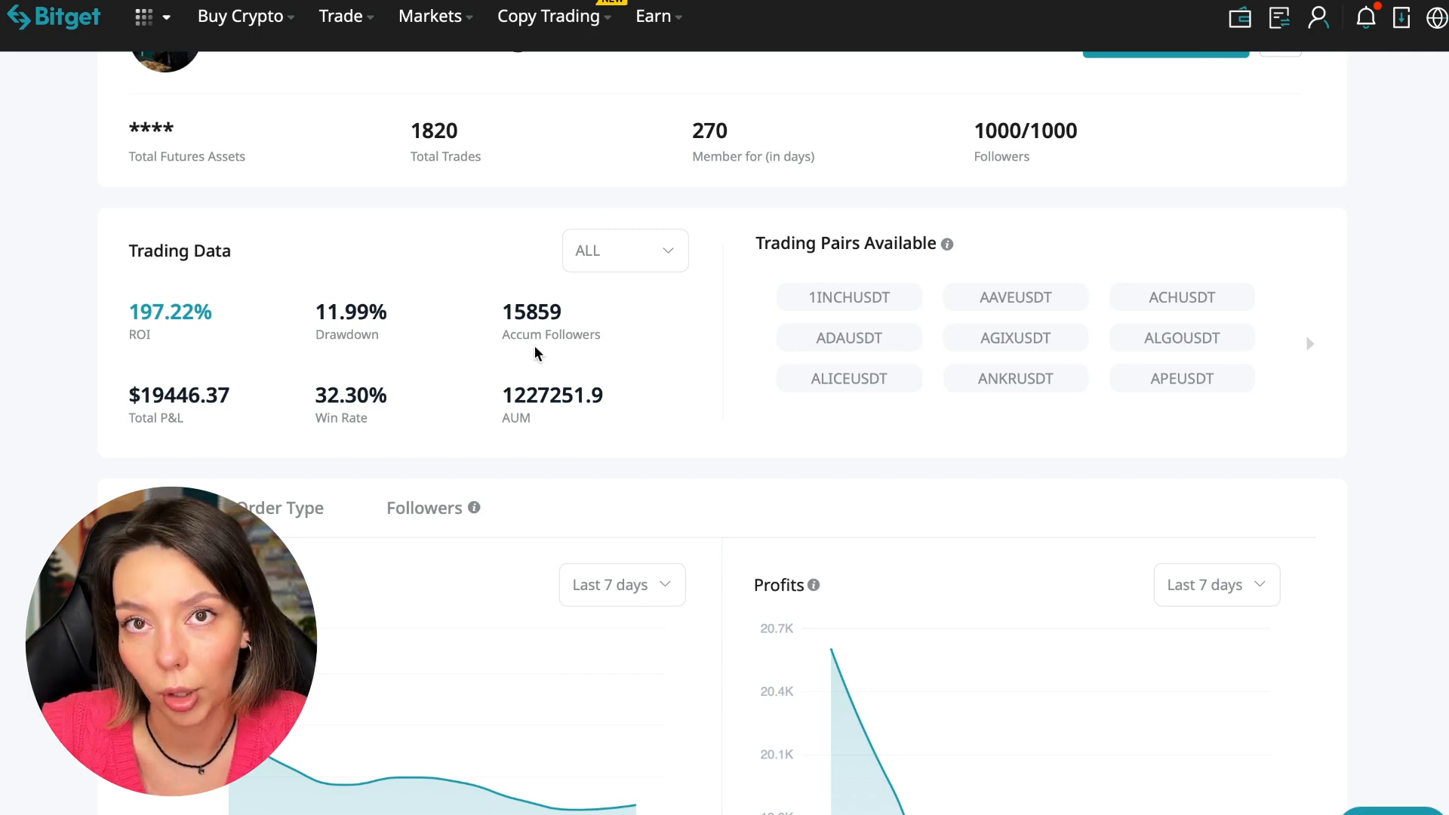
{"action": "mouse_move", "coordinate": [583, 311]}
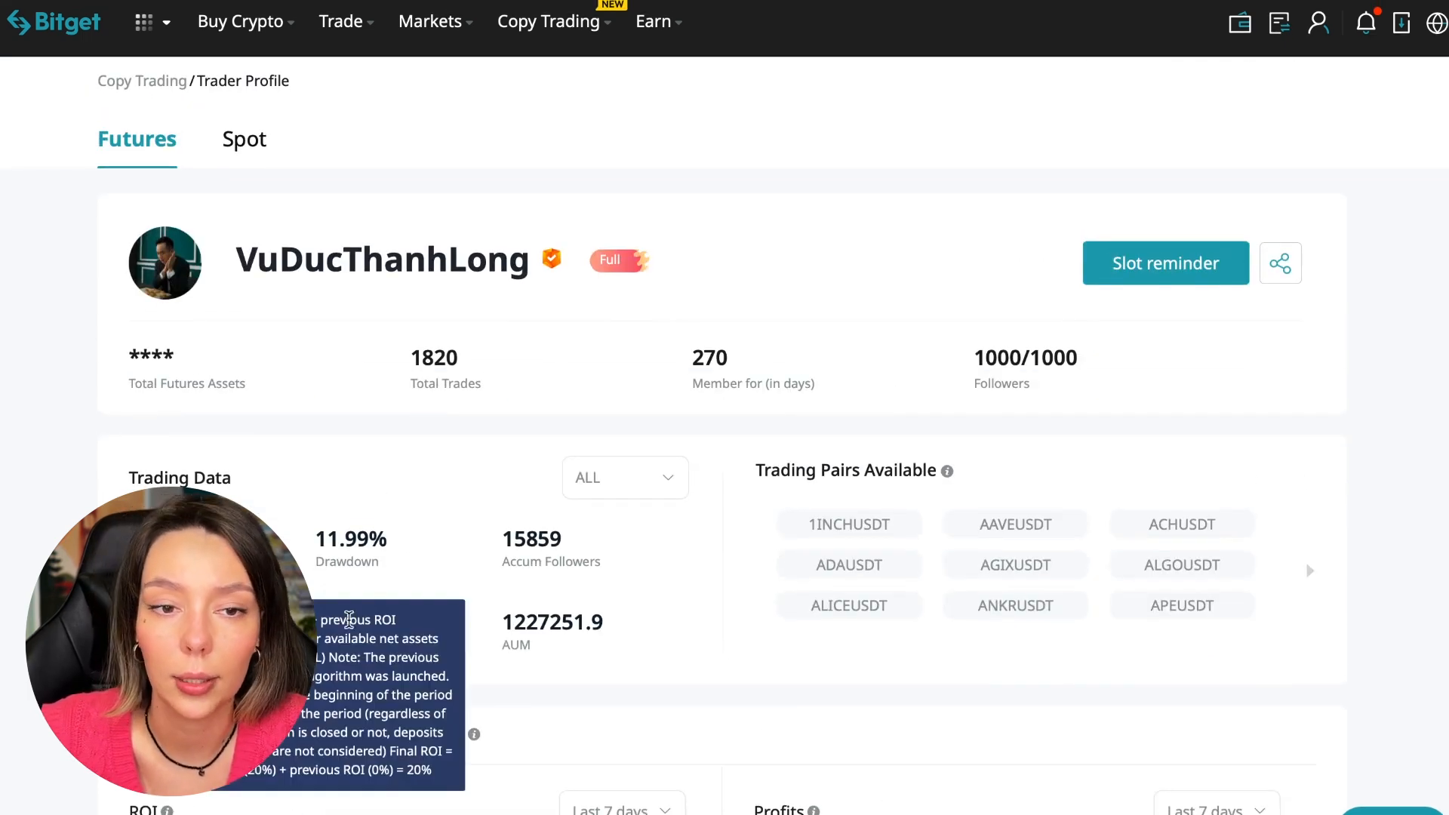
{"action": "mouse_move", "coordinate": [739, 599]}
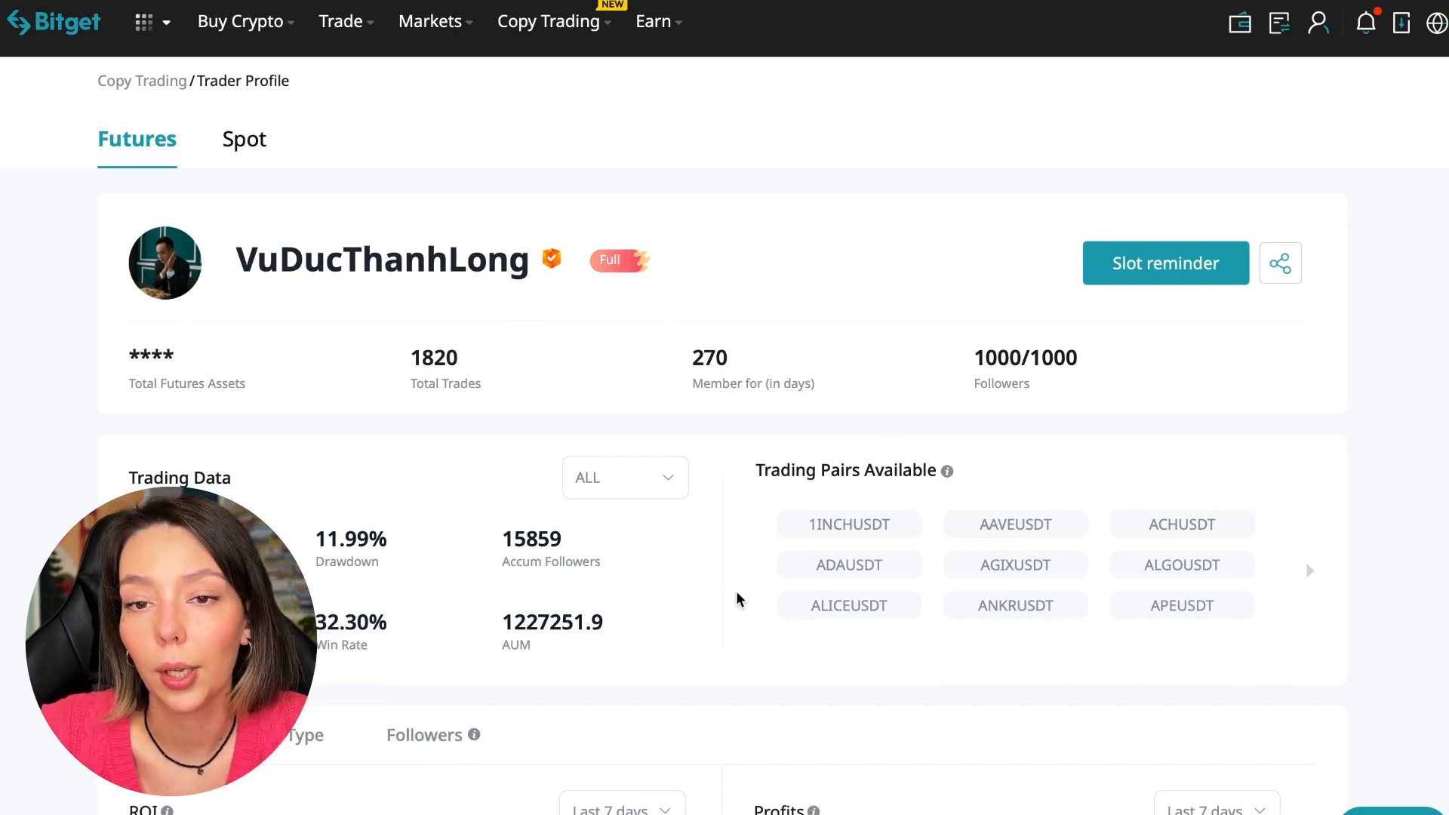
{"action": "scroll", "scroll_direction": "down", "scroll_amount": 3}
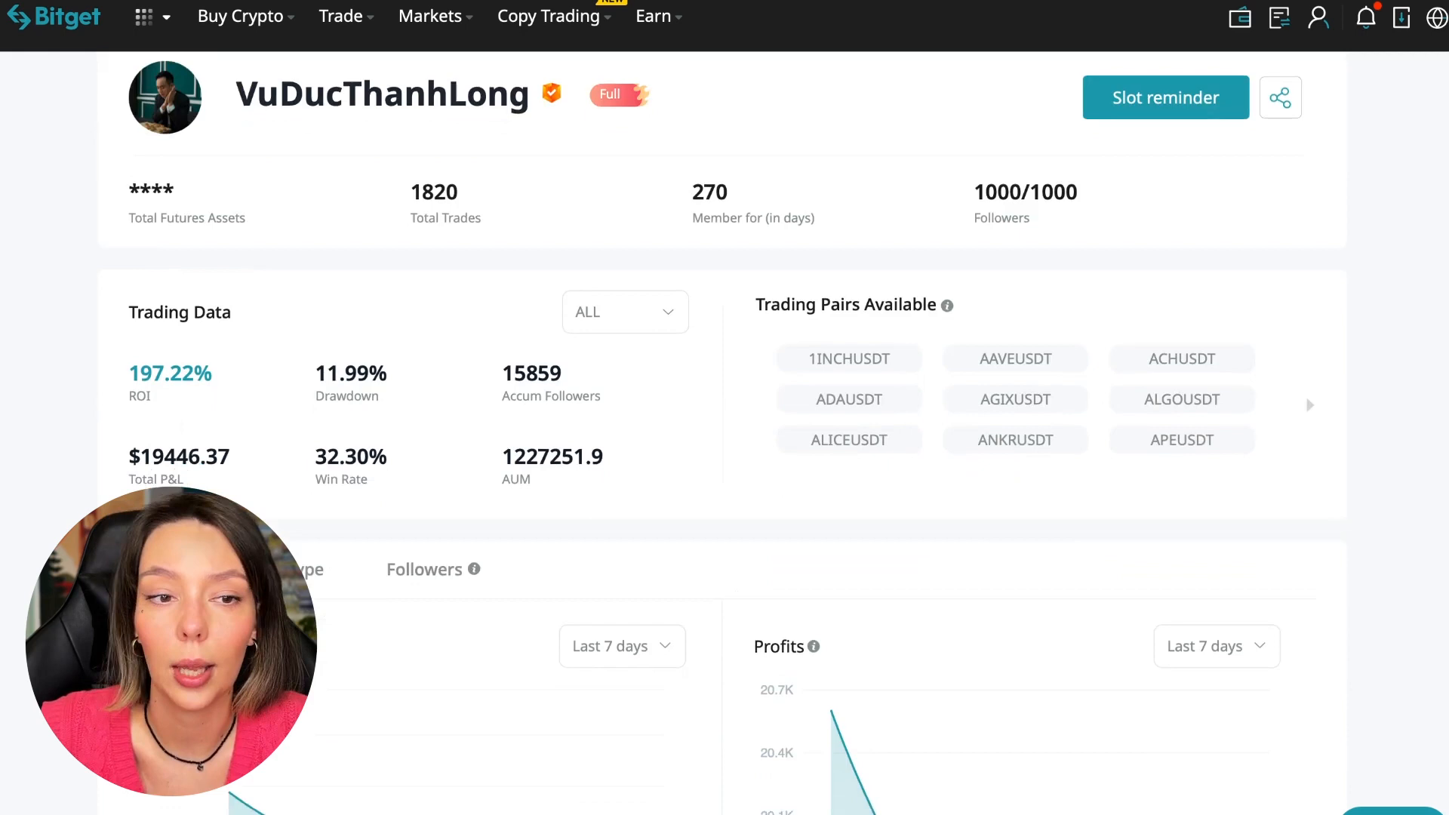
{"action": "mouse_move", "coordinate": [400, 474]}
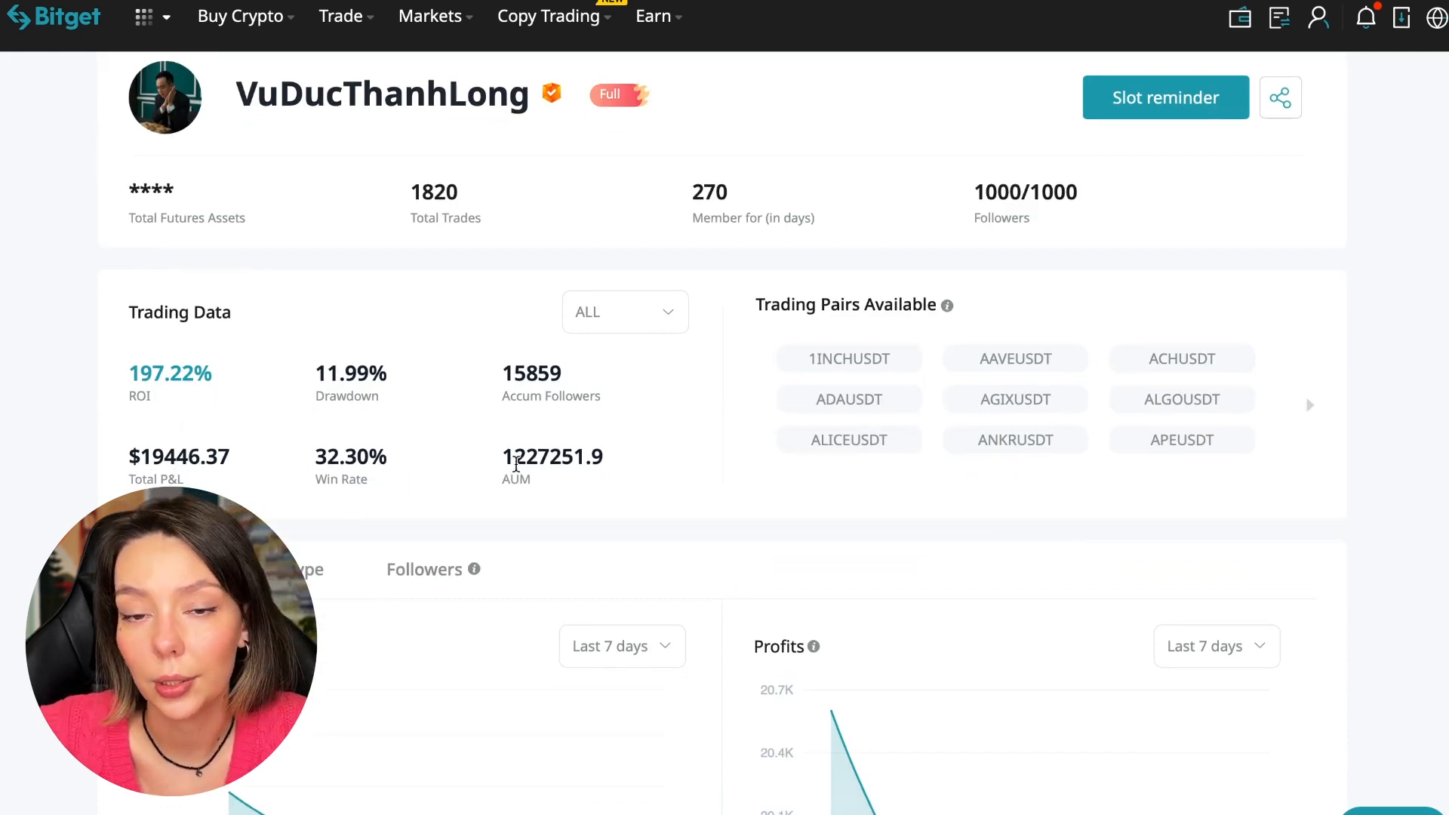
{"action": "double_click", "coordinate": [531, 456]}
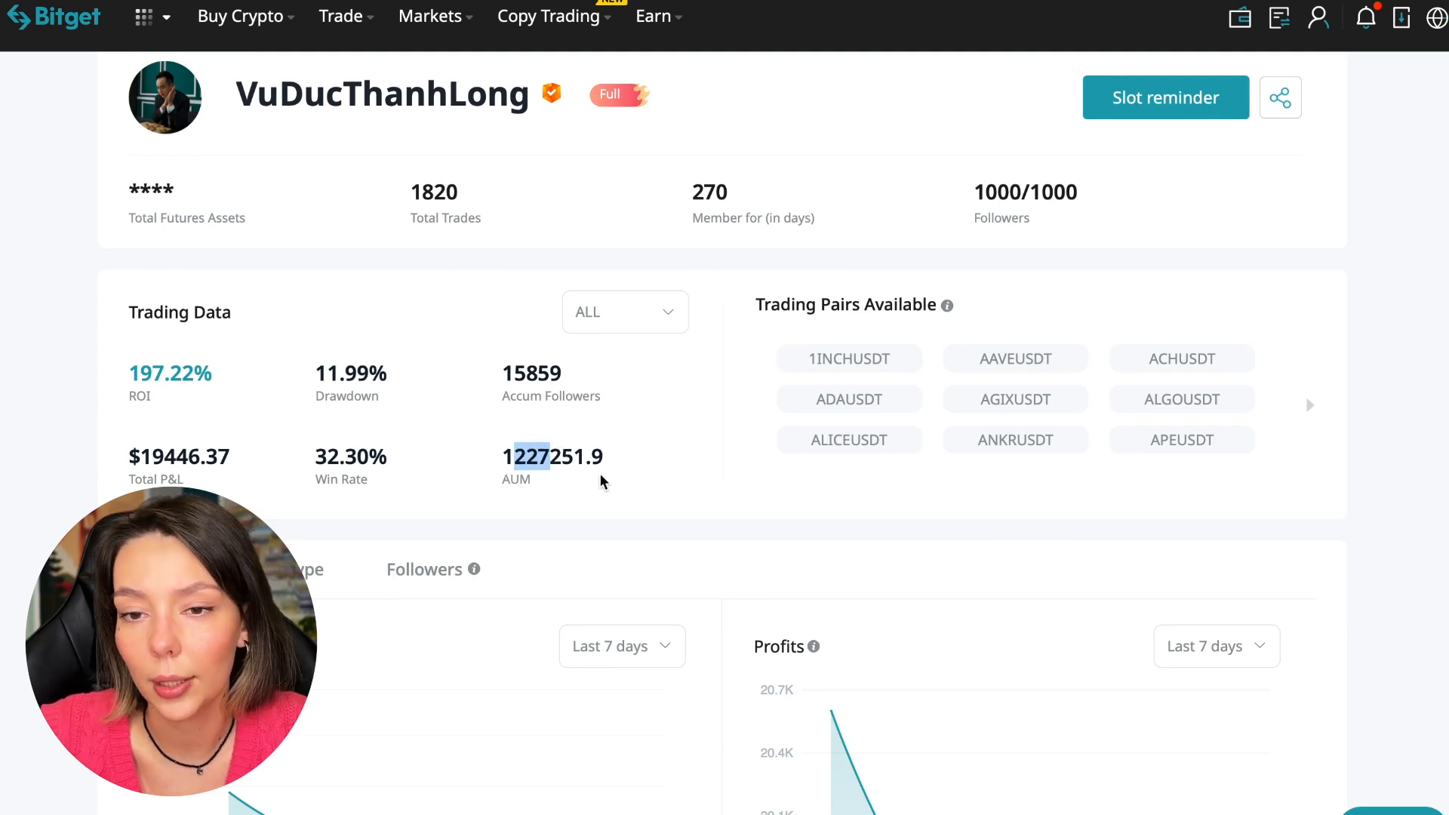
{"action": "scroll", "scroll_direction": "down", "scroll_amount": 3}
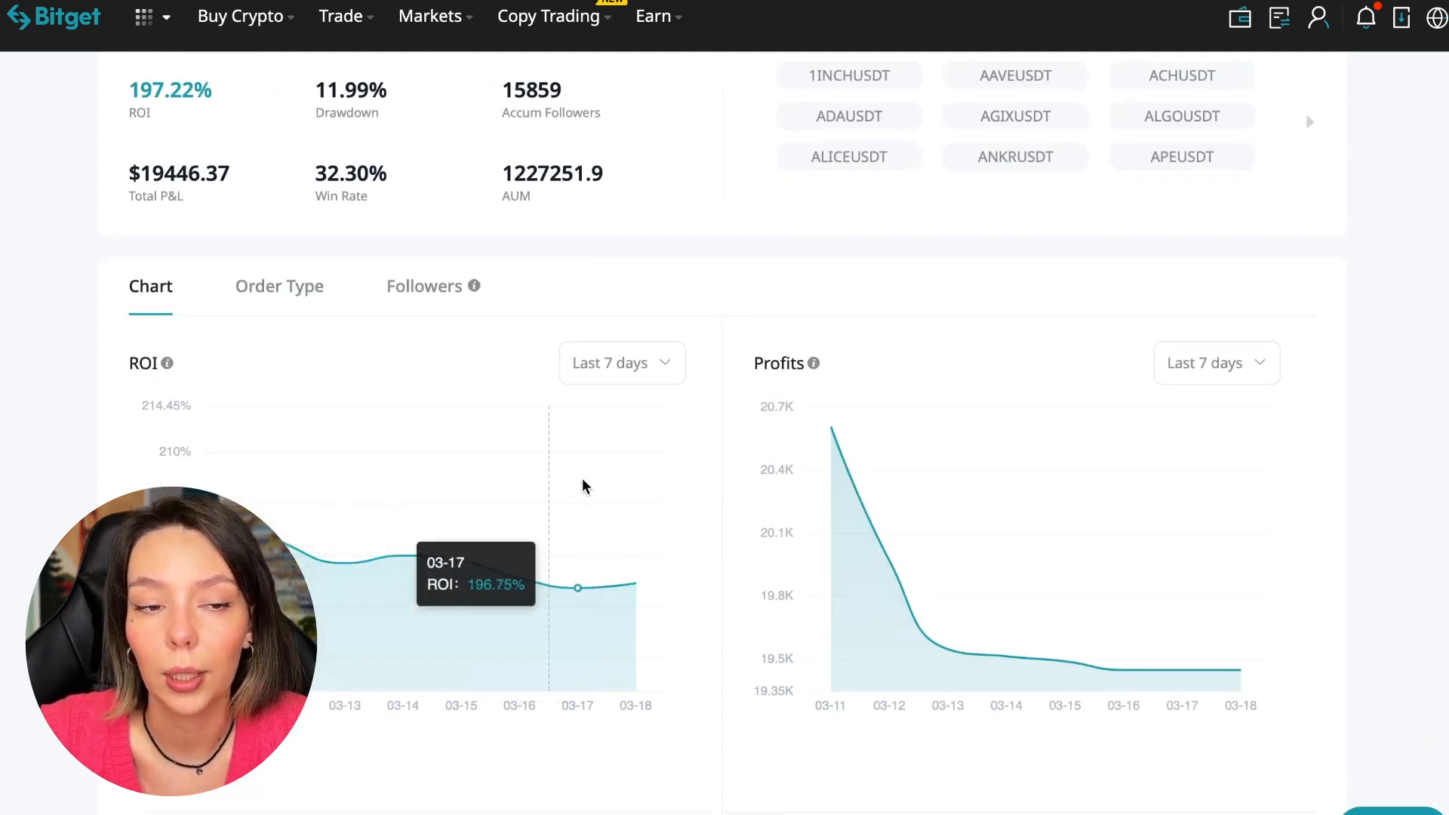
{"action": "mouse_move", "coordinate": [607, 575]}
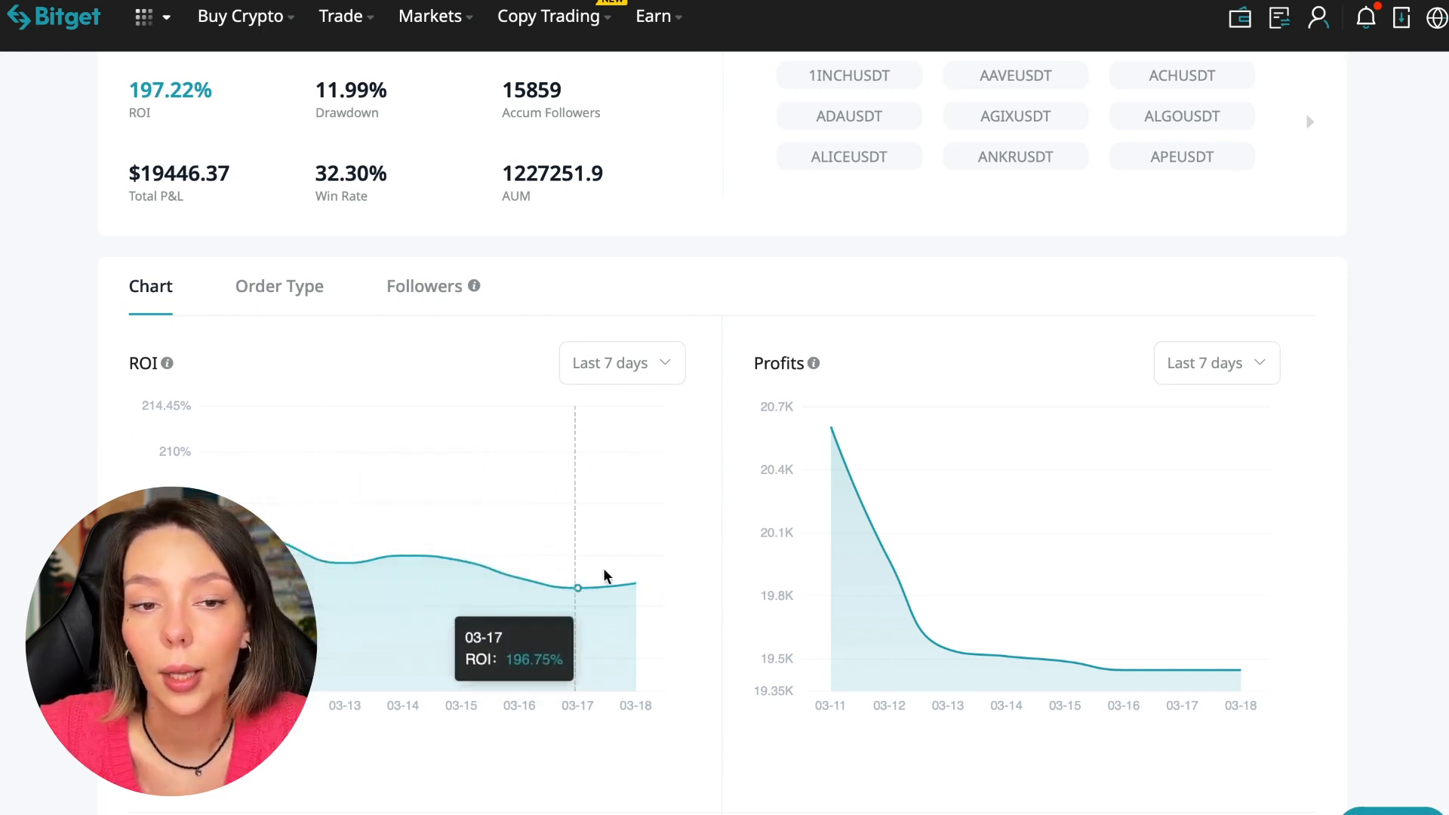
Step: Set both the ROI and Profits charts to the Last 1 month period
{"action": "left_click", "coordinate": [622, 362]}
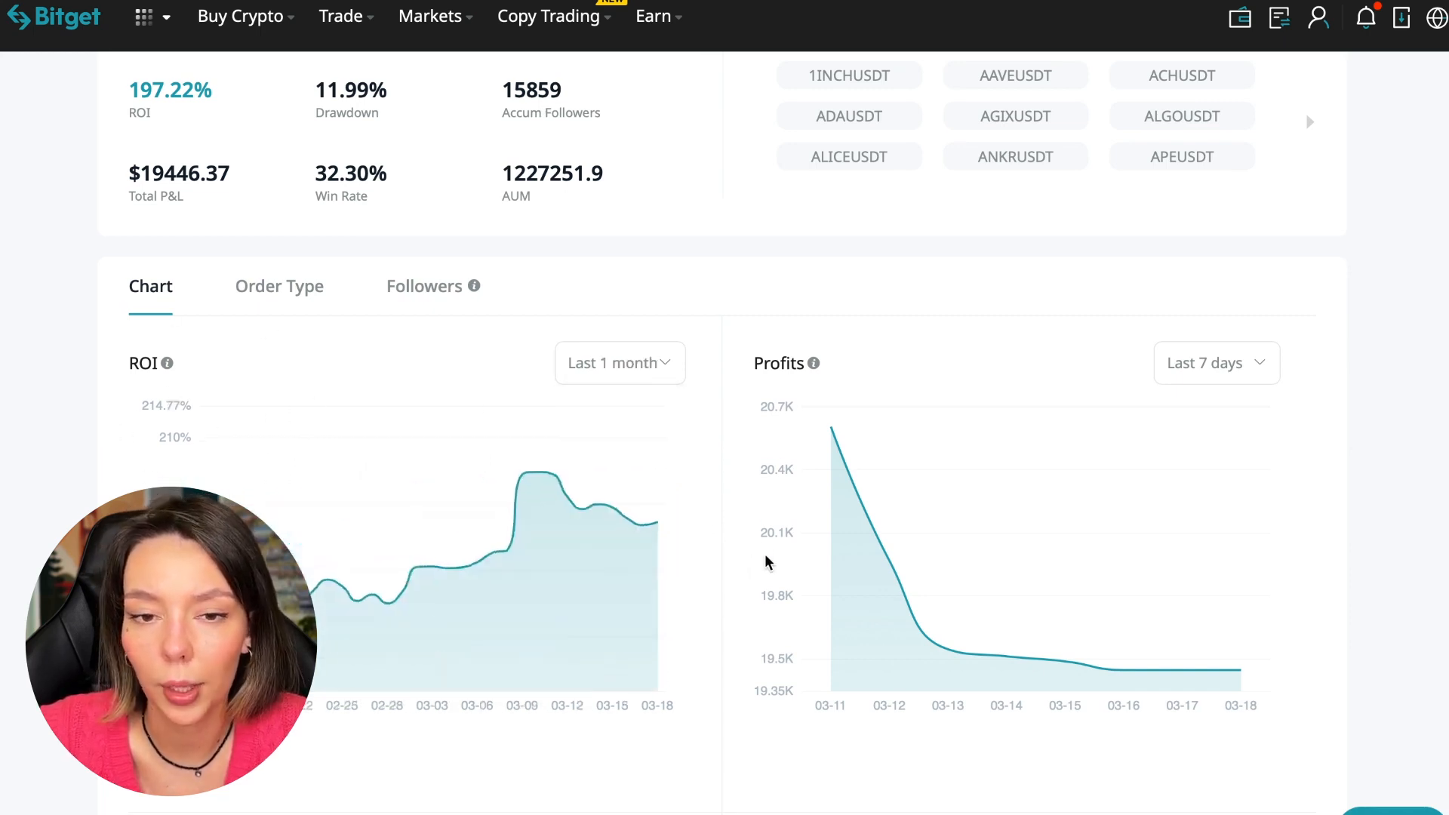
{"action": "mouse_move", "coordinate": [504, 608]}
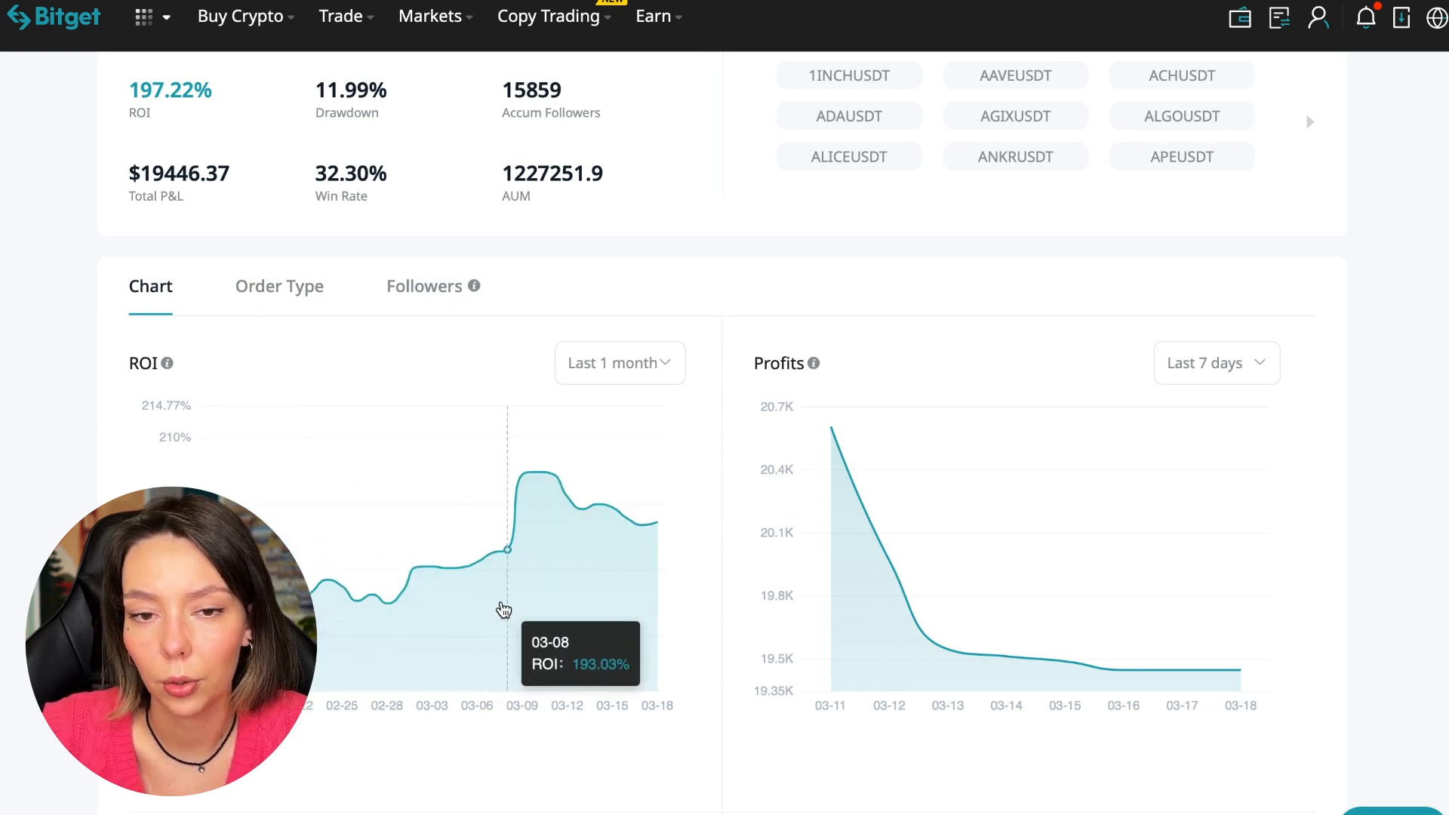
{"action": "mouse_move", "coordinate": [473, 586]}
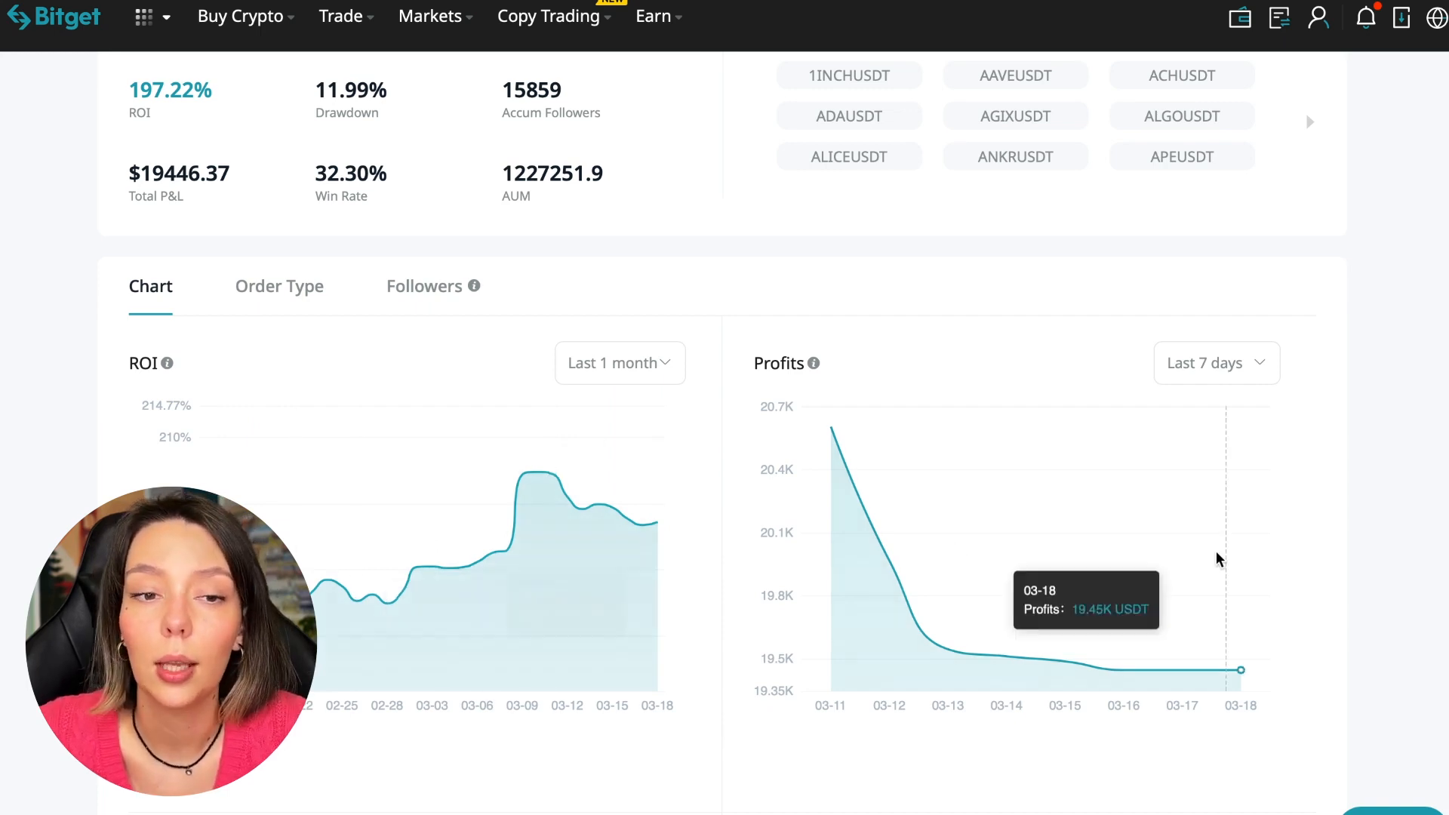
{"action": "left_click", "coordinate": [1215, 362]}
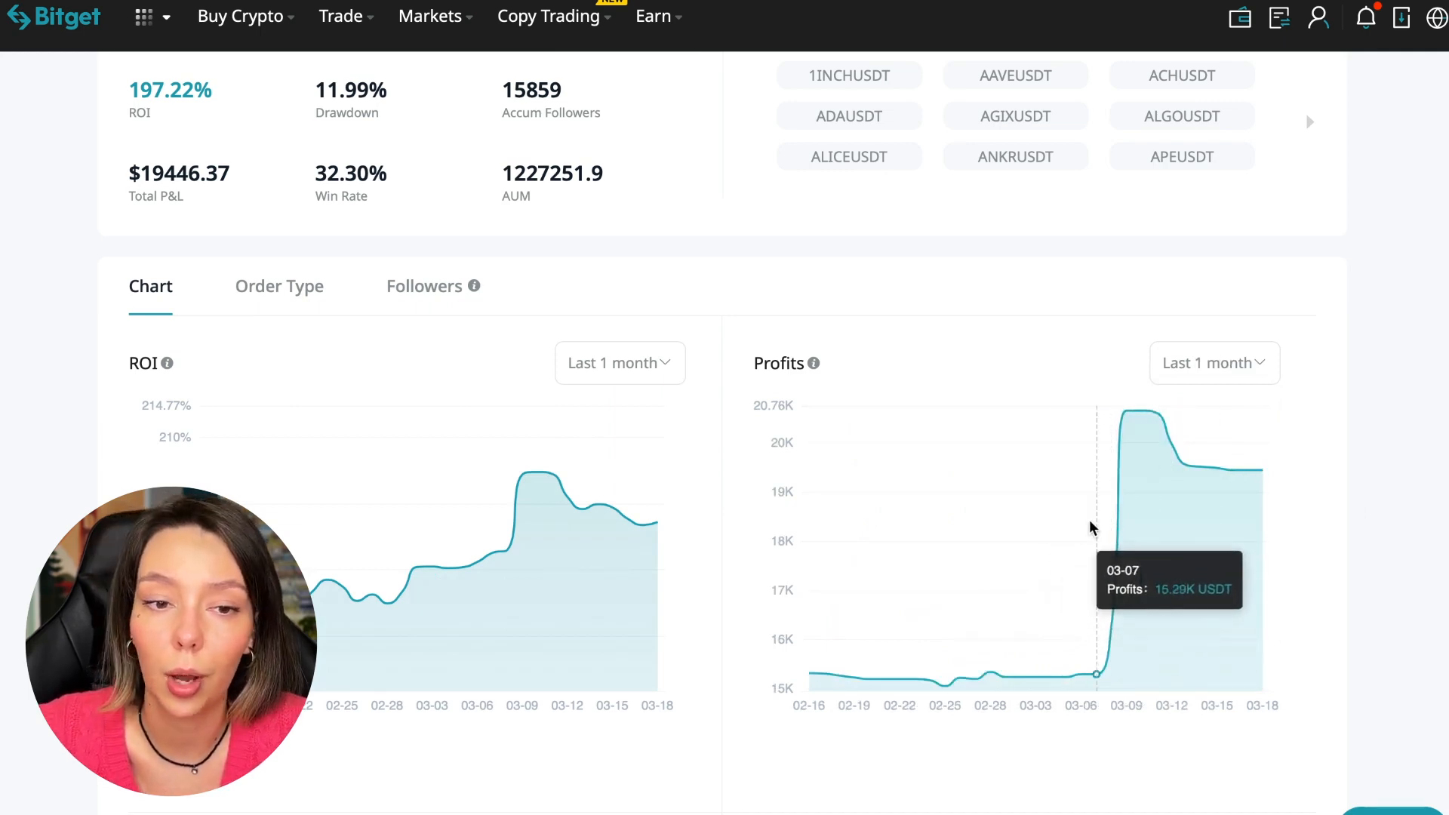
{"action": "mouse_move", "coordinate": [1122, 634]}
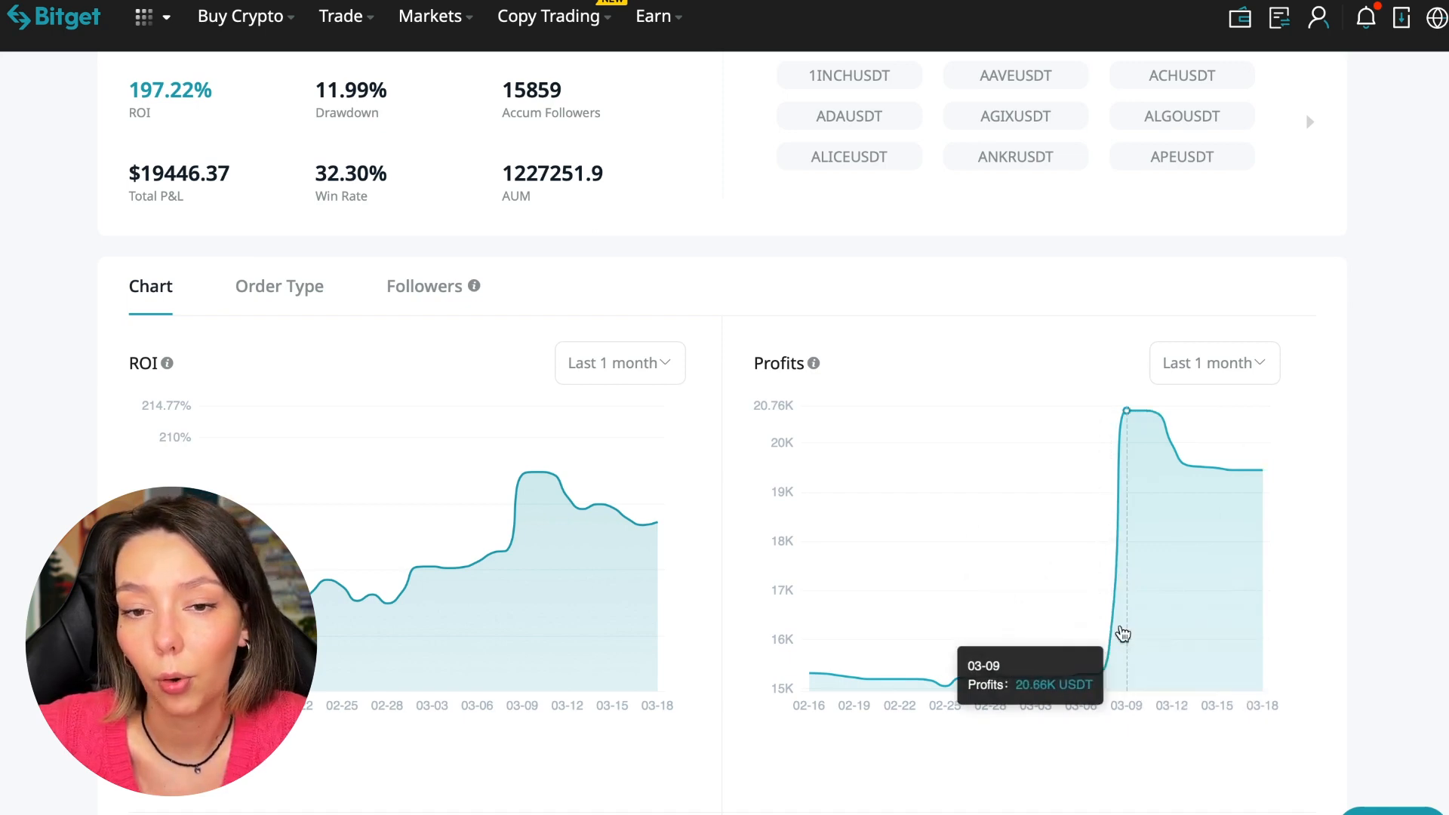
{"action": "mouse_move", "coordinate": [1213, 472]}
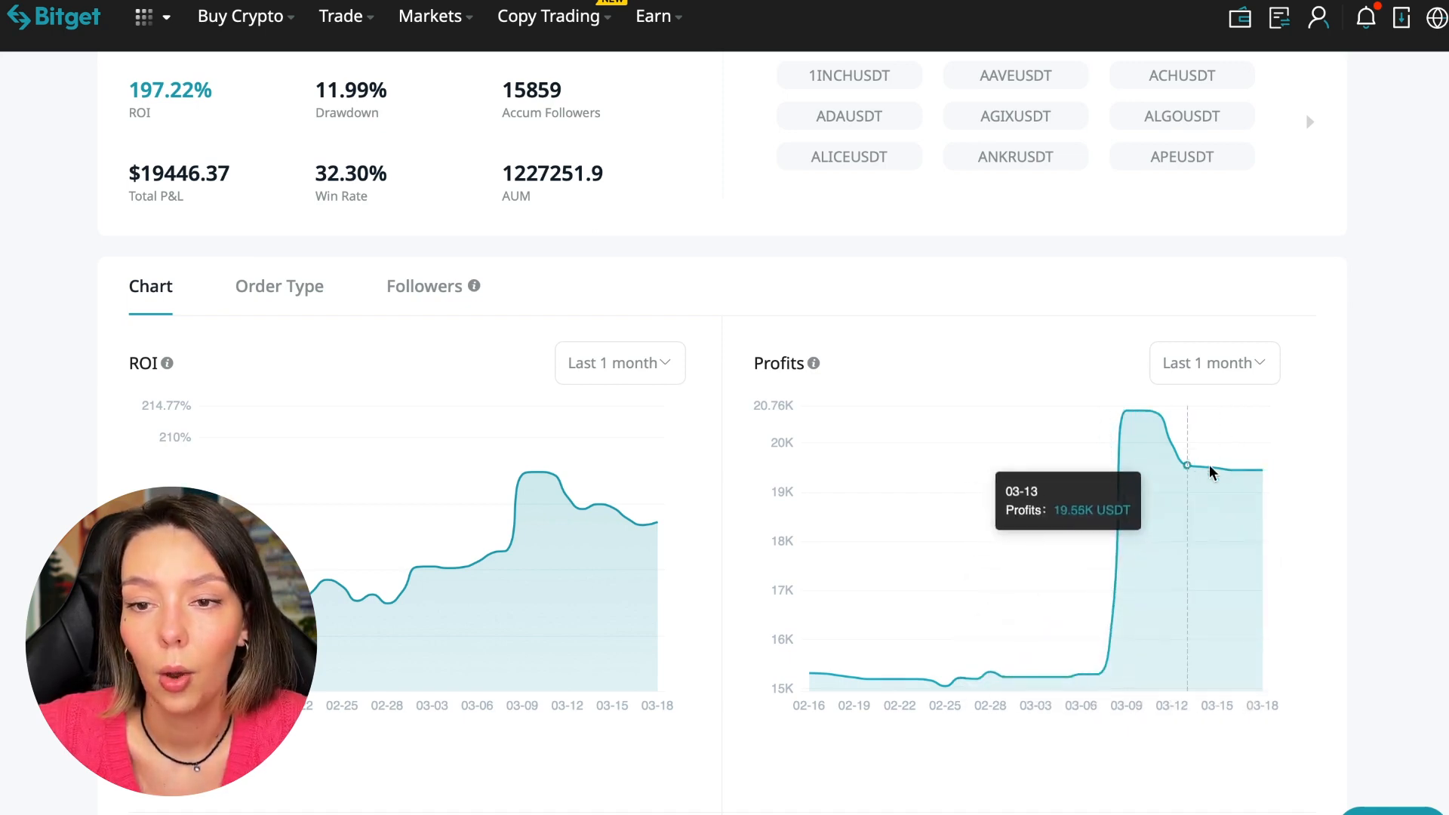
{"action": "mouse_move", "coordinate": [1374, 462]}
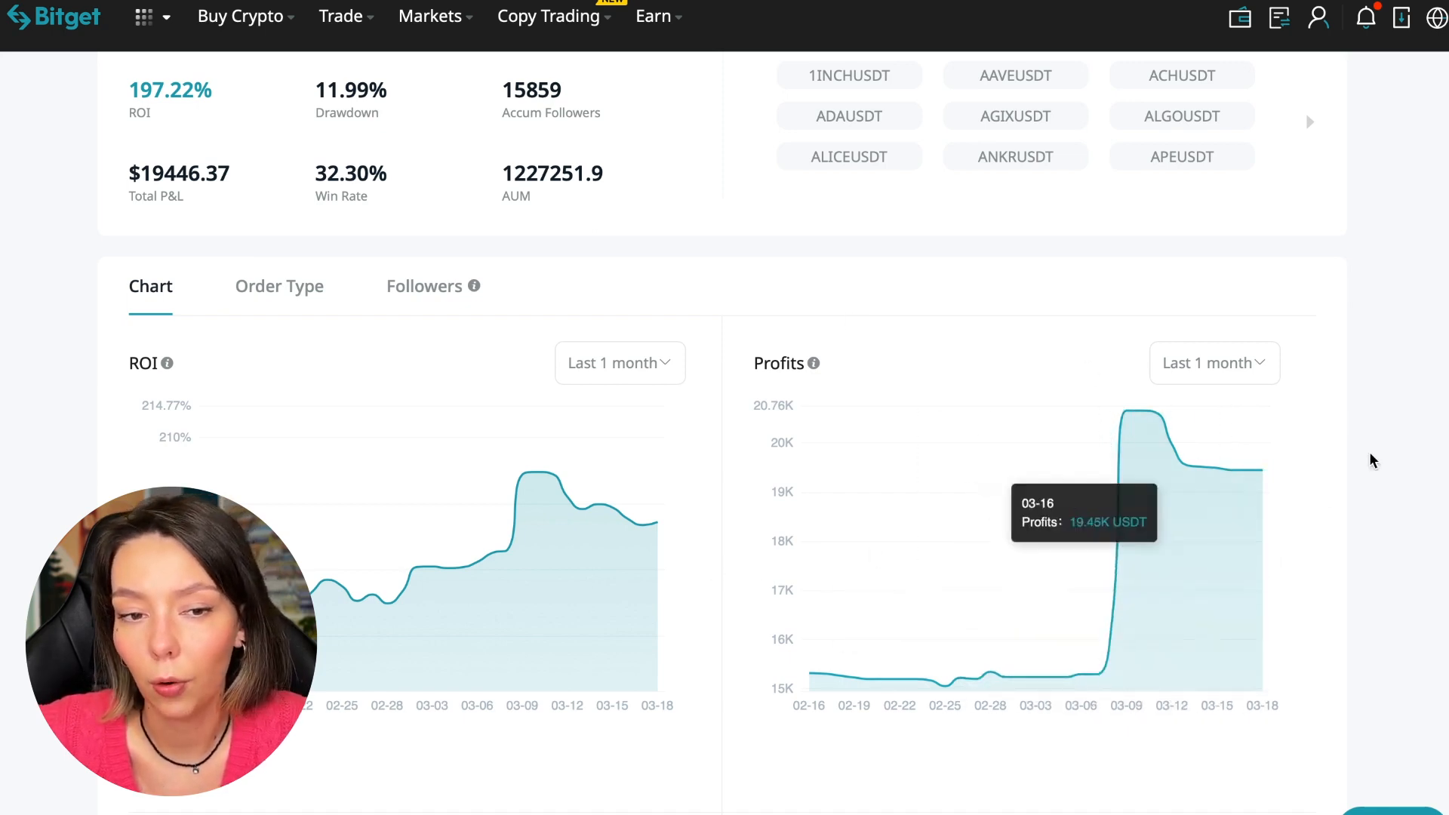
{"action": "scroll", "scroll_direction": "down", "scroll_amount": 3}
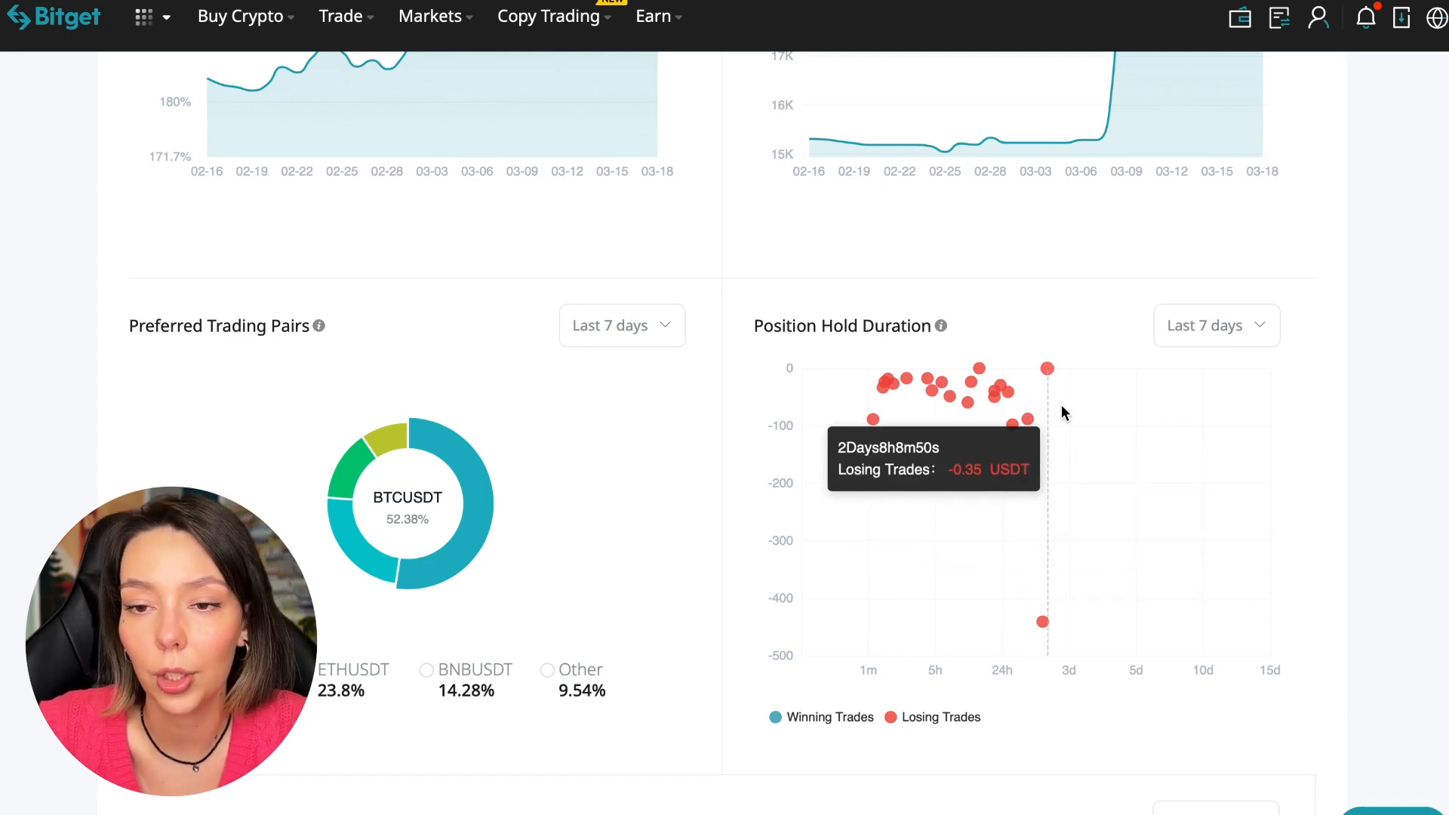
{"action": "mouse_move", "coordinate": [1011, 432]}
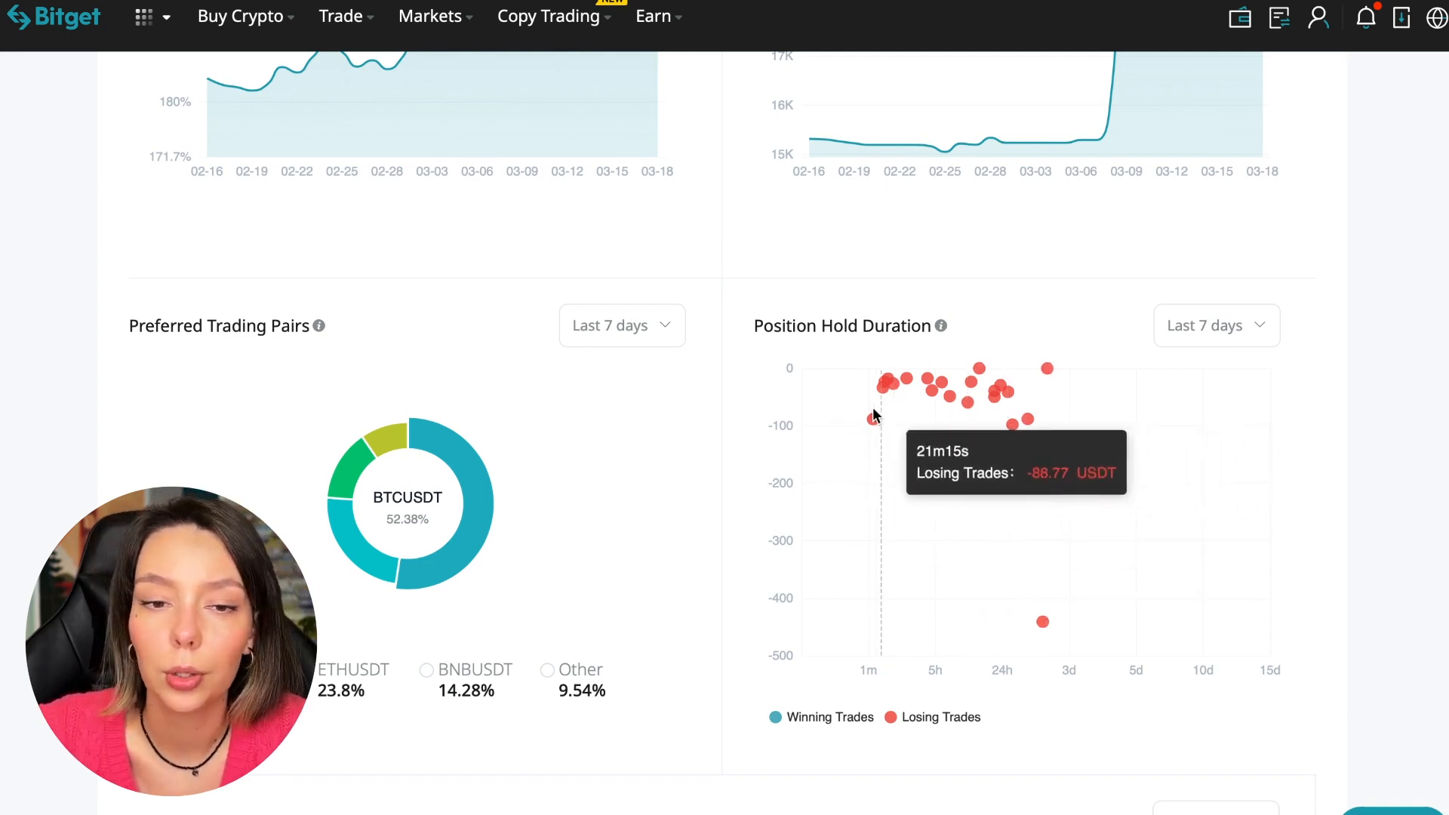
{"action": "mouse_move", "coordinate": [885, 396]}
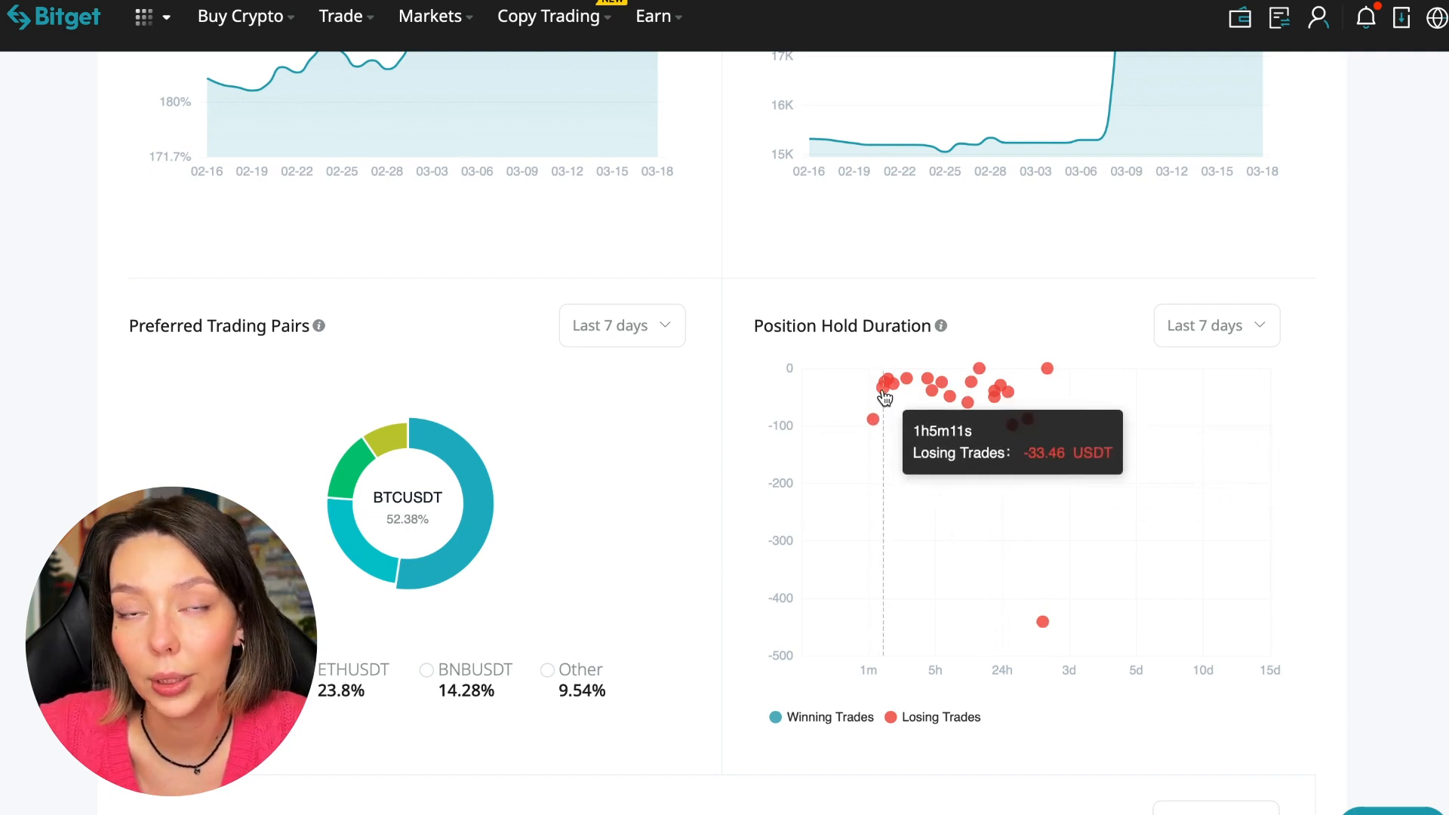
{"action": "mouse_move", "coordinate": [909, 396]}
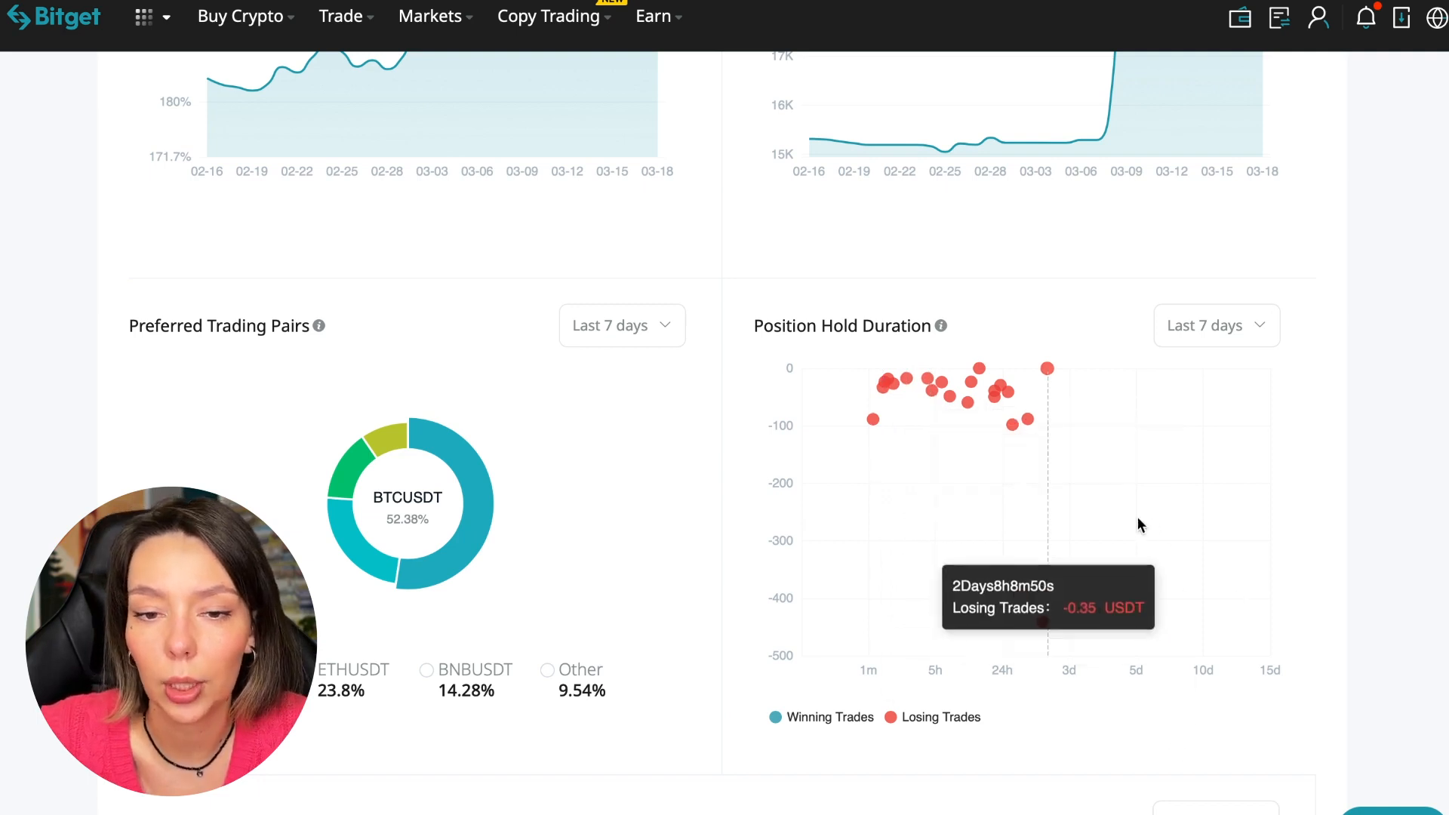
{"action": "mouse_move", "coordinate": [995, 456]}
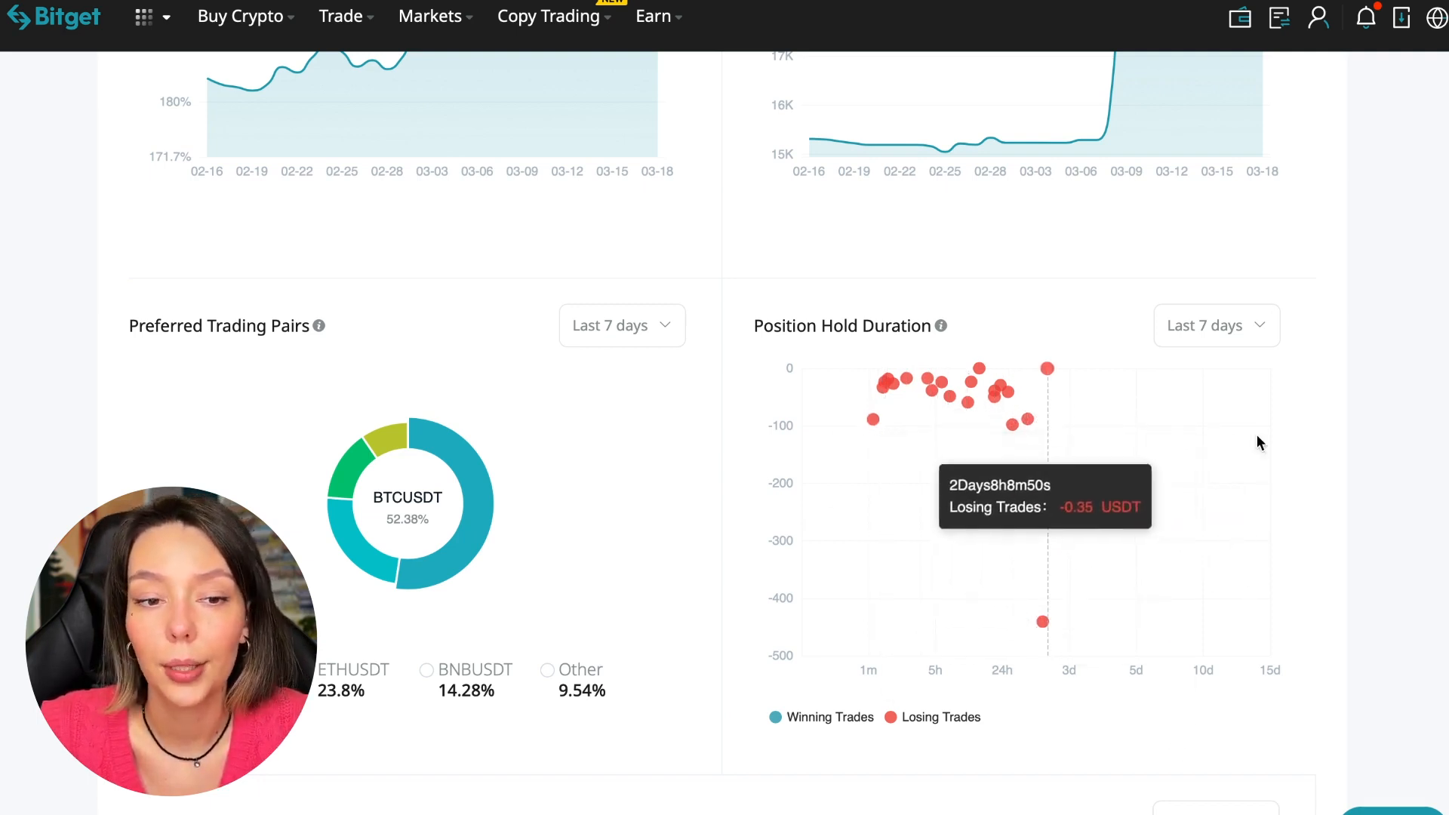
{"action": "mouse_move", "coordinate": [1095, 508]}
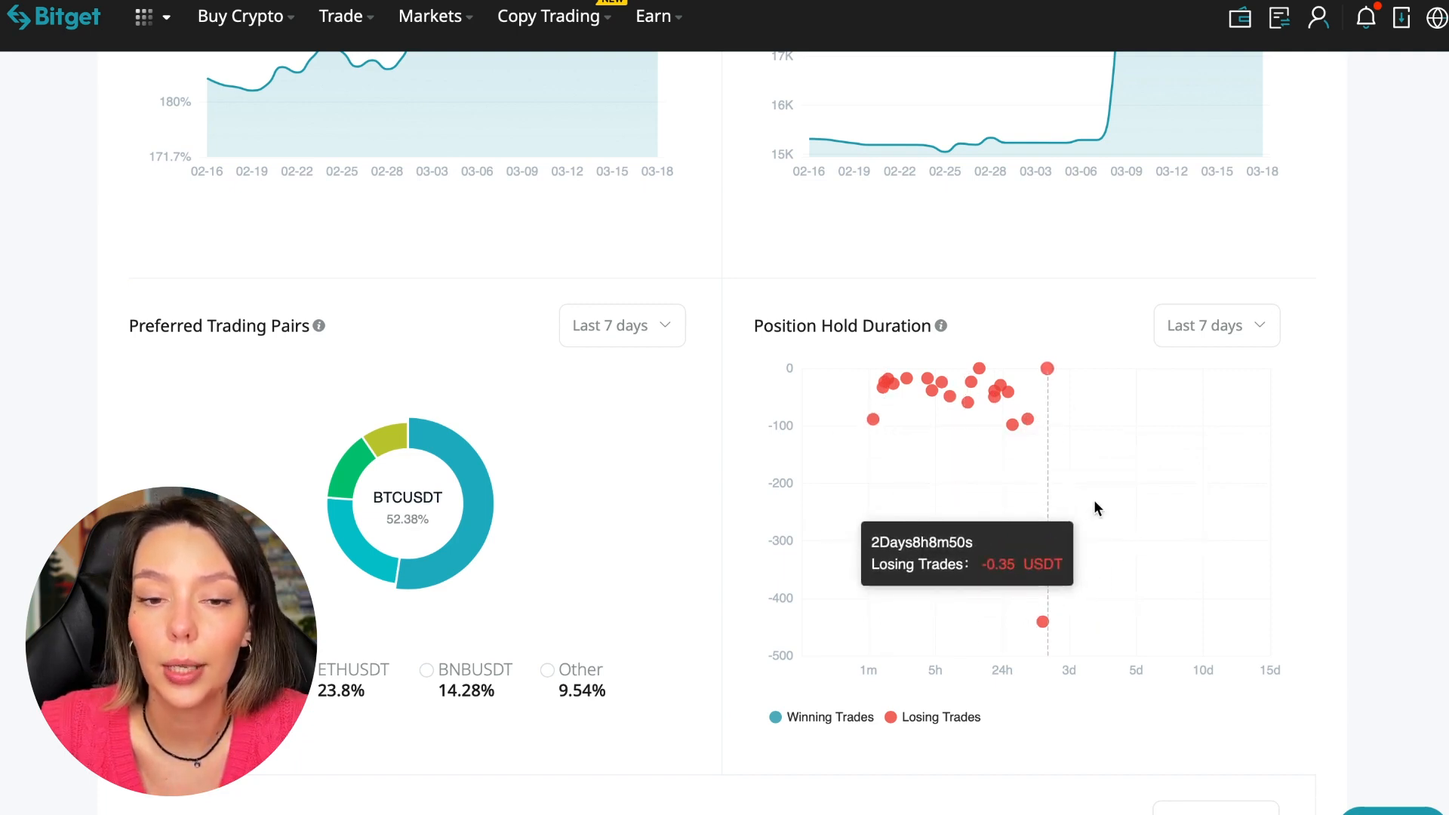
{"action": "mouse_move", "coordinate": [1009, 471]}
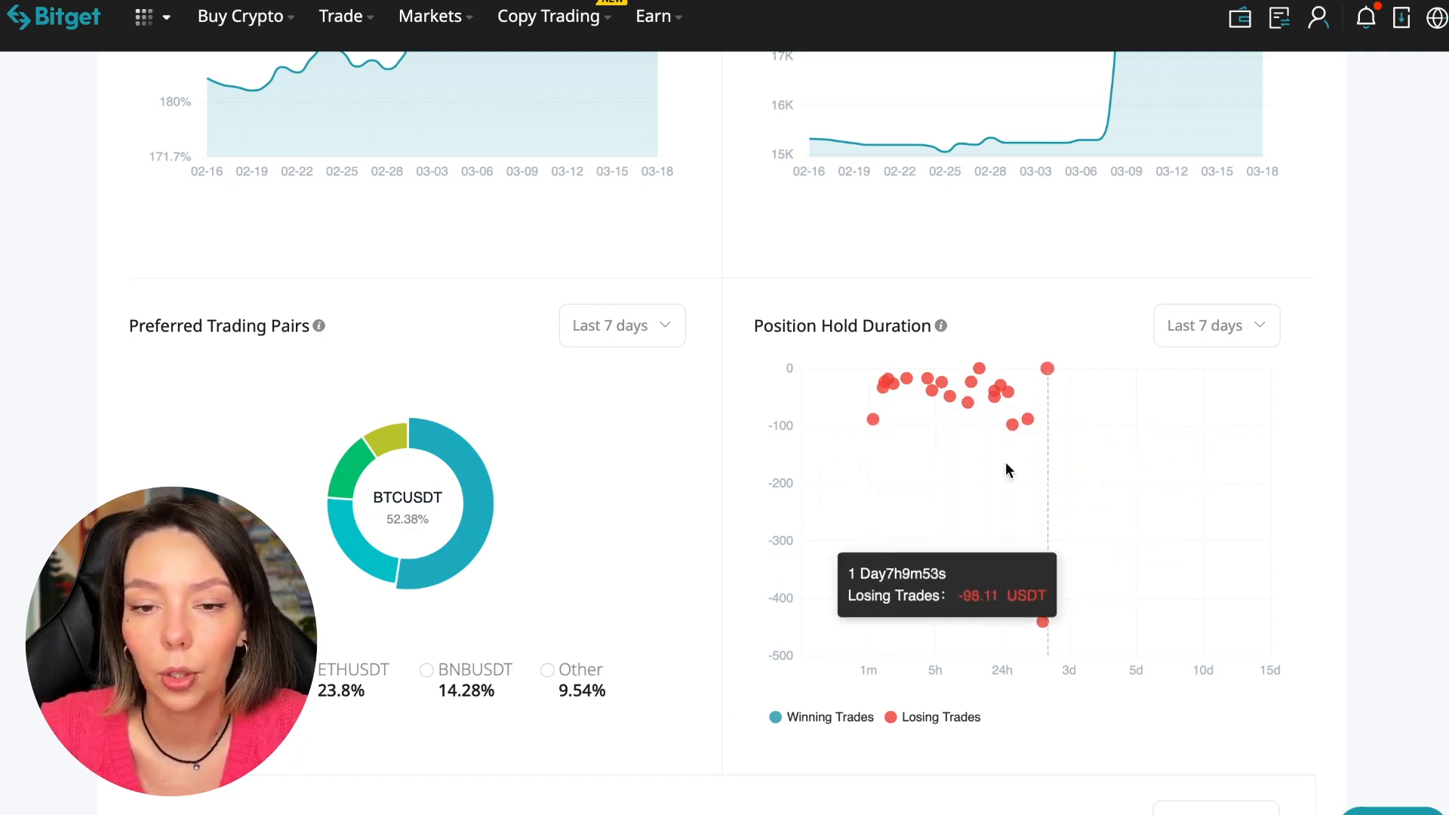
{"action": "mouse_move", "coordinate": [1048, 383]}
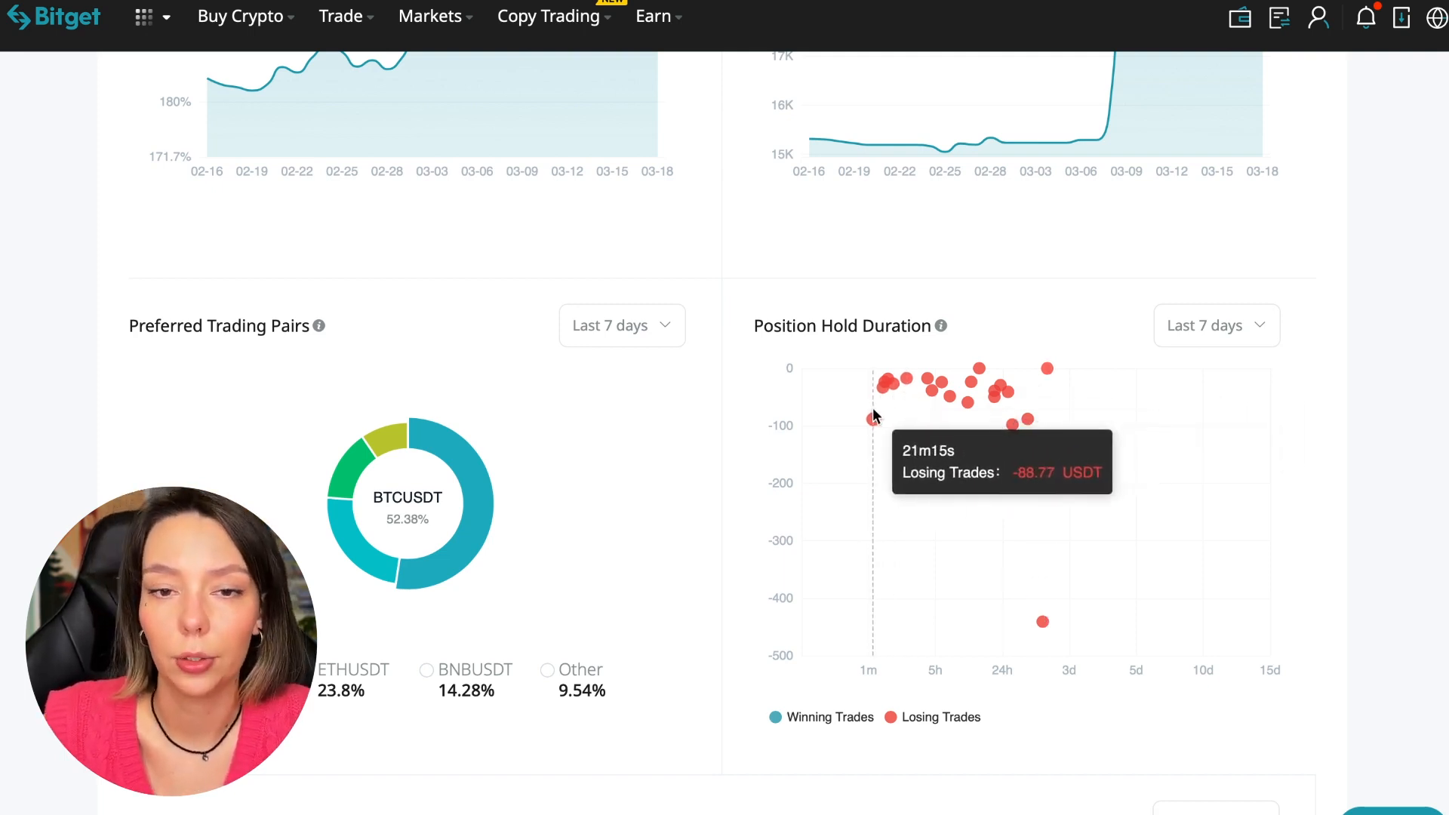
{"action": "mouse_move", "coordinate": [1395, 351]}
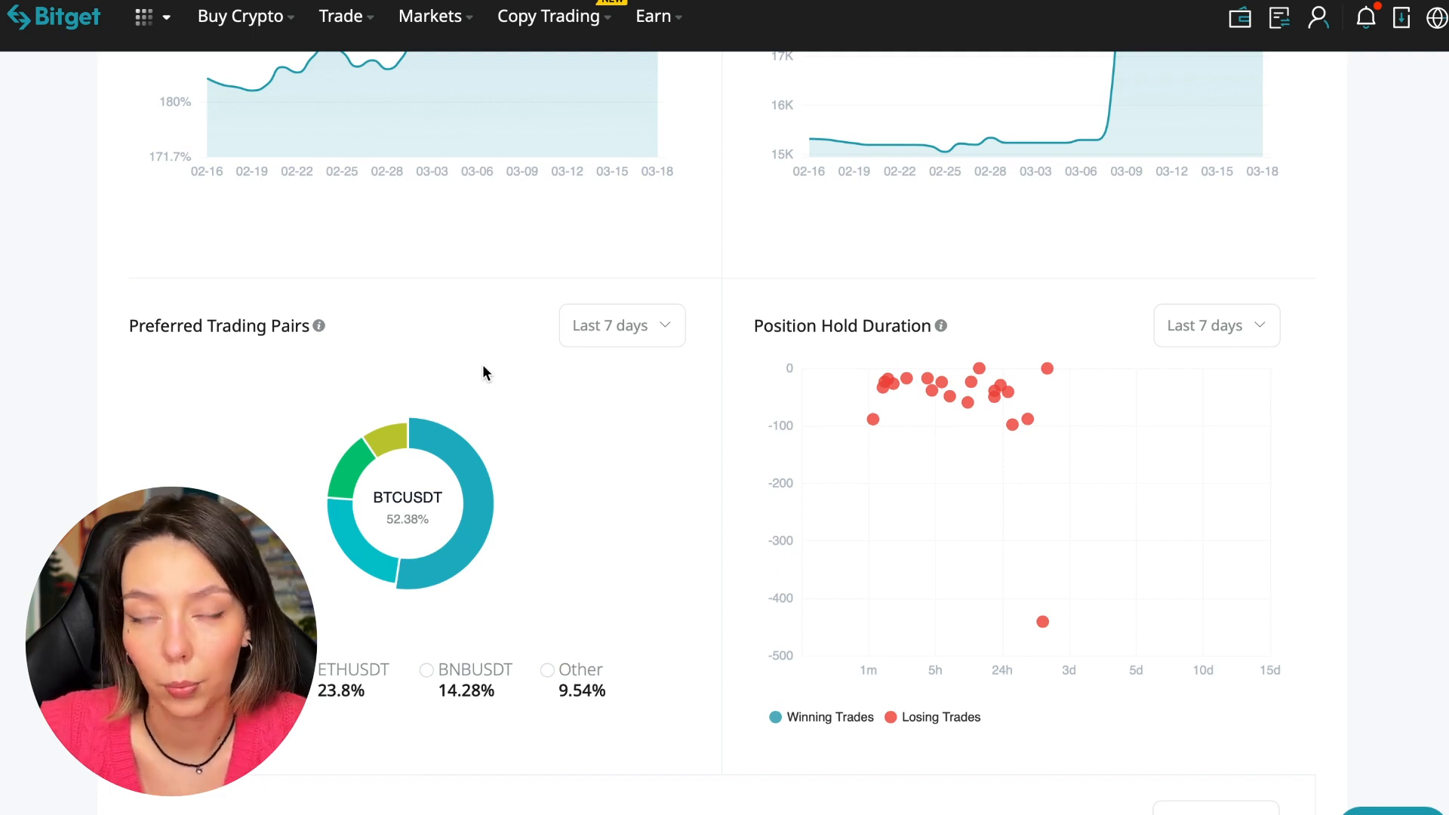
{"action": "mouse_move", "coordinate": [468, 468]}
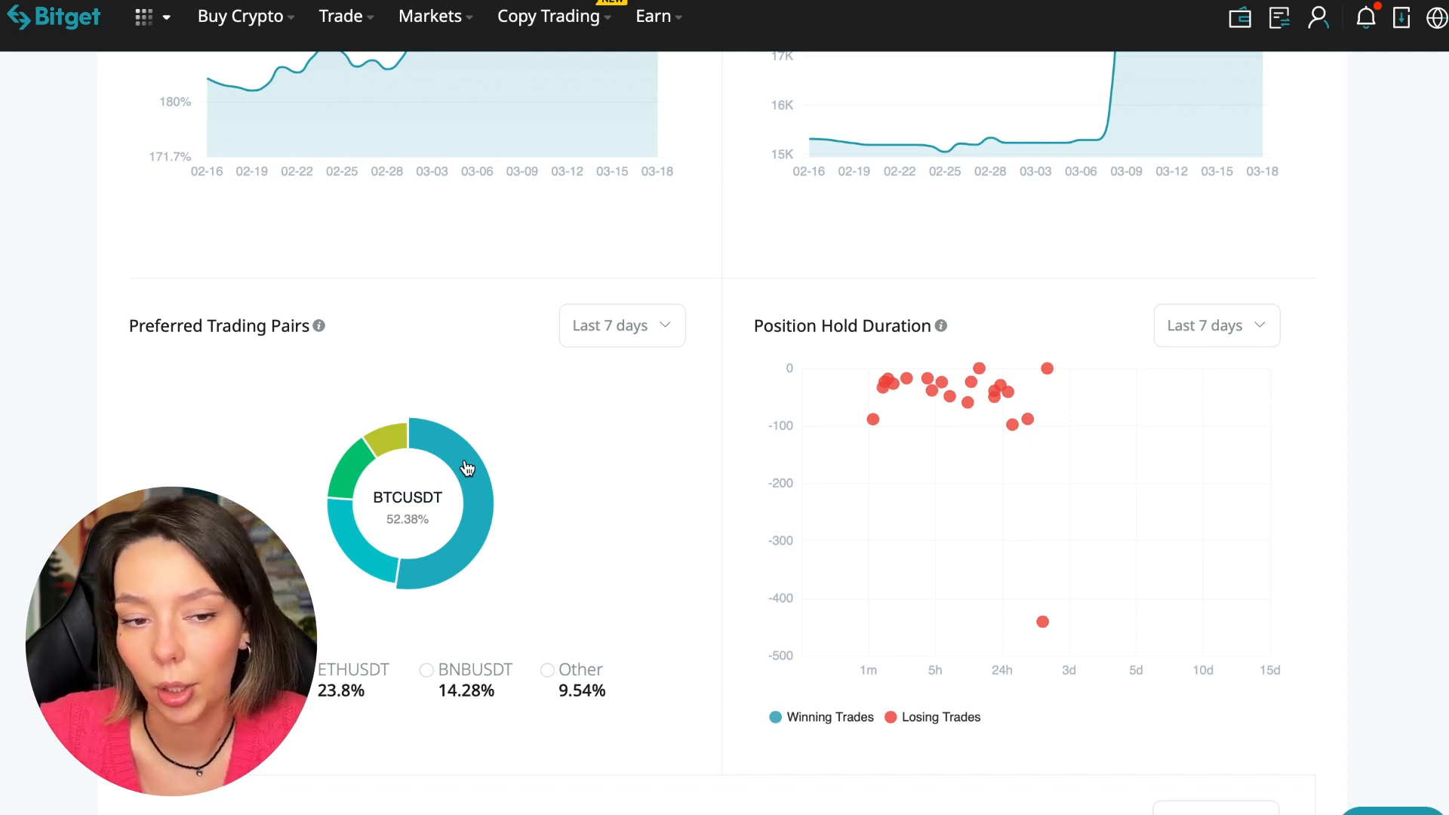
{"action": "scroll", "scroll_direction": "down", "scroll_amount": 3}
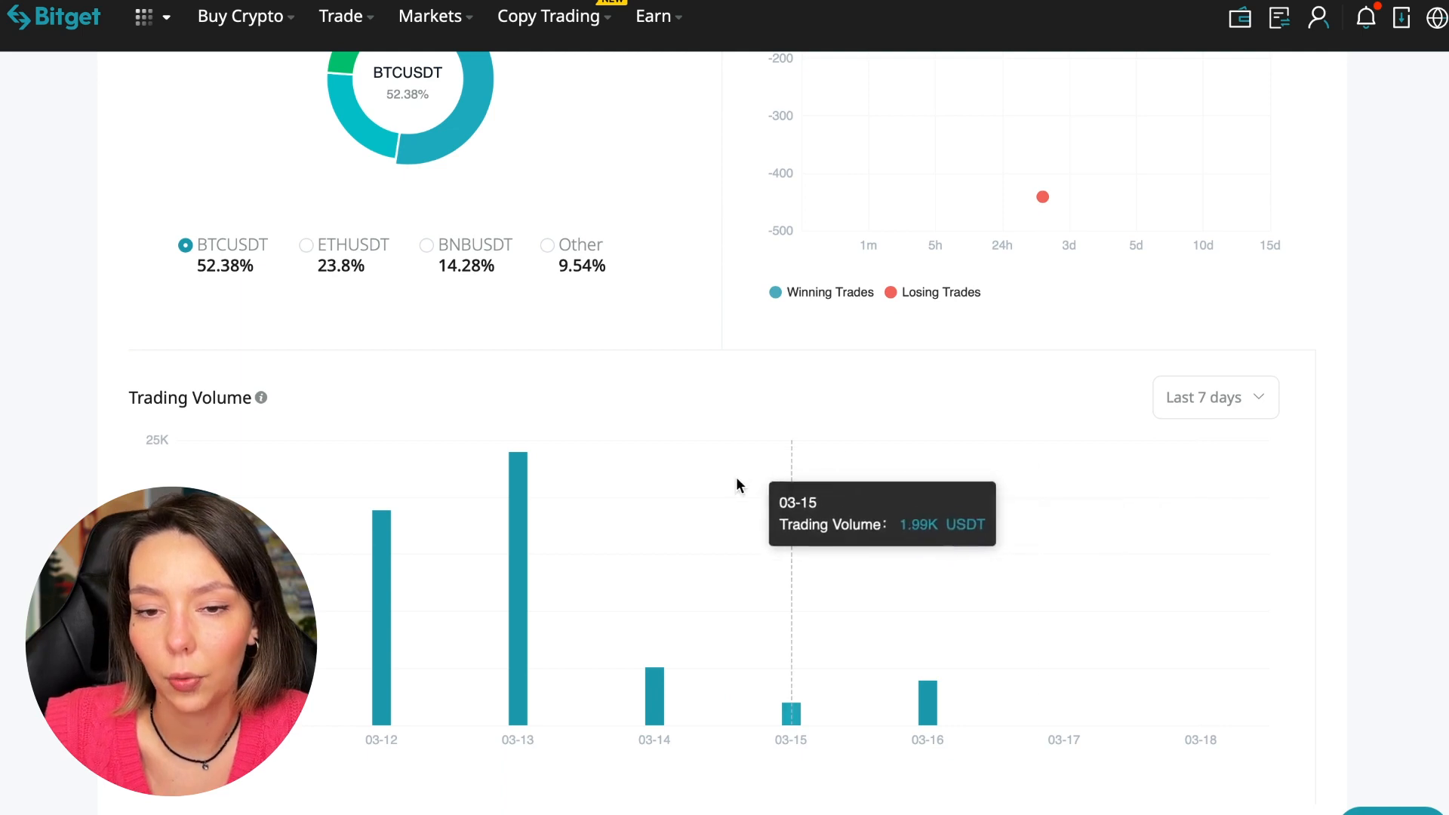
{"action": "mouse_move", "coordinate": [446, 574]}
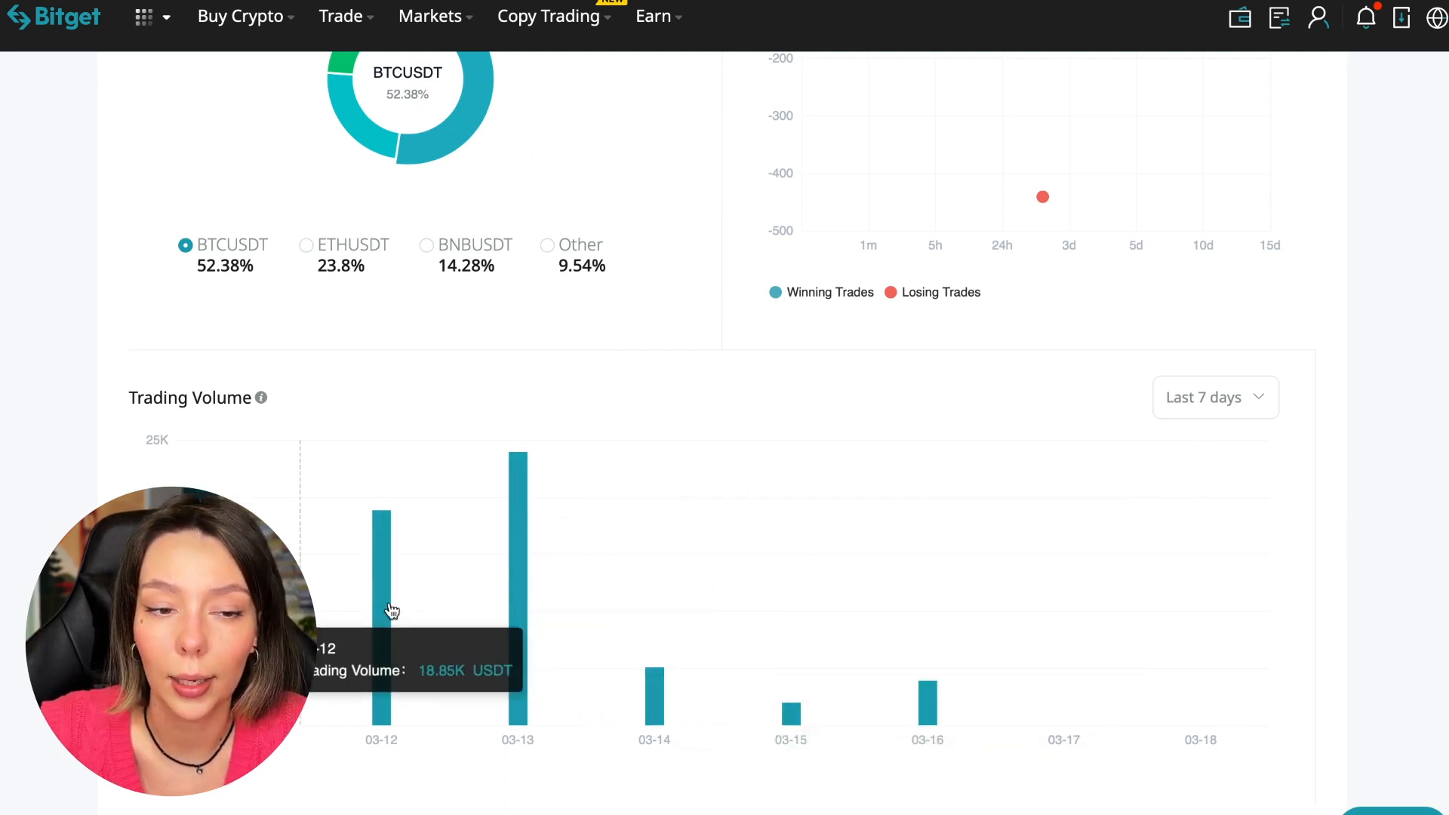
Step: Set the Trading Volume chart period to Last 1 month
{"action": "left_click", "coordinate": [1215, 397]}
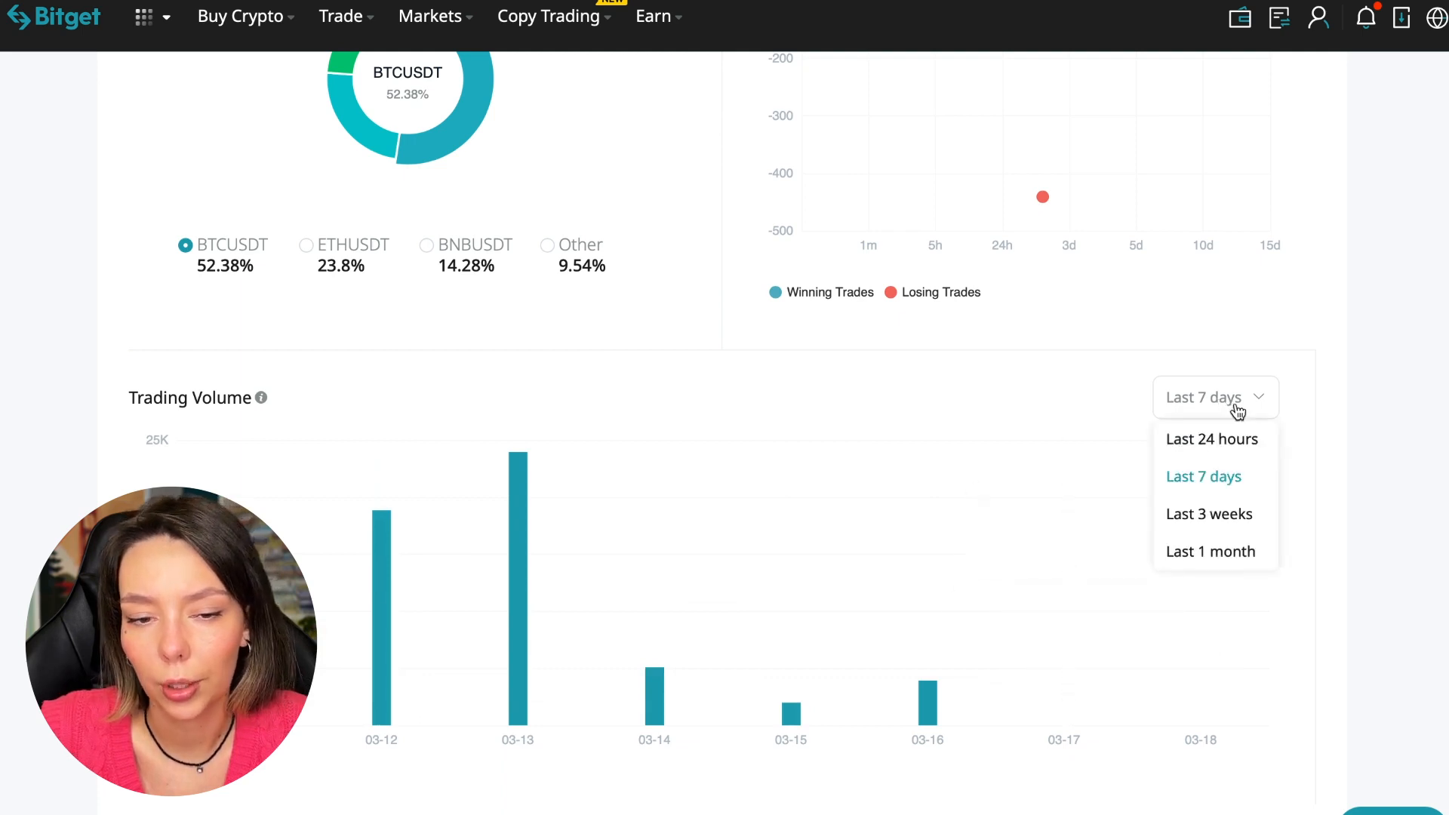
{"action": "left_click", "coordinate": [1211, 552]}
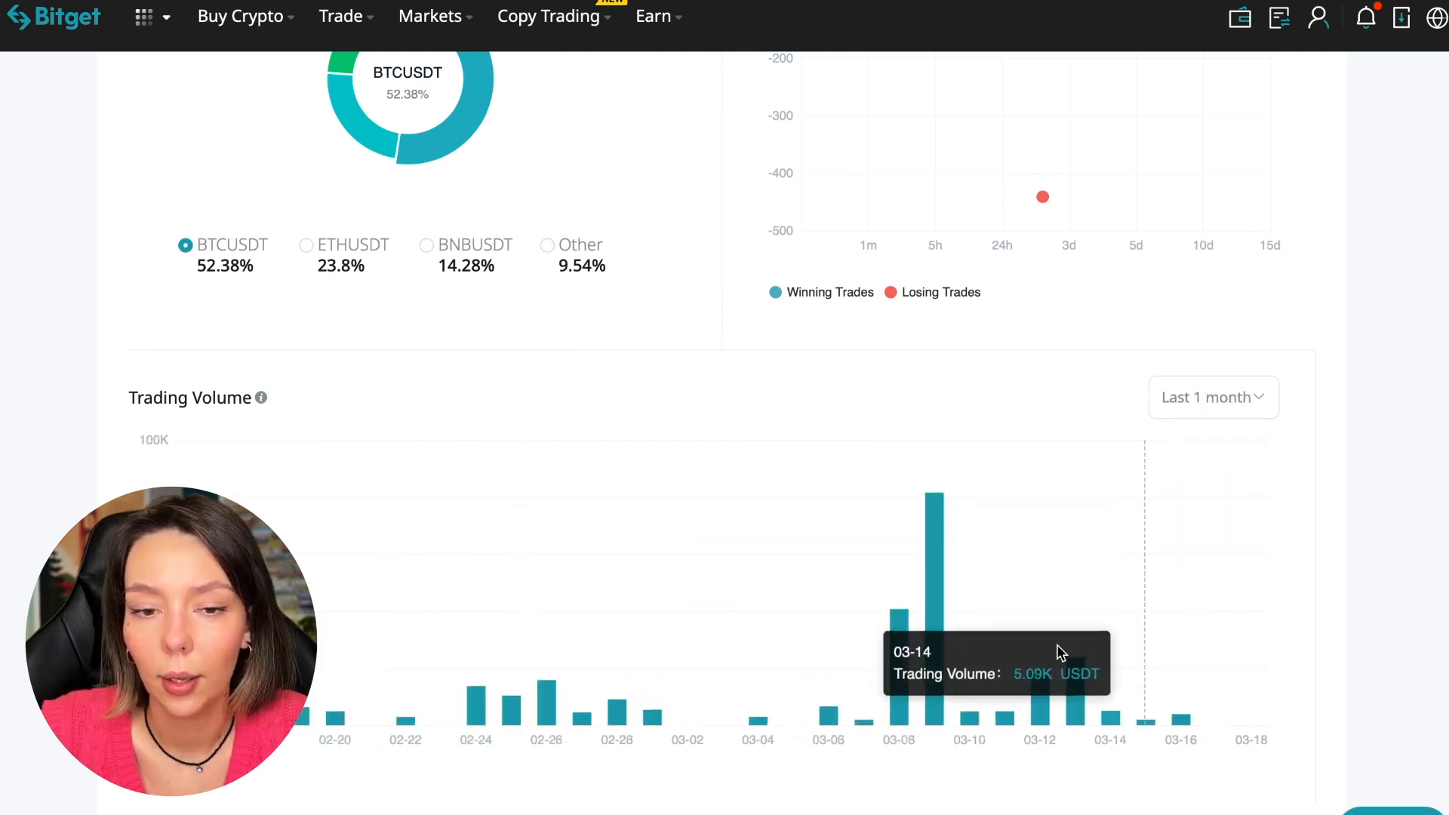
{"action": "mouse_move", "coordinate": [935, 577]}
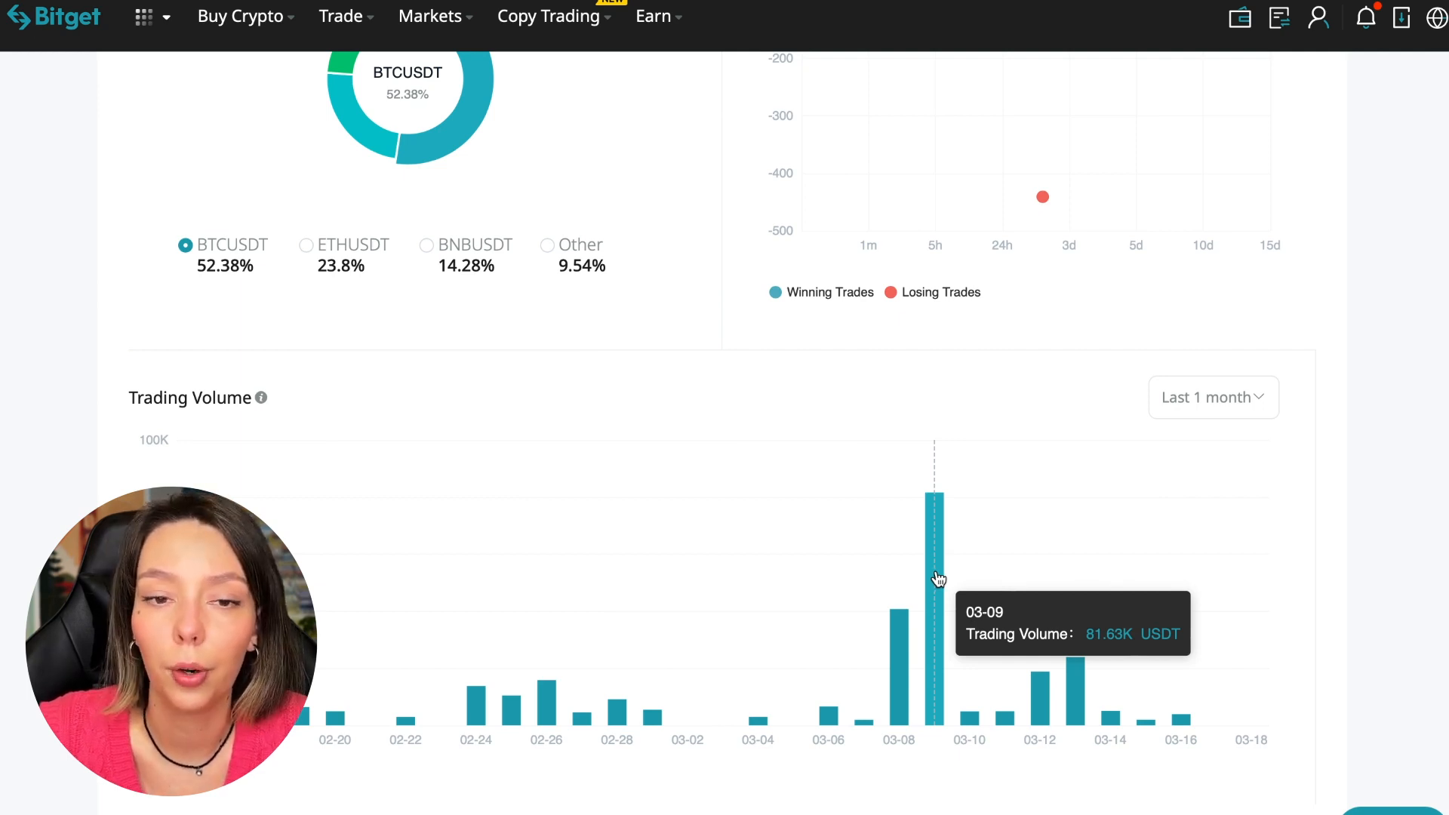
Step: Scroll the profile to view the Followers list with total volume and profit
{"action": "scroll", "scroll_direction": "down", "scroll_amount": 3}
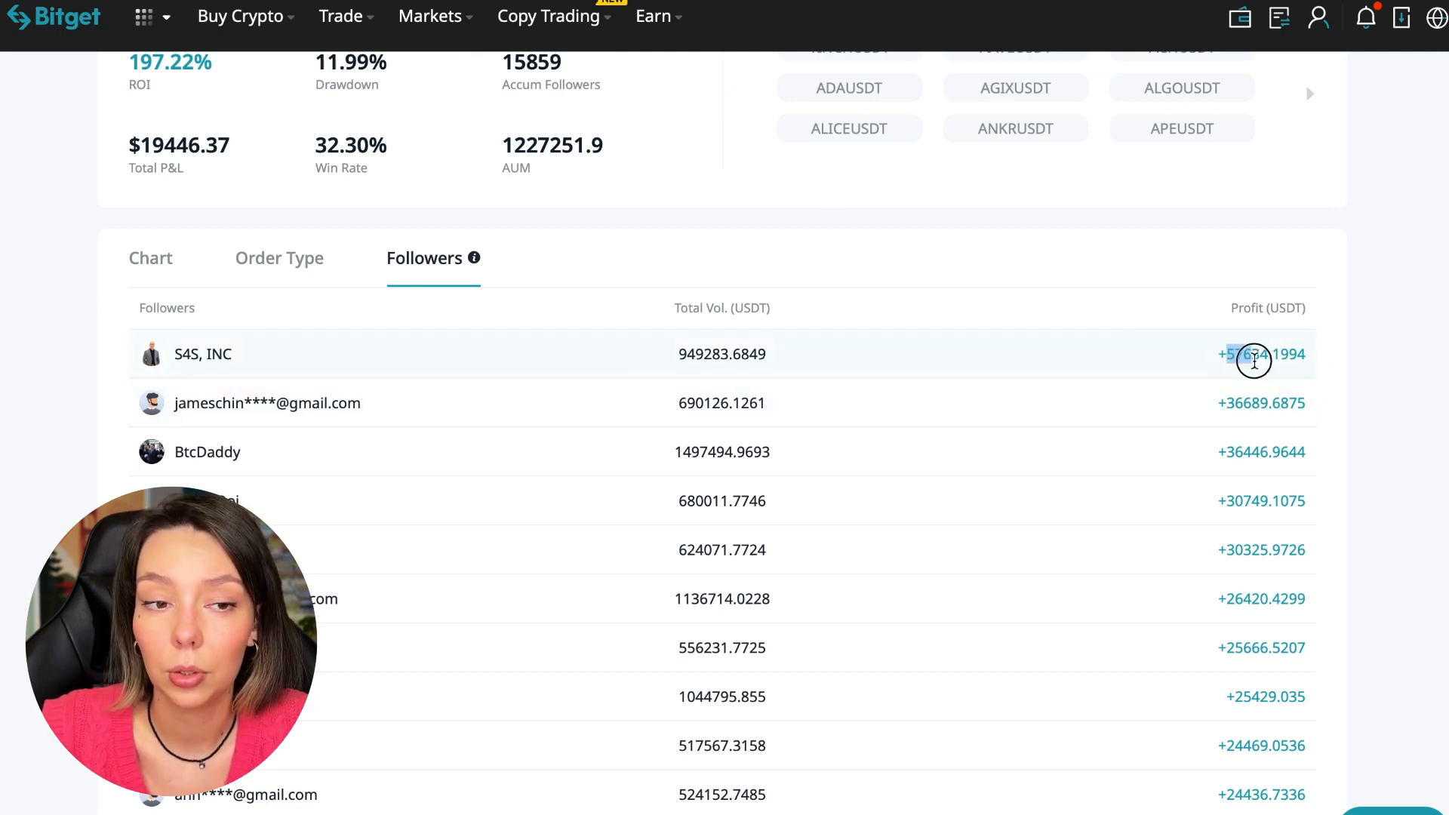
{"action": "mouse_move", "coordinate": [471, 258]}
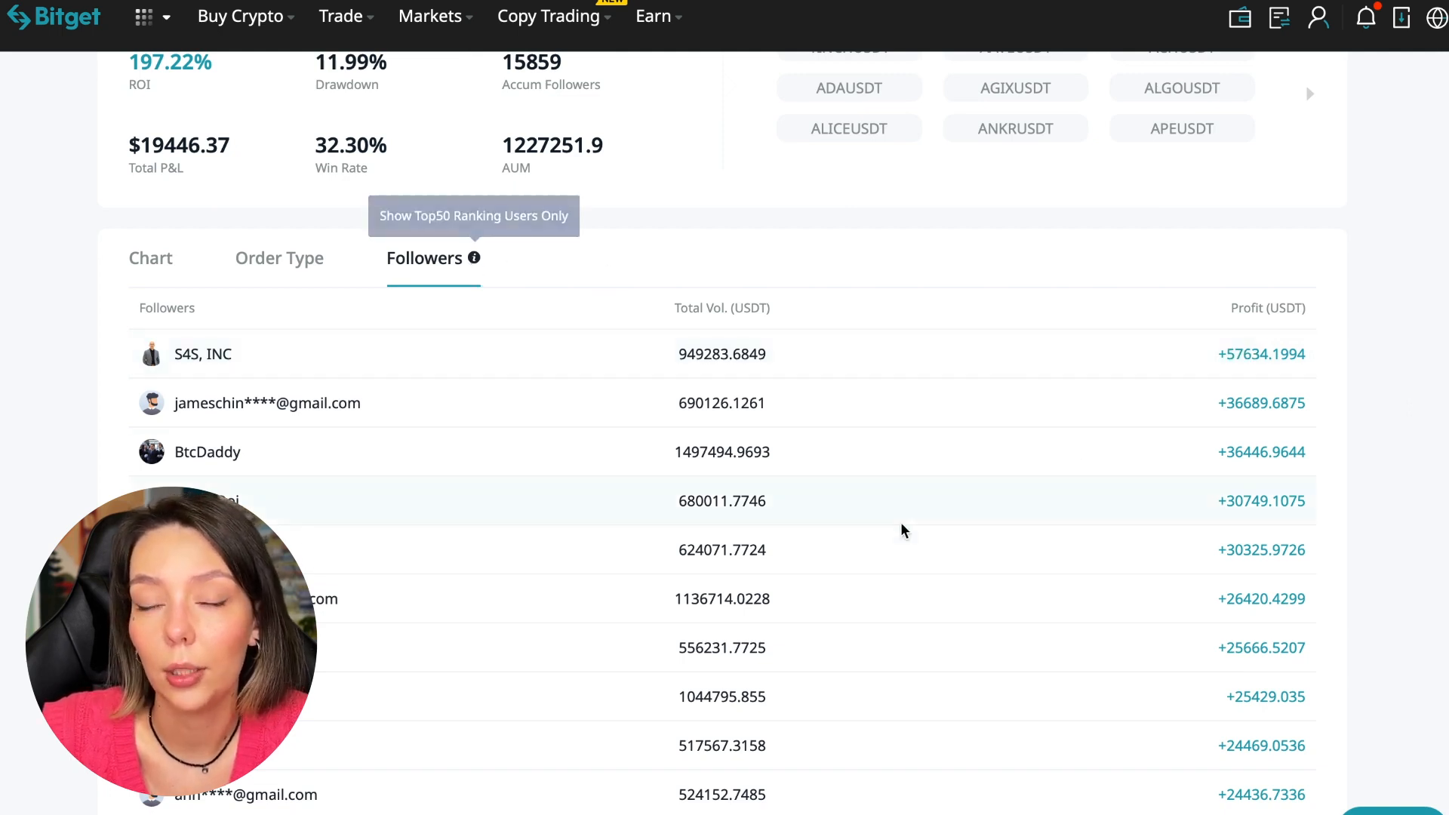
{"action": "scroll", "scroll_direction": "down", "scroll_amount": 3}
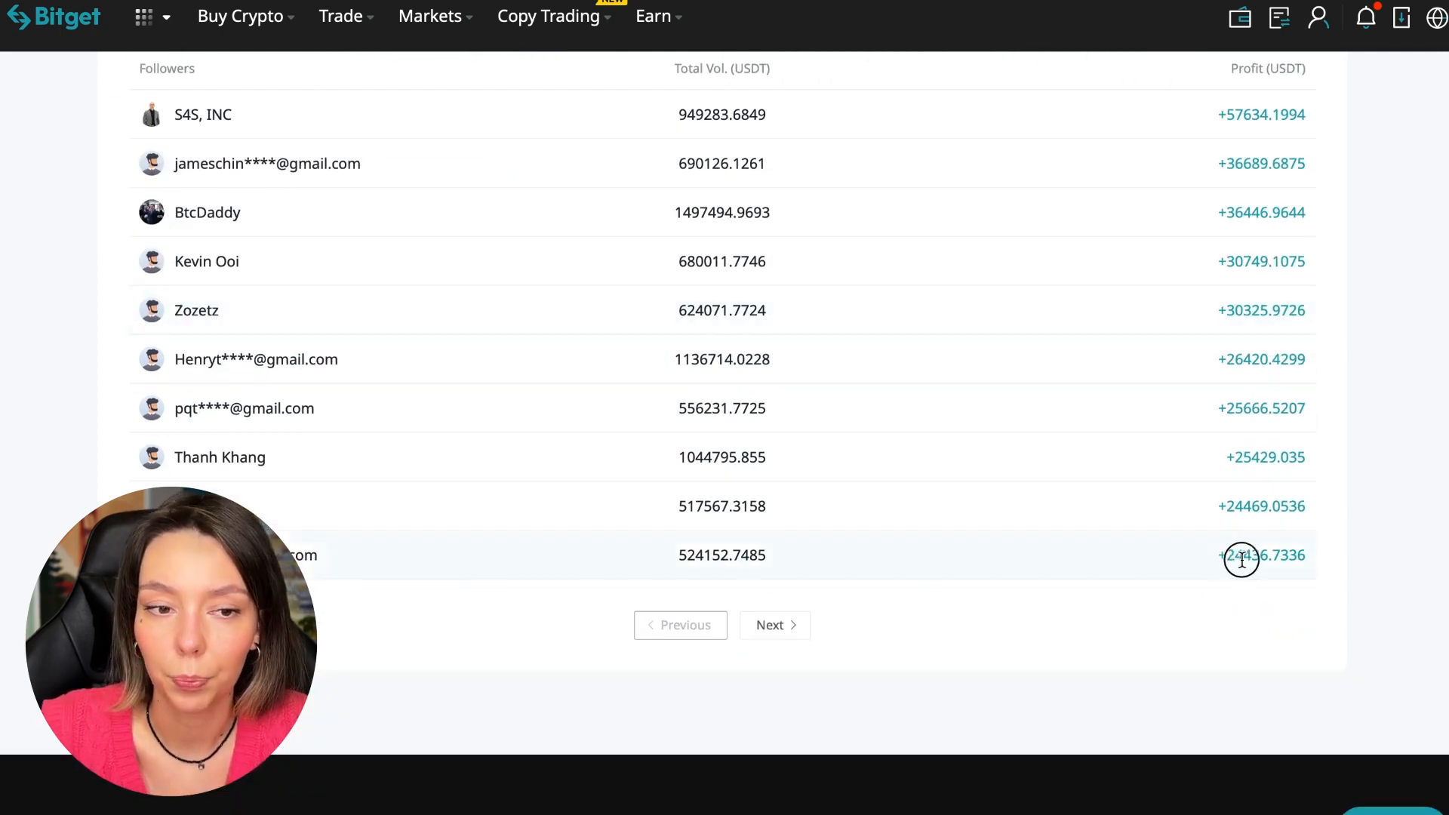
{"action": "scroll", "scroll_direction": "up", "scroll_amount": 3}
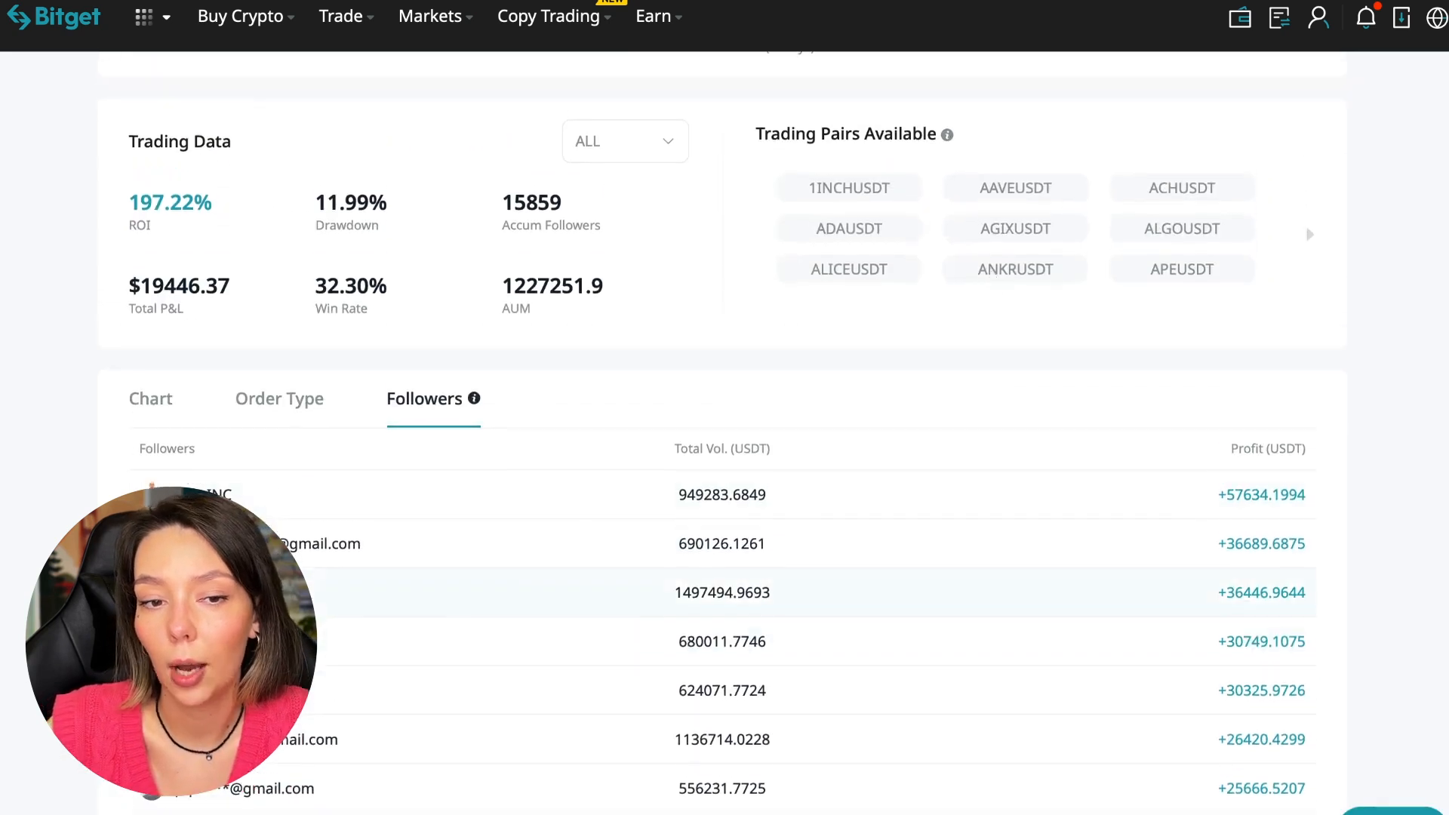
{"action": "mouse_move", "coordinate": [583, 759]}
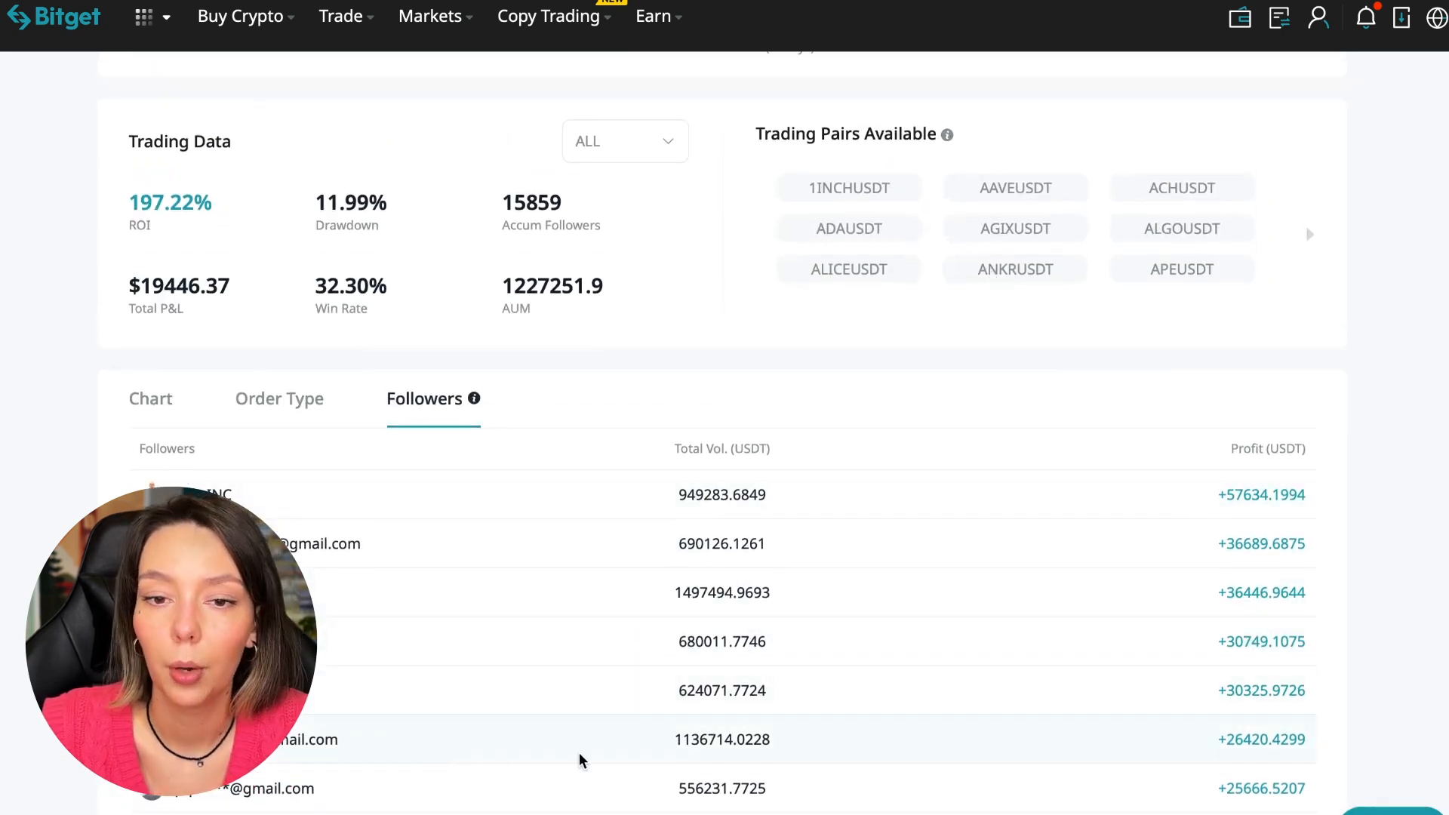
Step: Show the trader's Order Type history and browse the closed trades
{"action": "left_click", "coordinate": [278, 398]}
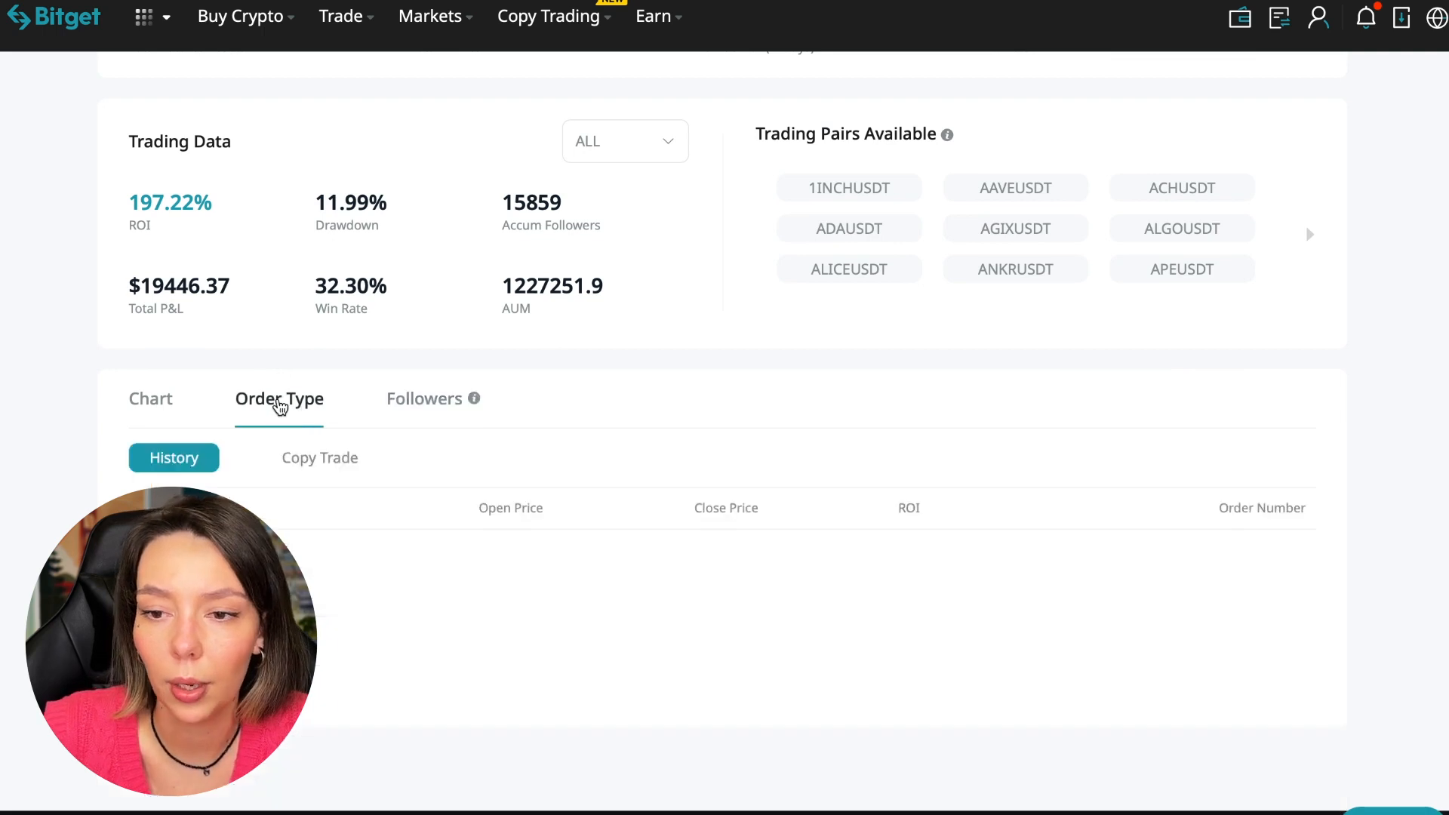
{"action": "scroll", "scroll_direction": "down", "scroll_amount": 3}
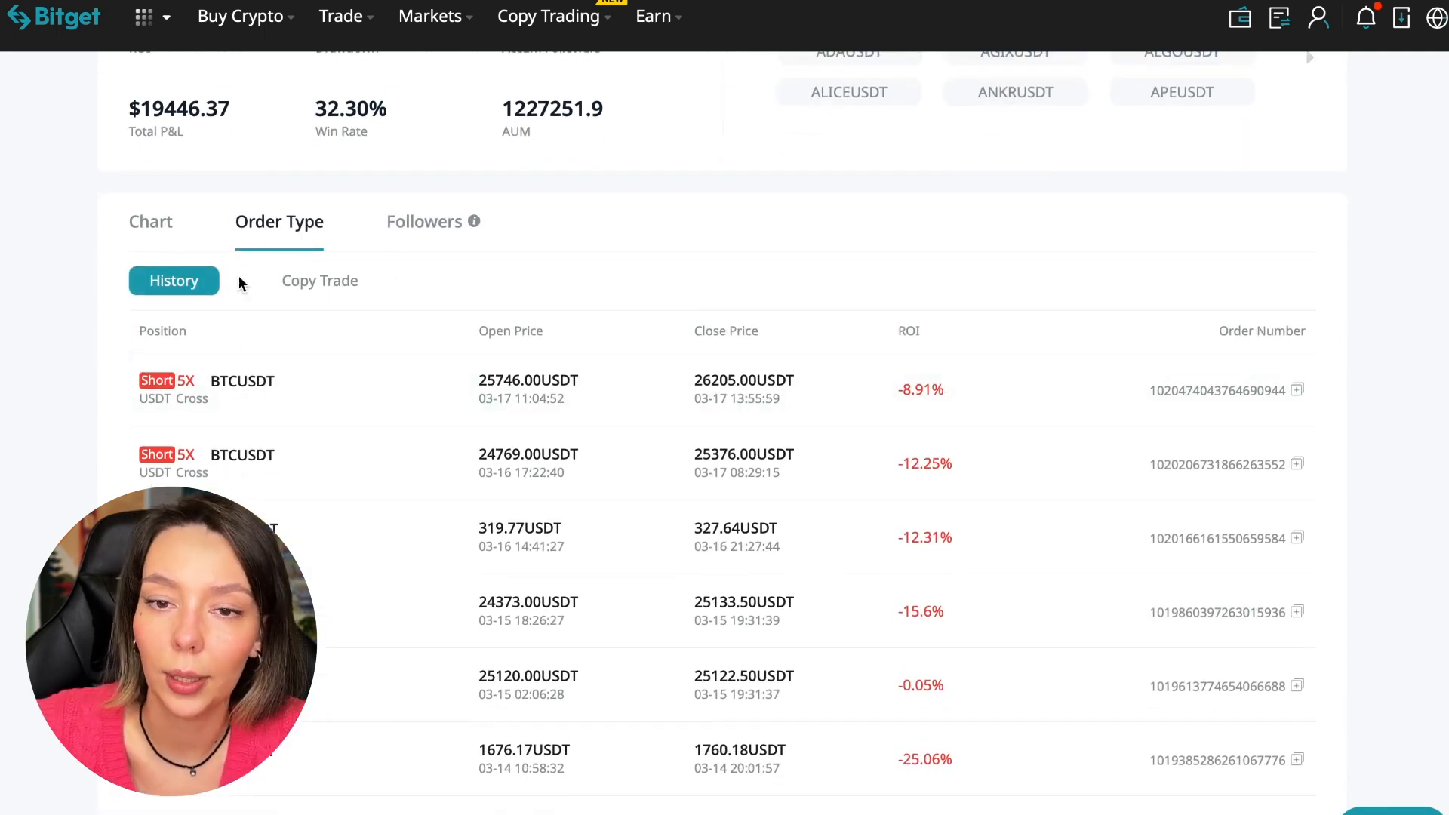
{"action": "mouse_move", "coordinate": [893, 388]}
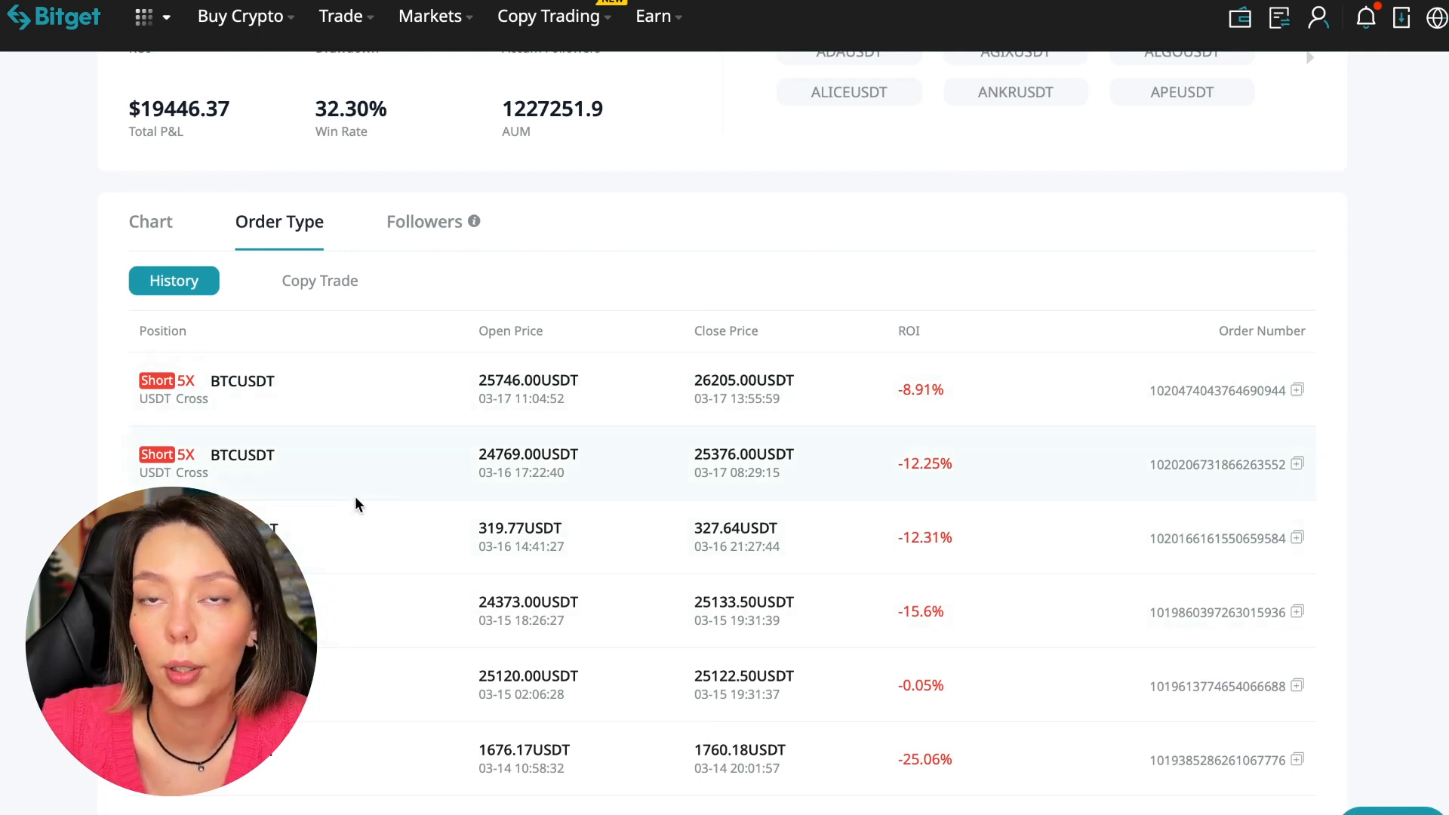
{"action": "scroll", "scroll_direction": "down", "scroll_amount": 3}
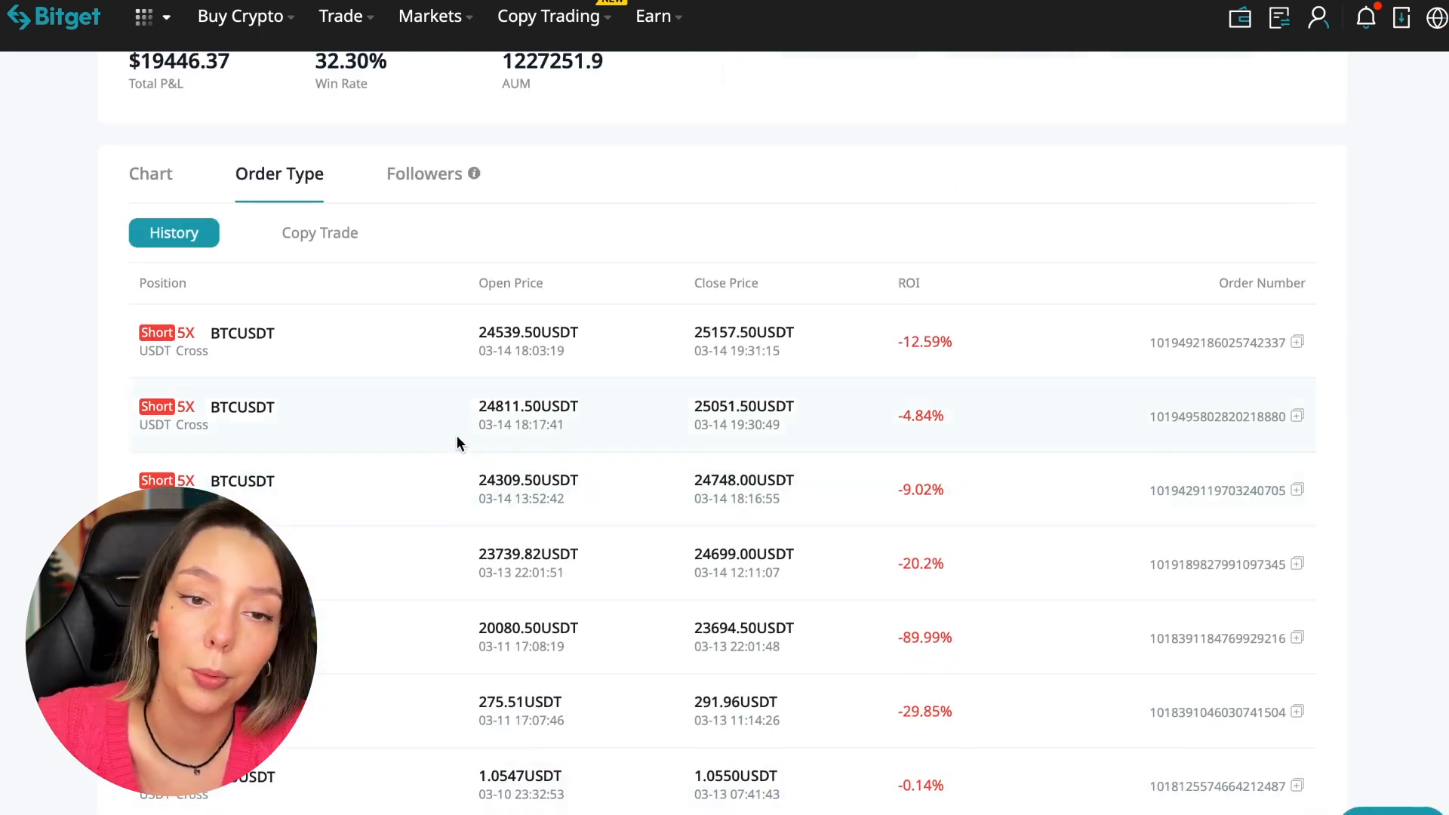
{"action": "mouse_move", "coordinate": [341, 479]}
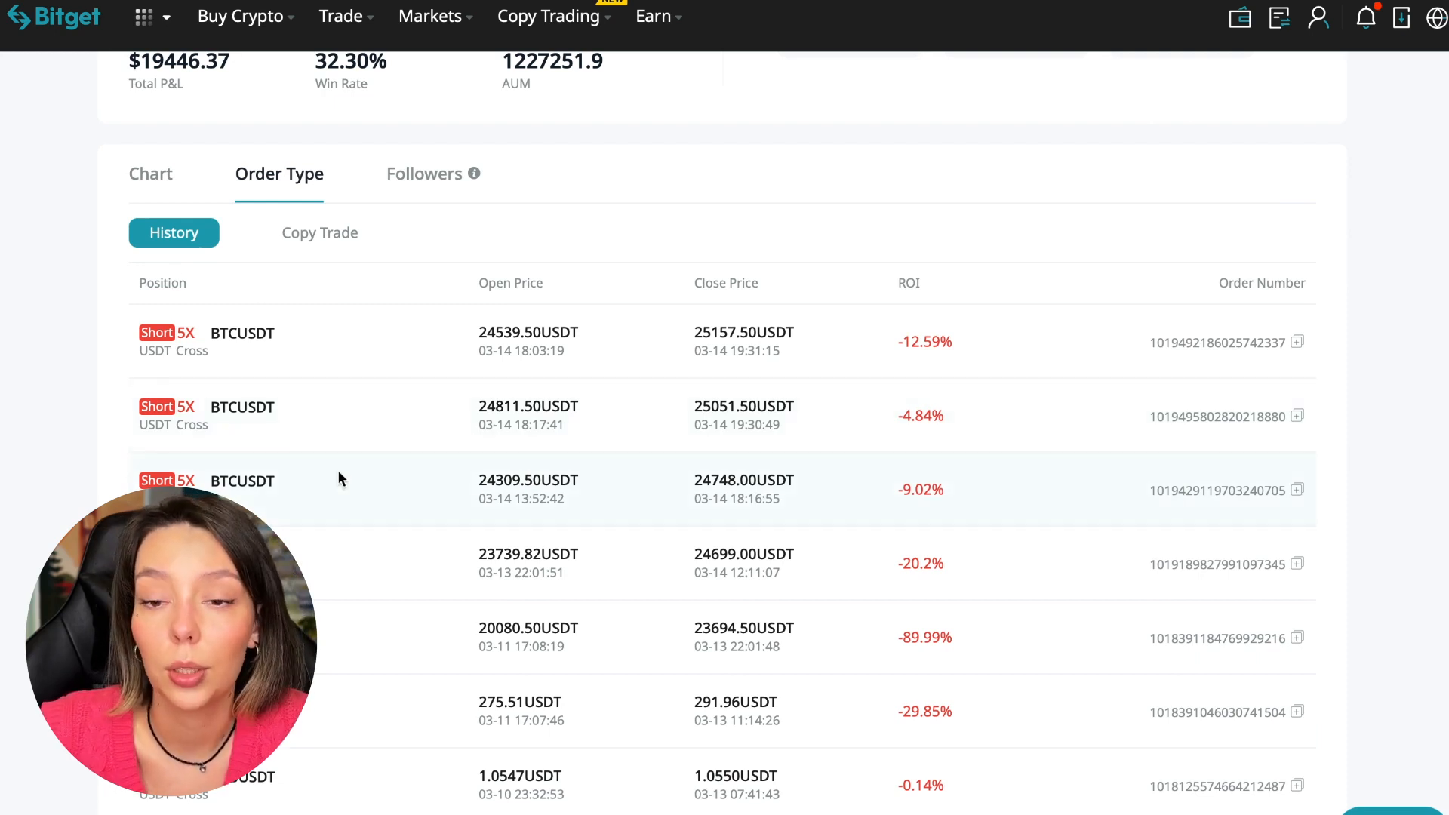
{"action": "scroll", "scroll_direction": "down", "scroll_amount": 3}
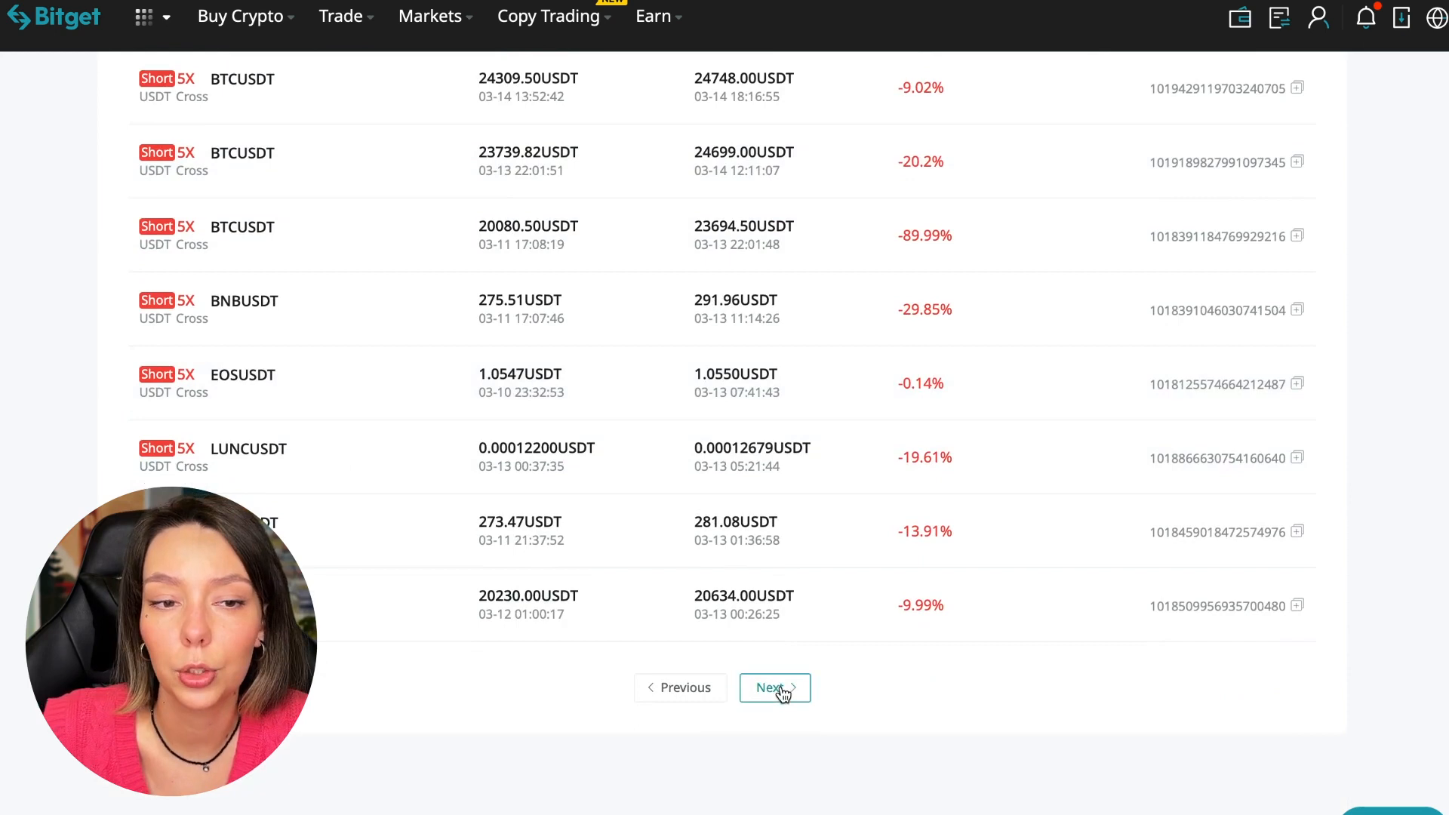
Step: Load the second page of past orders, starting with an ETHUSDT short
{"action": "left_click", "coordinate": [774, 688]}
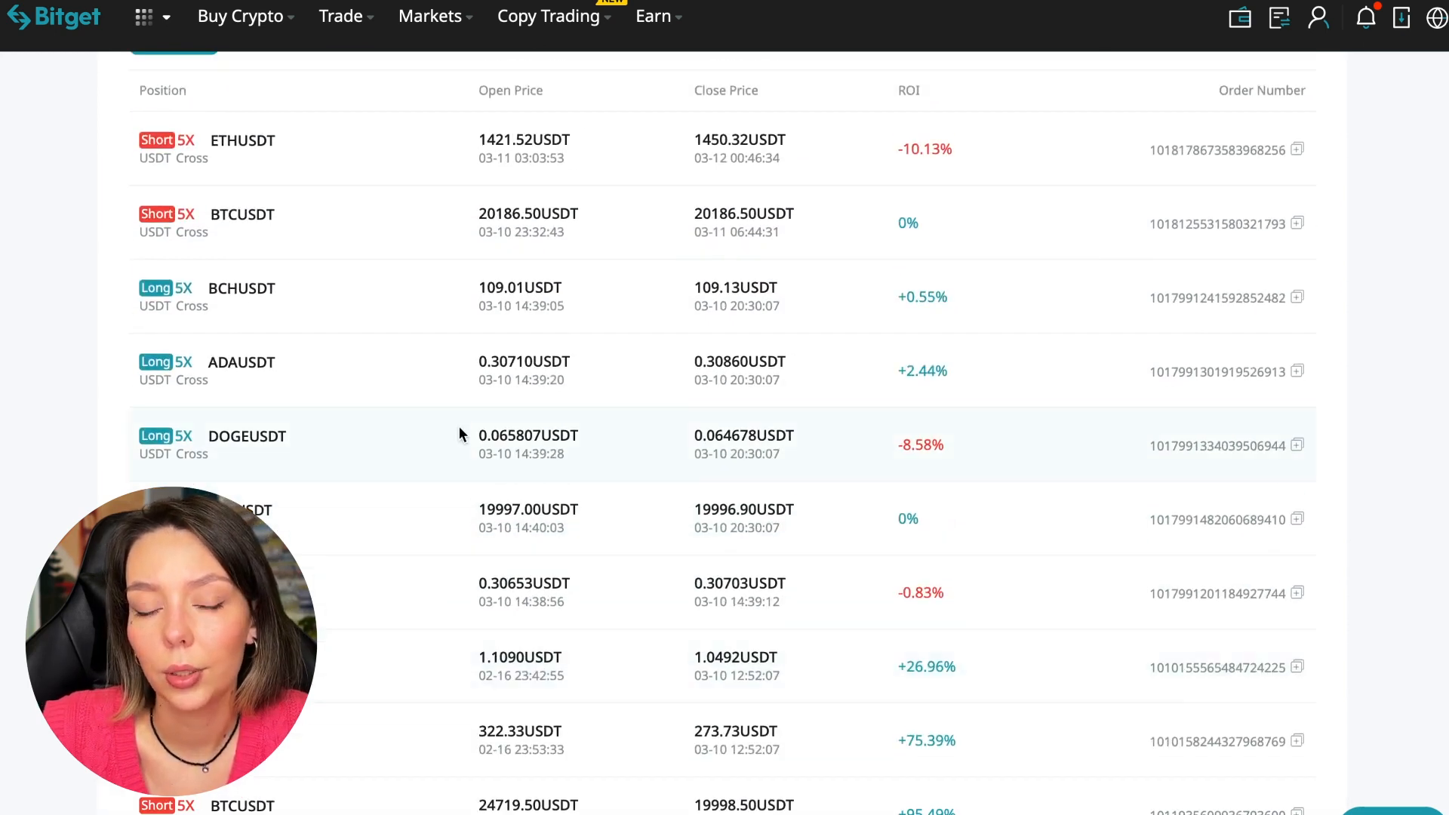
{"action": "scroll", "scroll_direction": "down", "scroll_amount": 3}
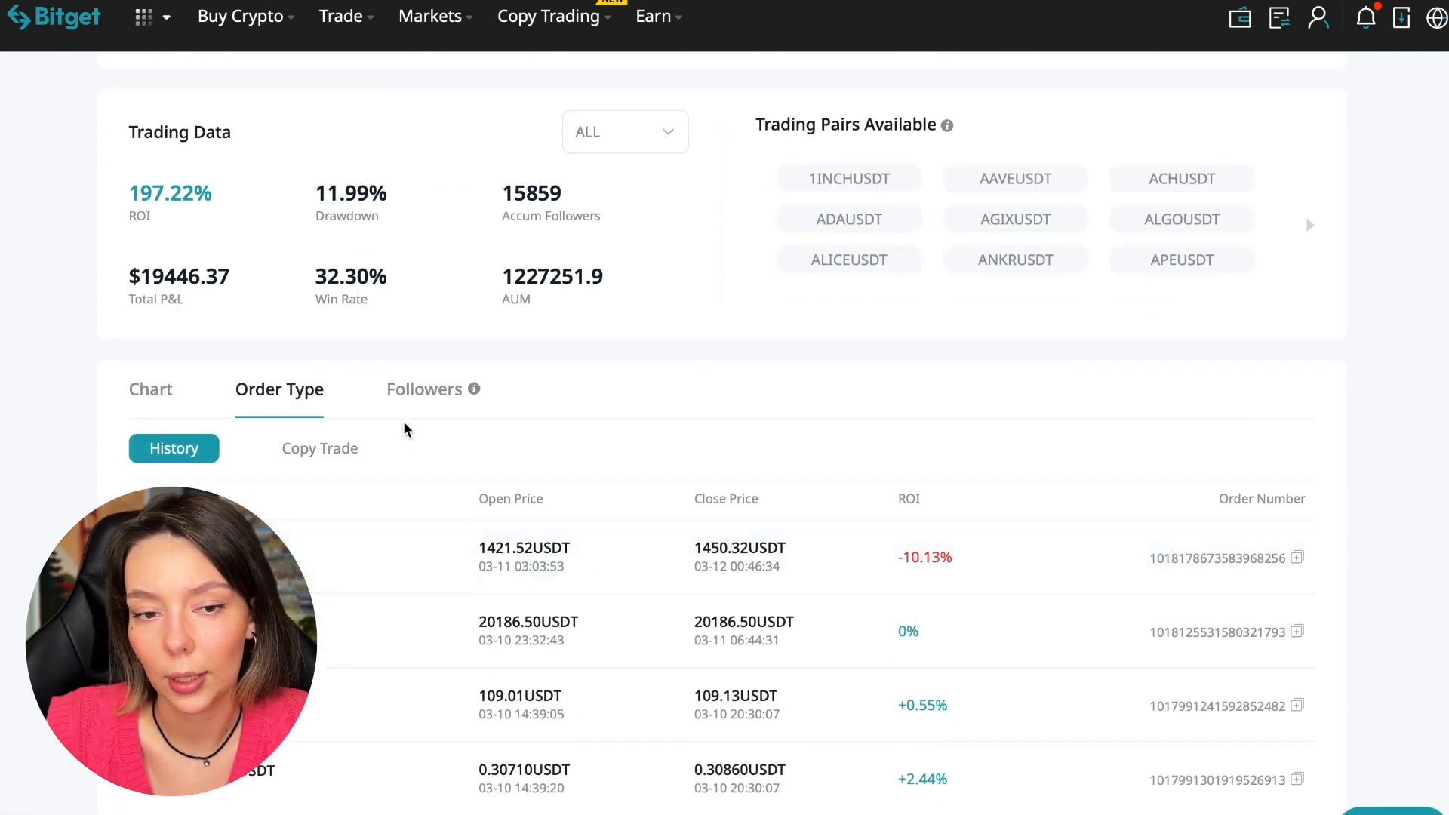
{"action": "left_click", "coordinate": [319, 448]}
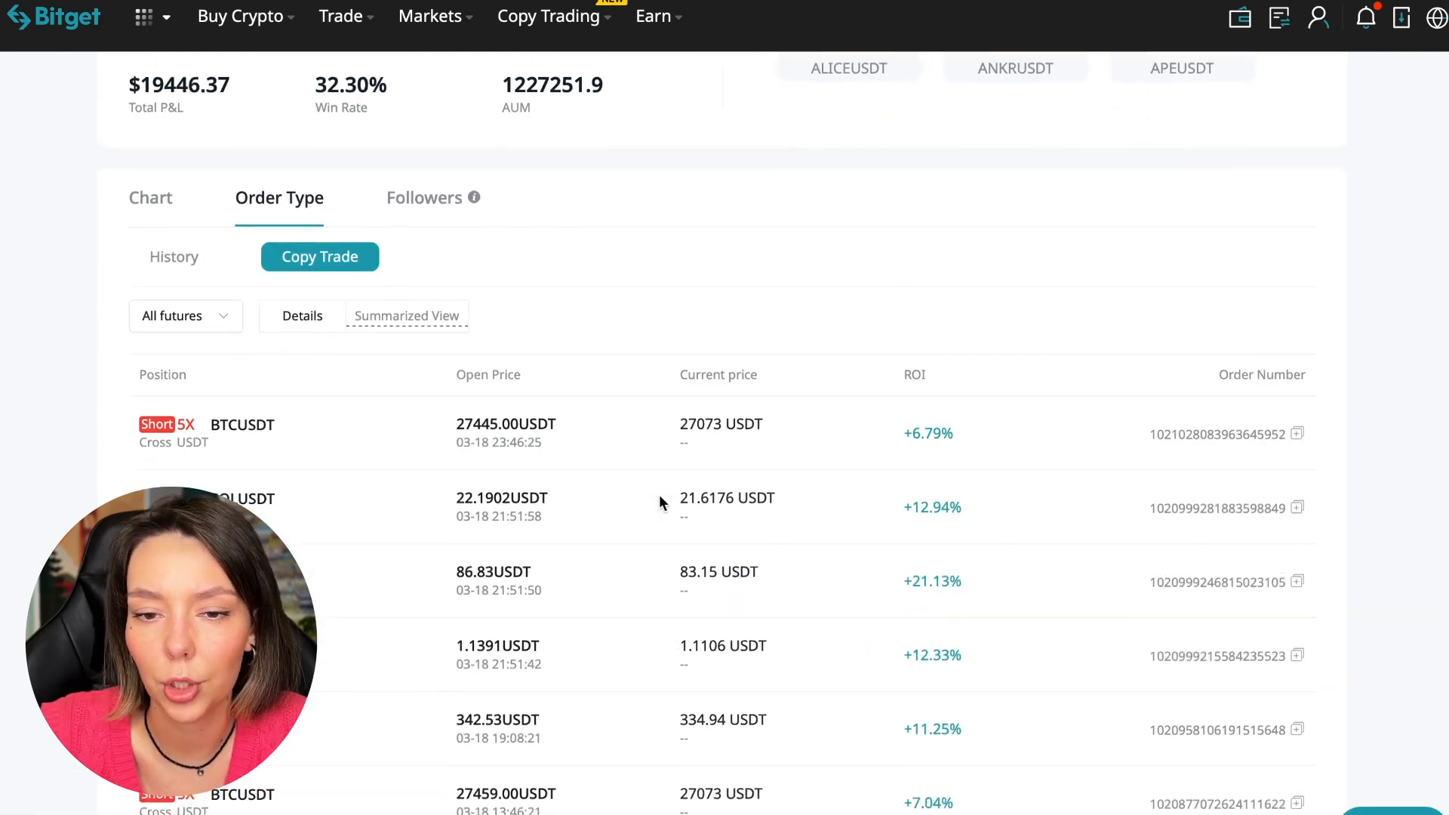
{"action": "scroll", "scroll_direction": "down", "scroll_amount": 3}
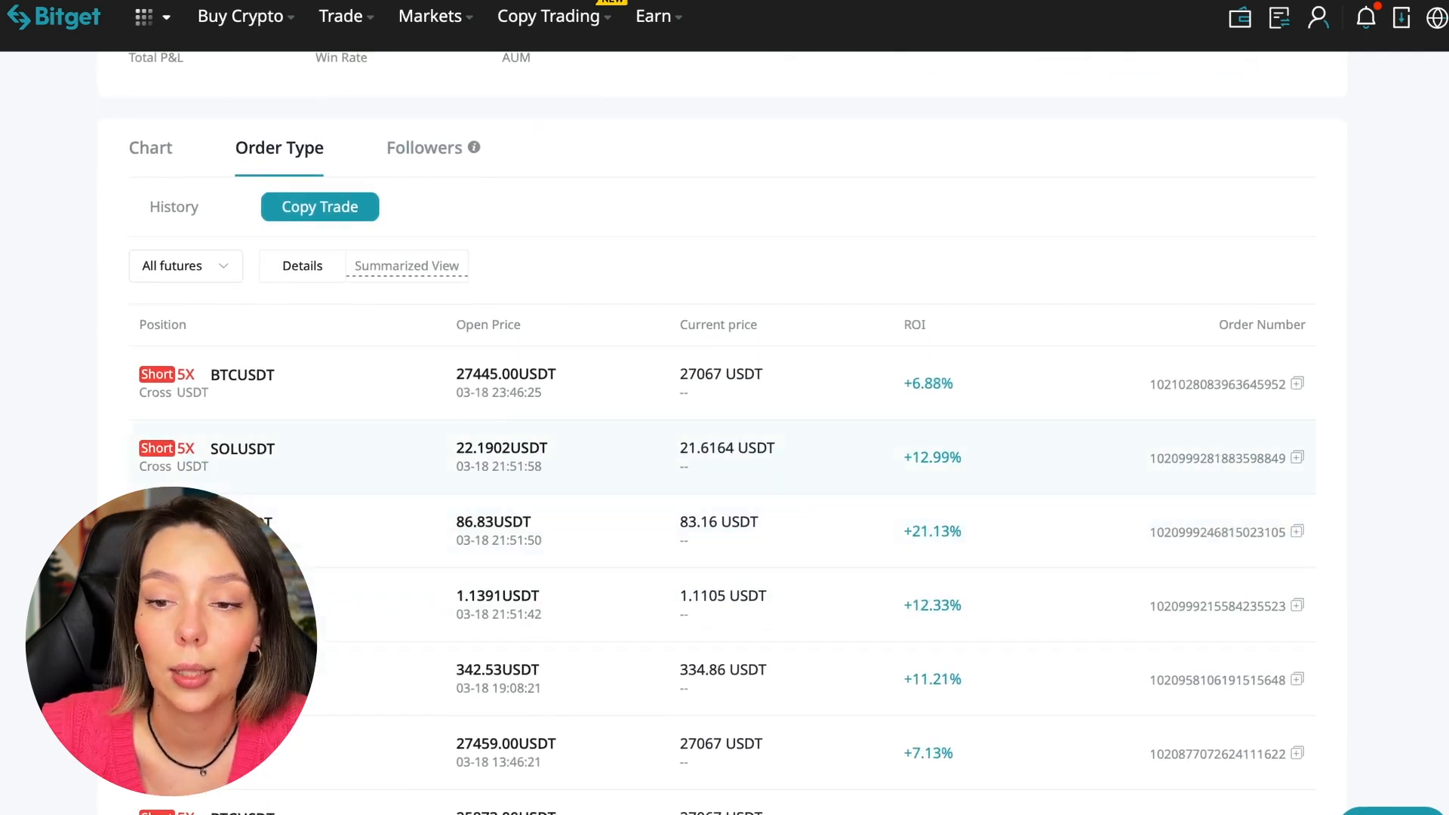
{"action": "scroll", "scroll_direction": "down", "scroll_amount": 3}
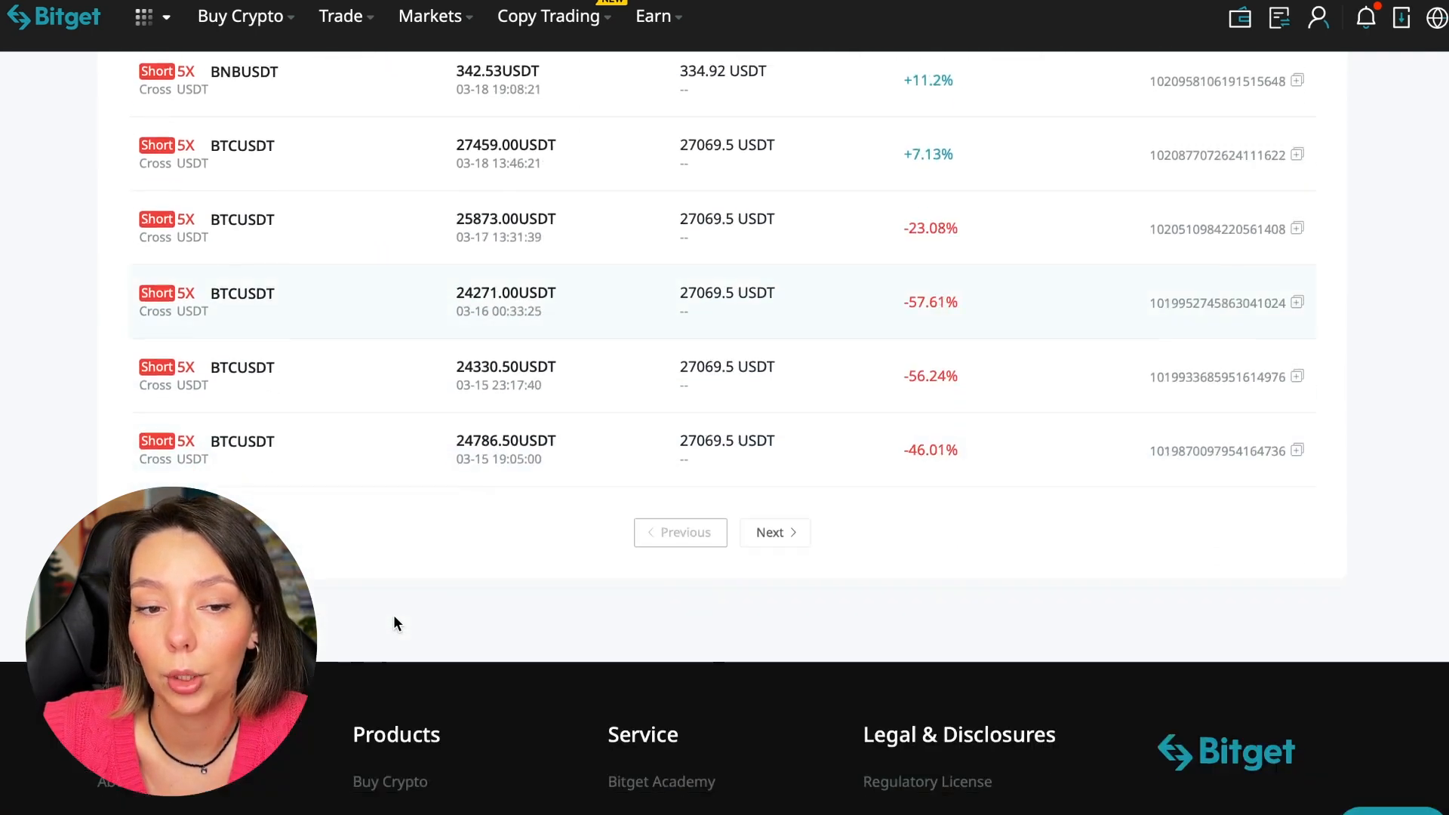
{"action": "scroll", "scroll_direction": "up", "scroll_amount": 3}
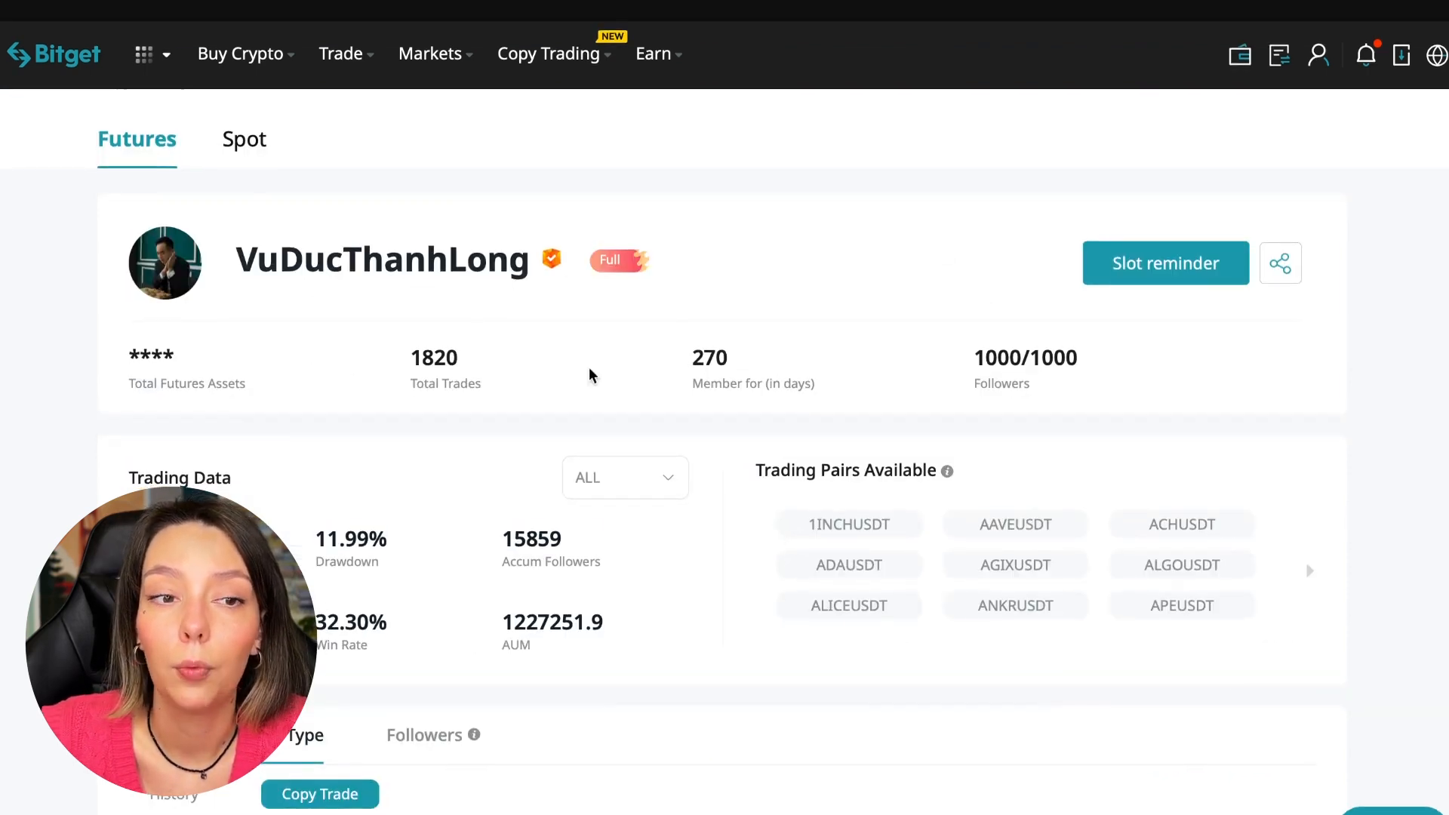
{"action": "mouse_move", "coordinate": [302, 195]}
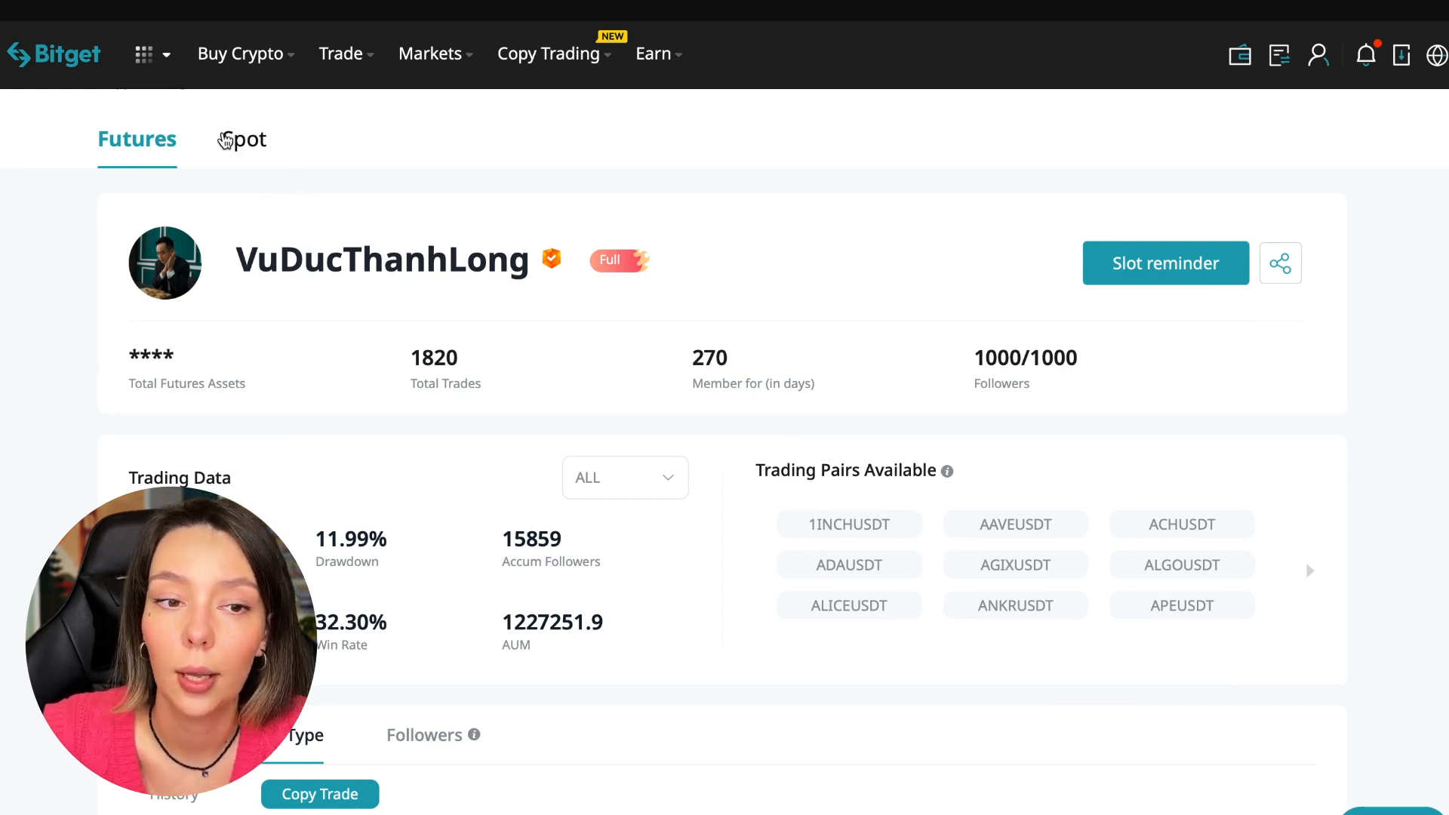
{"action": "mouse_move", "coordinate": [568, 168]}
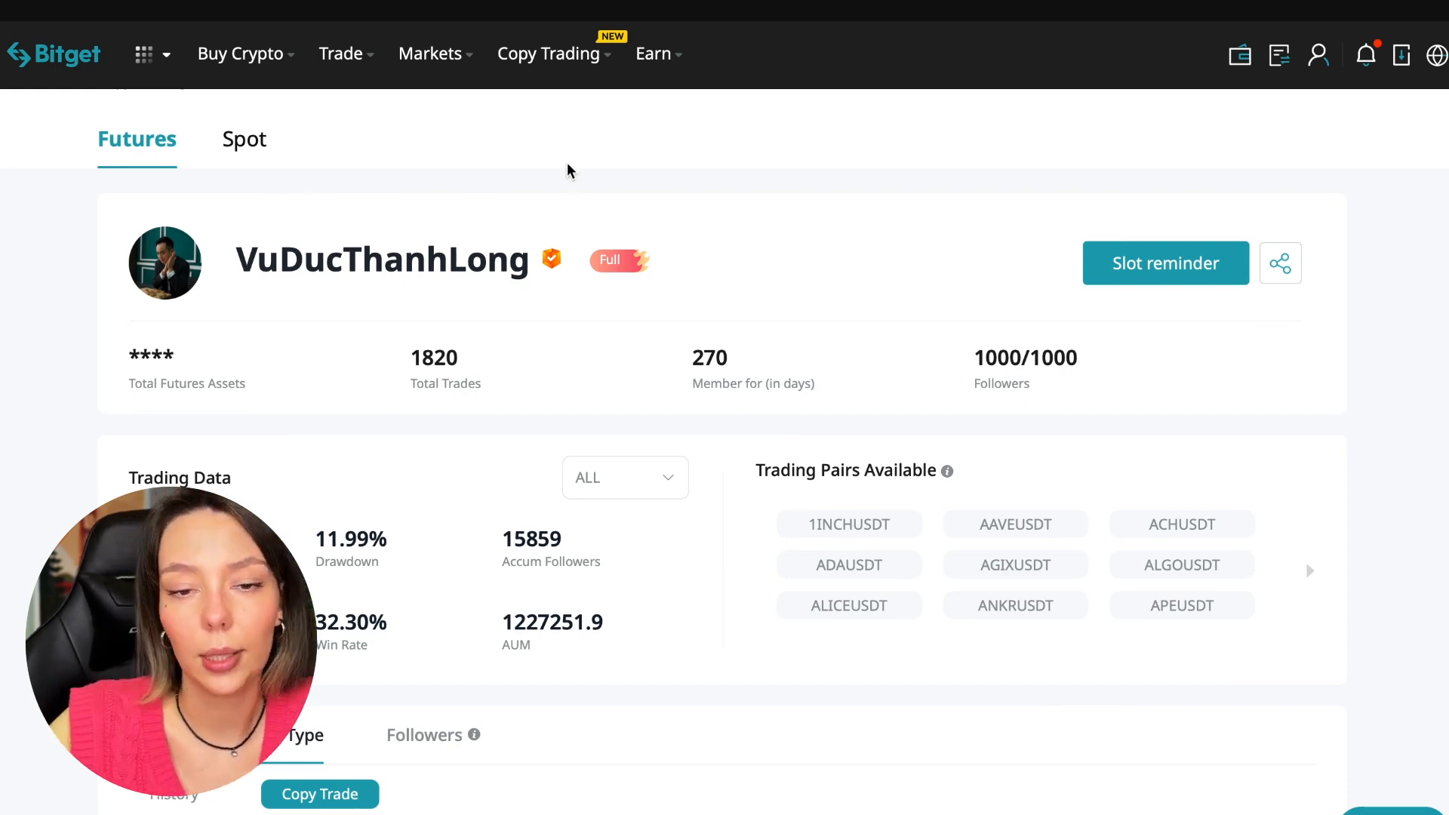
{"action": "mouse_move", "coordinate": [357, 296]}
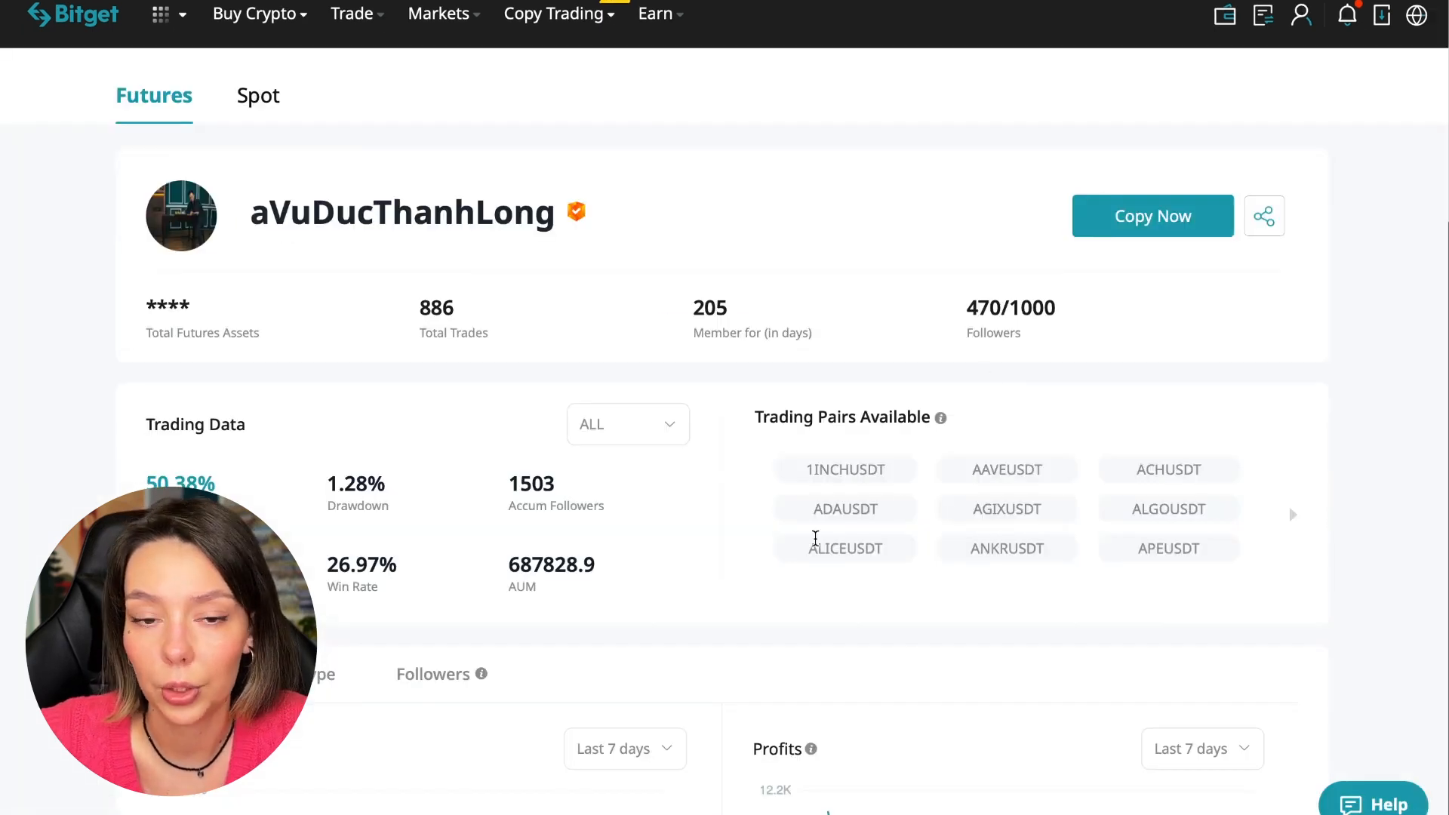
{"action": "mouse_move", "coordinate": [1146, 227]}
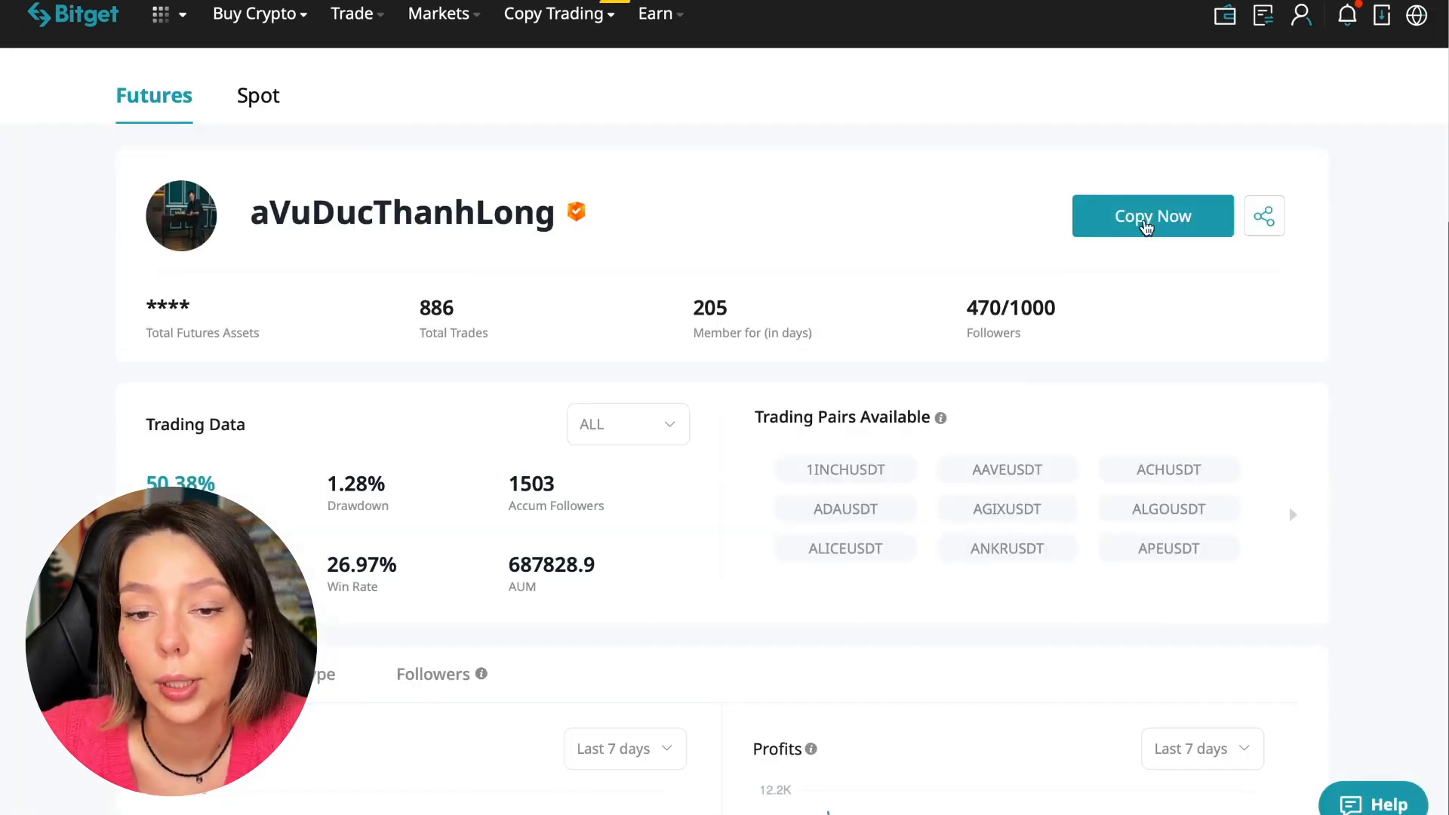
{"action": "left_click", "coordinate": [1153, 216]}
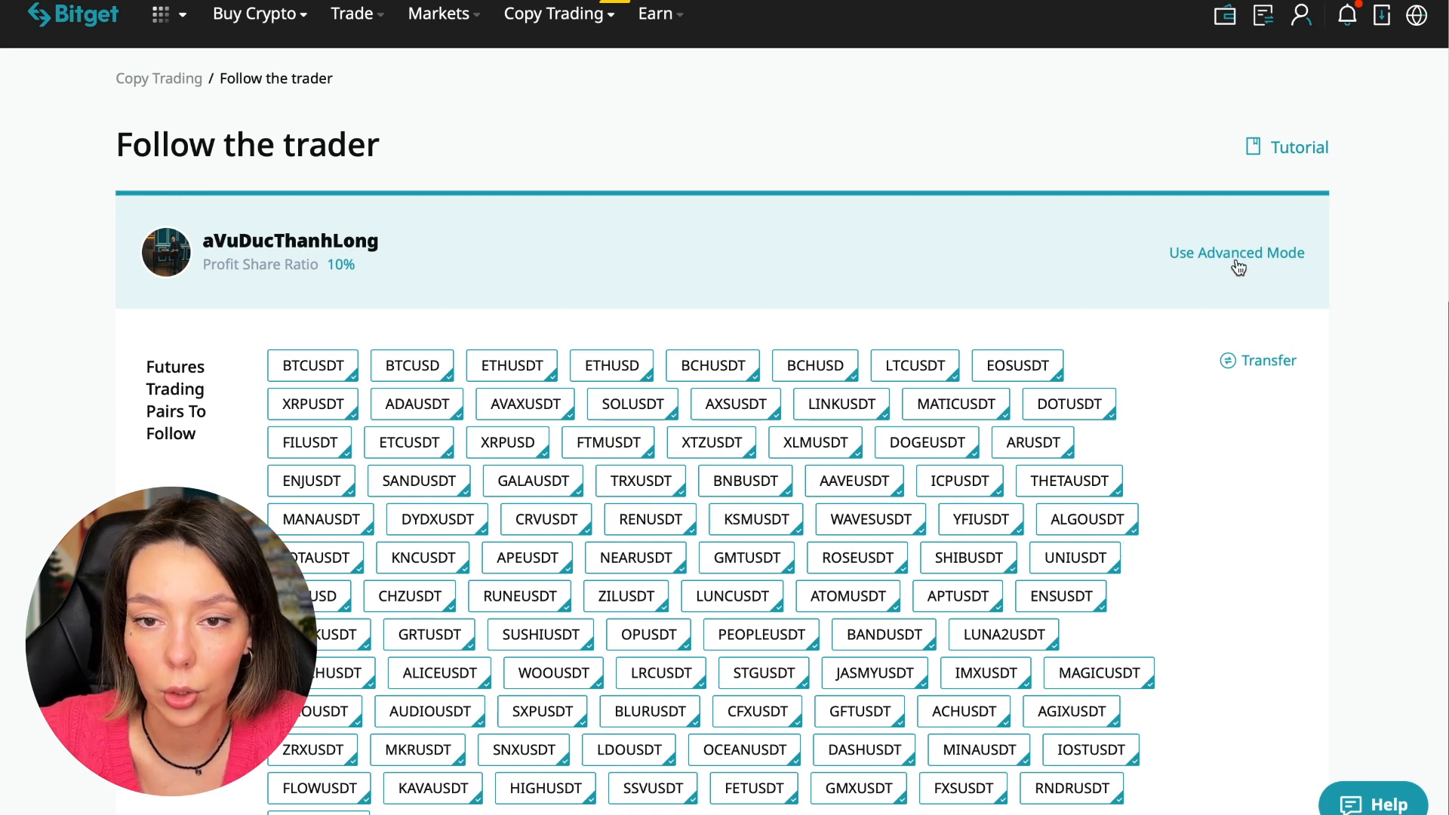
{"action": "left_click", "coordinate": [1237, 253]}
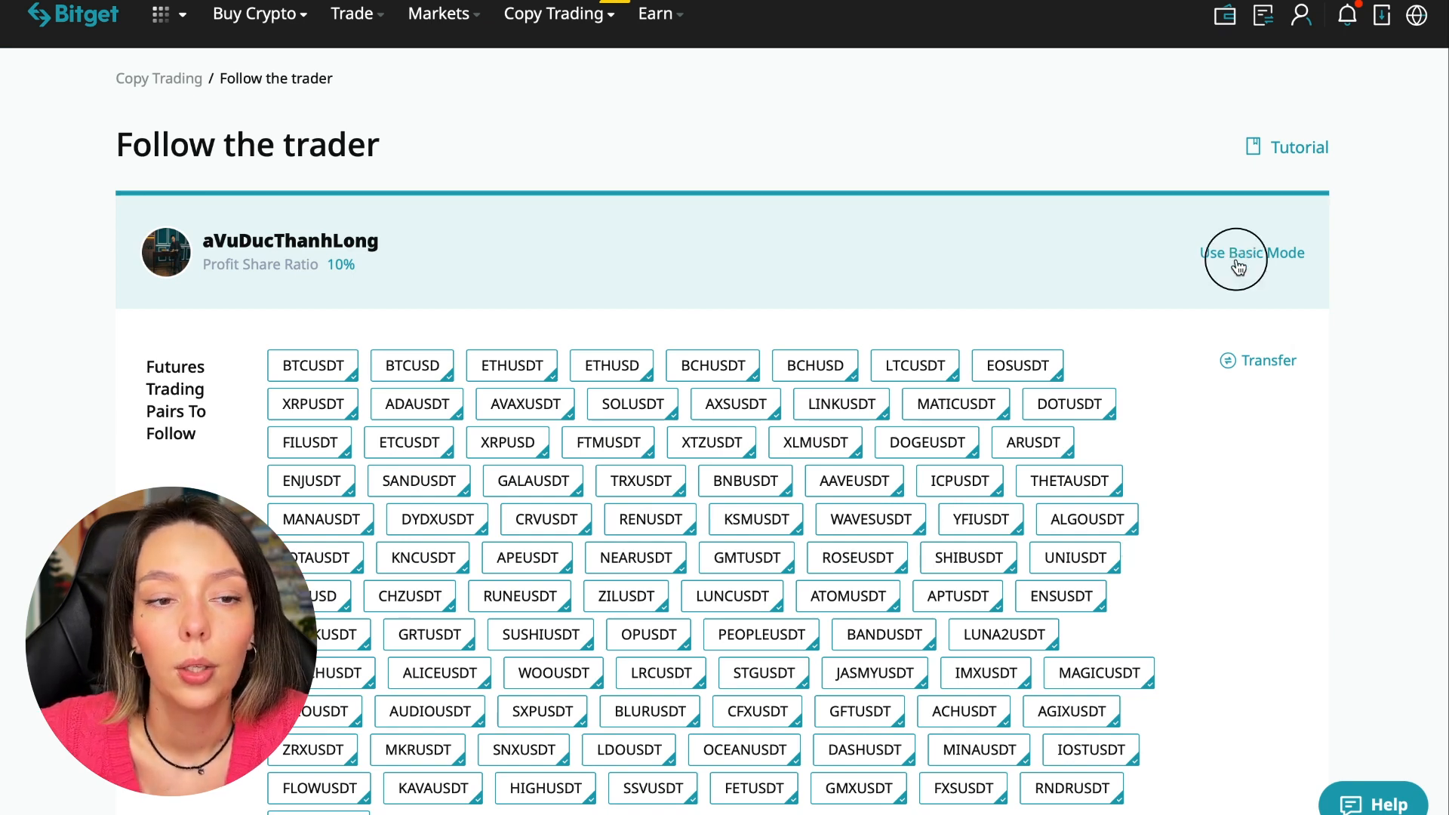
{"action": "scroll", "scroll_direction": "down", "scroll_amount": 3}
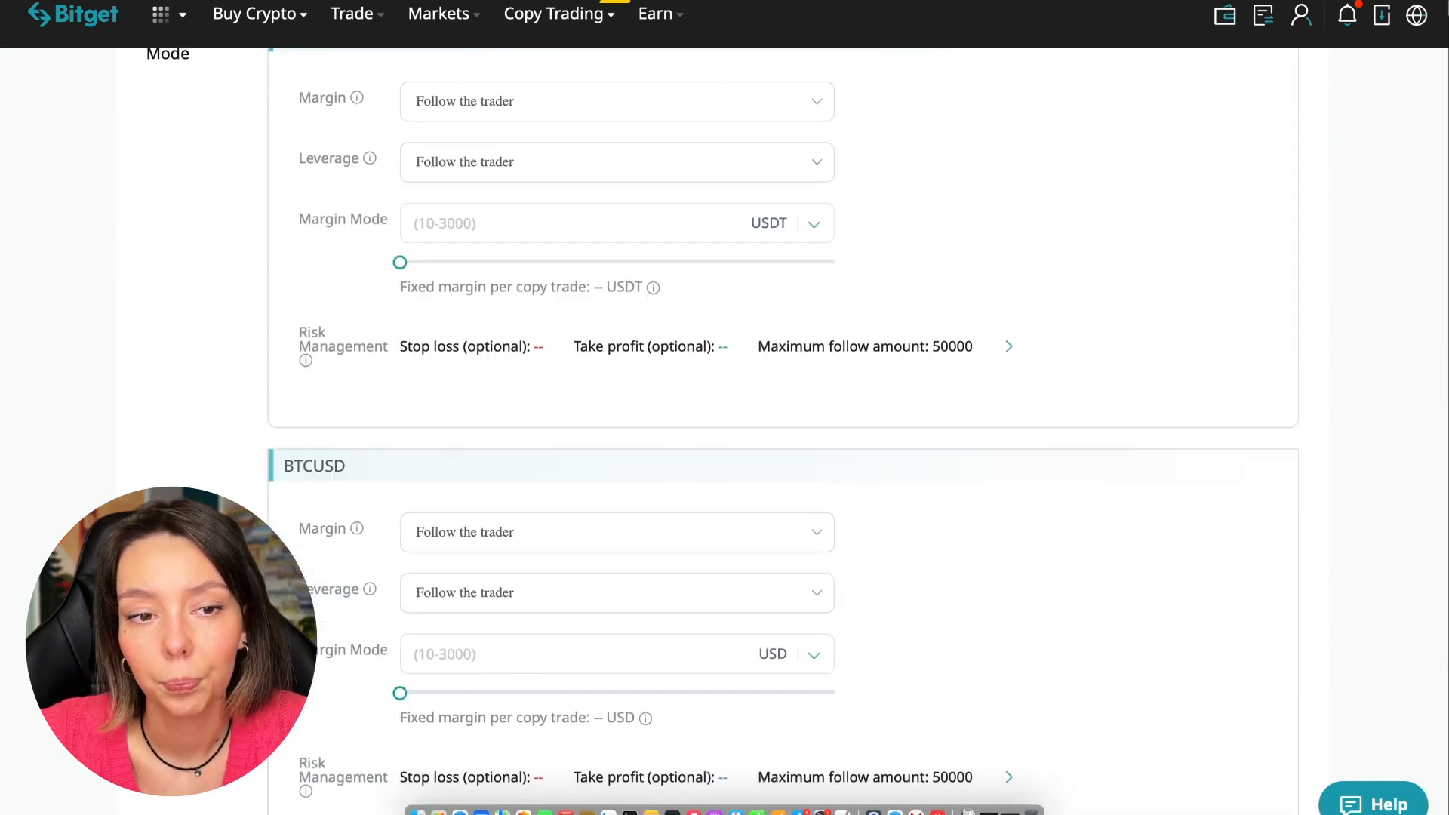
{"action": "scroll", "scroll_direction": "down", "scroll_amount": 3}
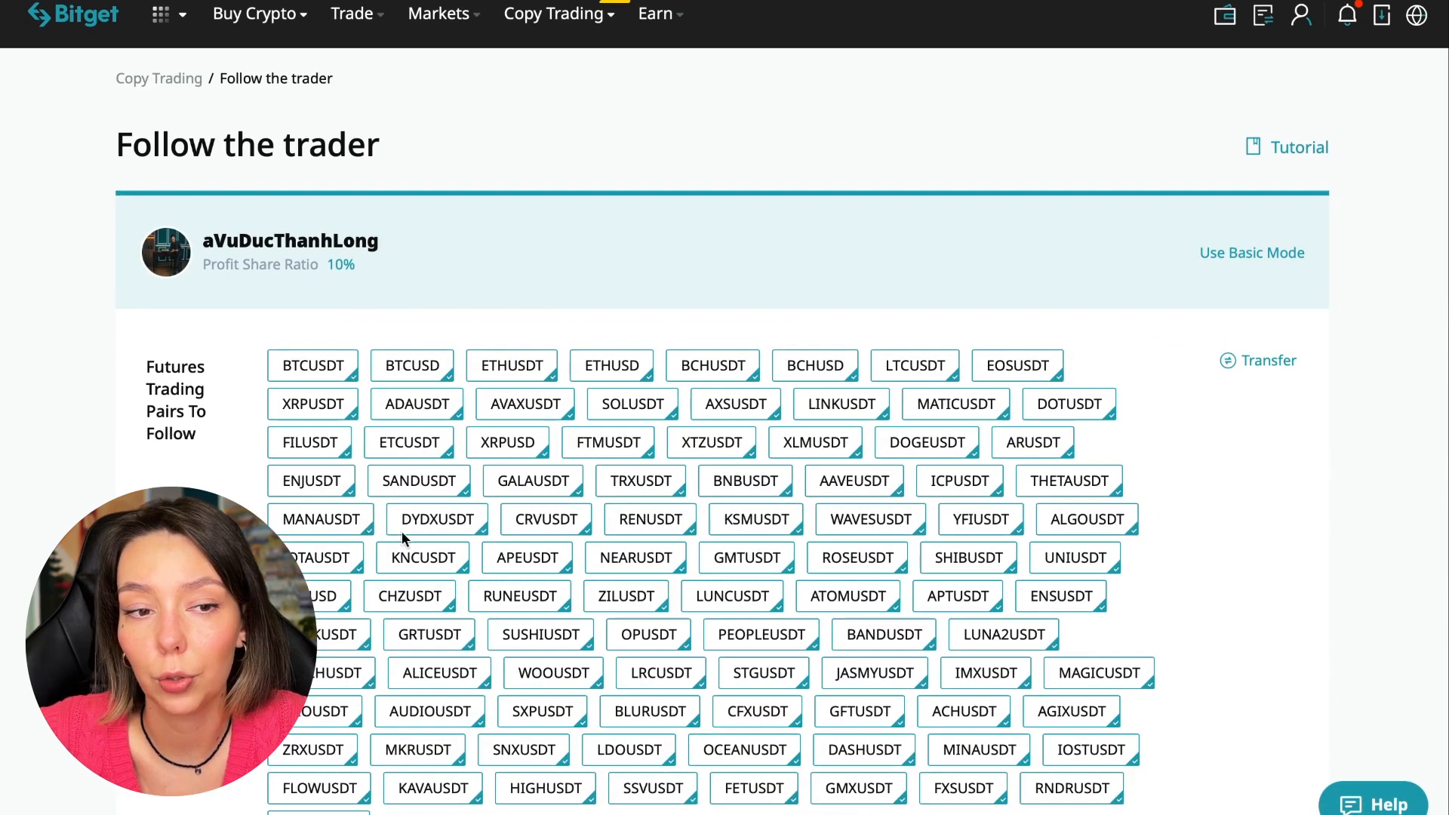
{"action": "mouse_move", "coordinate": [435, 681]}
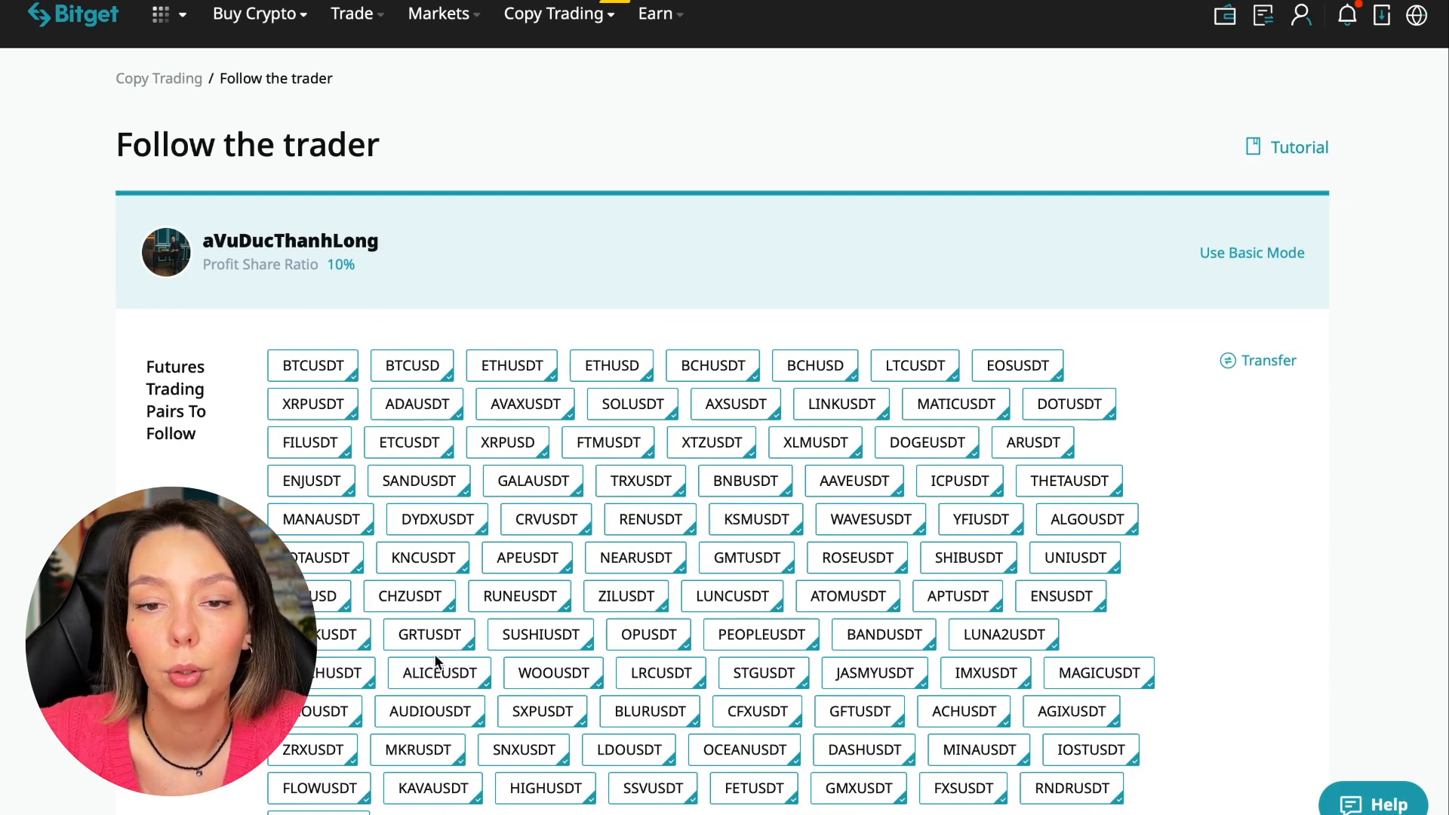
{"action": "scroll", "scroll_direction": "down", "scroll_amount": 3}
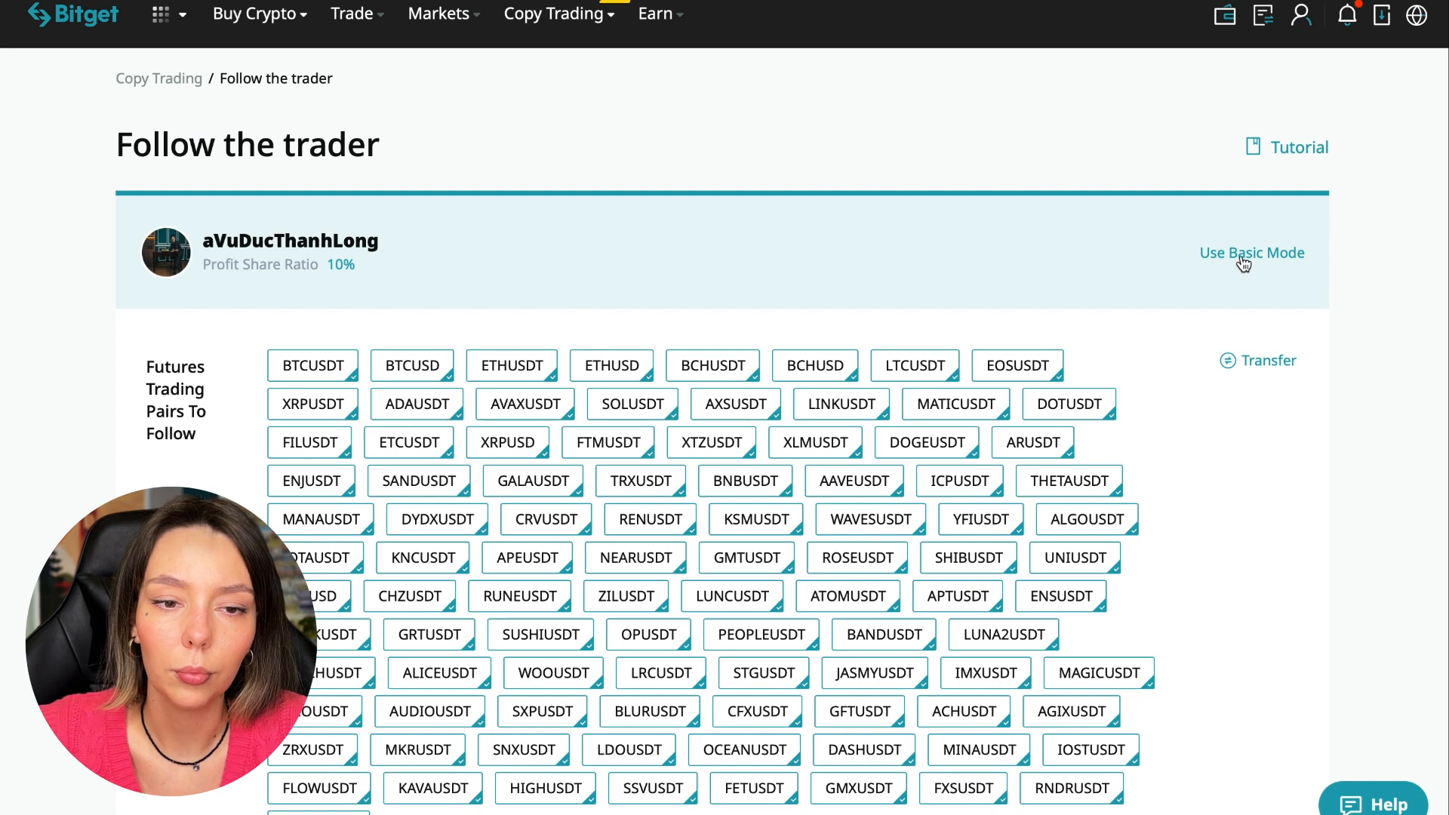
{"action": "scroll", "scroll_direction": "down", "scroll_amount": 3}
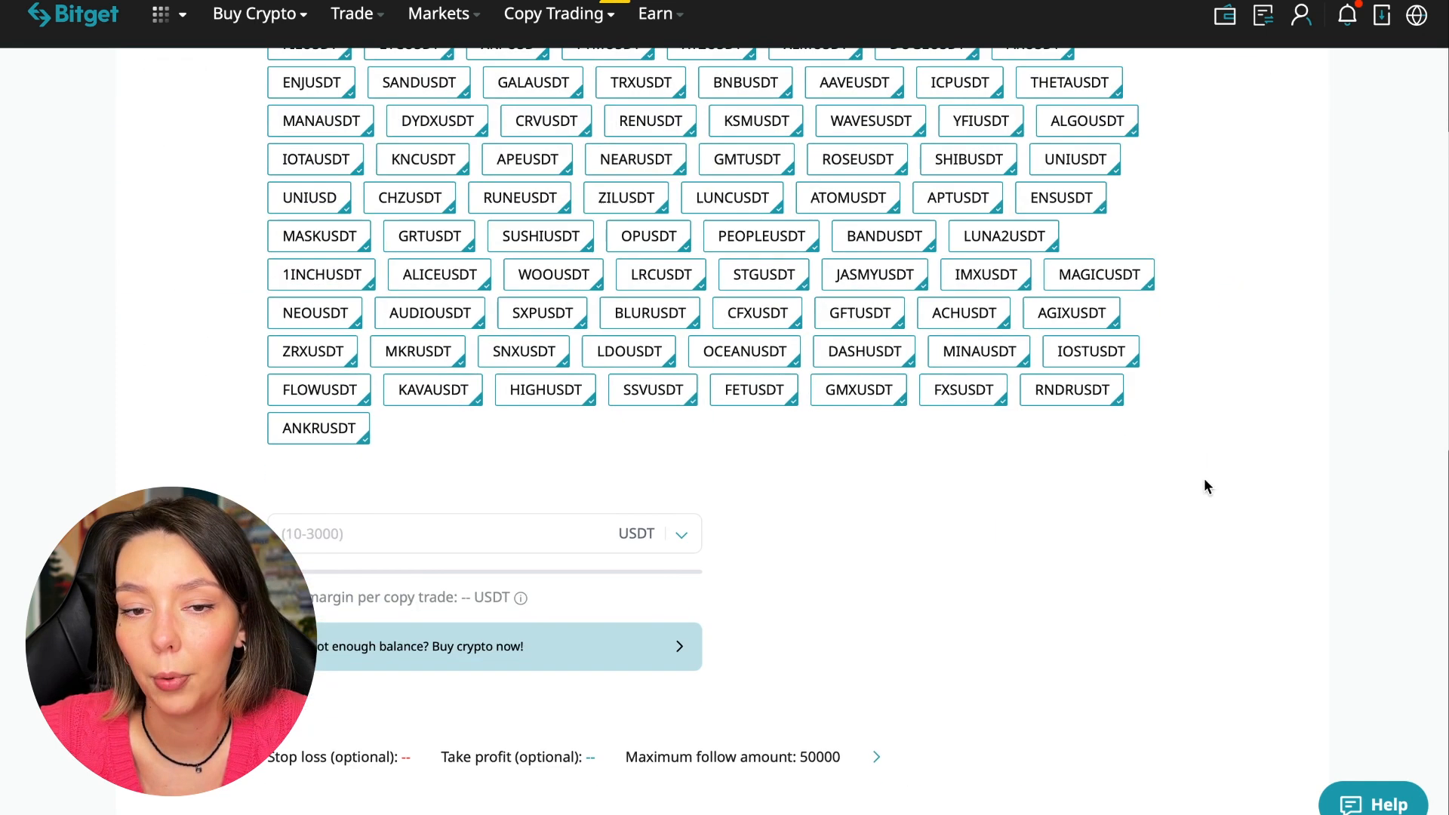
{"action": "scroll", "scroll_direction": "down", "scroll_amount": 3}
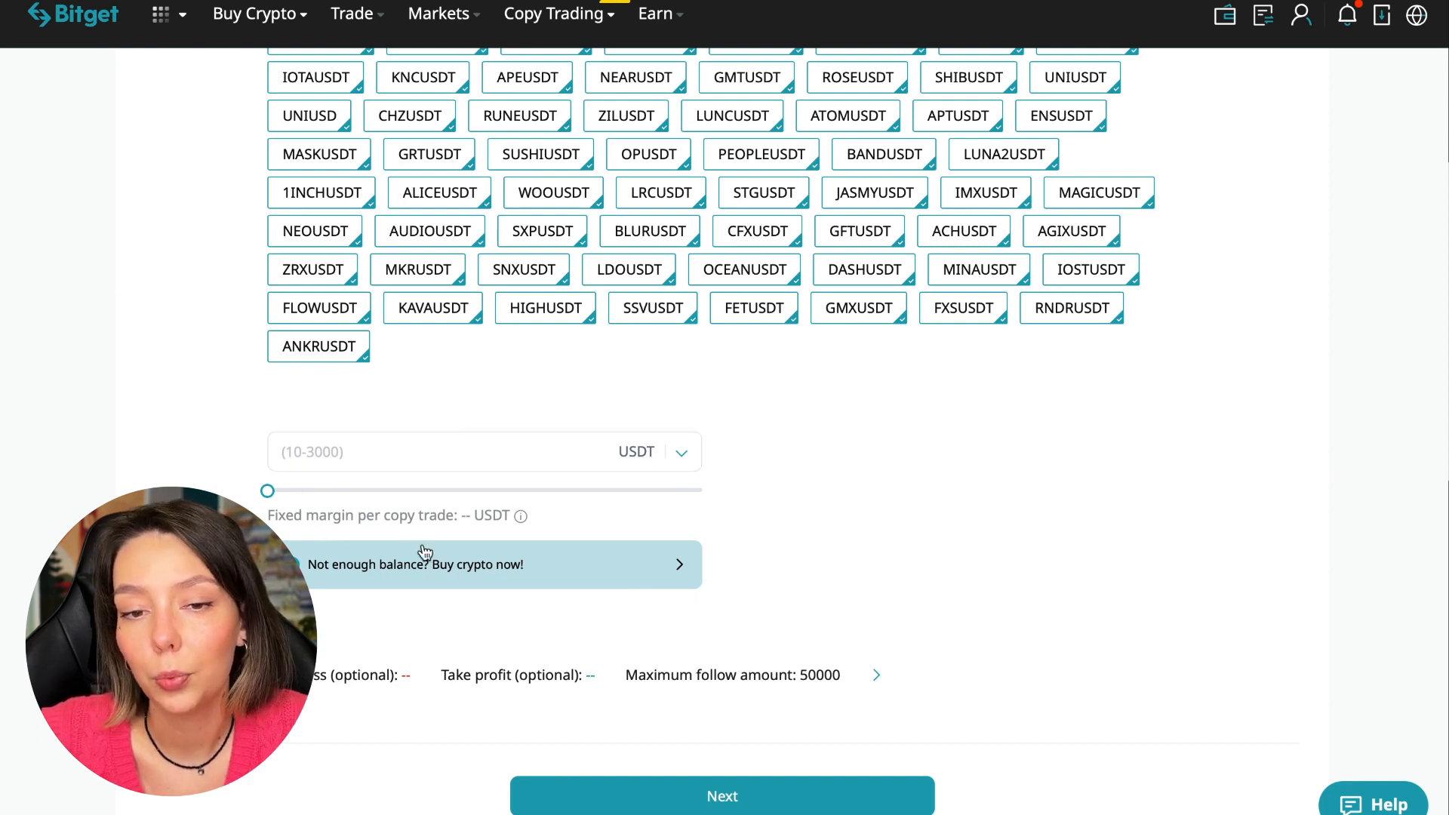
{"action": "mouse_move", "coordinate": [420, 477]}
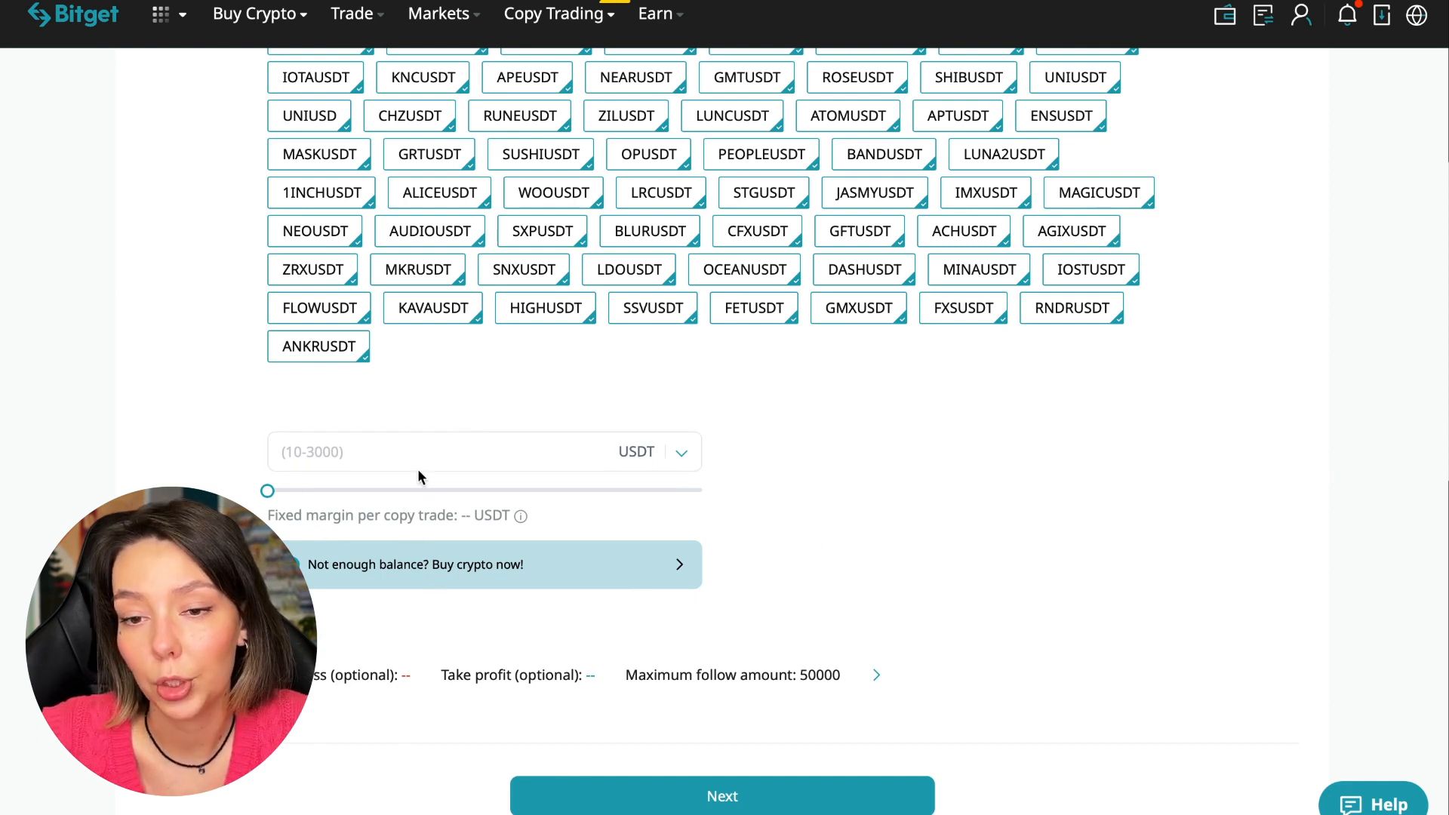
Step: Enter 10 USDT as the fixed margin per copy trade
{"action": "type", "text": "10"}
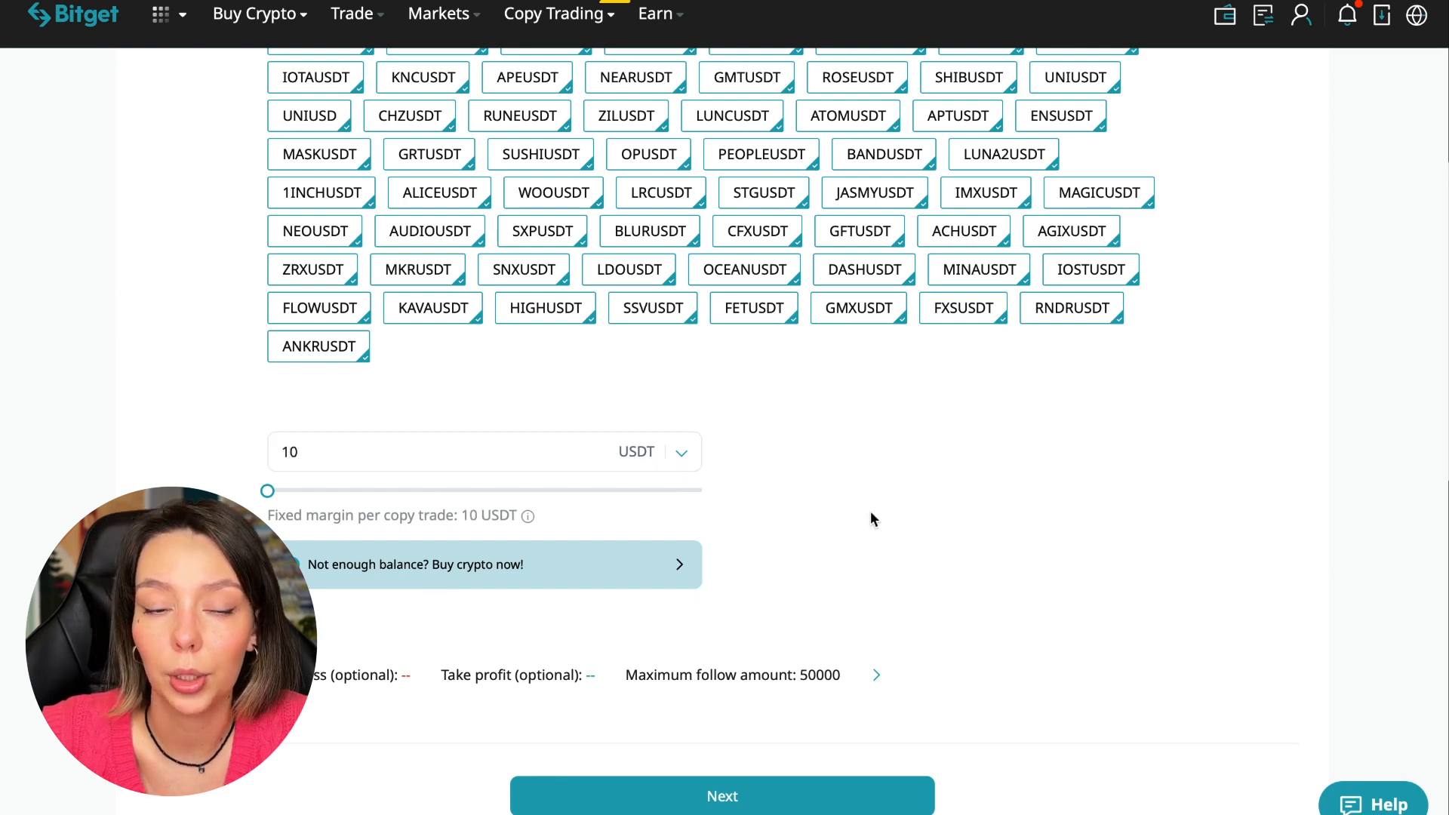
{"action": "mouse_move", "coordinate": [930, 522]}
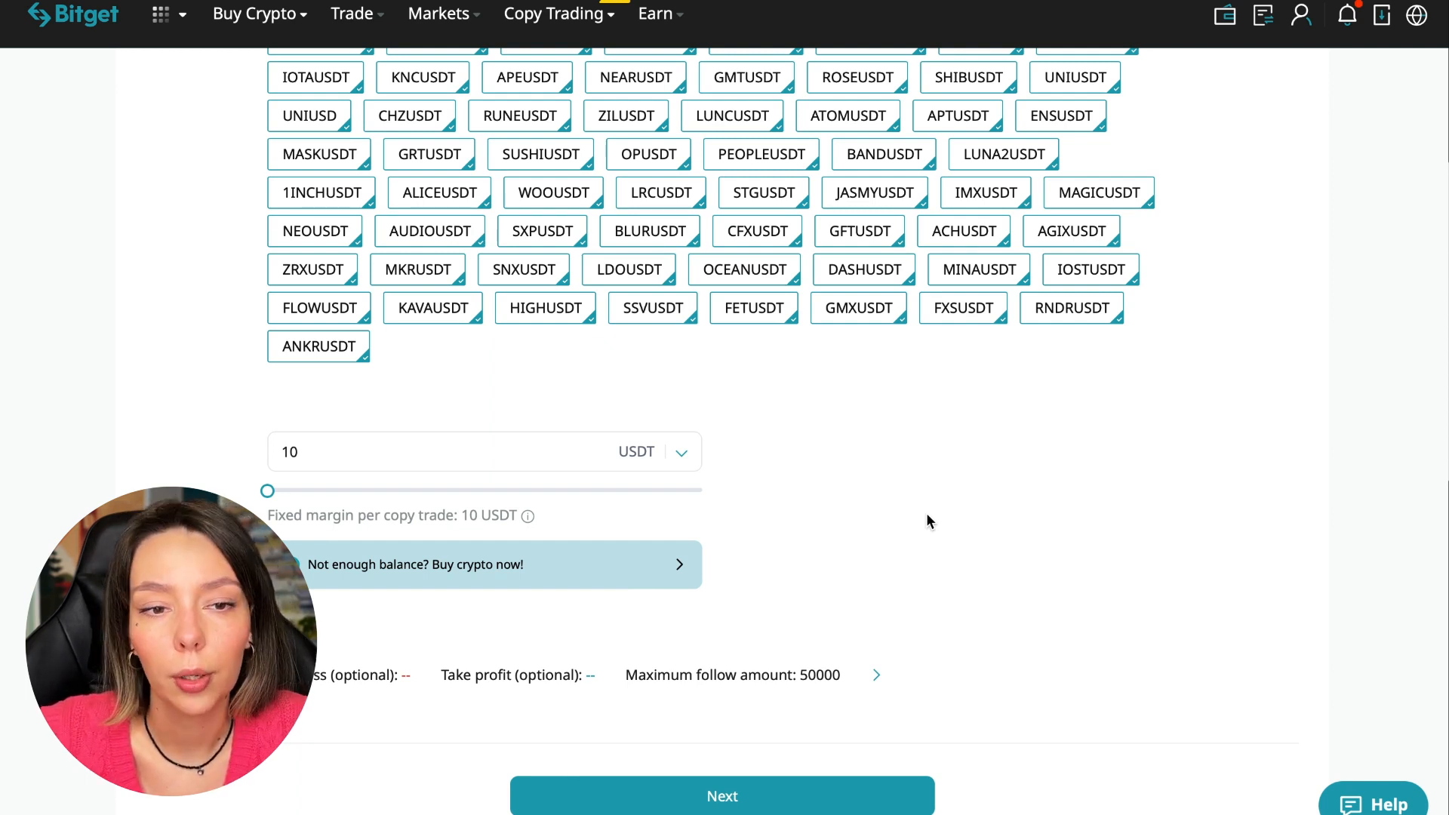
Step: In Risk Management, replace the 50000 maximum follow amount with 30 and confirm
{"action": "left_click", "coordinate": [875, 675]}
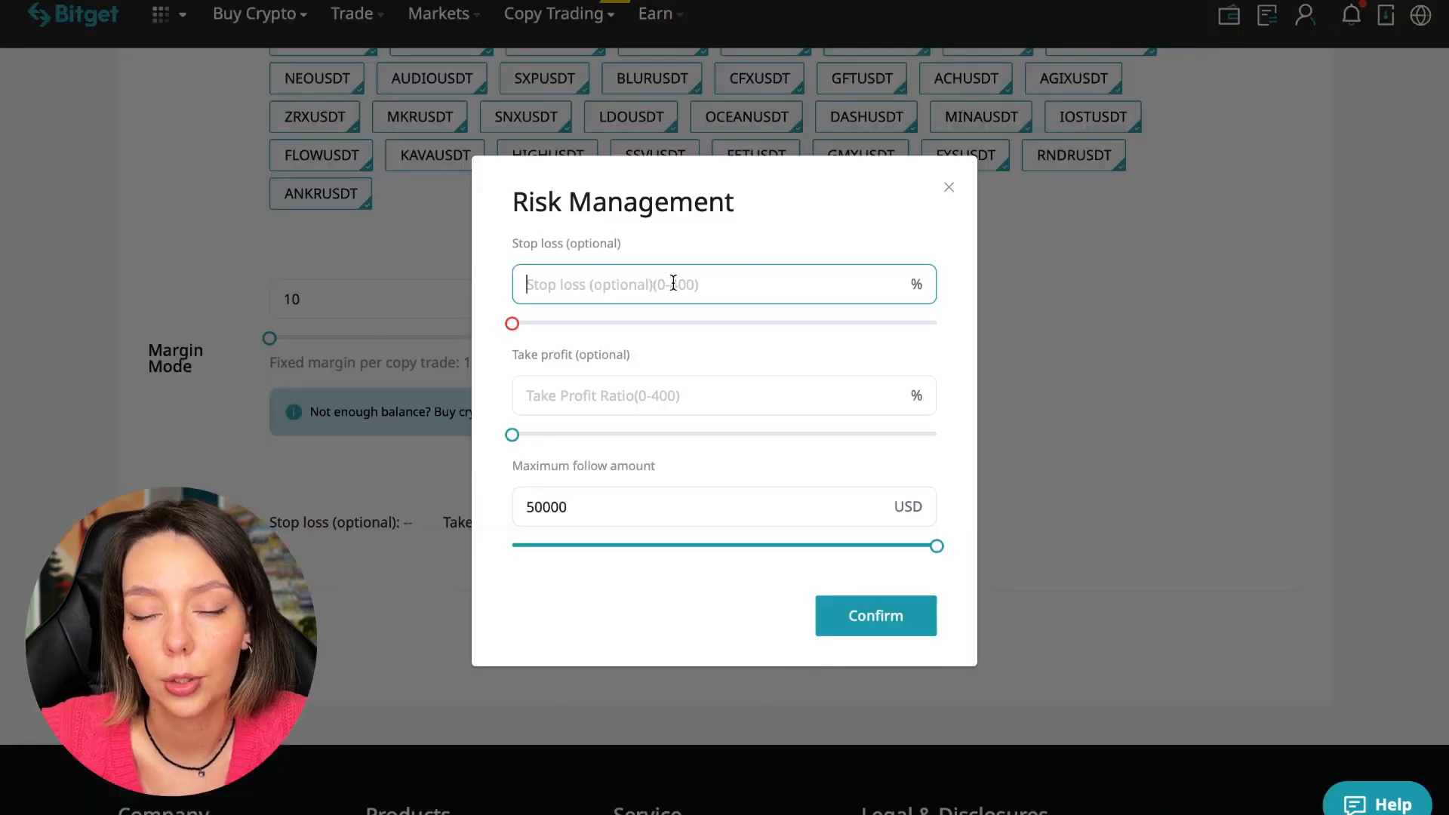
{"action": "left_click", "coordinate": [690, 395]}
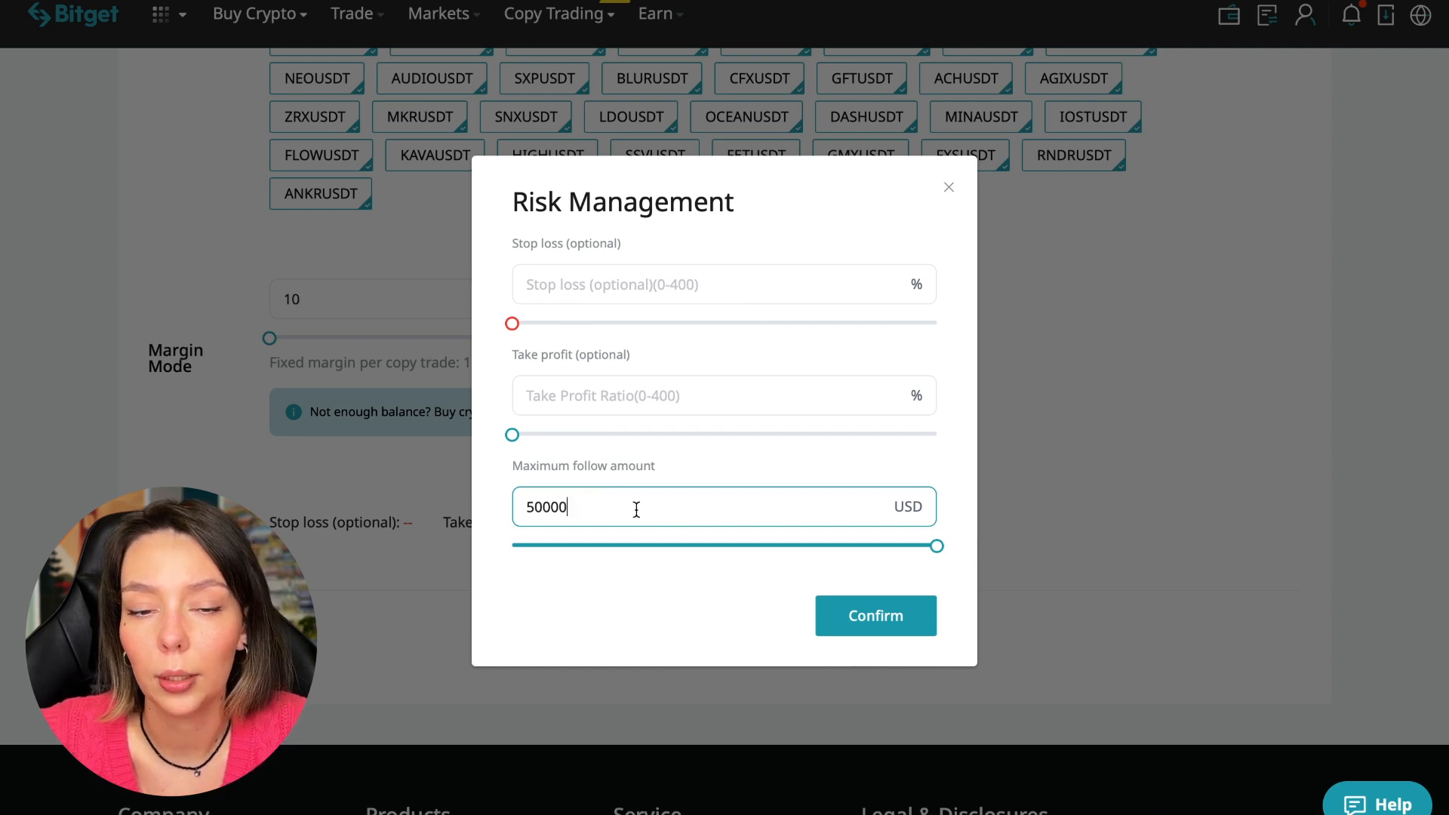
{"action": "left_click_drag", "start_coordinate": [936, 545], "coordinate": [631, 545]}
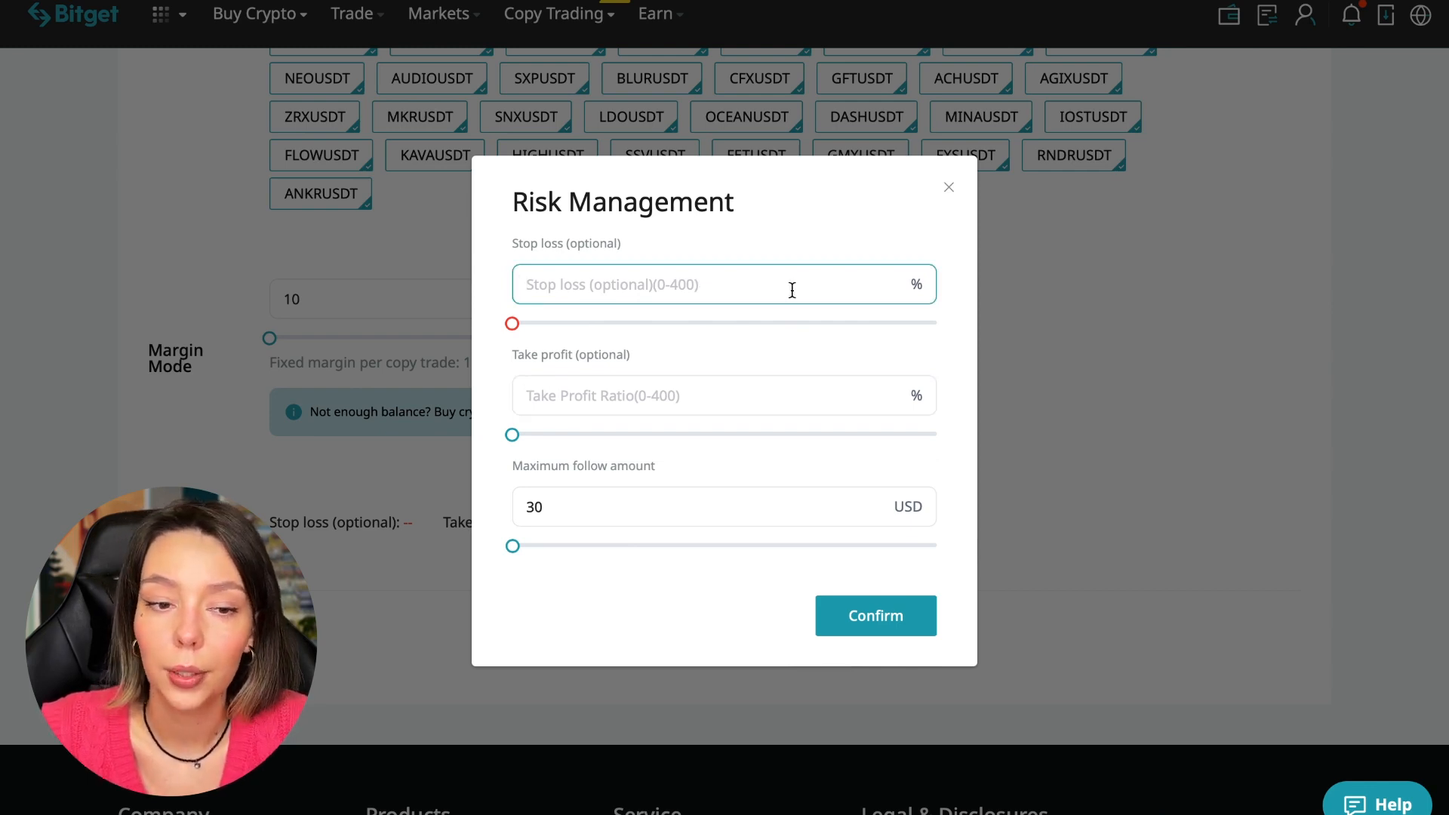
{"action": "left_click", "coordinate": [724, 284]}
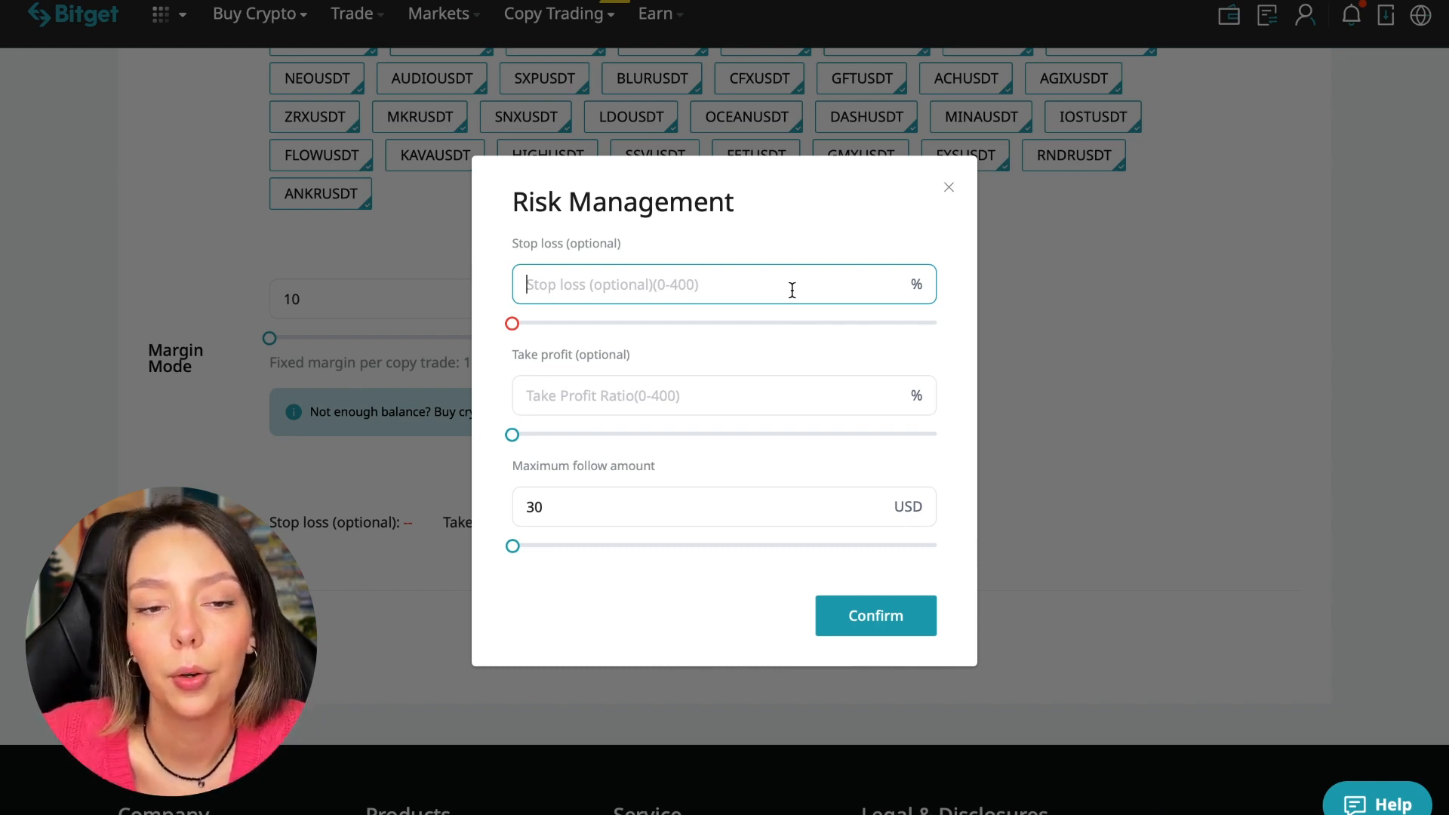
{"action": "left_click", "coordinate": [876, 616]}
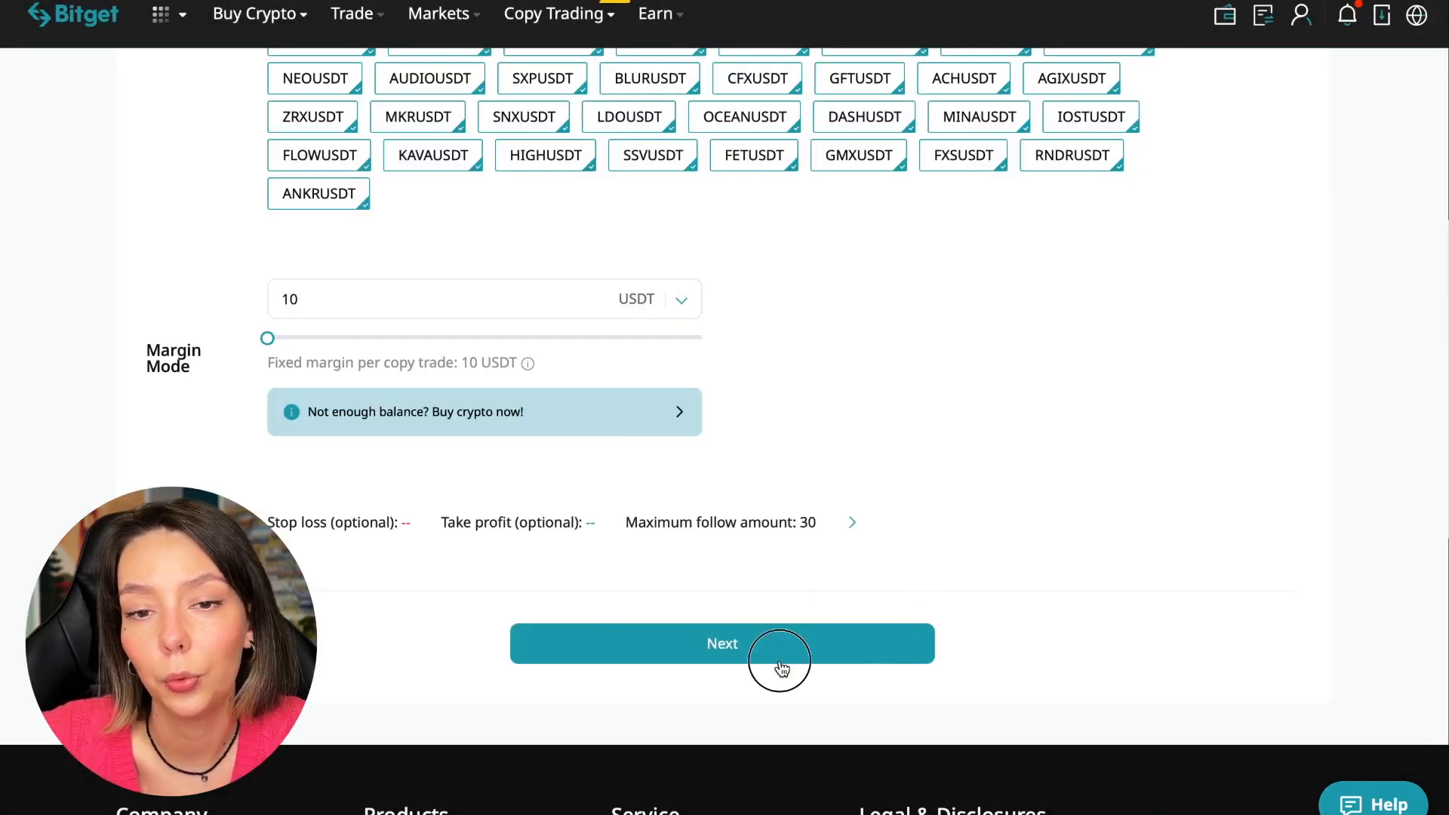
Step: Confirm the copy trade information and land on the Copy Trading Overview page
{"action": "left_click", "coordinate": [722, 643]}
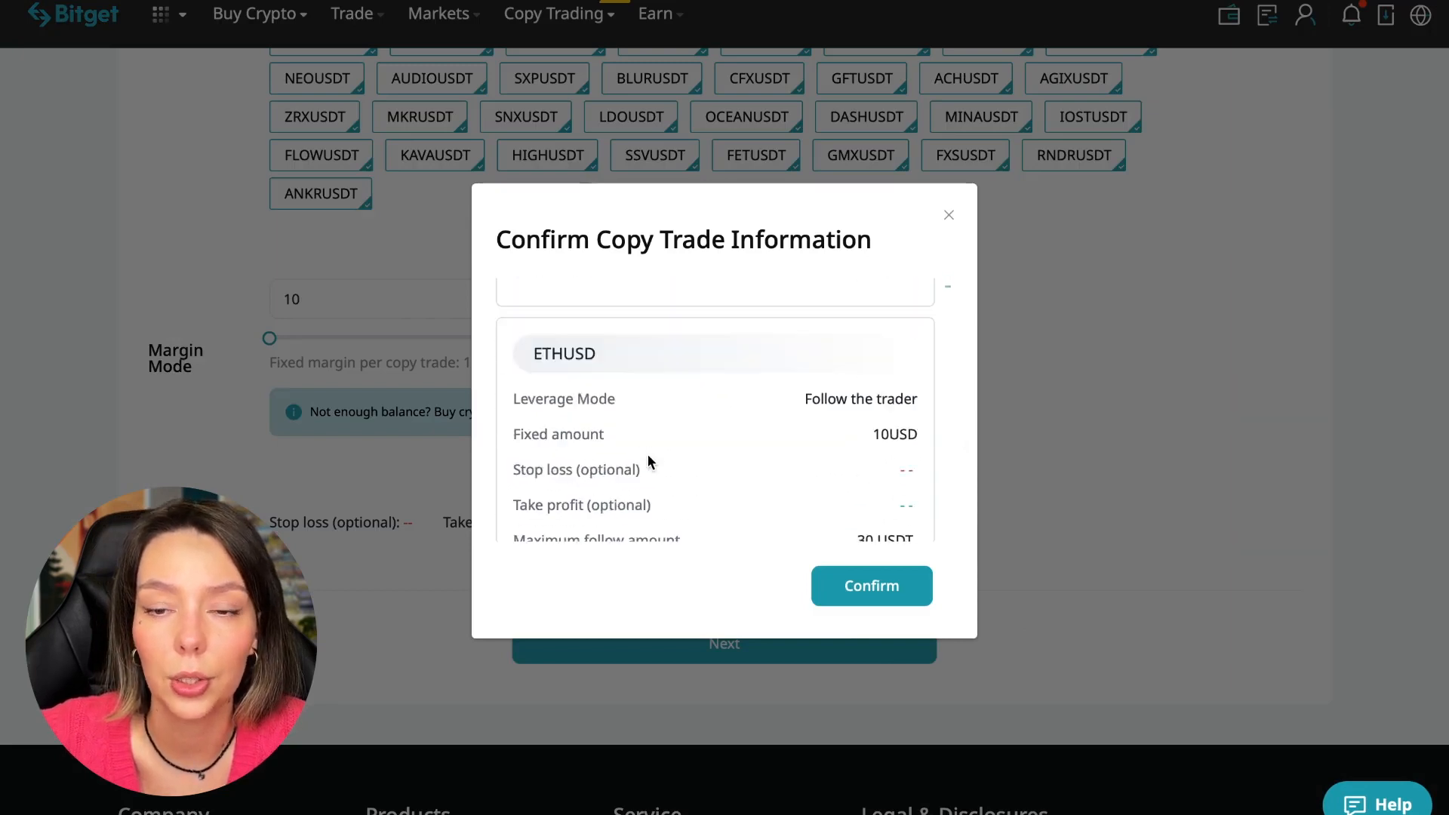
{"action": "left_click", "coordinate": [872, 585]}
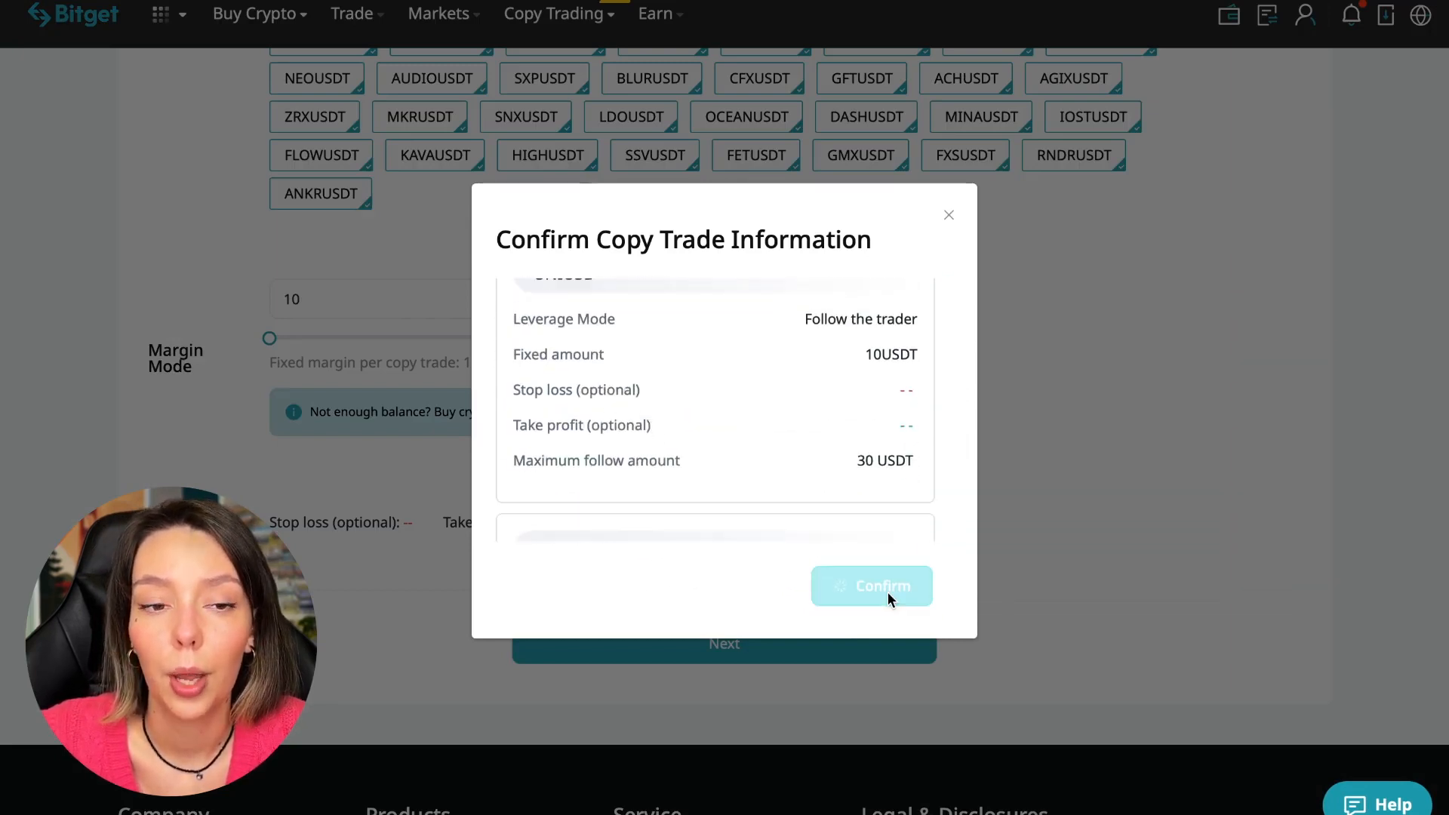
{"action": "left_click", "coordinate": [872, 586]}
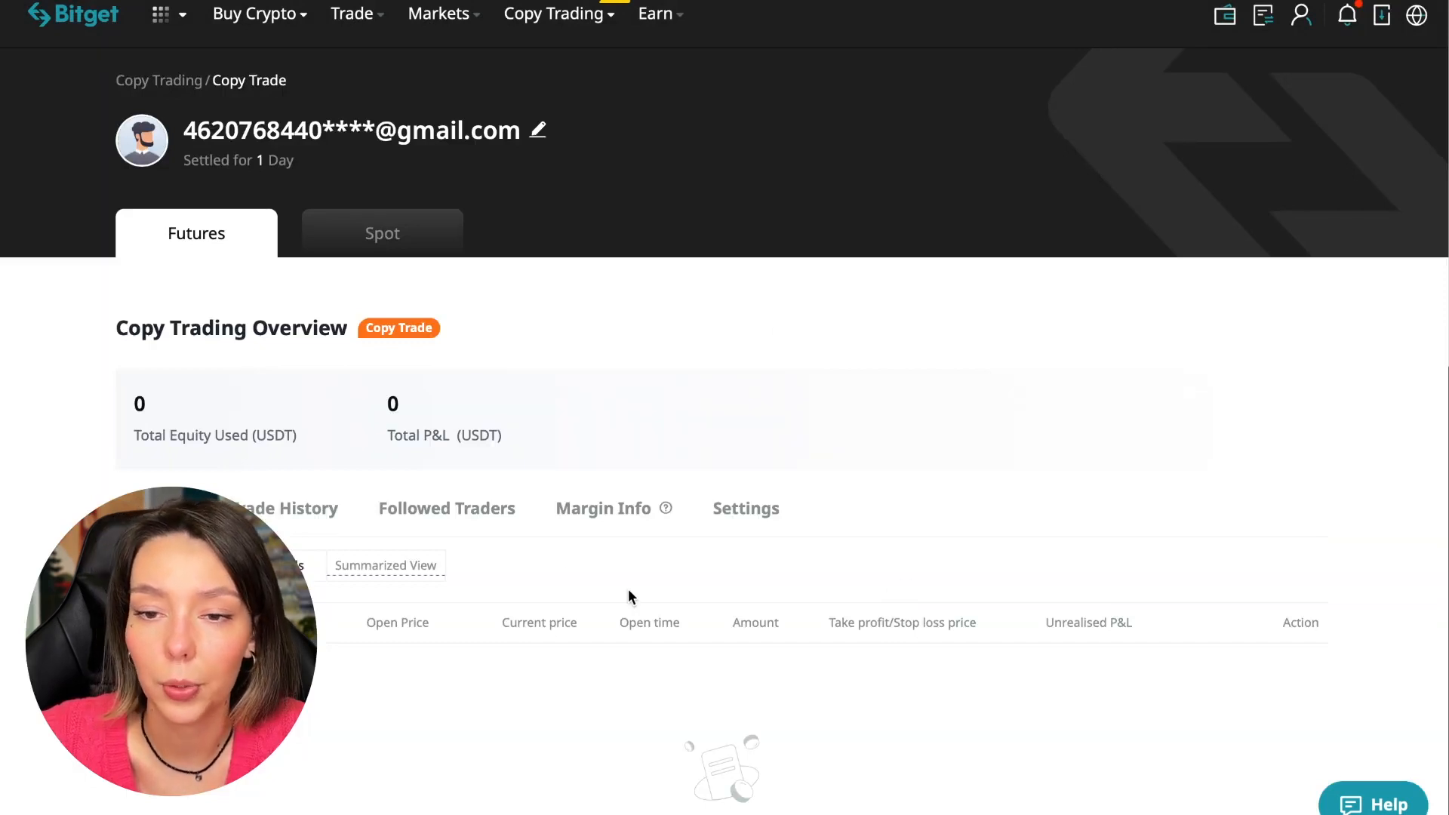
{"action": "left_click", "coordinate": [604, 507]}
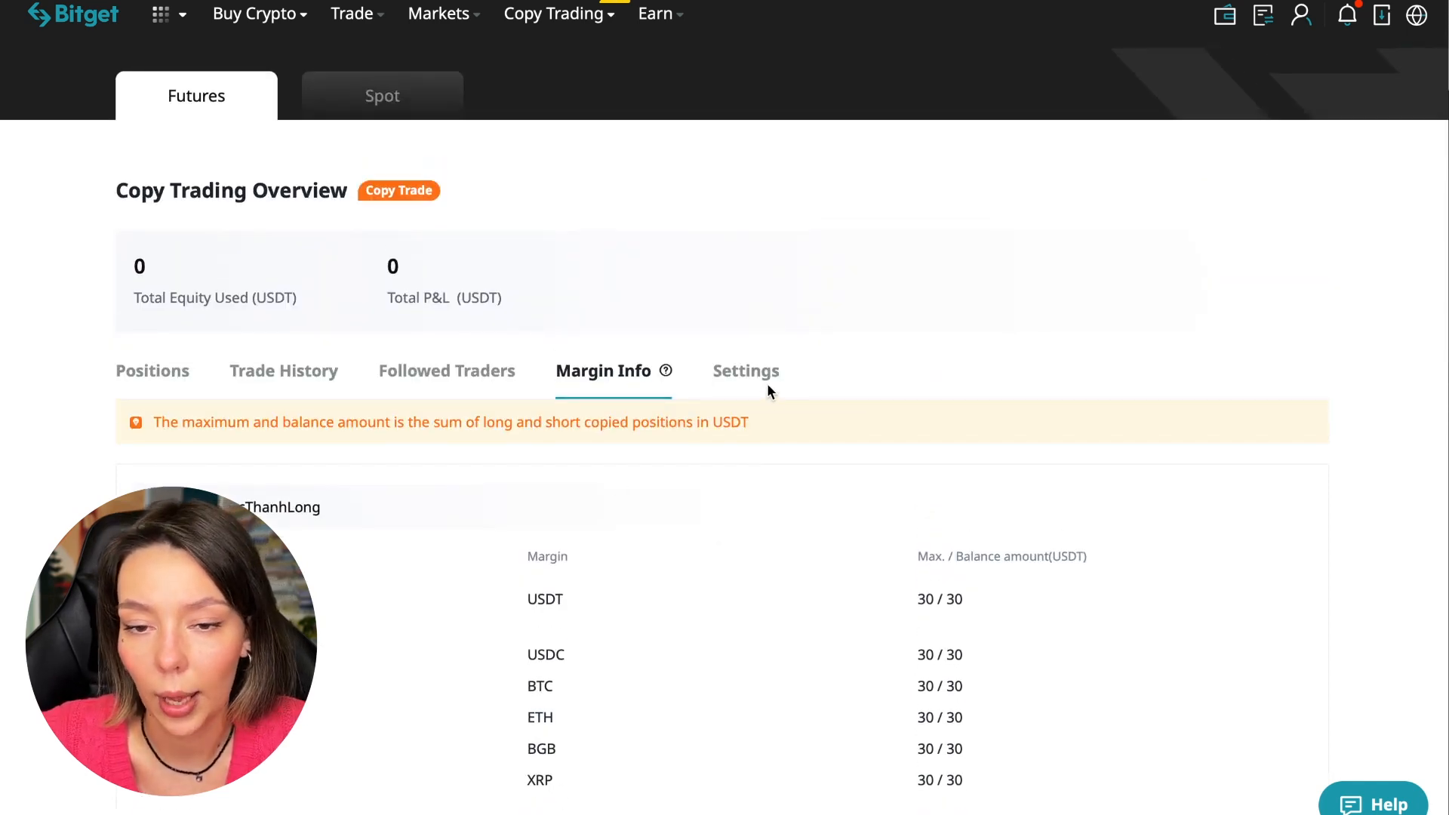
{"action": "left_click", "coordinate": [746, 371]}
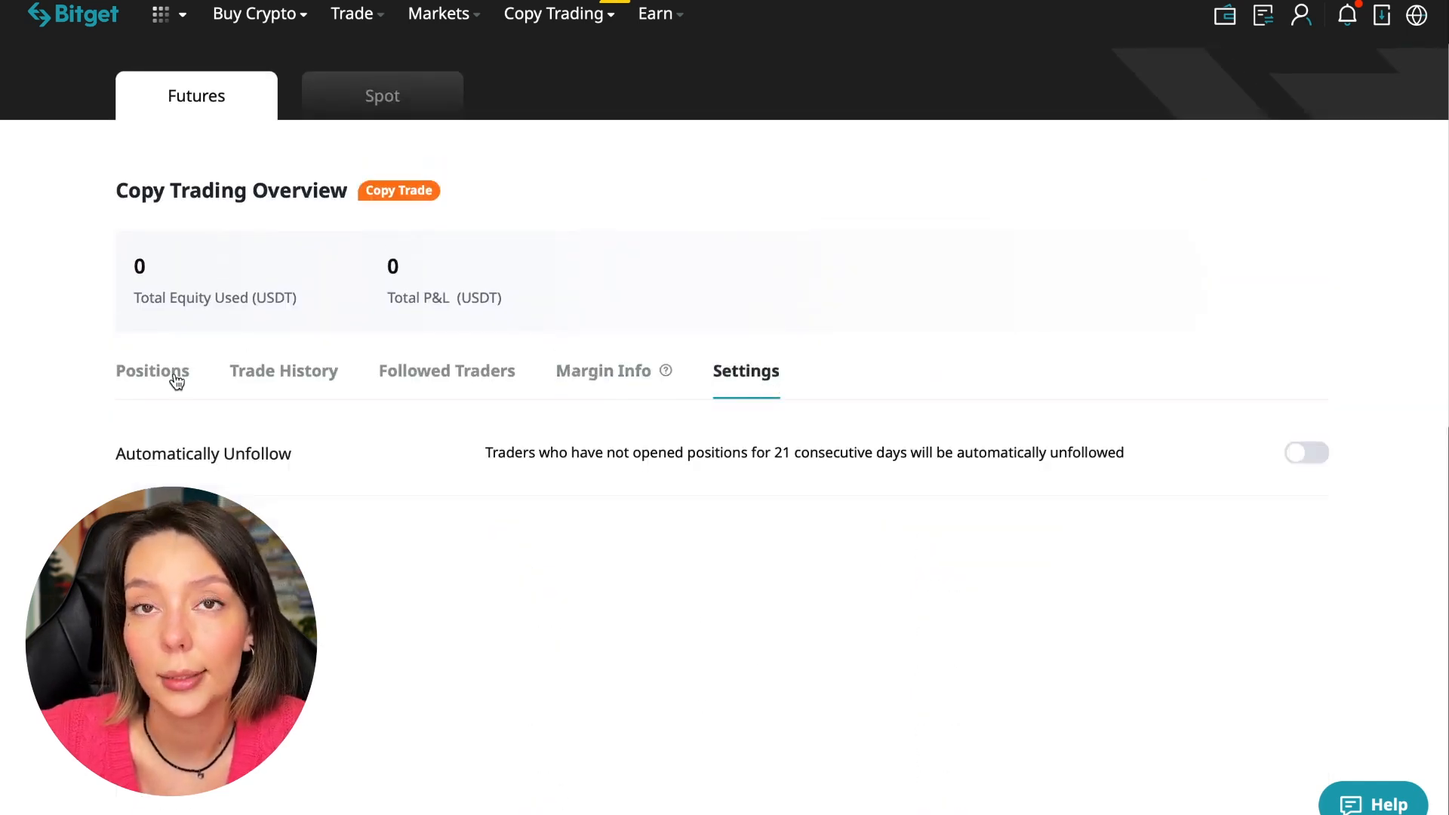
{"action": "left_click", "coordinate": [153, 372]}
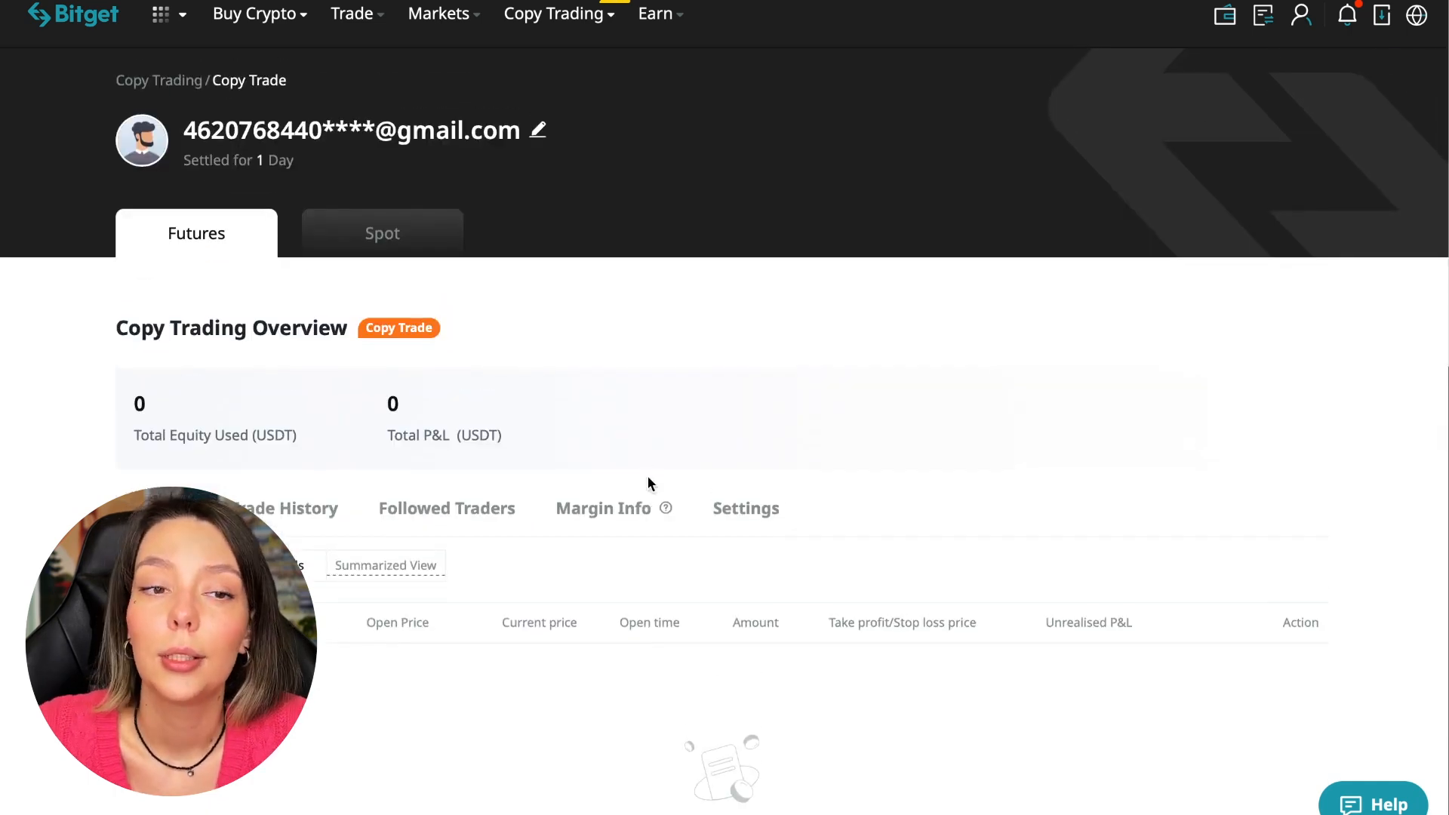